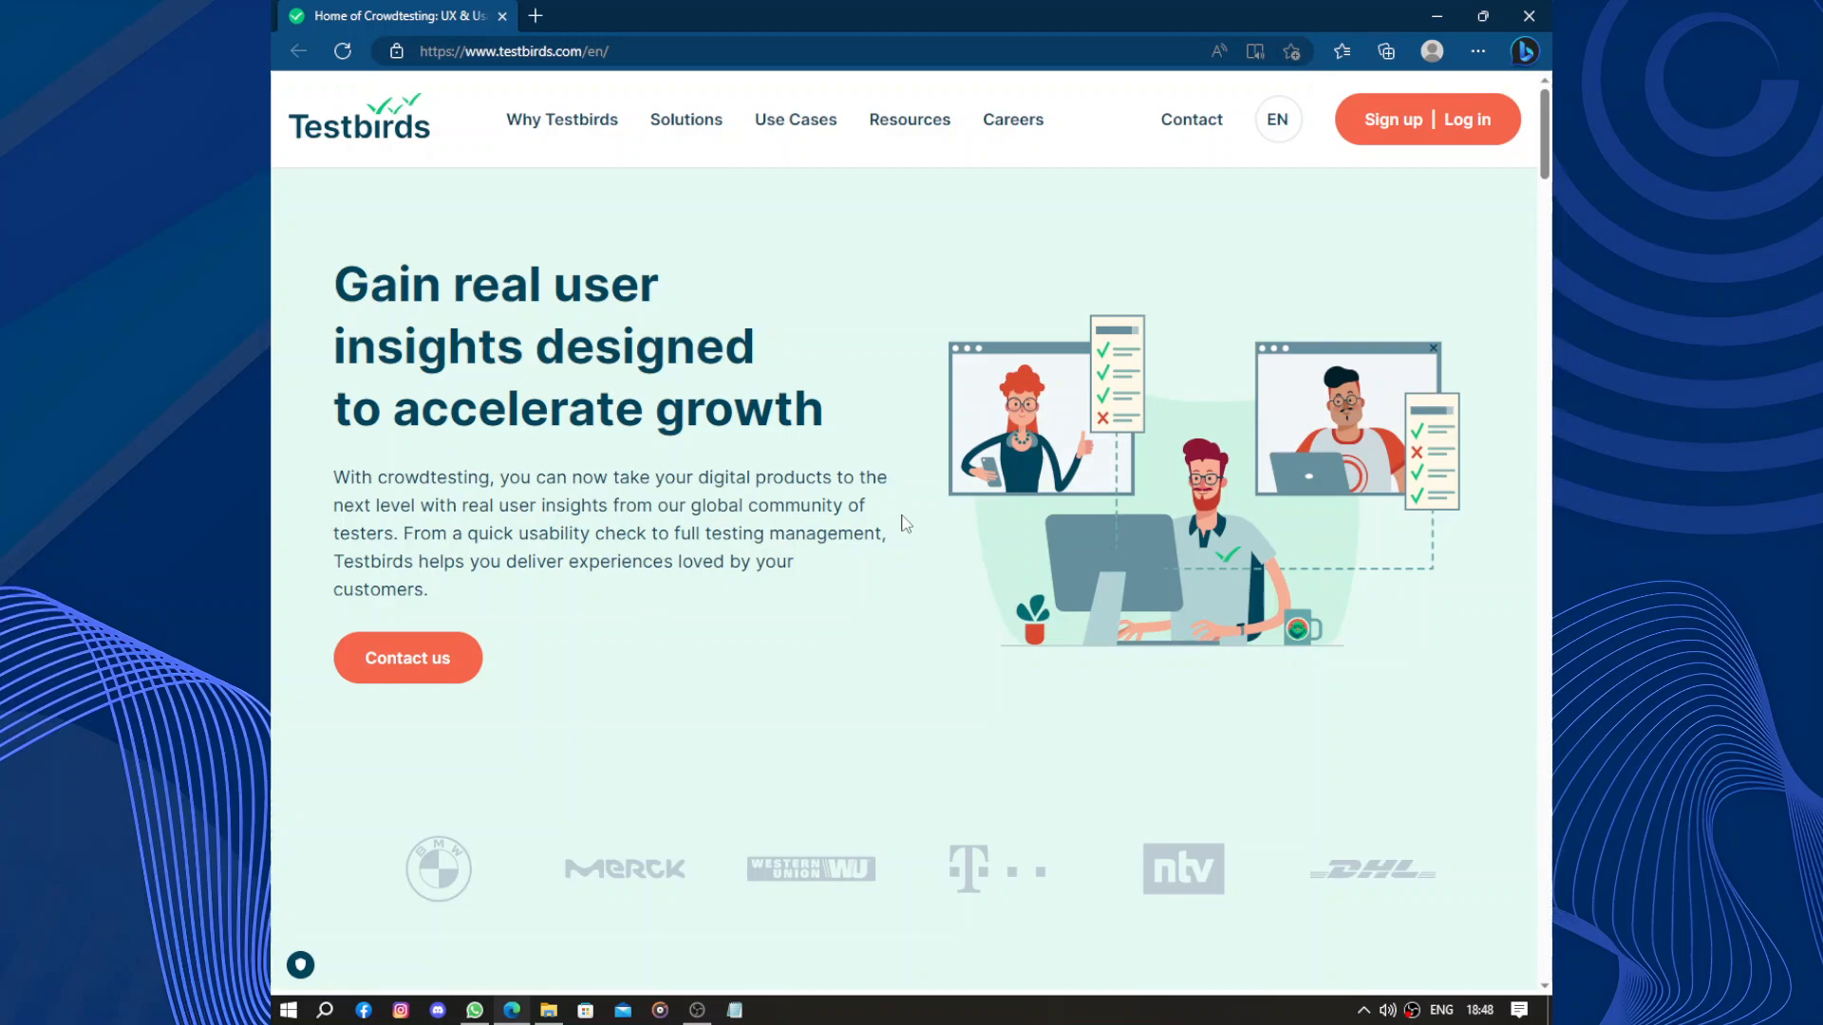
pyautogui.moveTo(1145, 991)
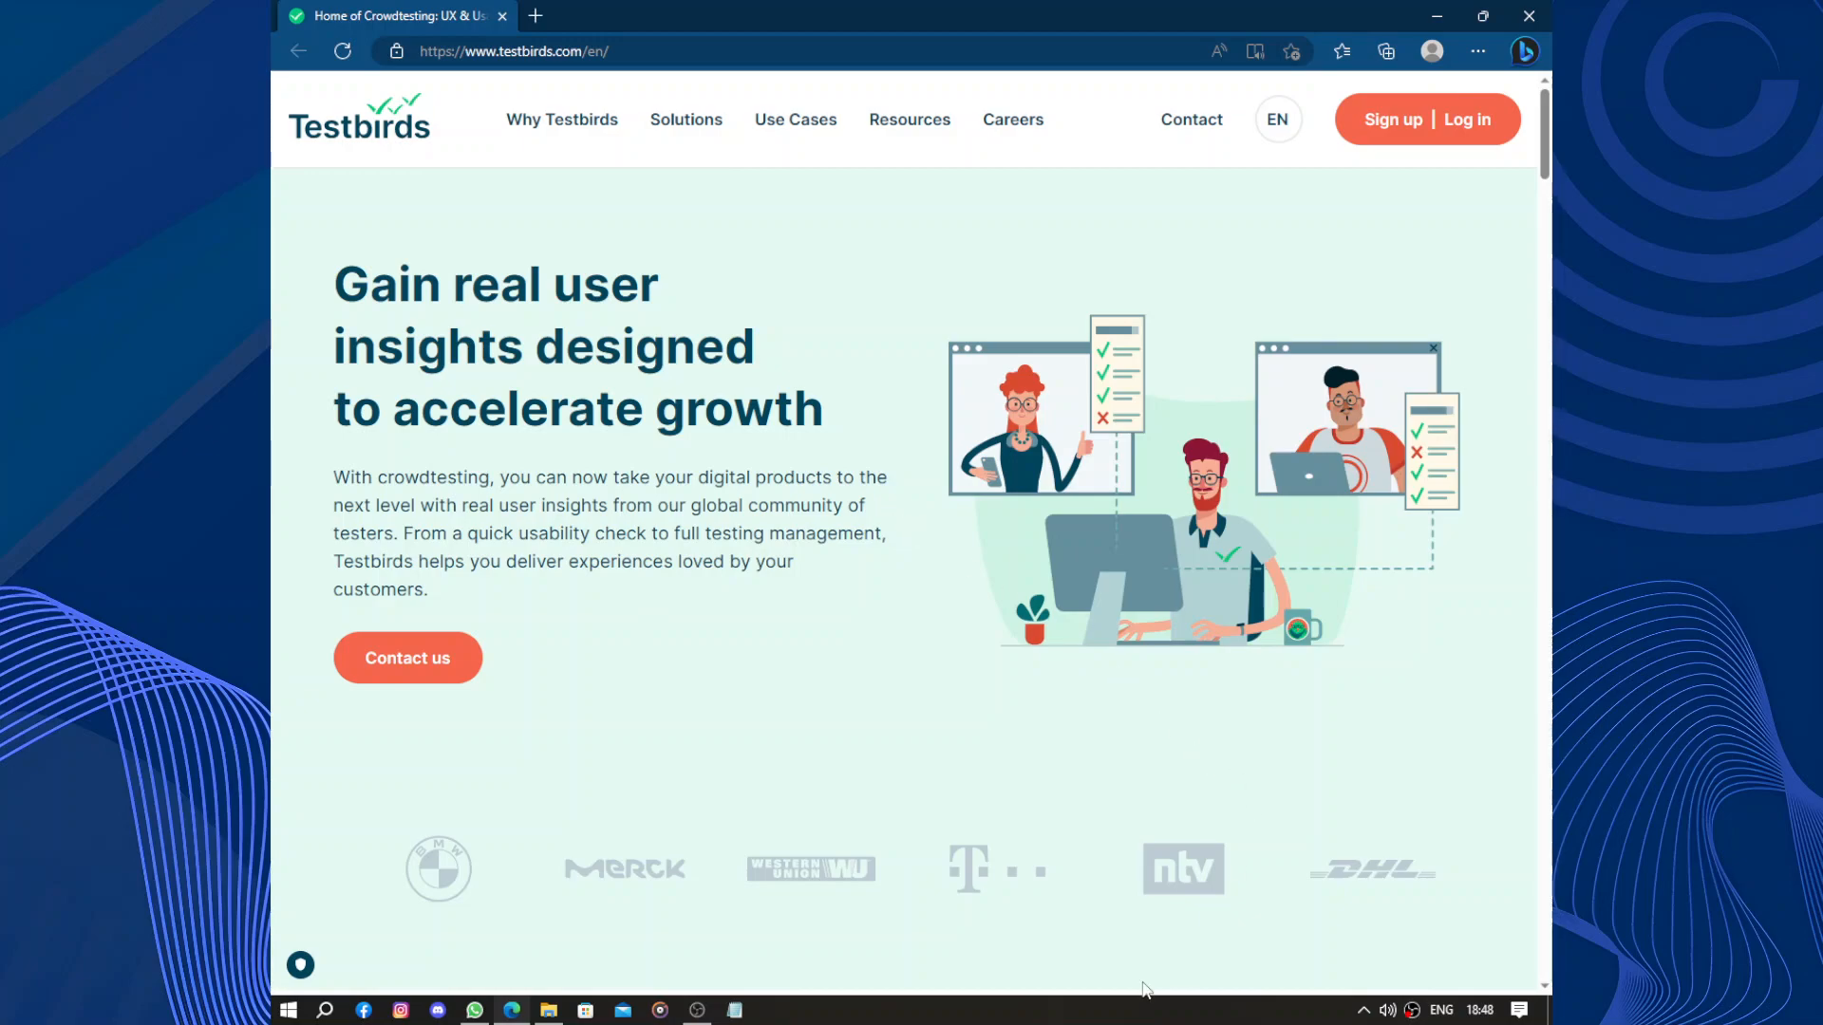
# Scroll the Testbirds home page and reveal the partner, client and tester login options
pyautogui.scroll(-3)
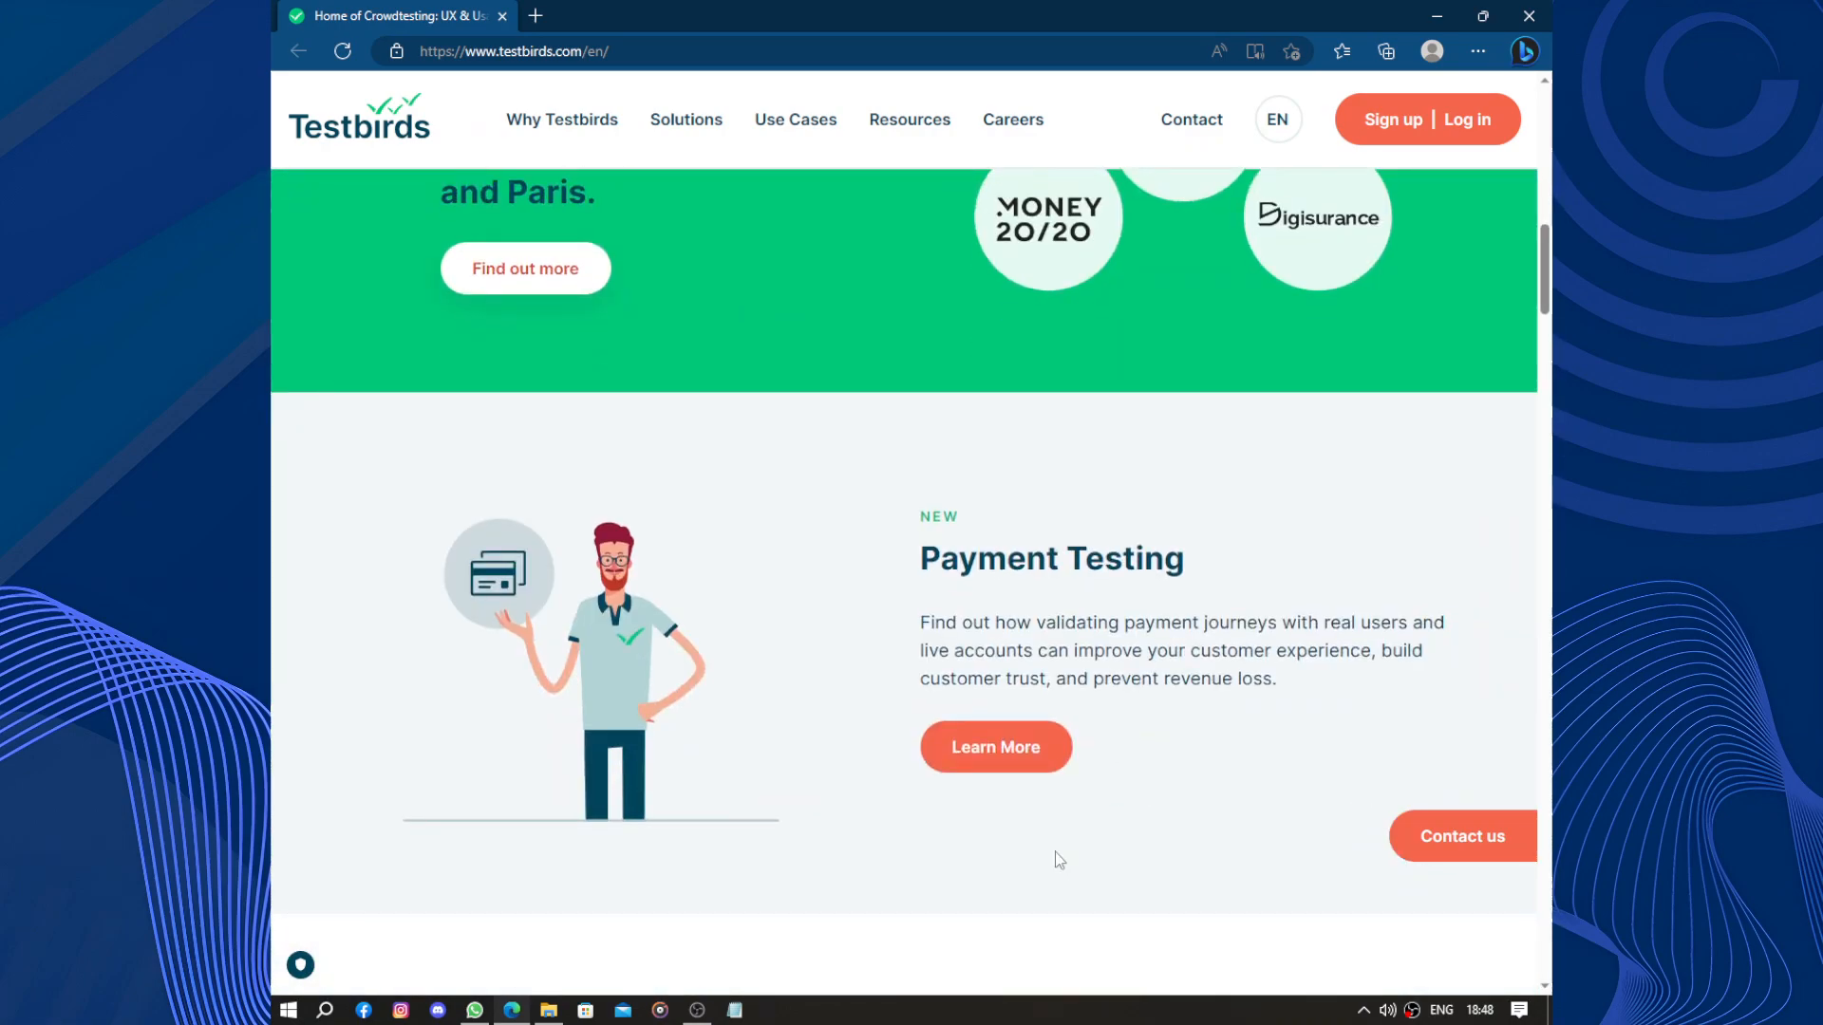
pyautogui.scroll(-3)
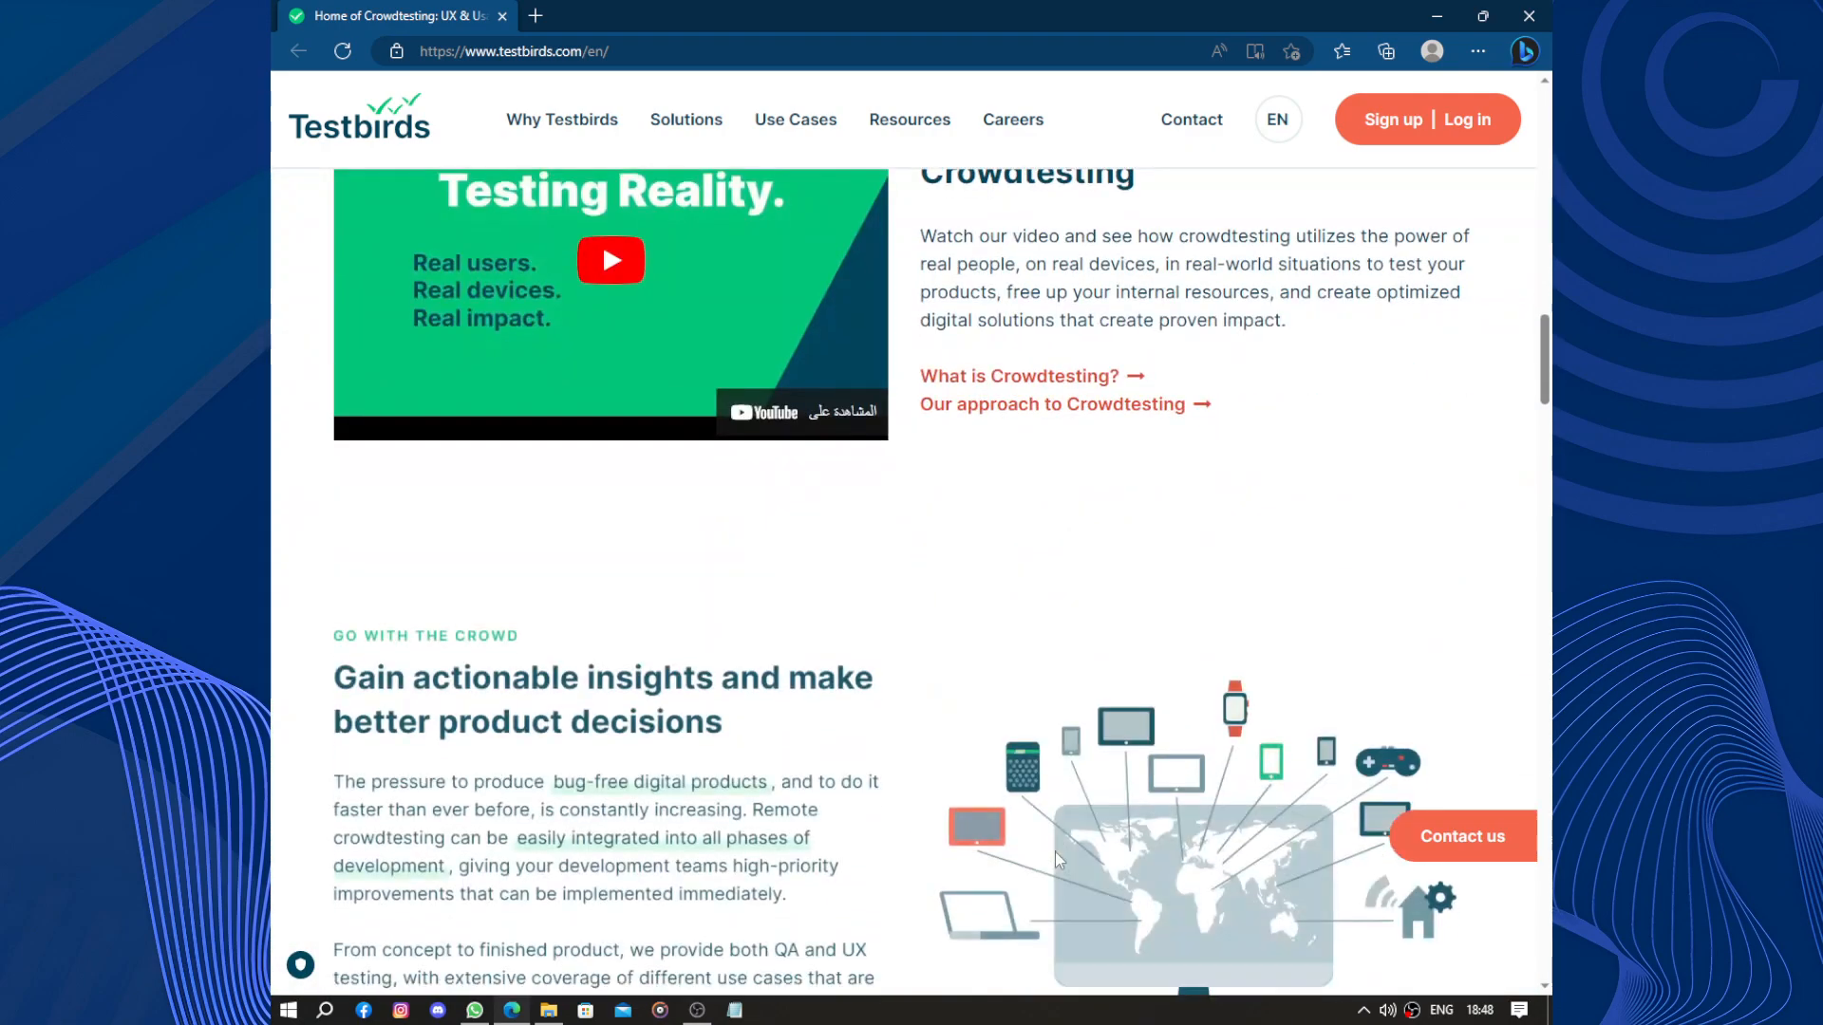
pyautogui.scroll(-3)
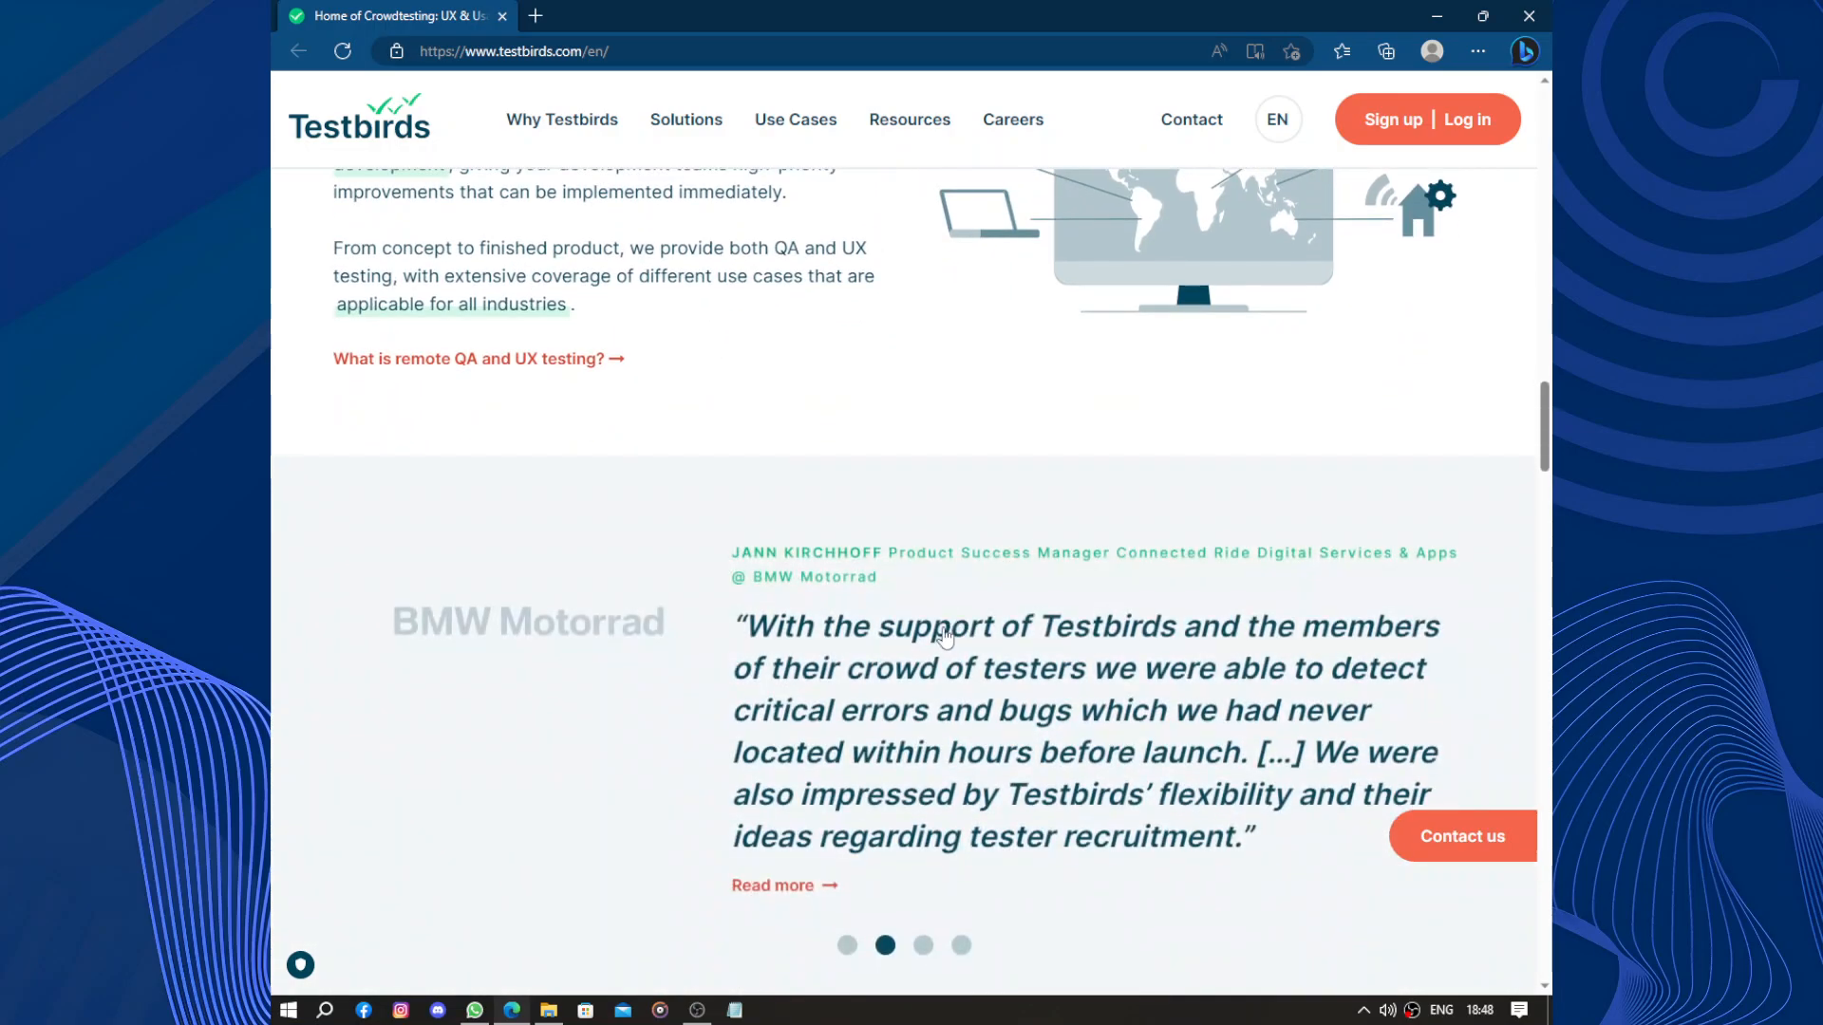
pyautogui.scroll(-3)
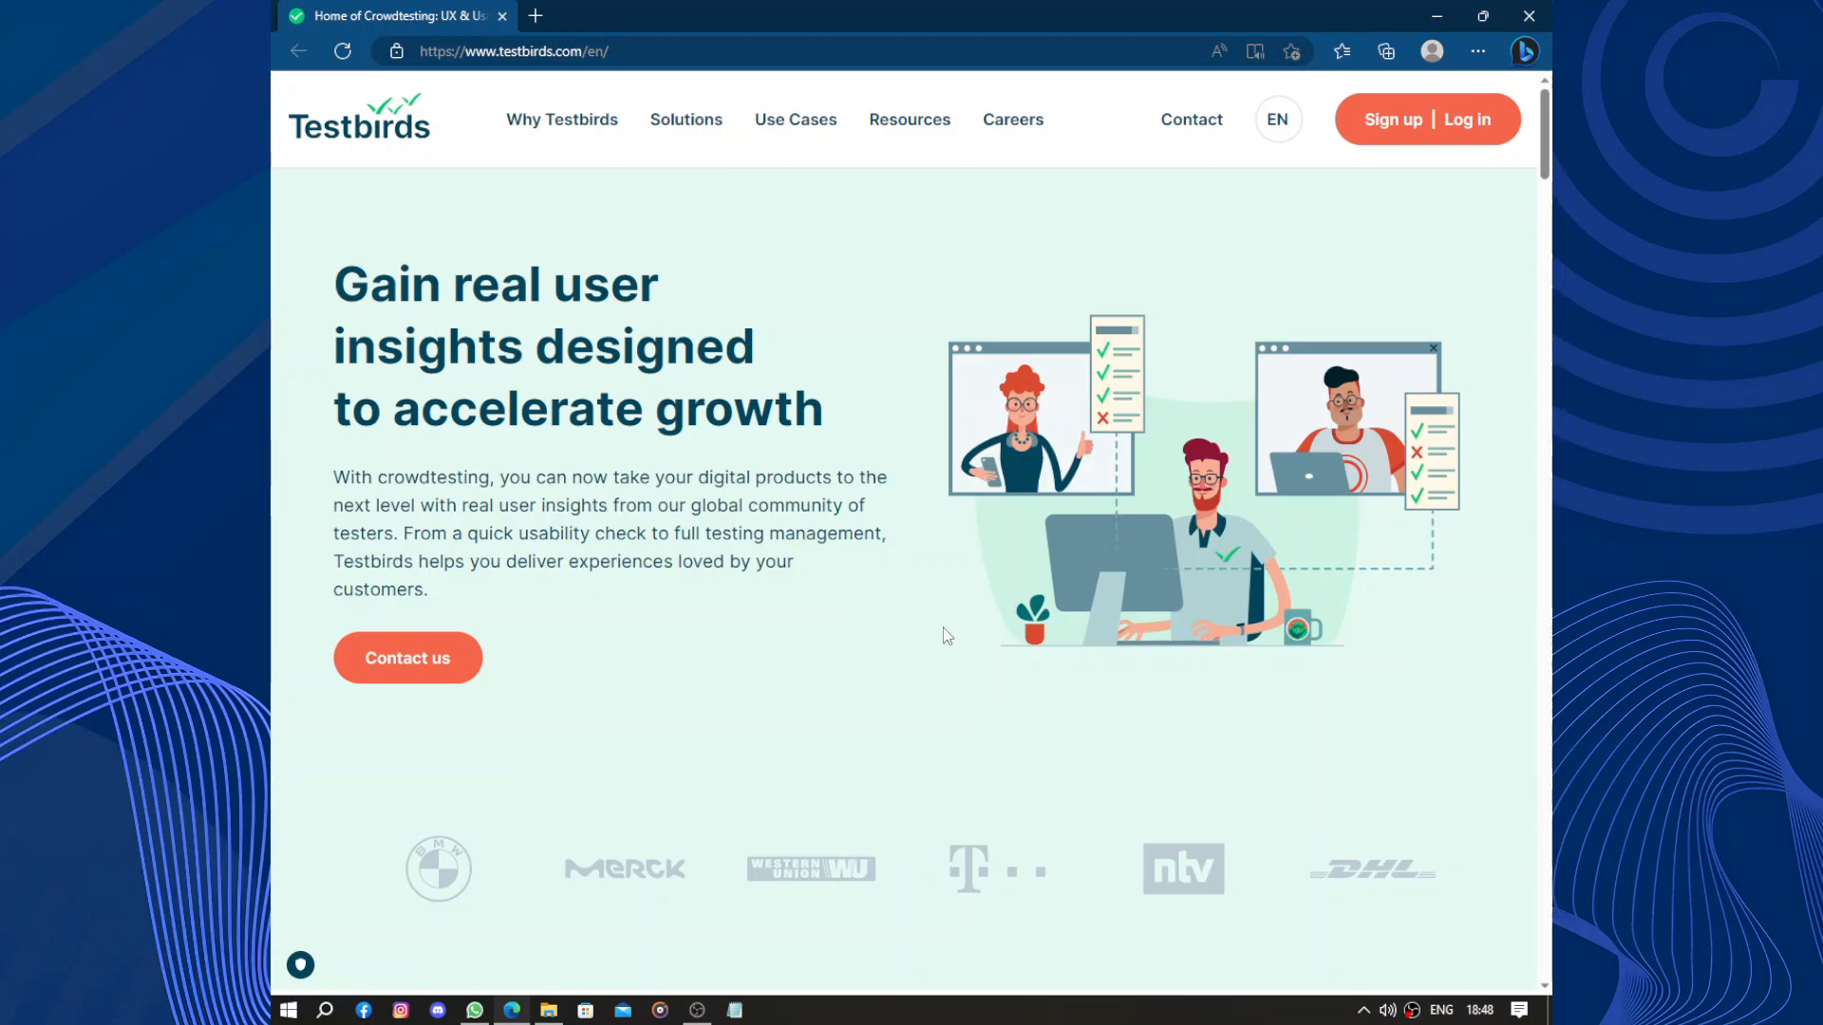
pyautogui.moveTo(1525, 51)
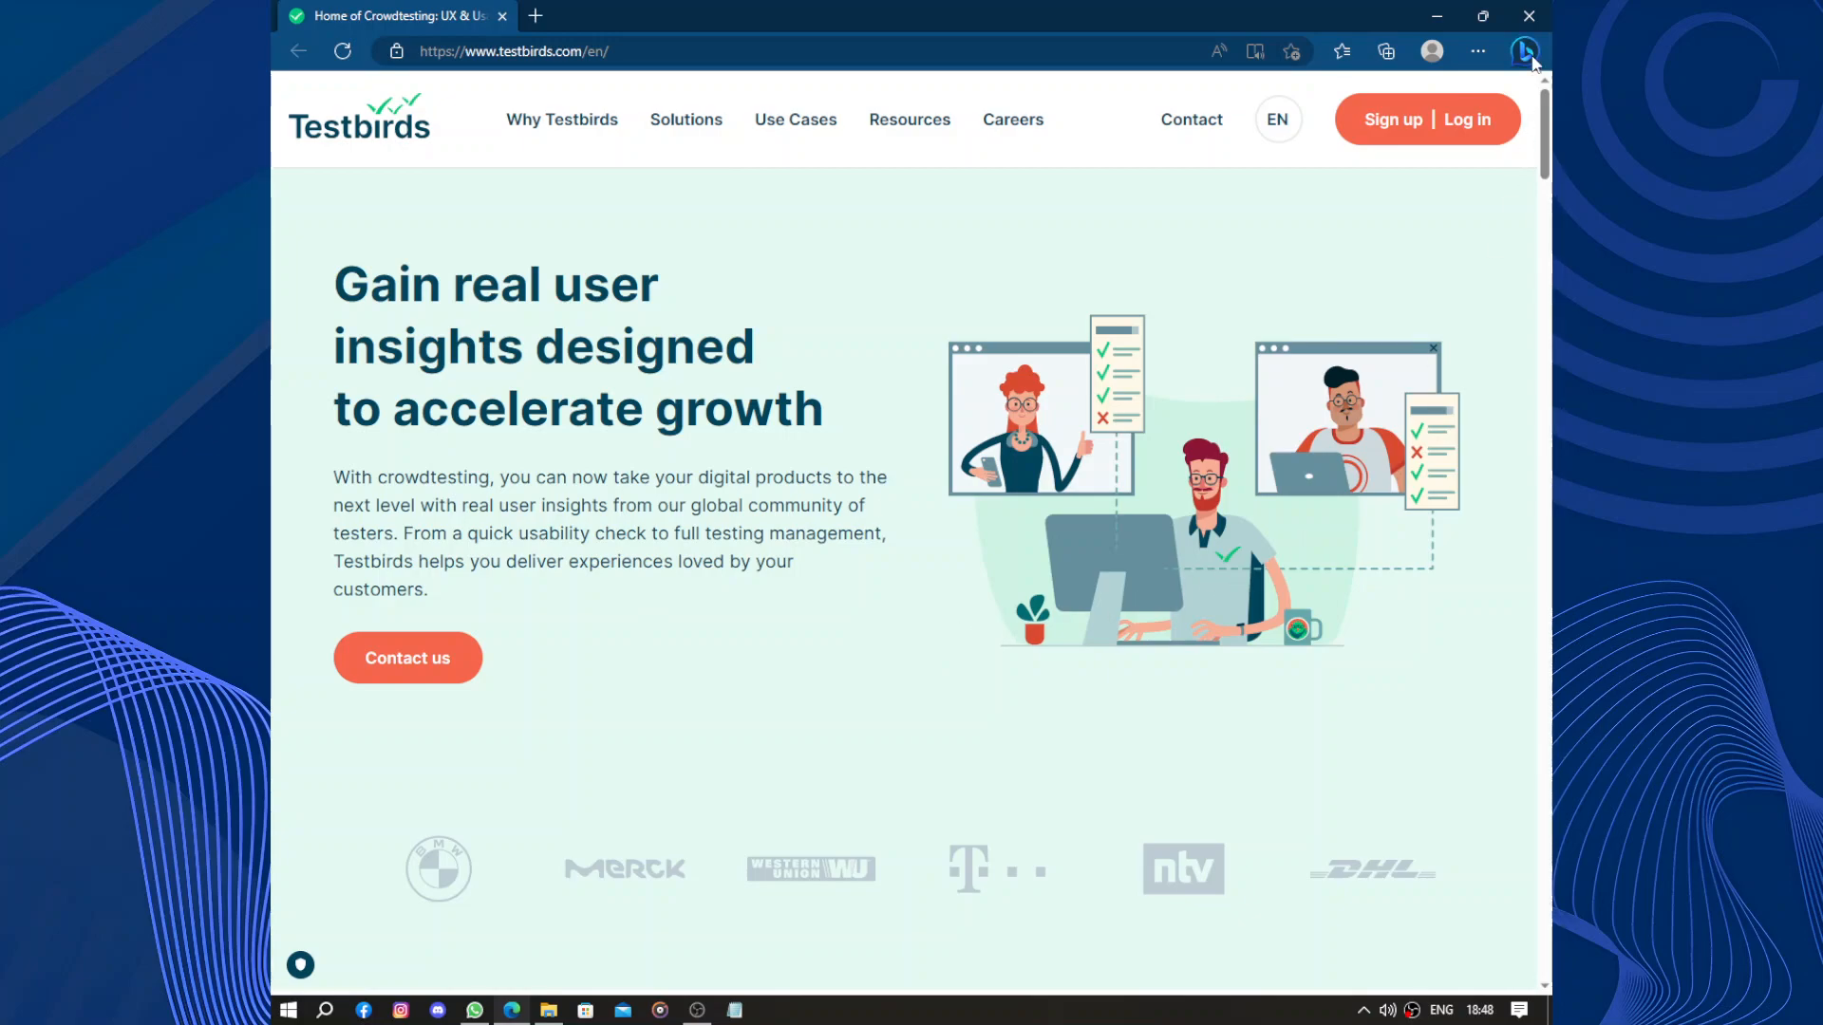
pyautogui.click(1427, 118)
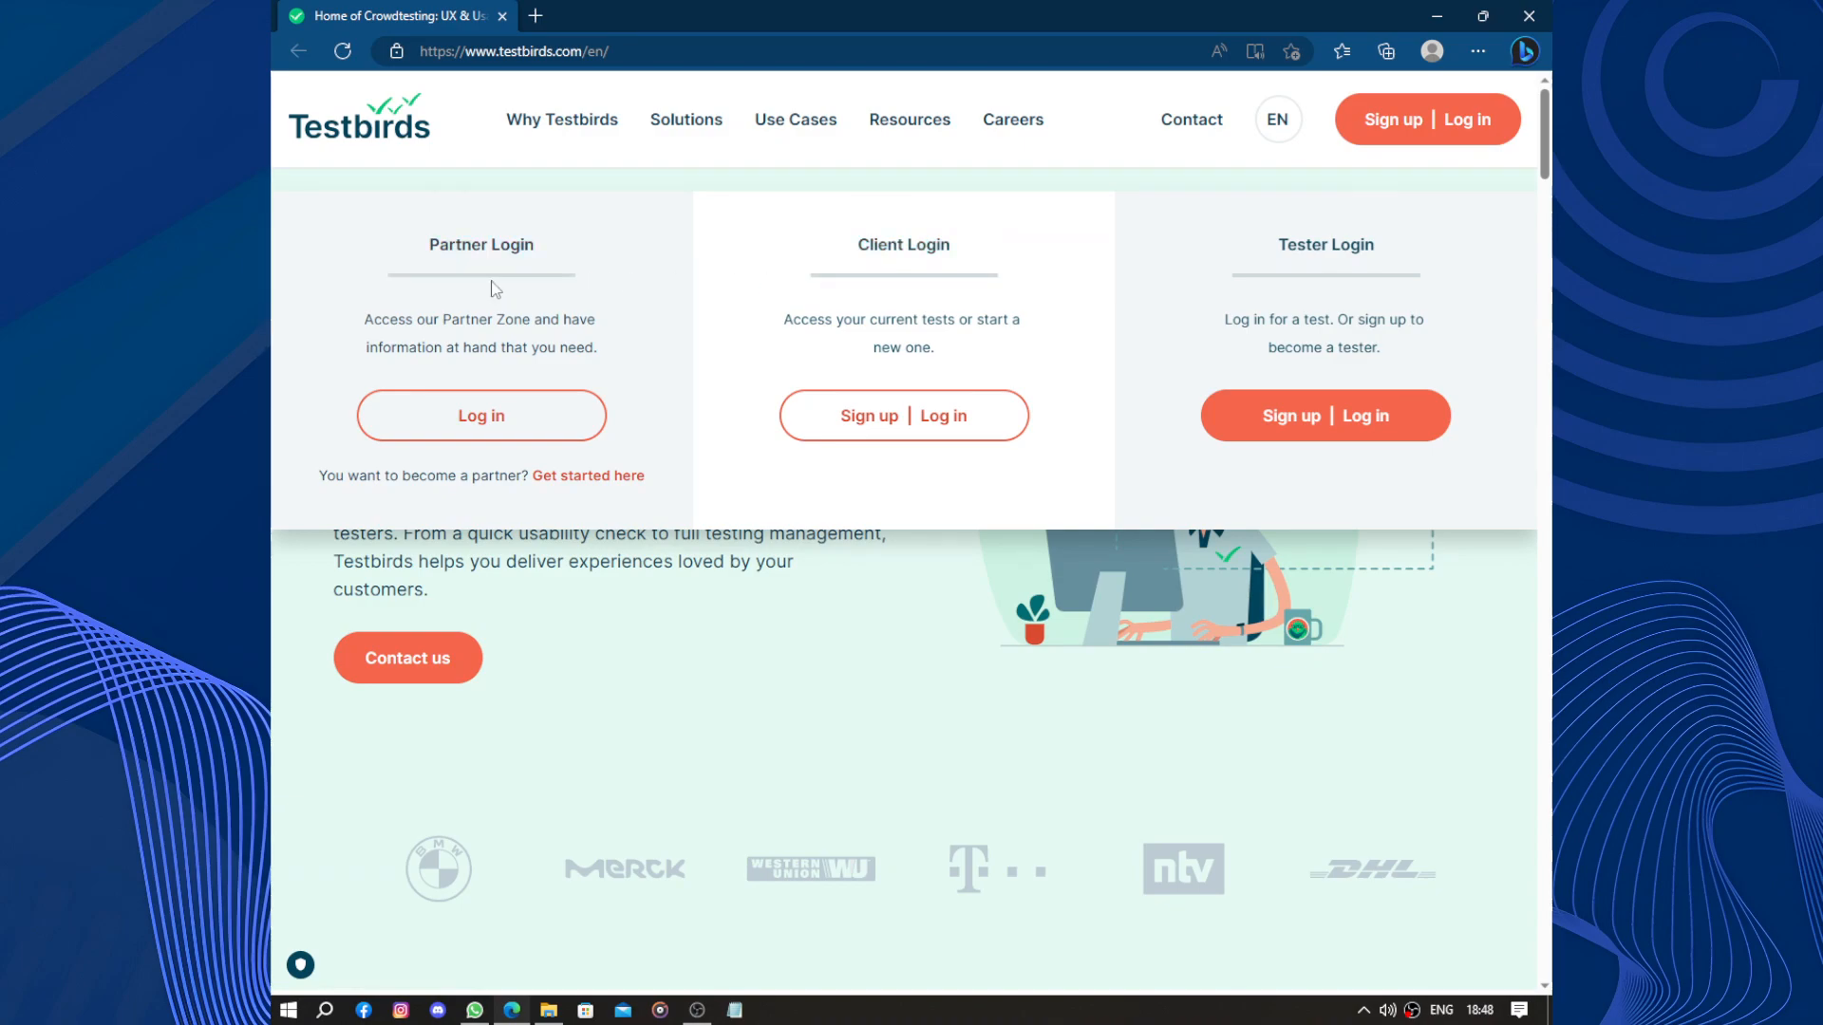
pyautogui.moveTo(1359, 289)
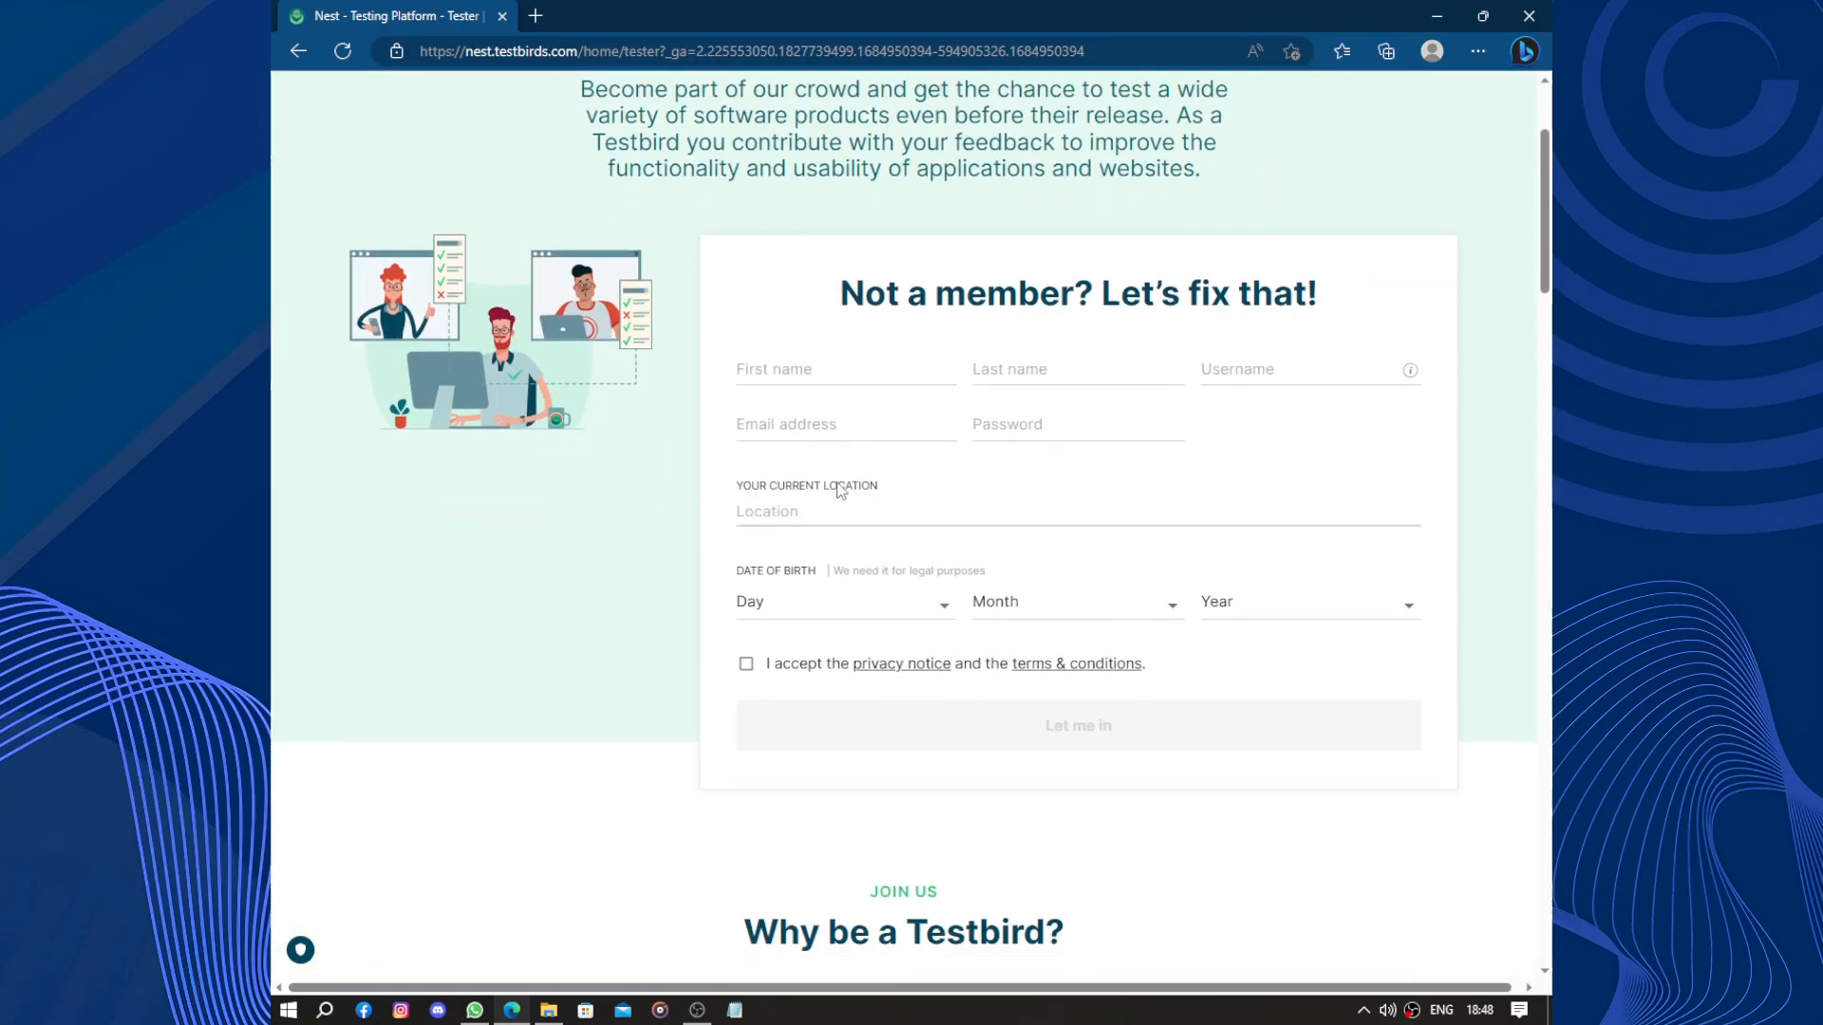
# Autofill first name, email and username on the tester registration form from saved data
pyautogui.click(844, 369)
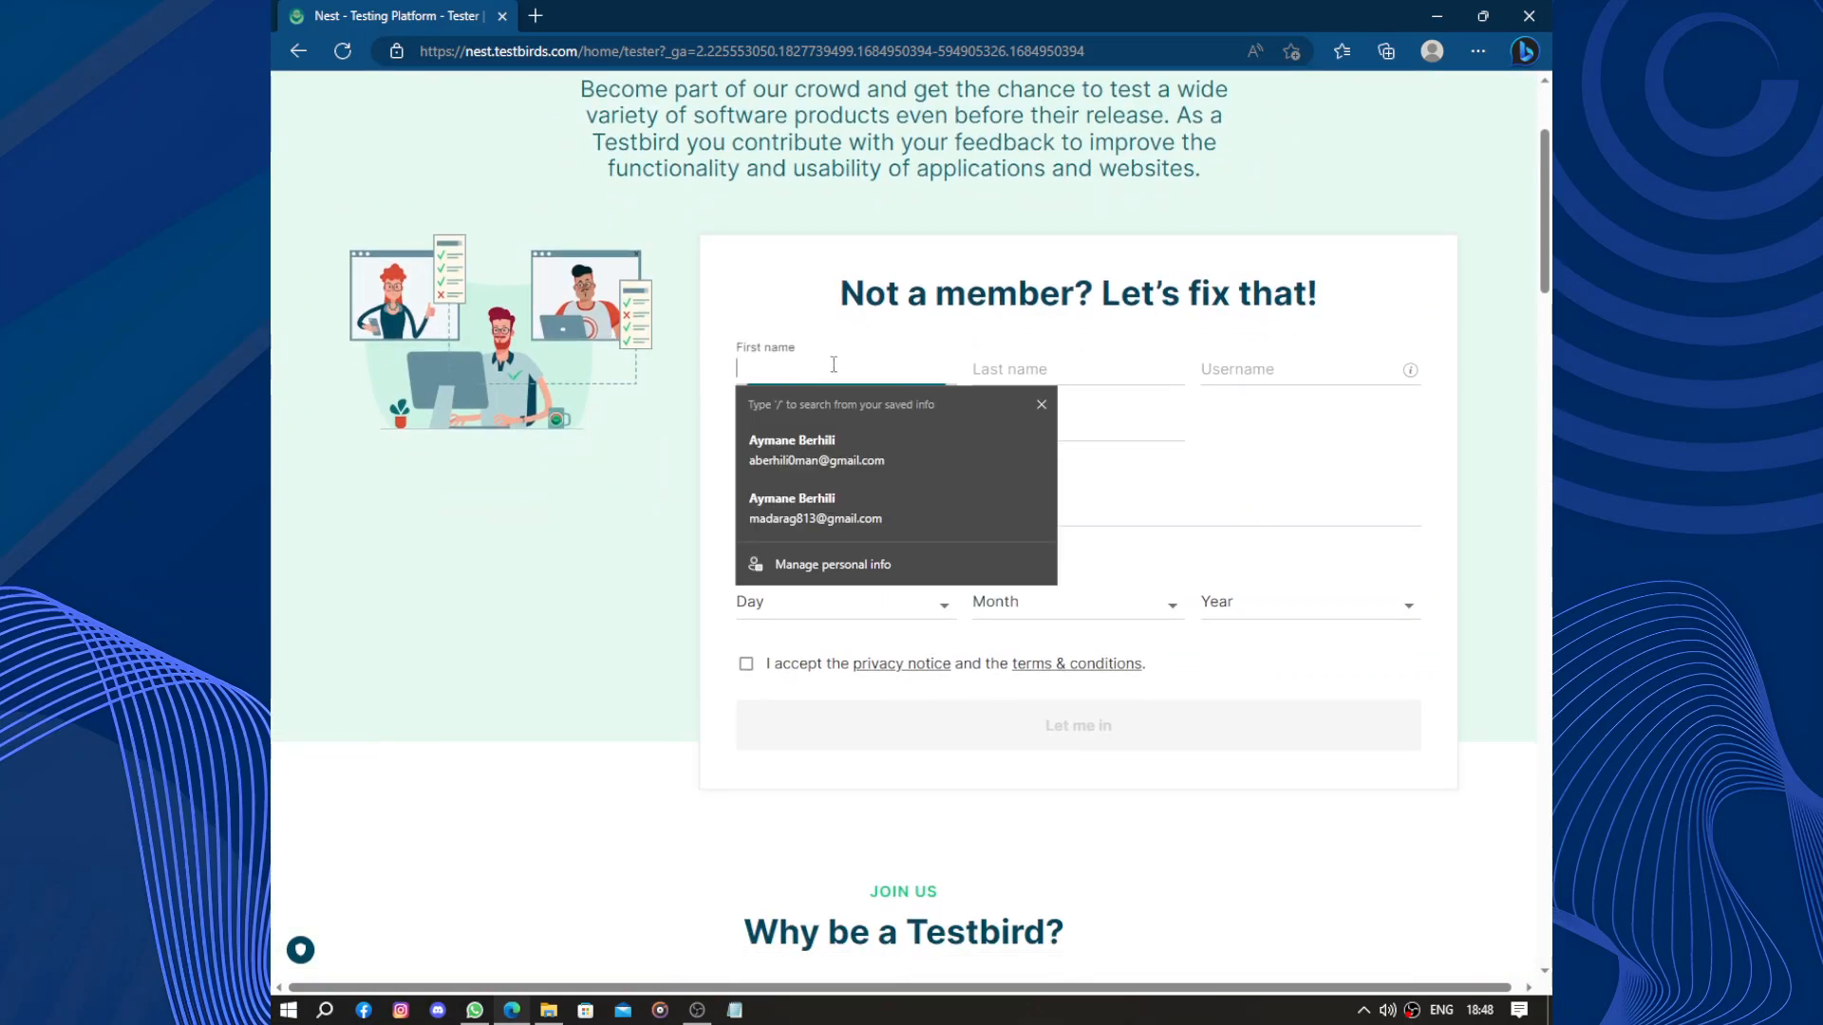
pyautogui.click(1302, 368)
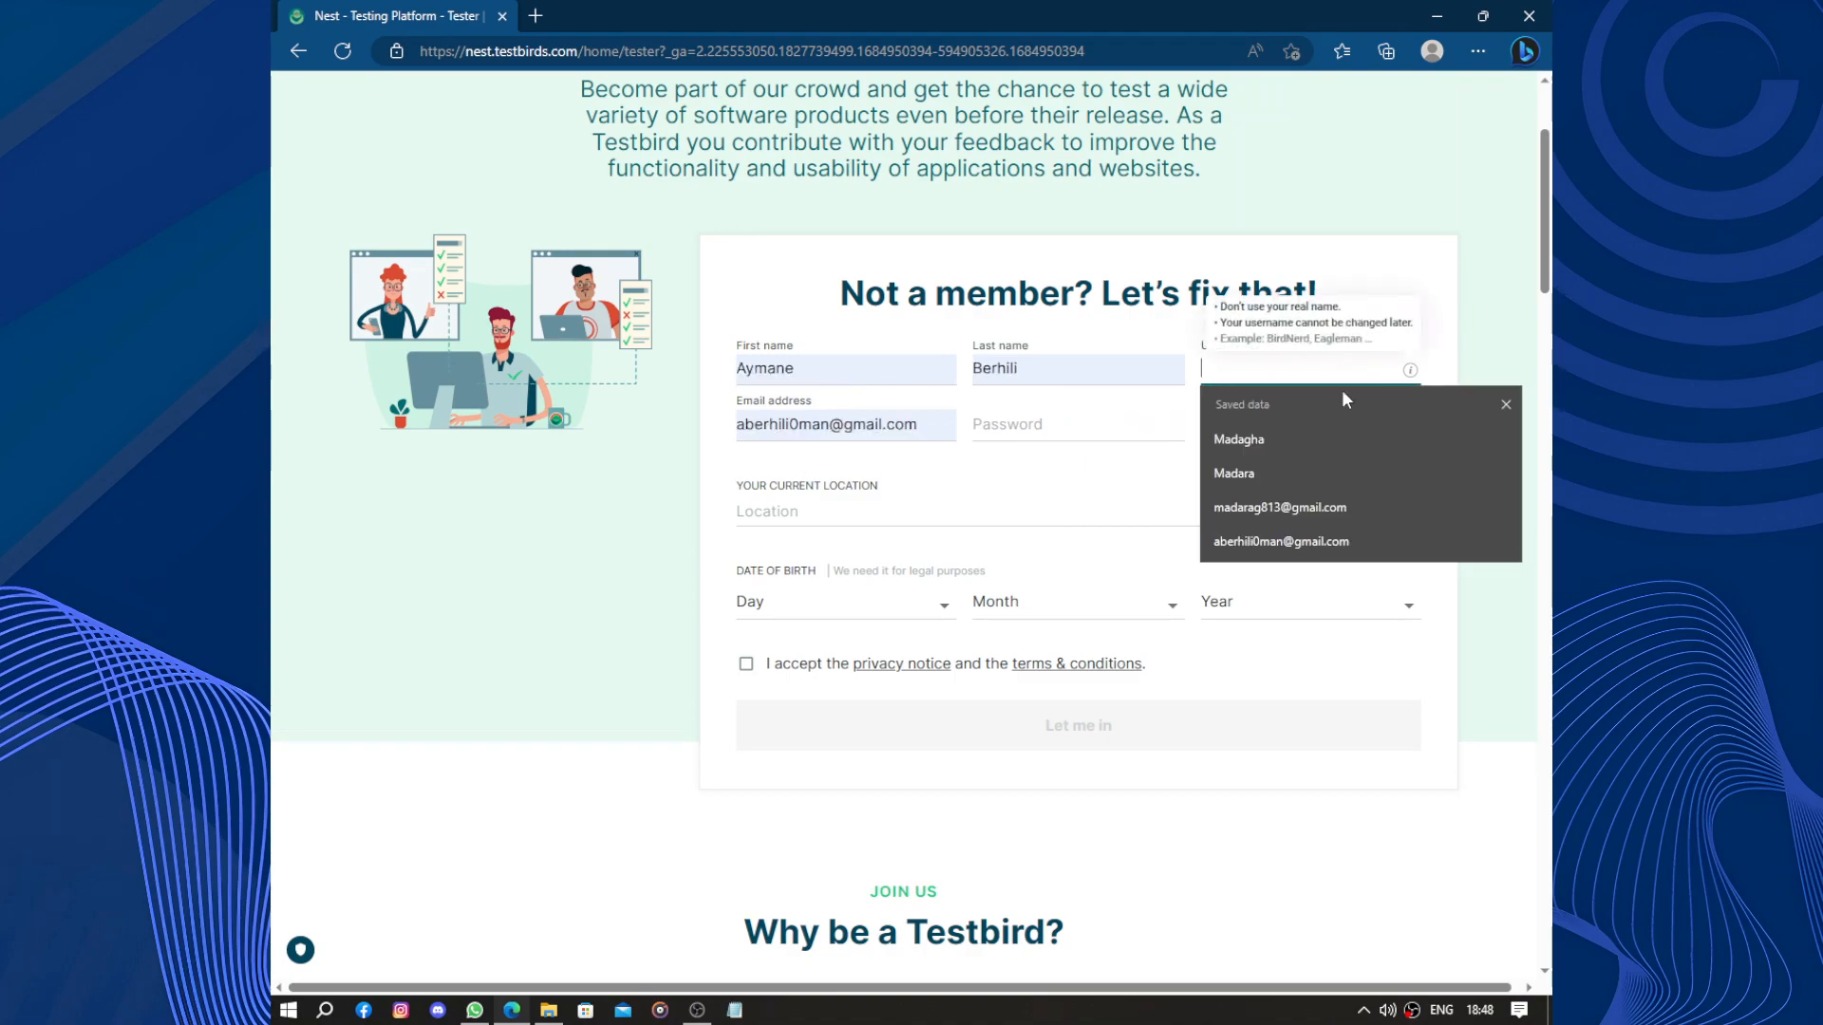
pyautogui.click(1238, 438)
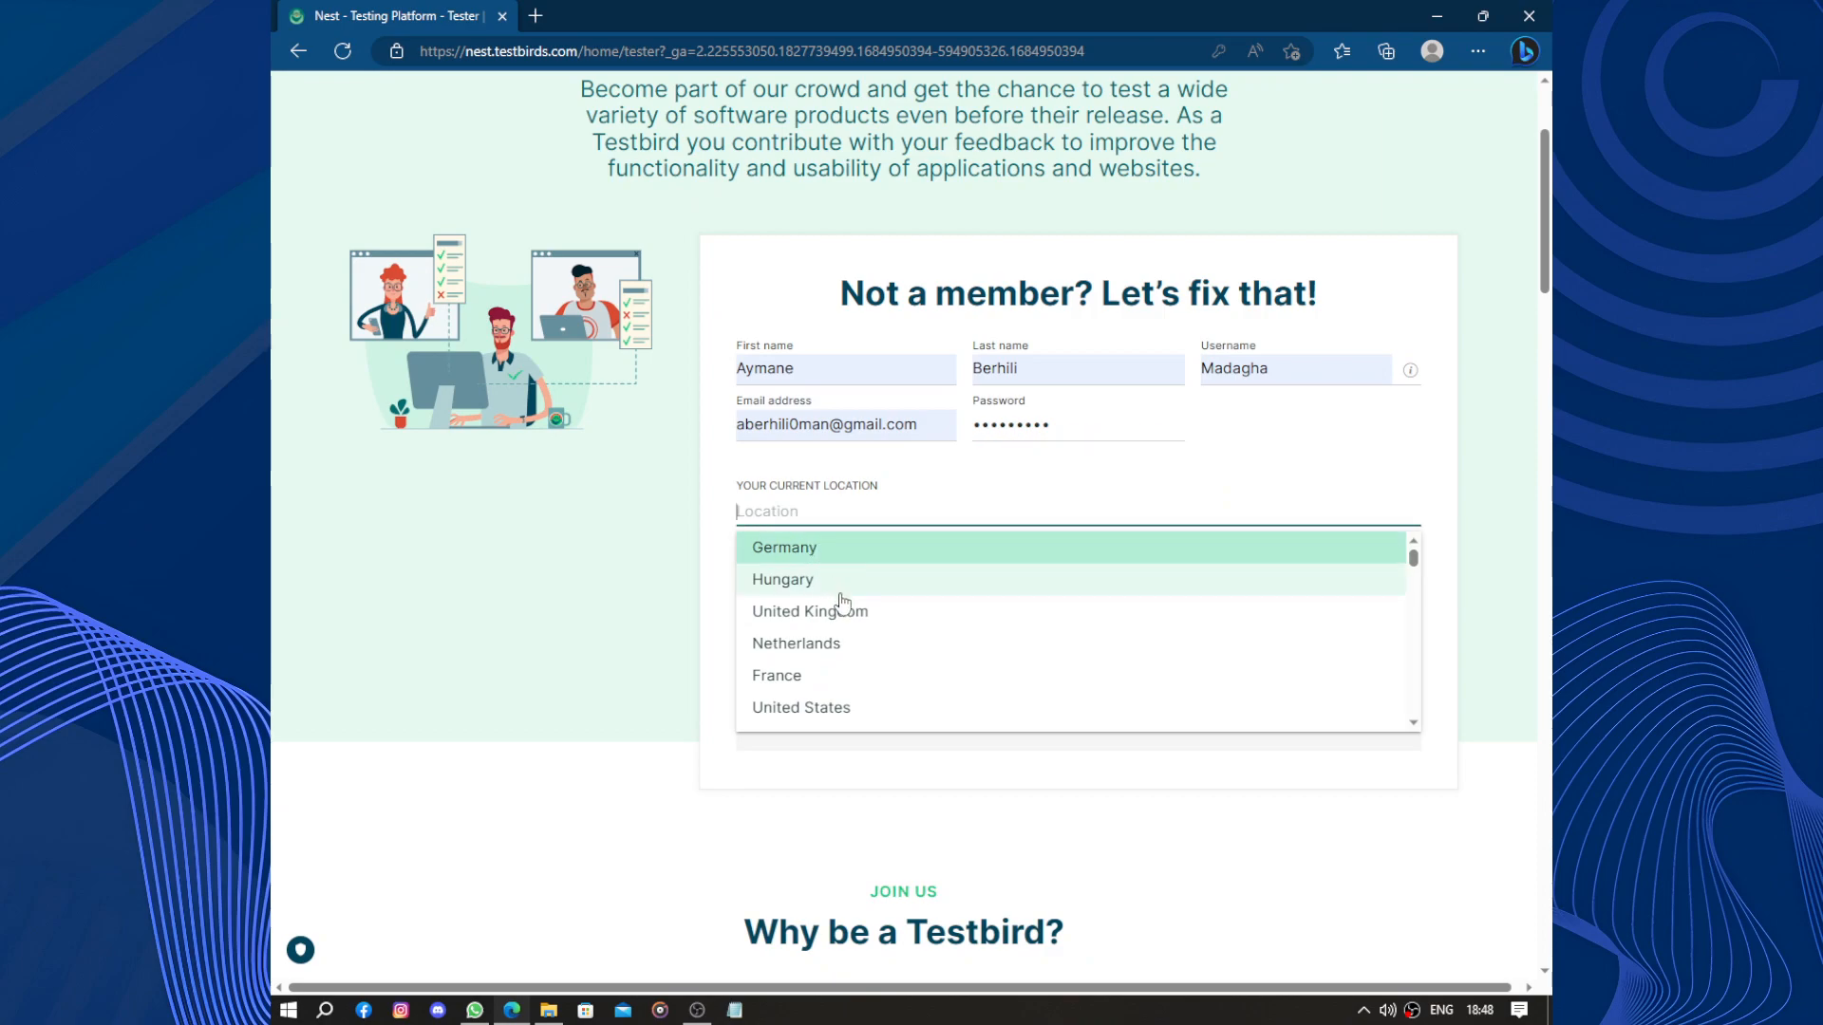
pyautogui.scroll(-3)
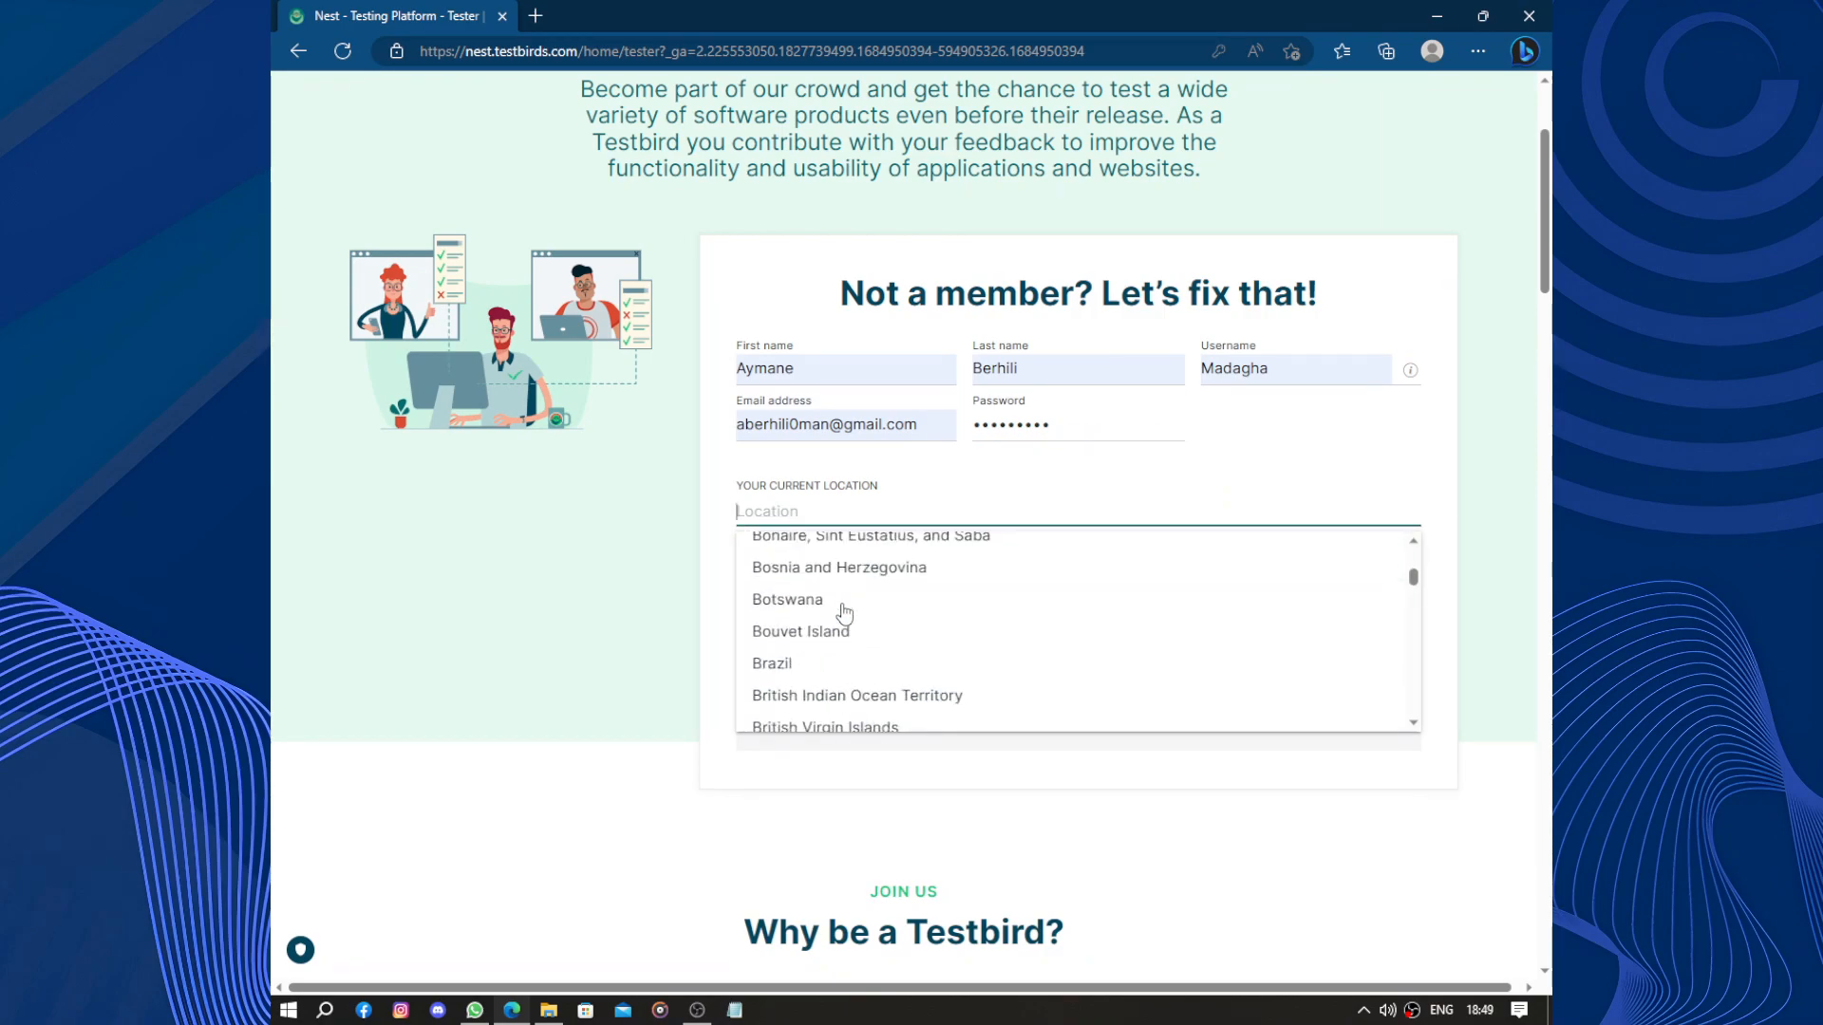
pyautogui.scroll(-3)
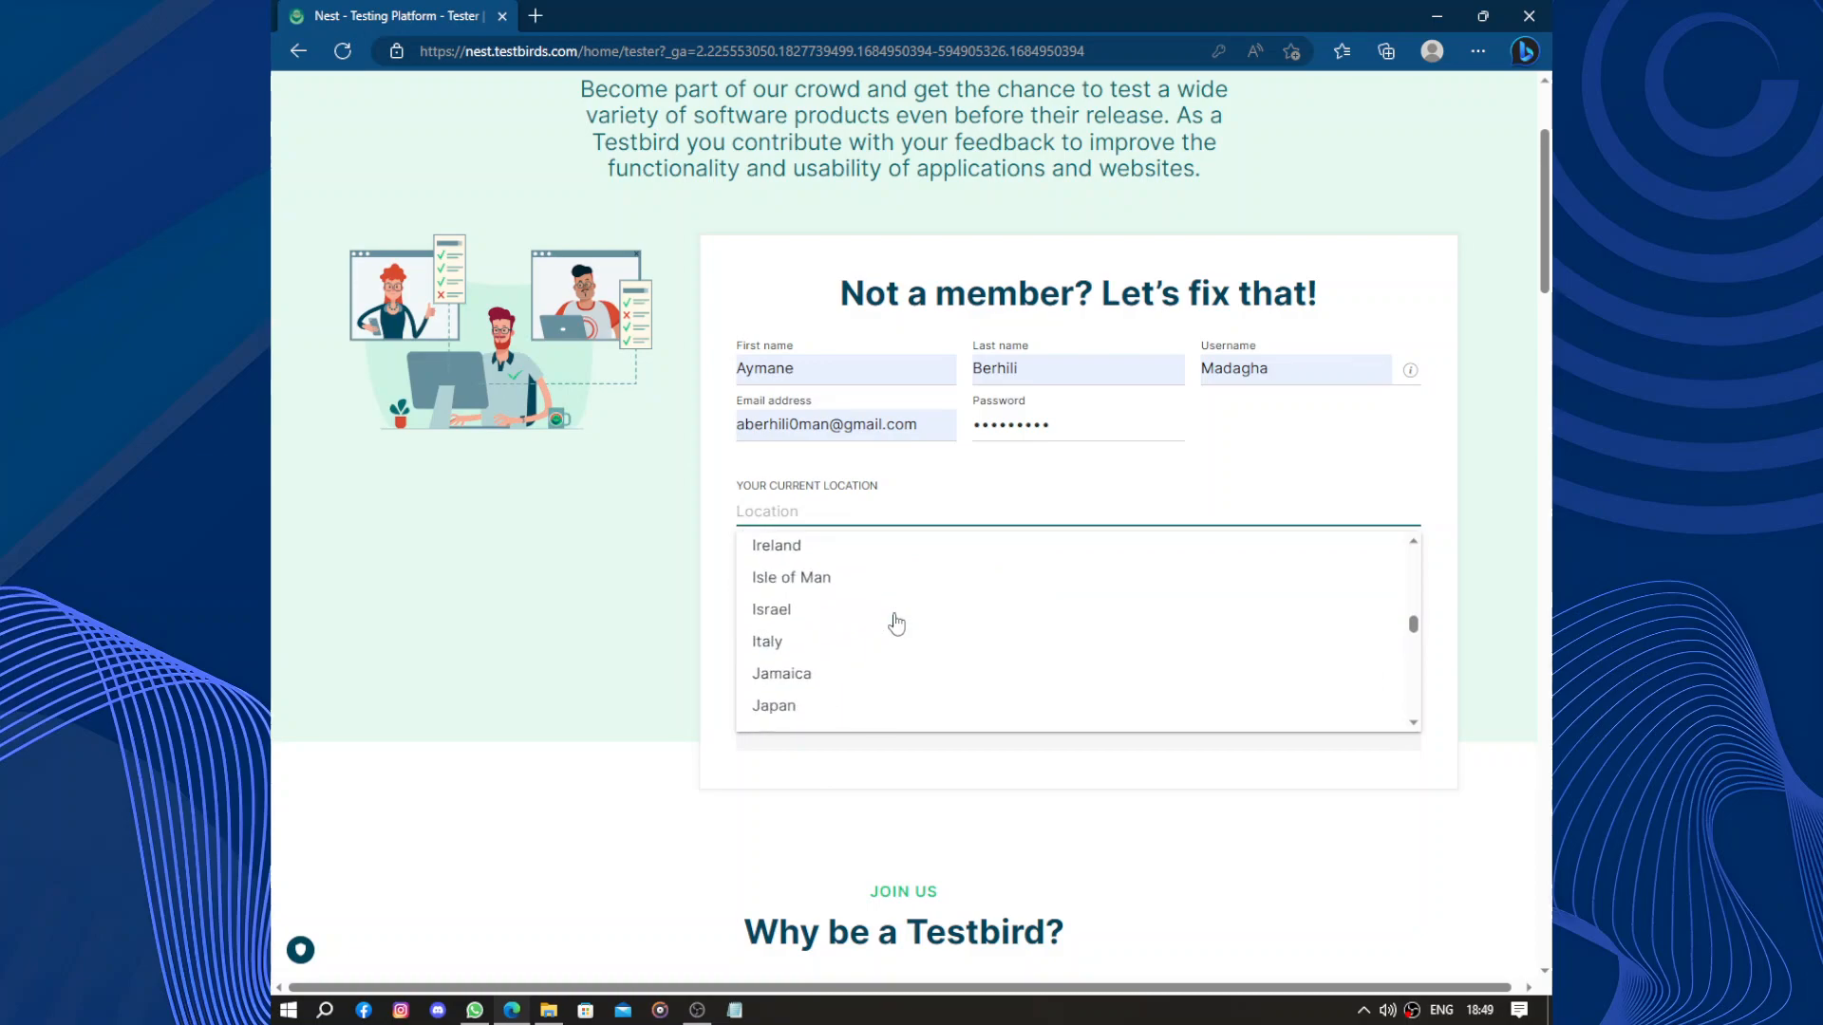
pyautogui.scroll(-3)
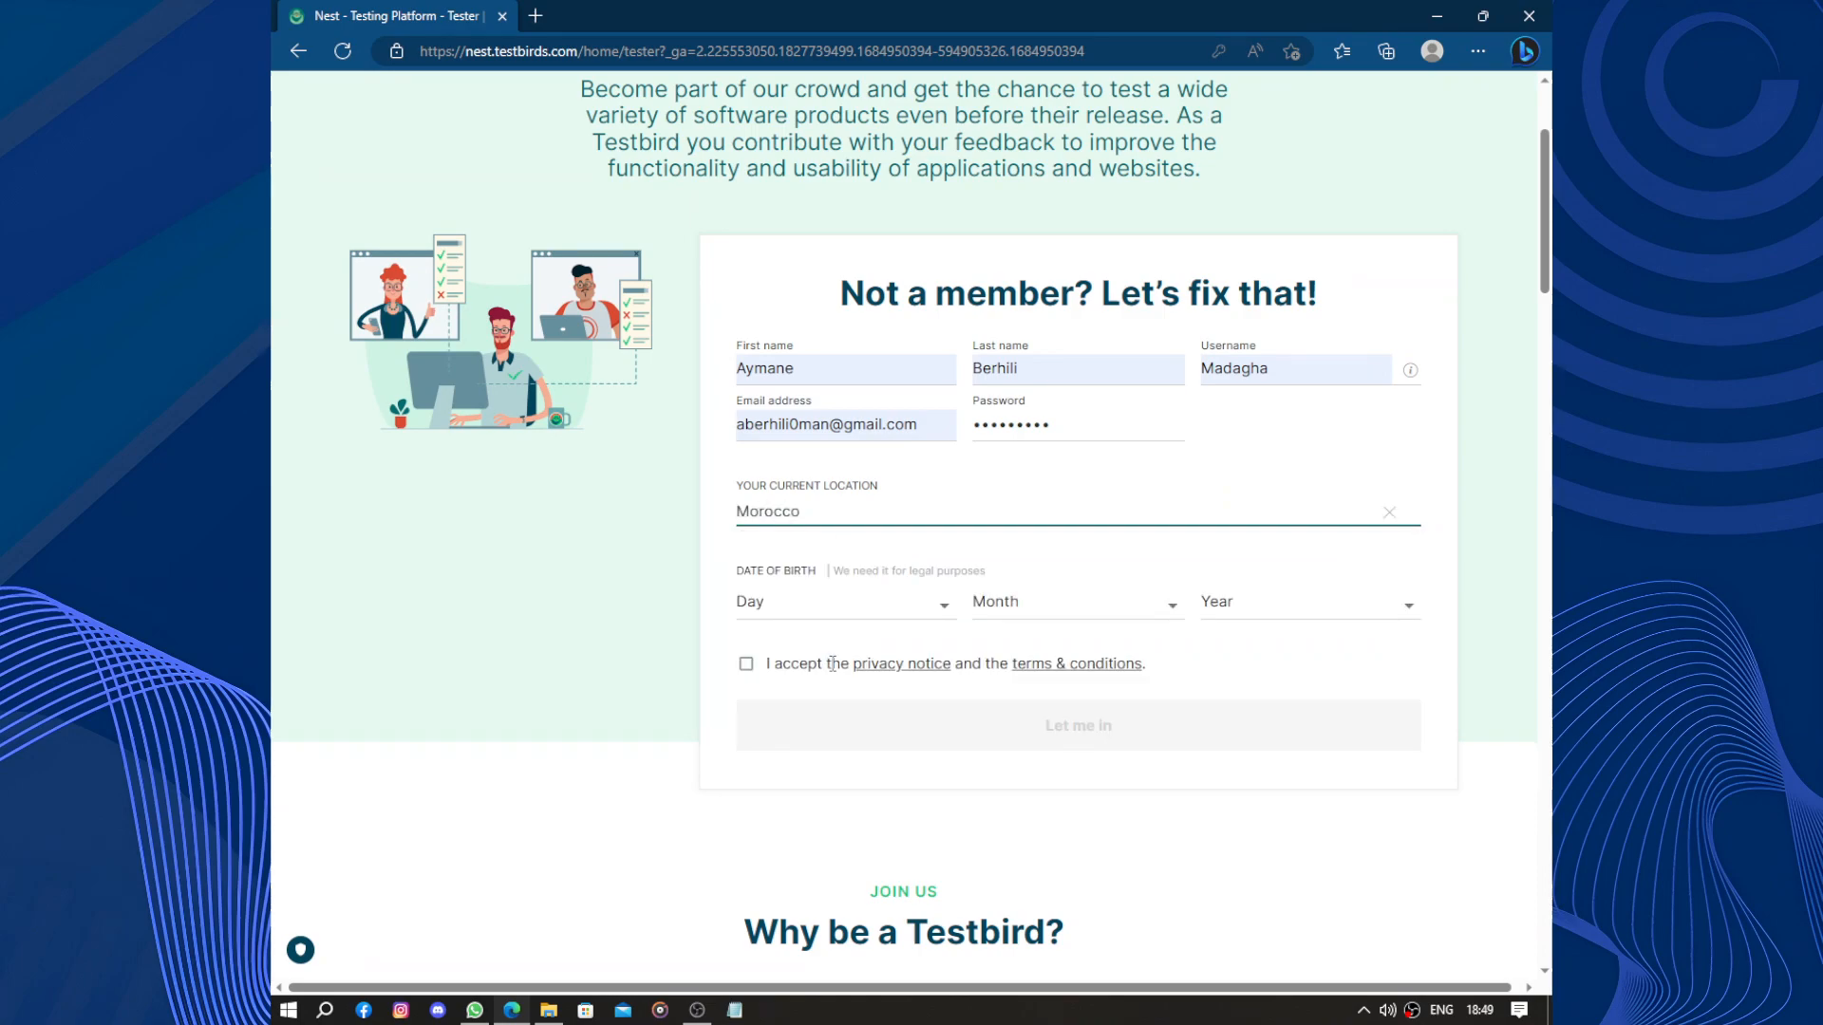
# Set the birth date to 06 August 2000, accept the terms and submit the registration
pyautogui.click(843, 602)
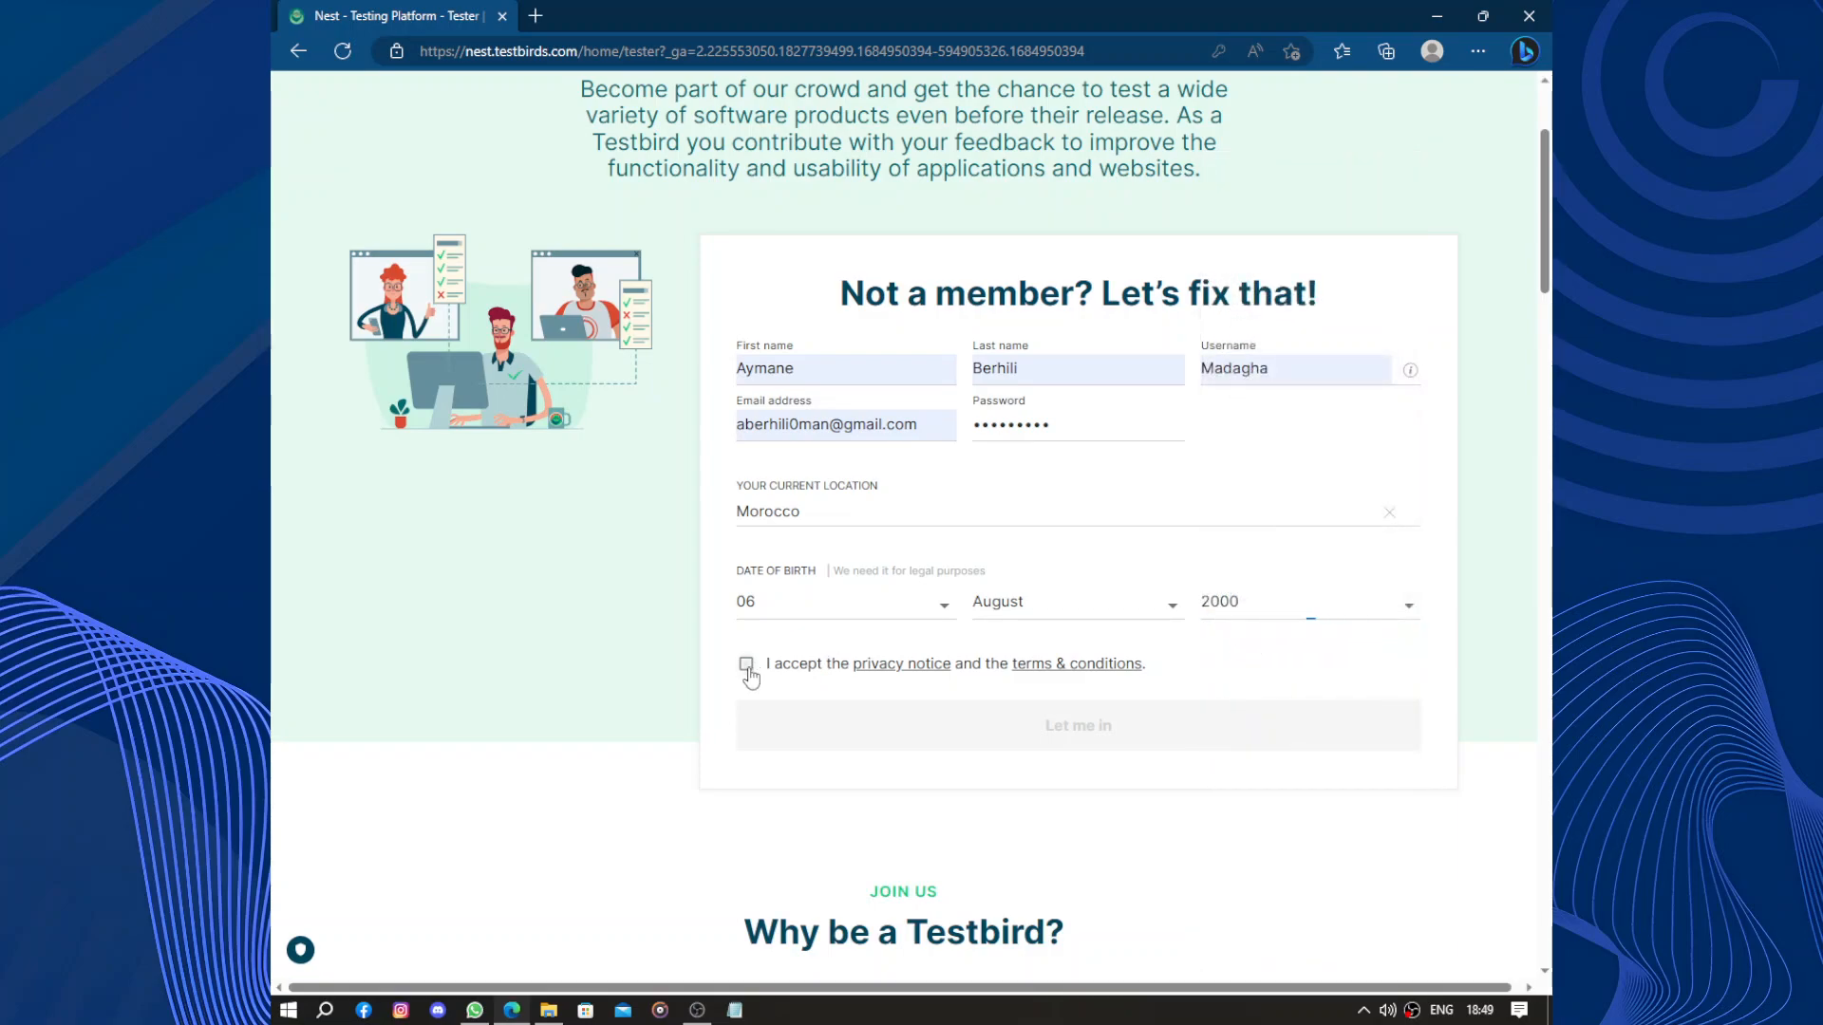
pyautogui.click(747, 665)
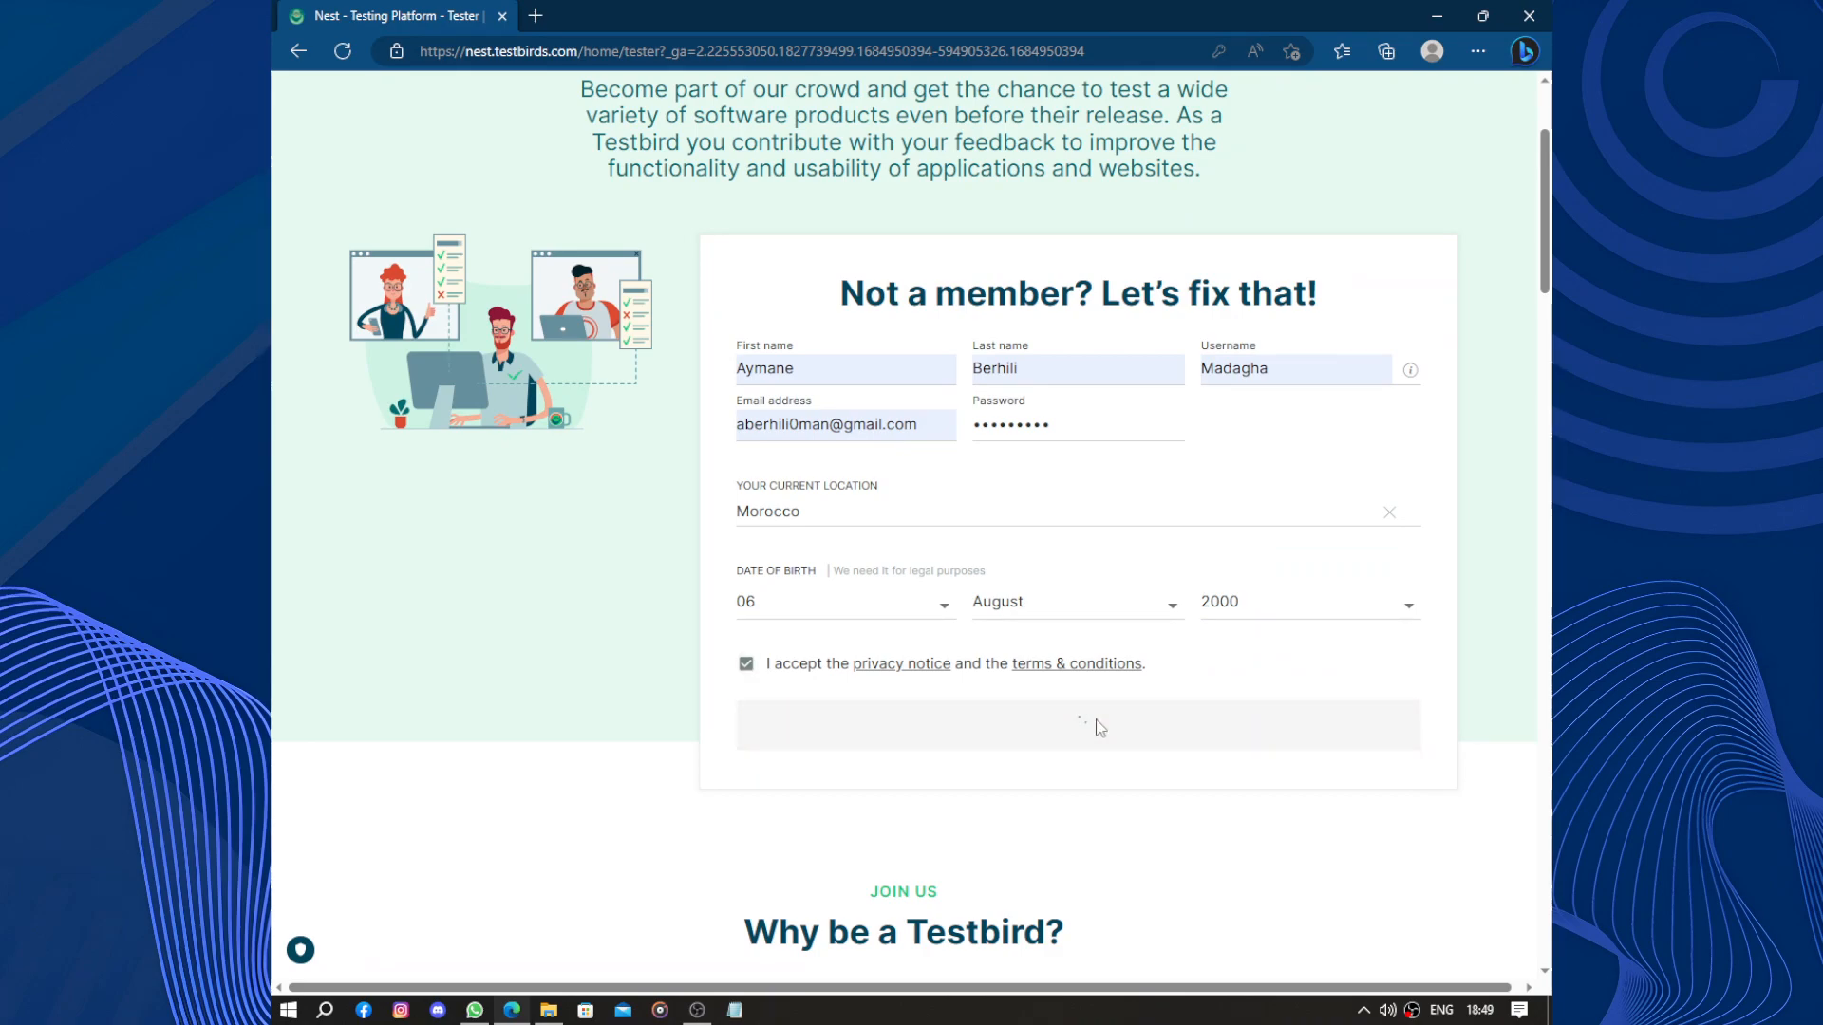
pyautogui.click(1074, 724)
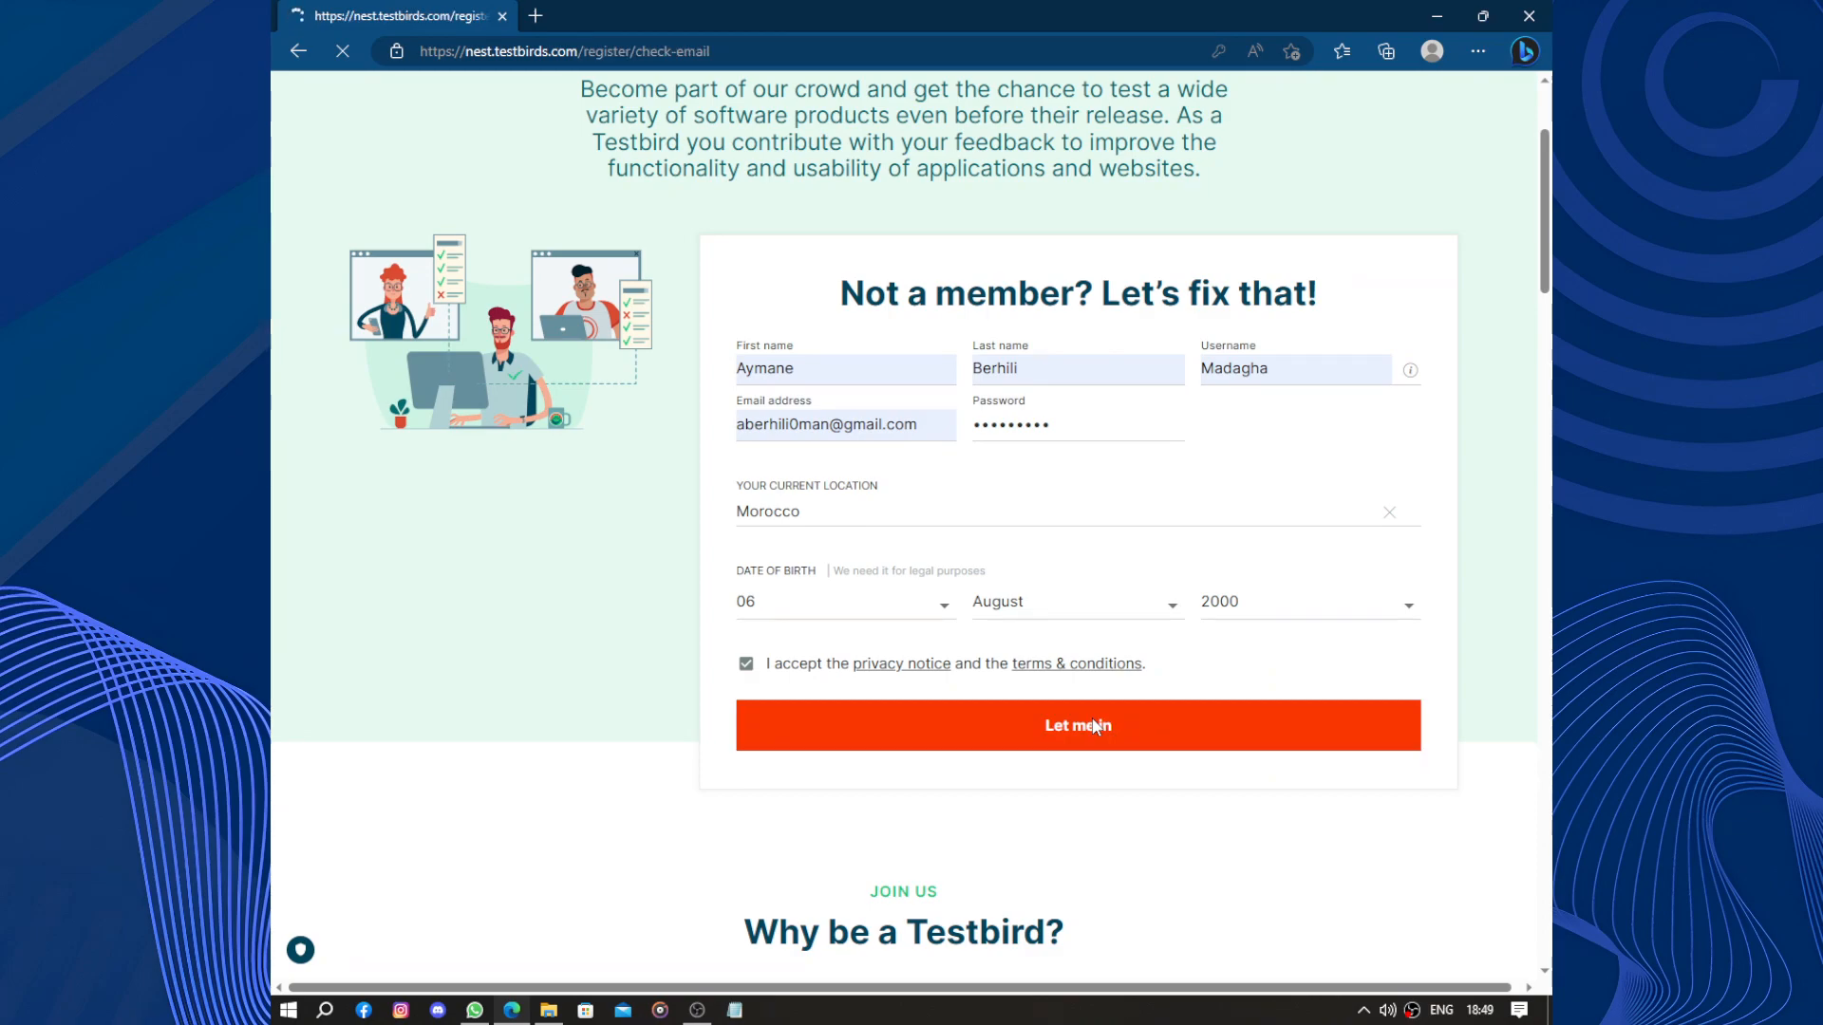
pyautogui.click(1076, 723)
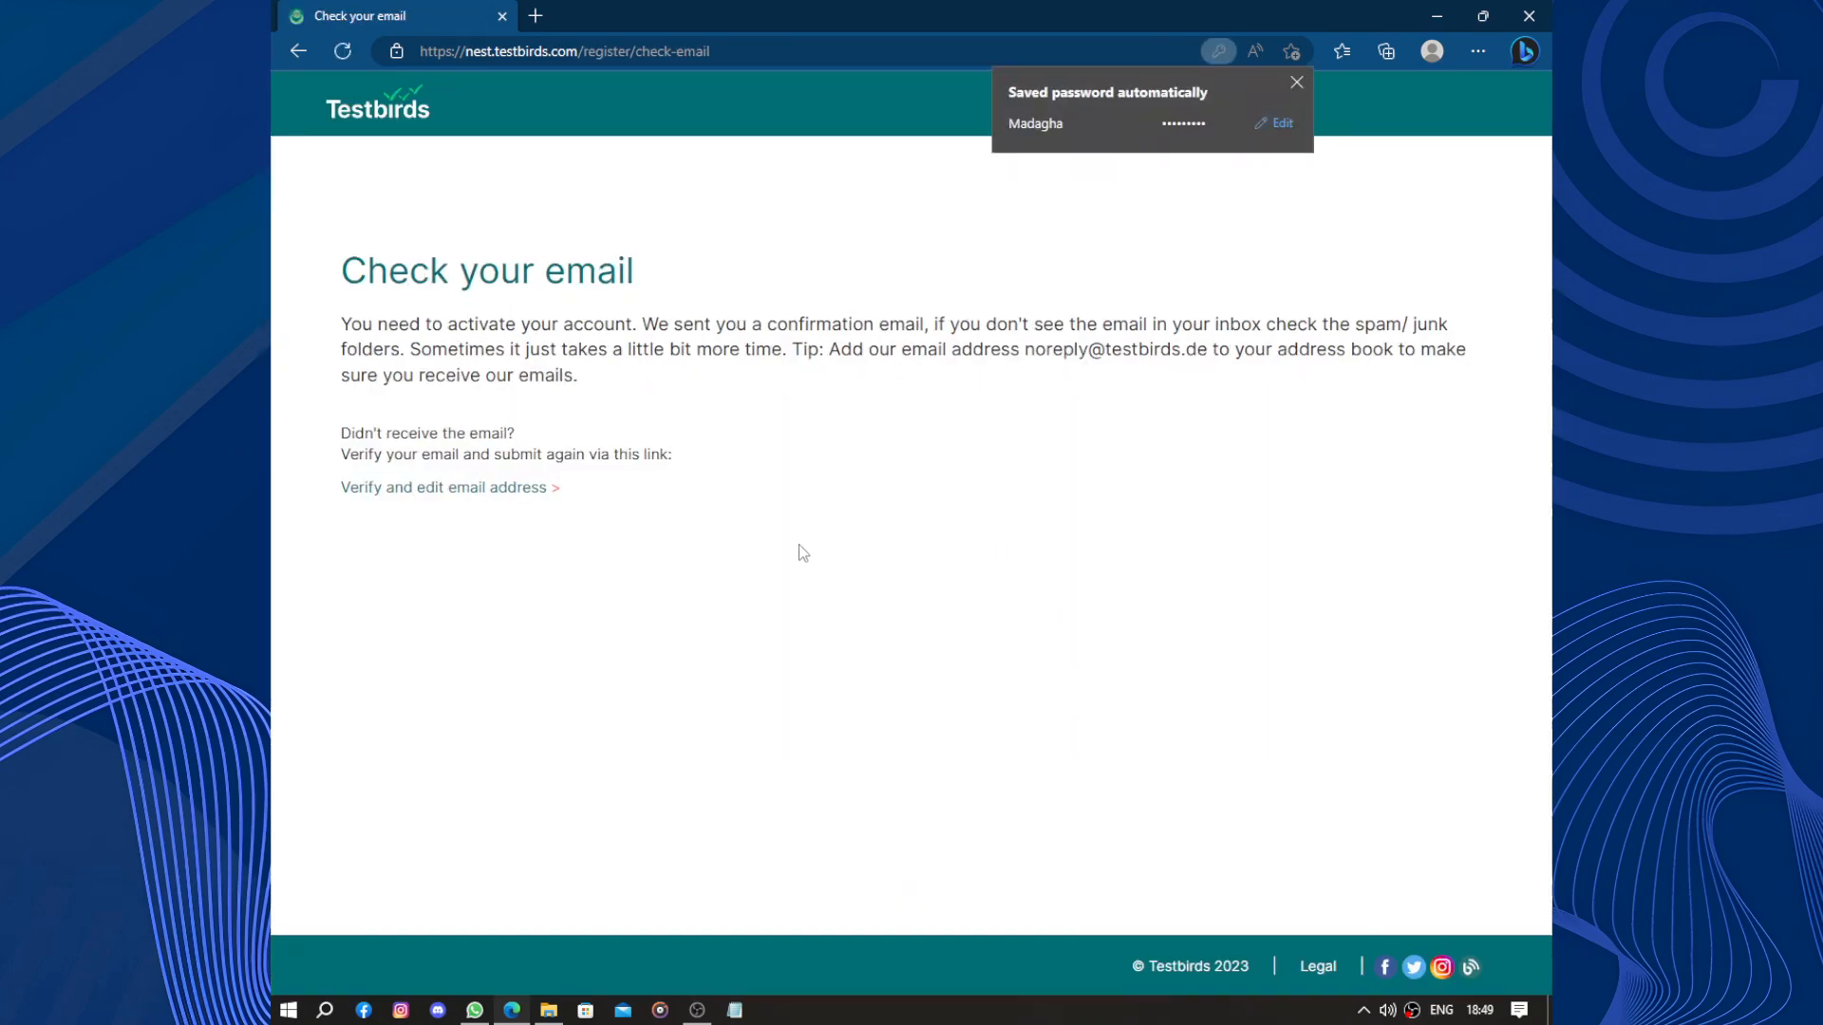
# Show Gmail in the Edge side panel beside the check-your-email page
pyautogui.click(1525, 51)
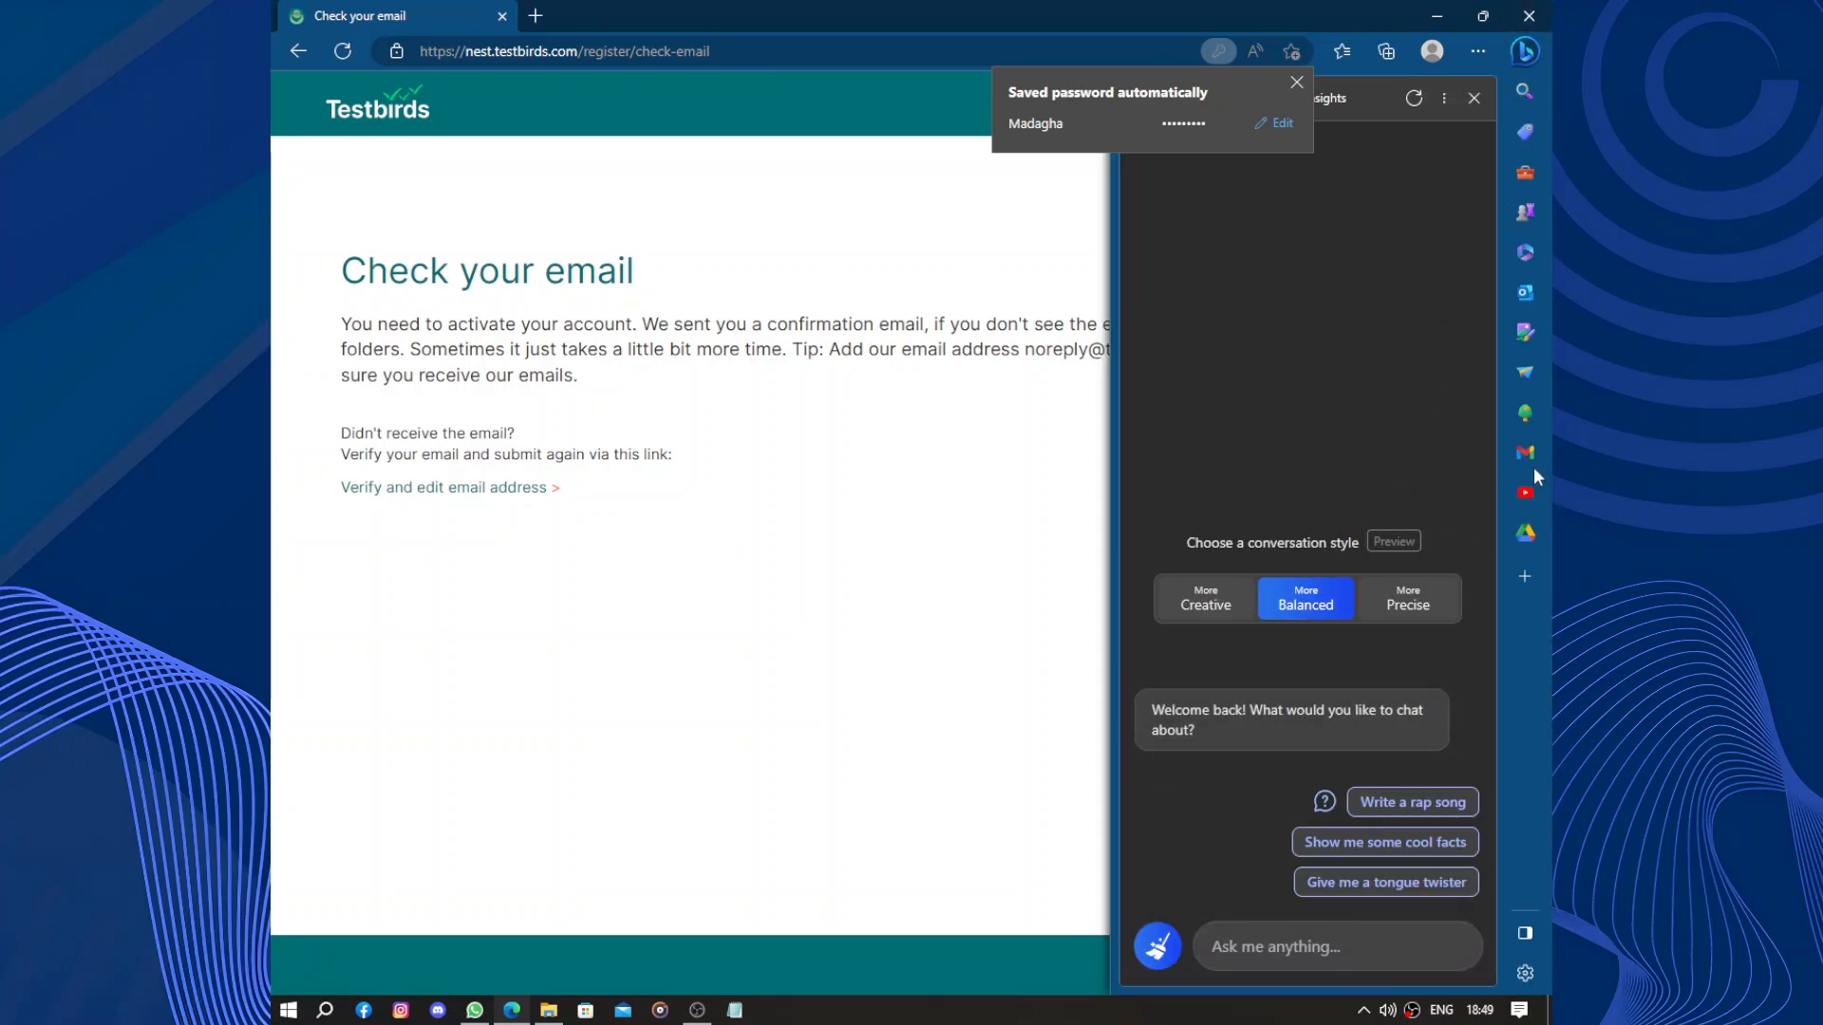
pyautogui.moveTo(1524, 451)
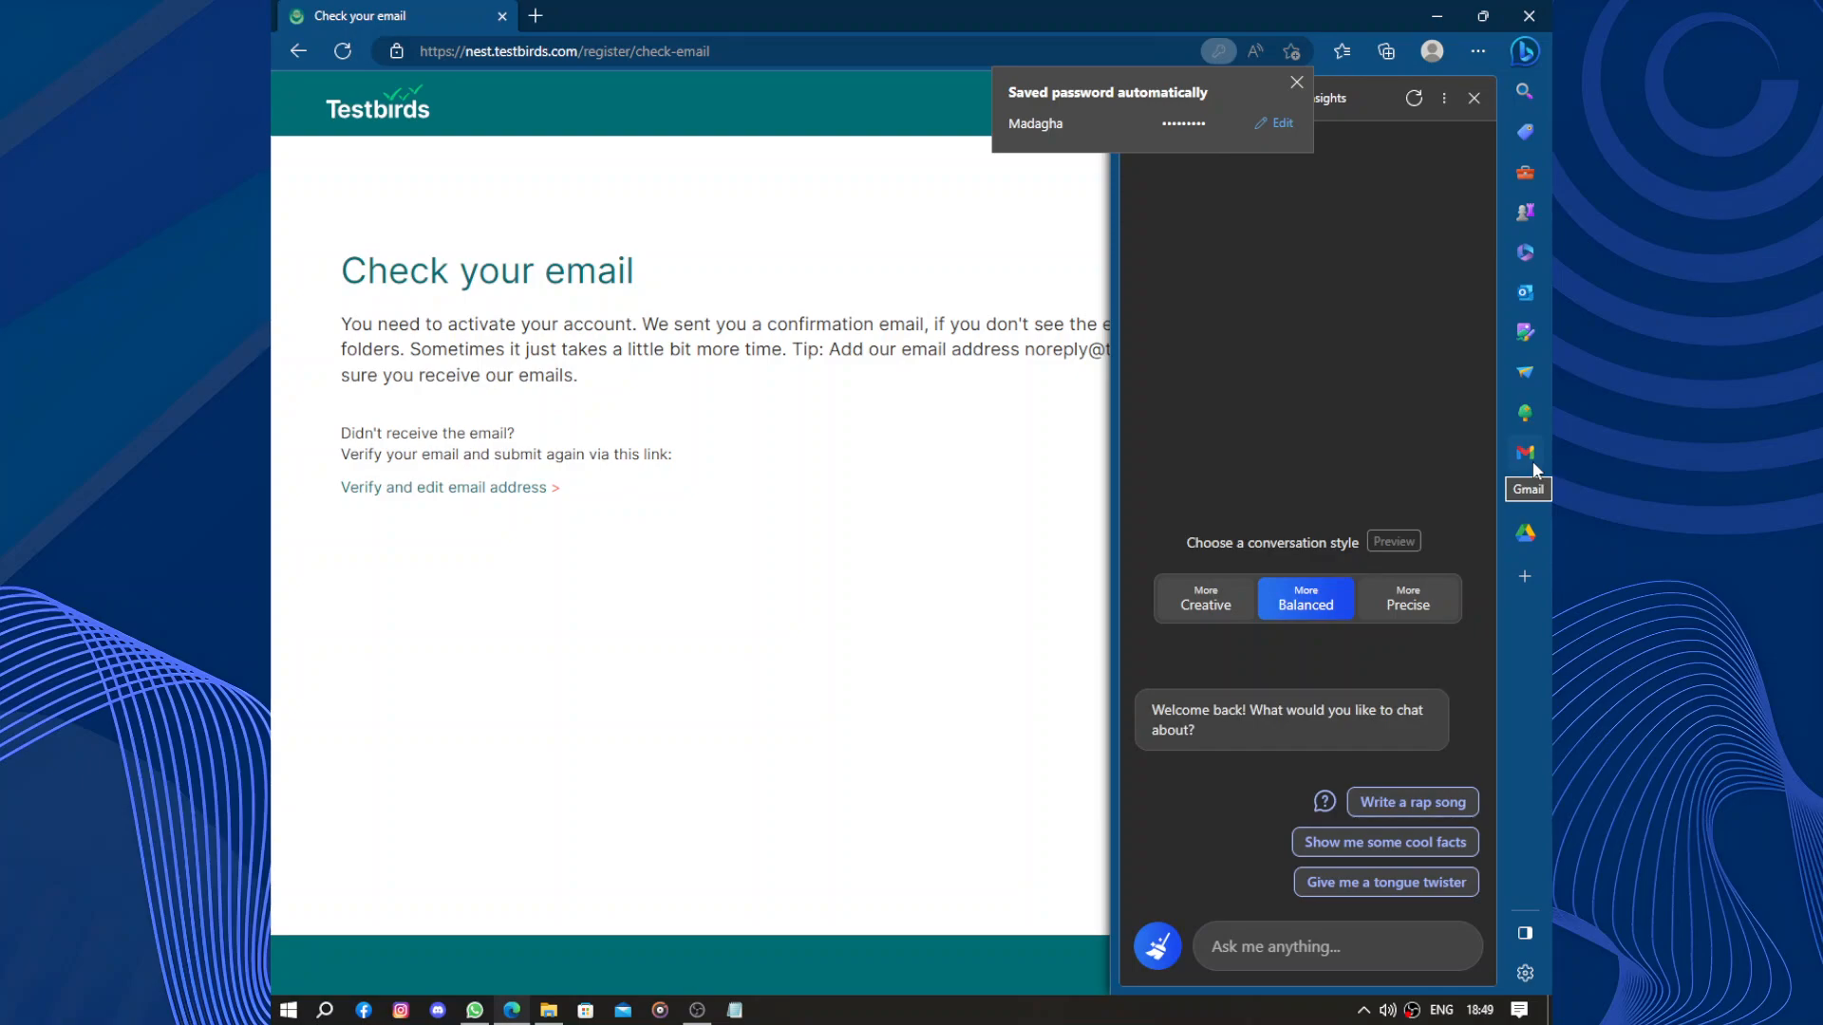
pyautogui.click(1524, 454)
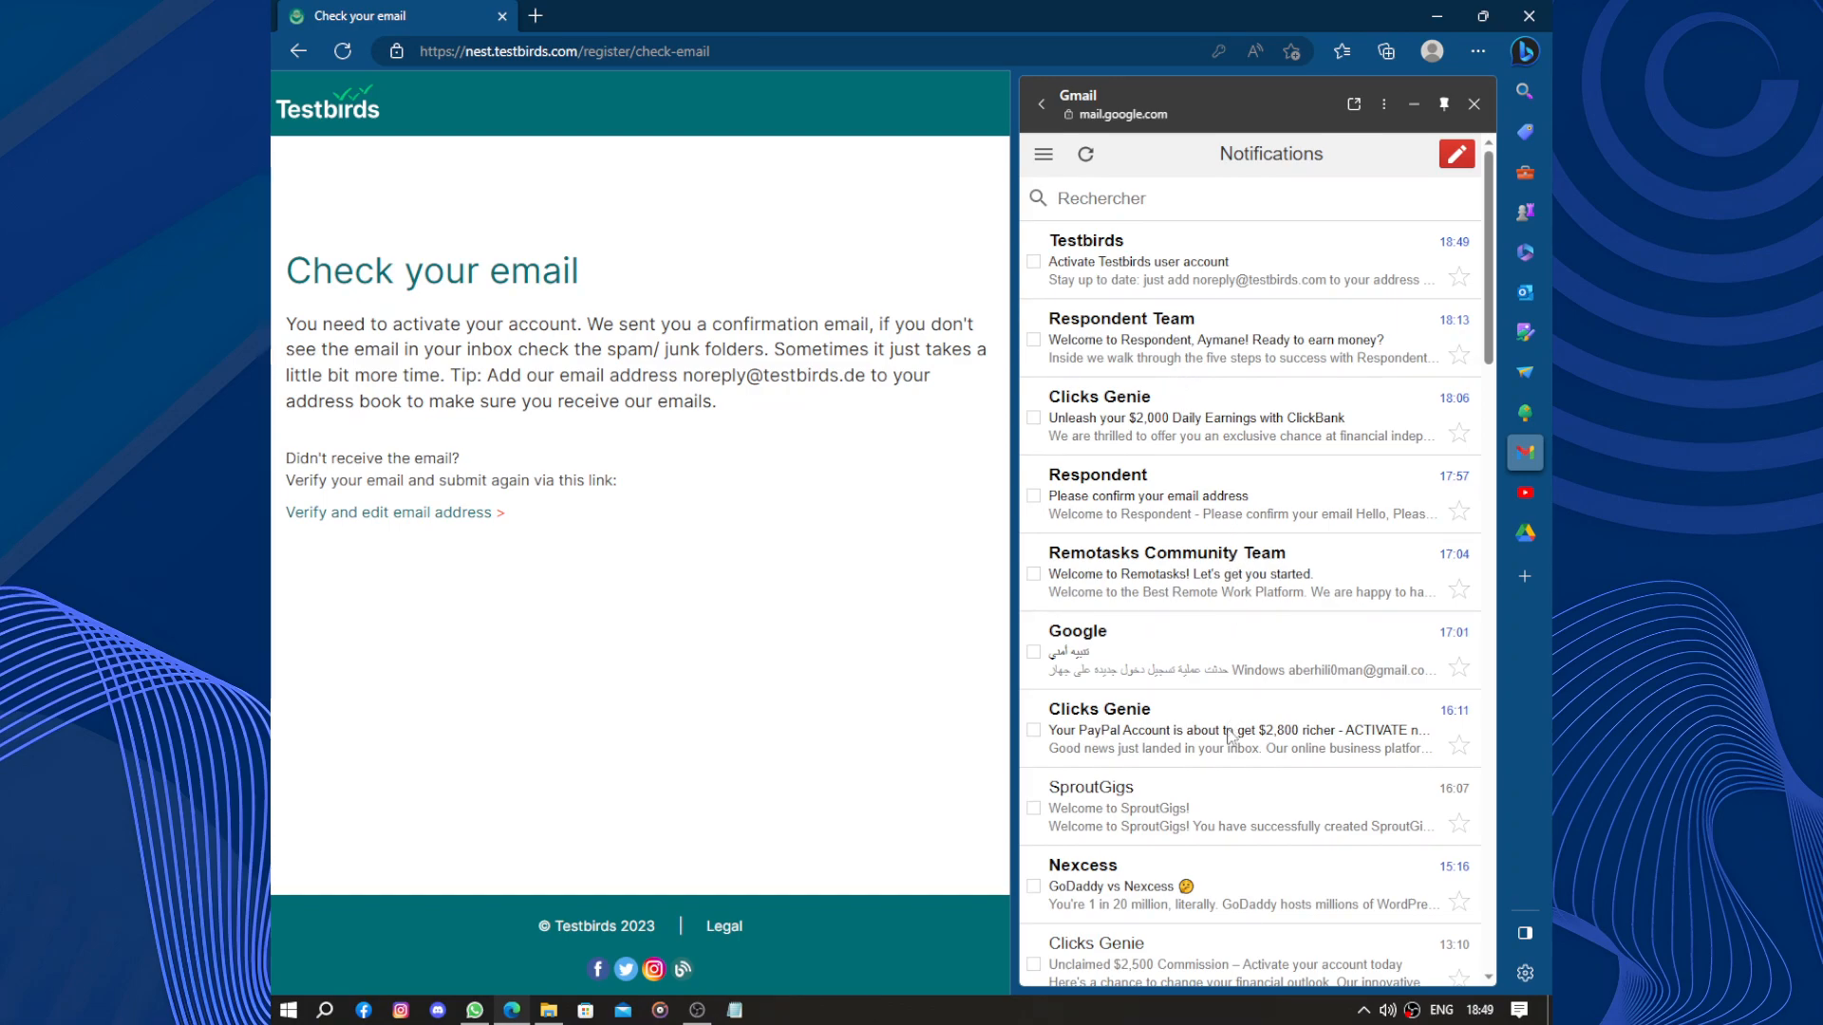
pyautogui.moveTo(1242, 439)
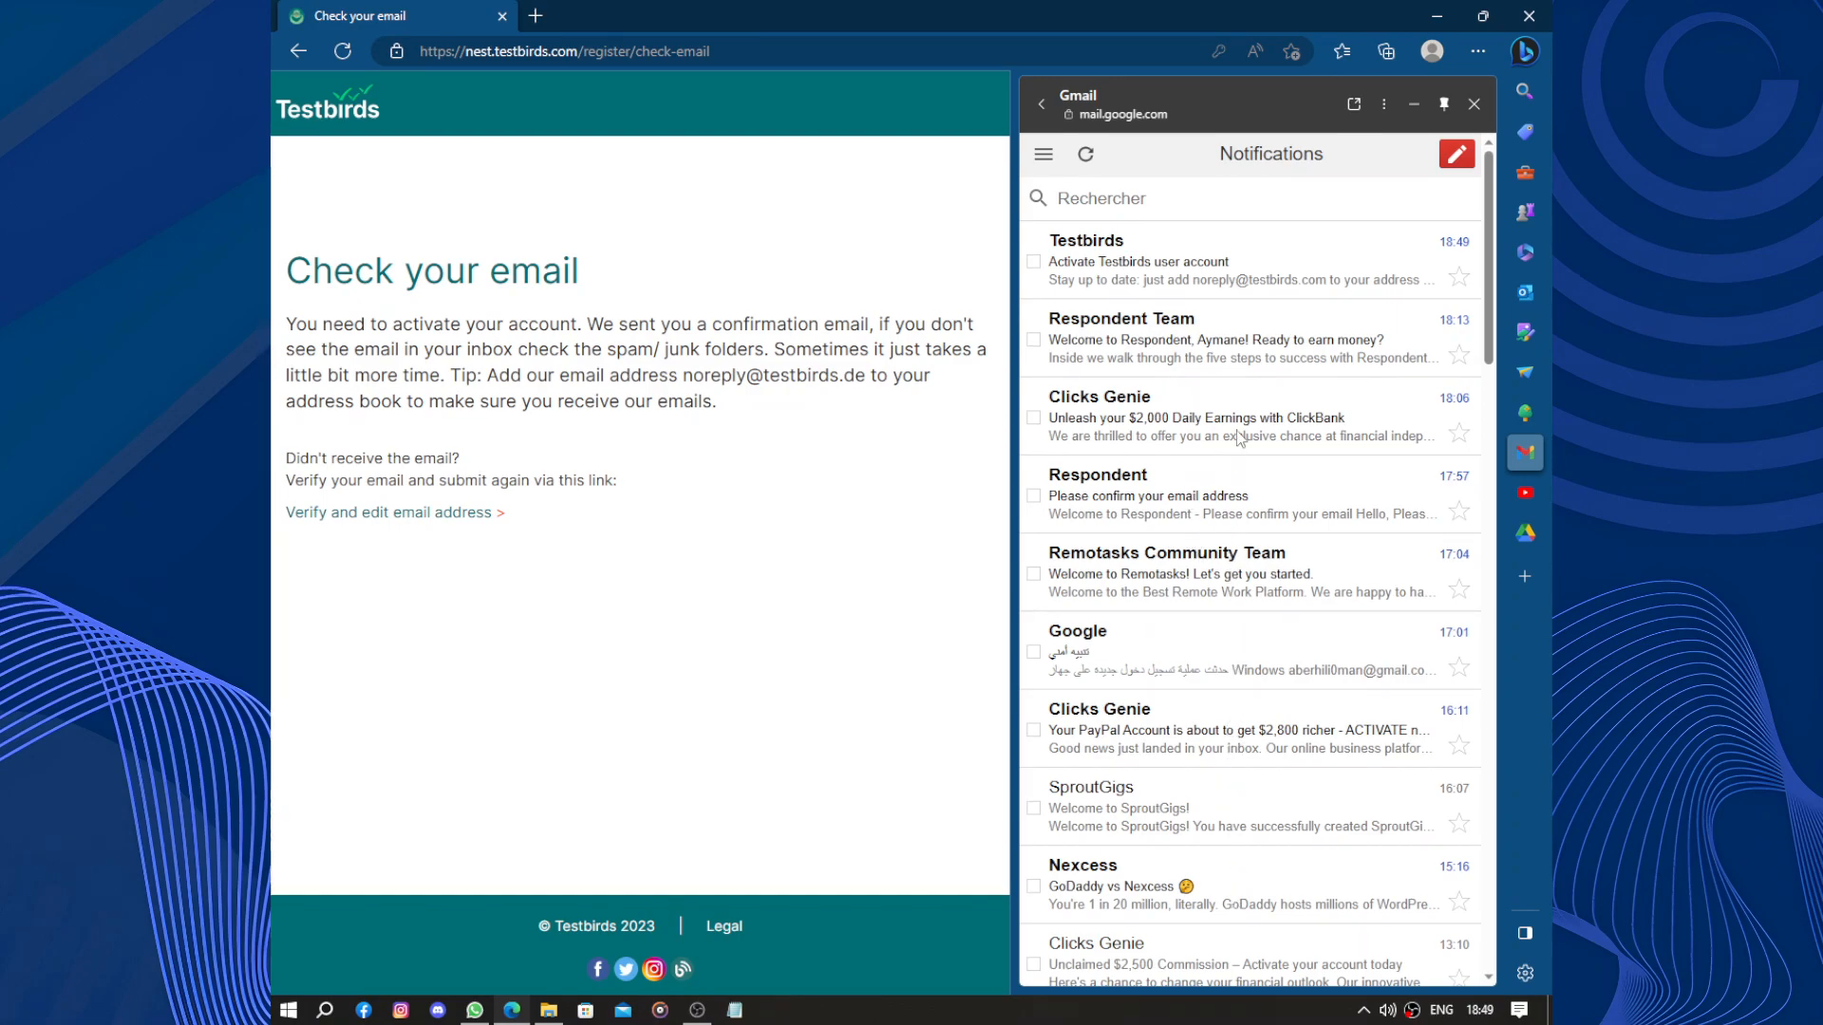
# Activate the Testbirds account from the Gmail confirmation email and close the side panel
pyautogui.click(1137, 262)
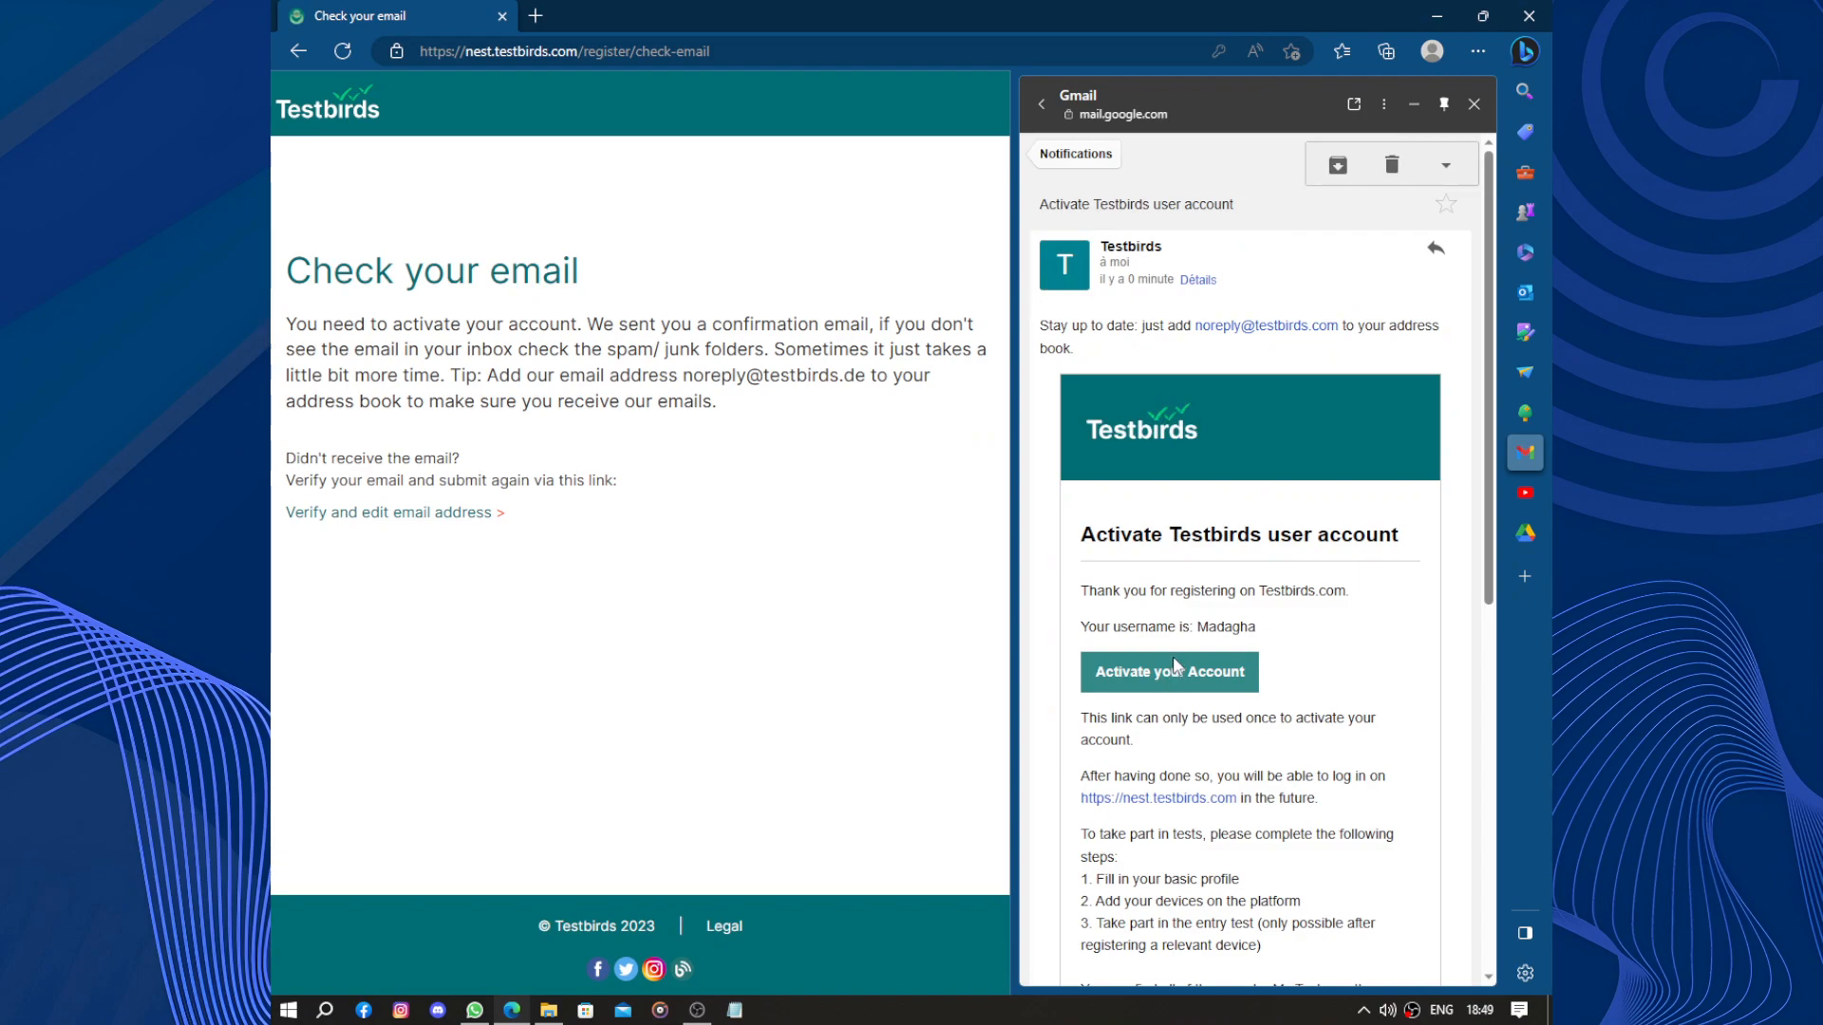
pyautogui.click(1168, 672)
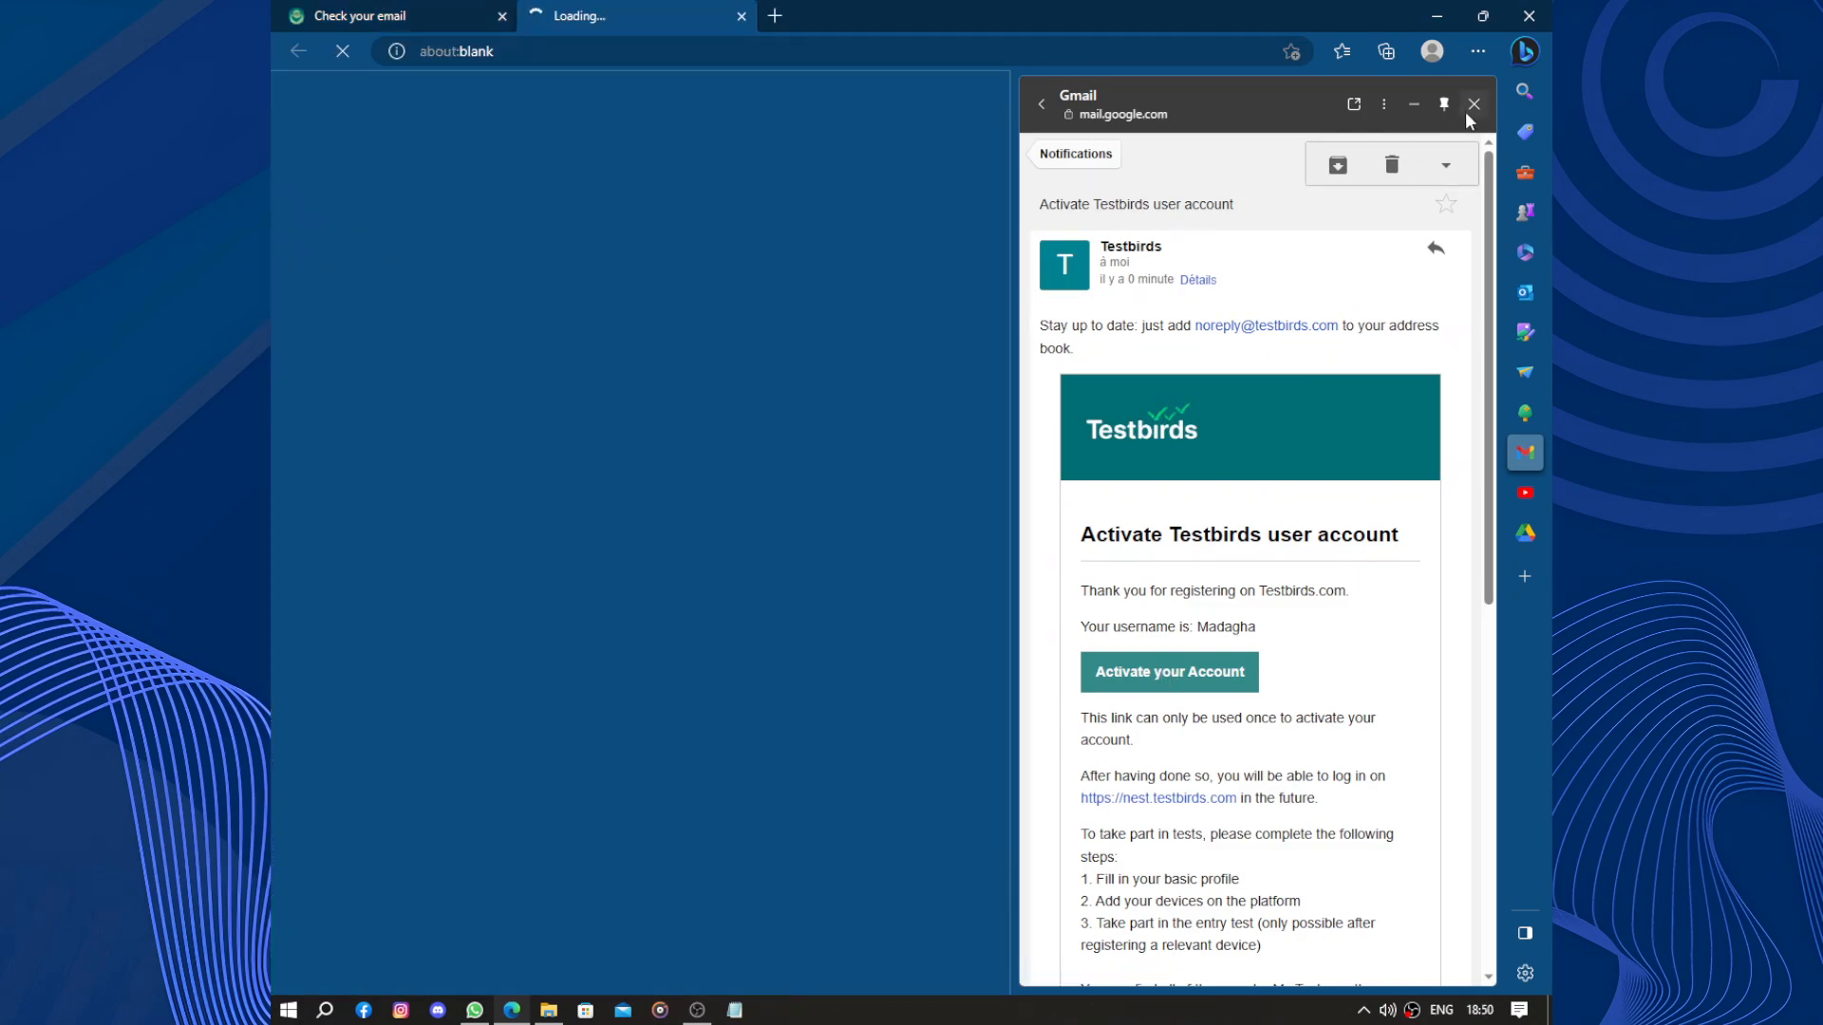
pyautogui.click(1474, 105)
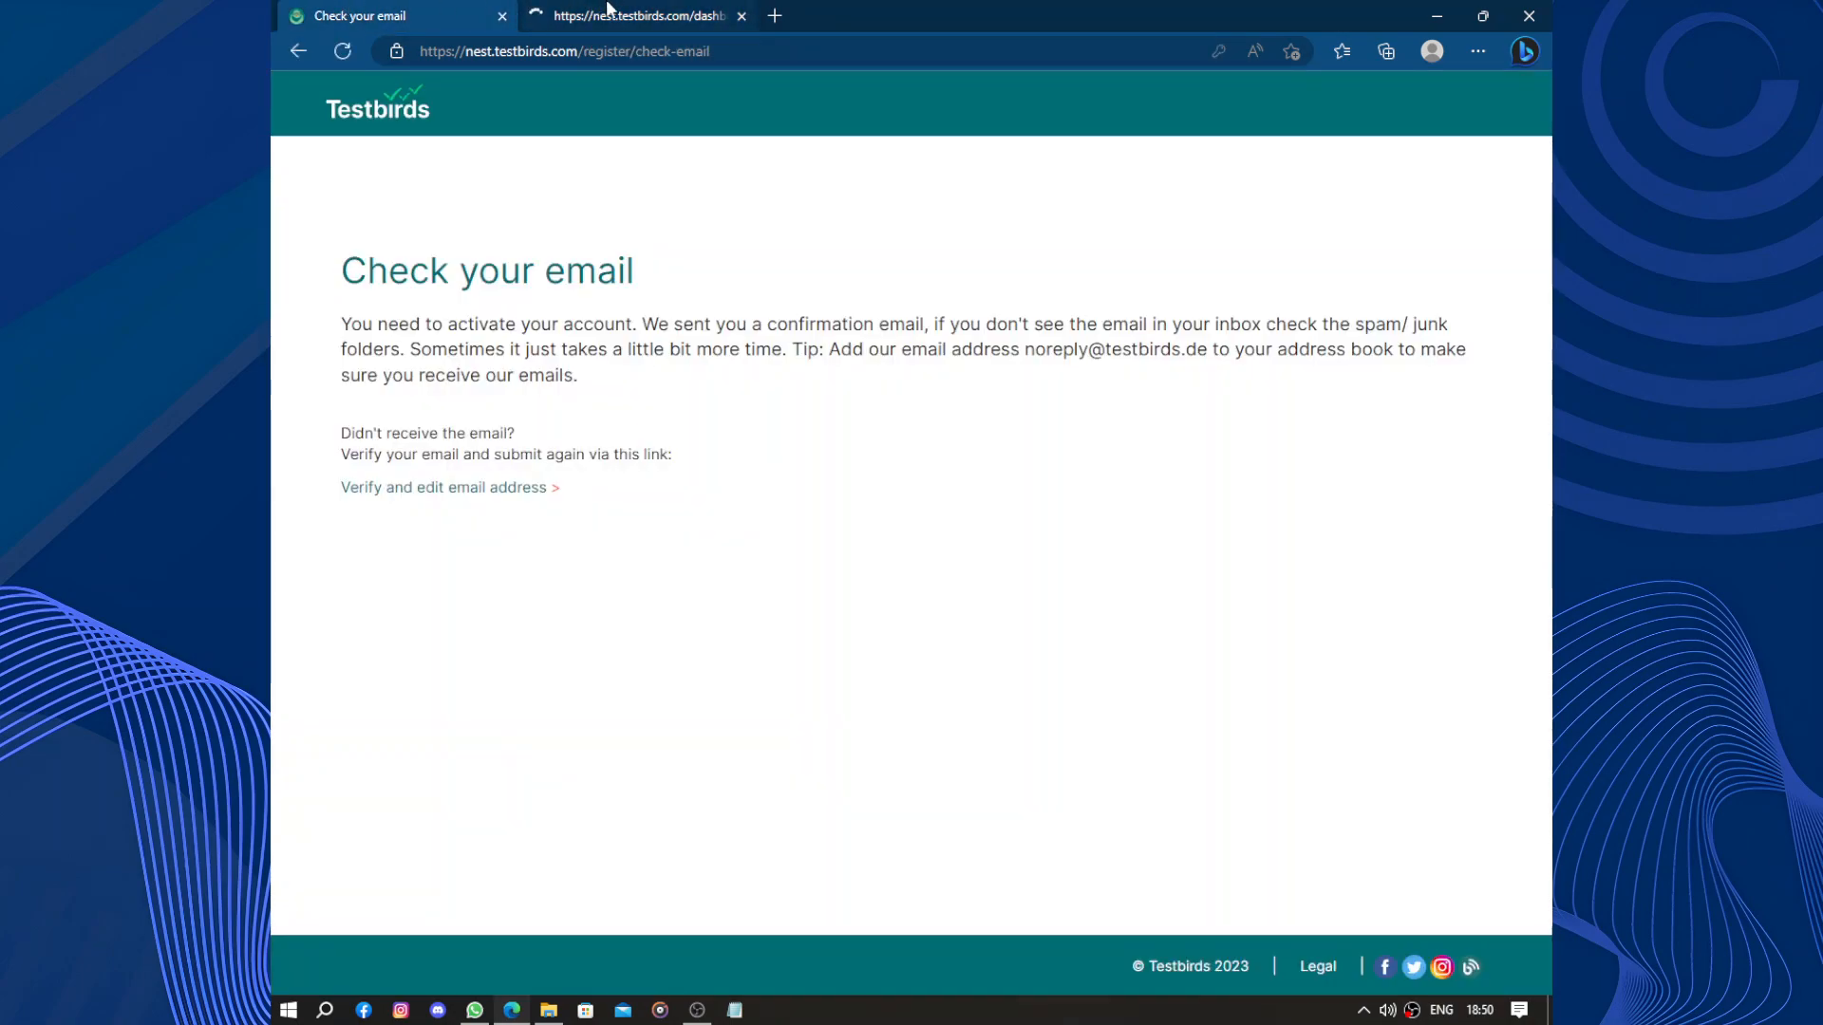
# Switch to the new dashboard tab and choose PC as the main device
pyautogui.click(634, 15)
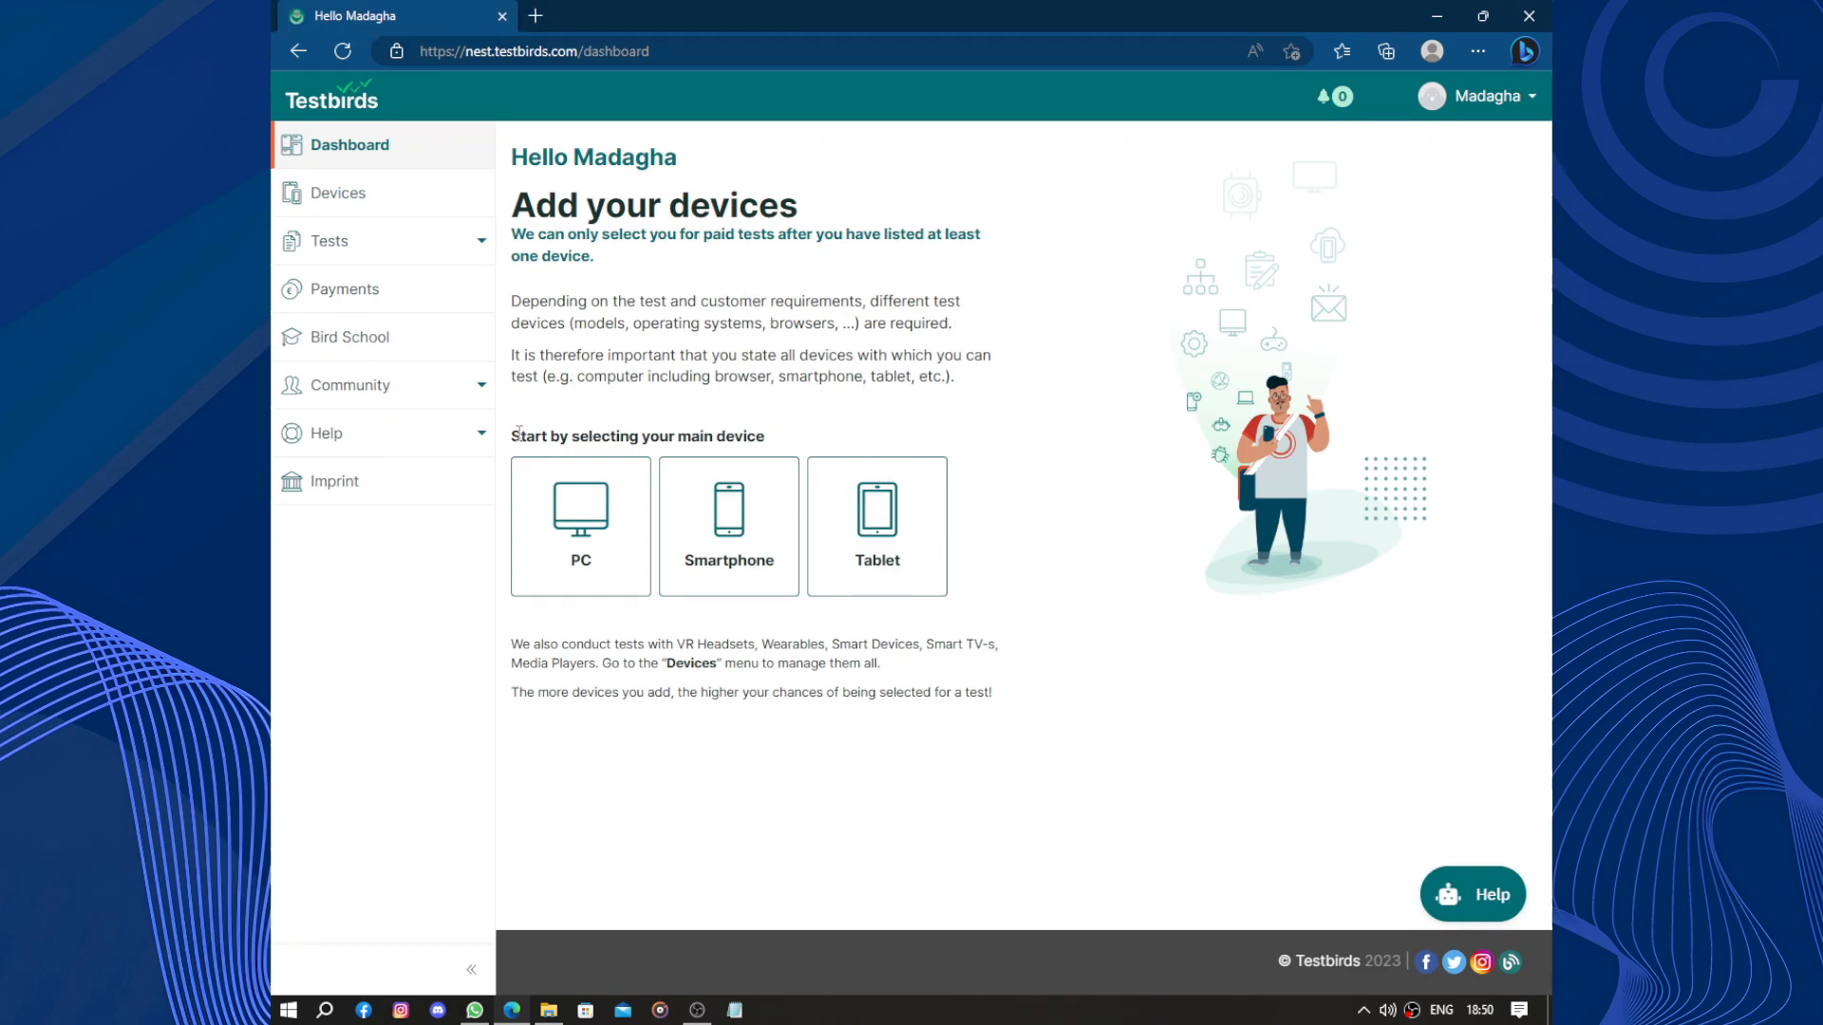
pyautogui.click(581, 526)
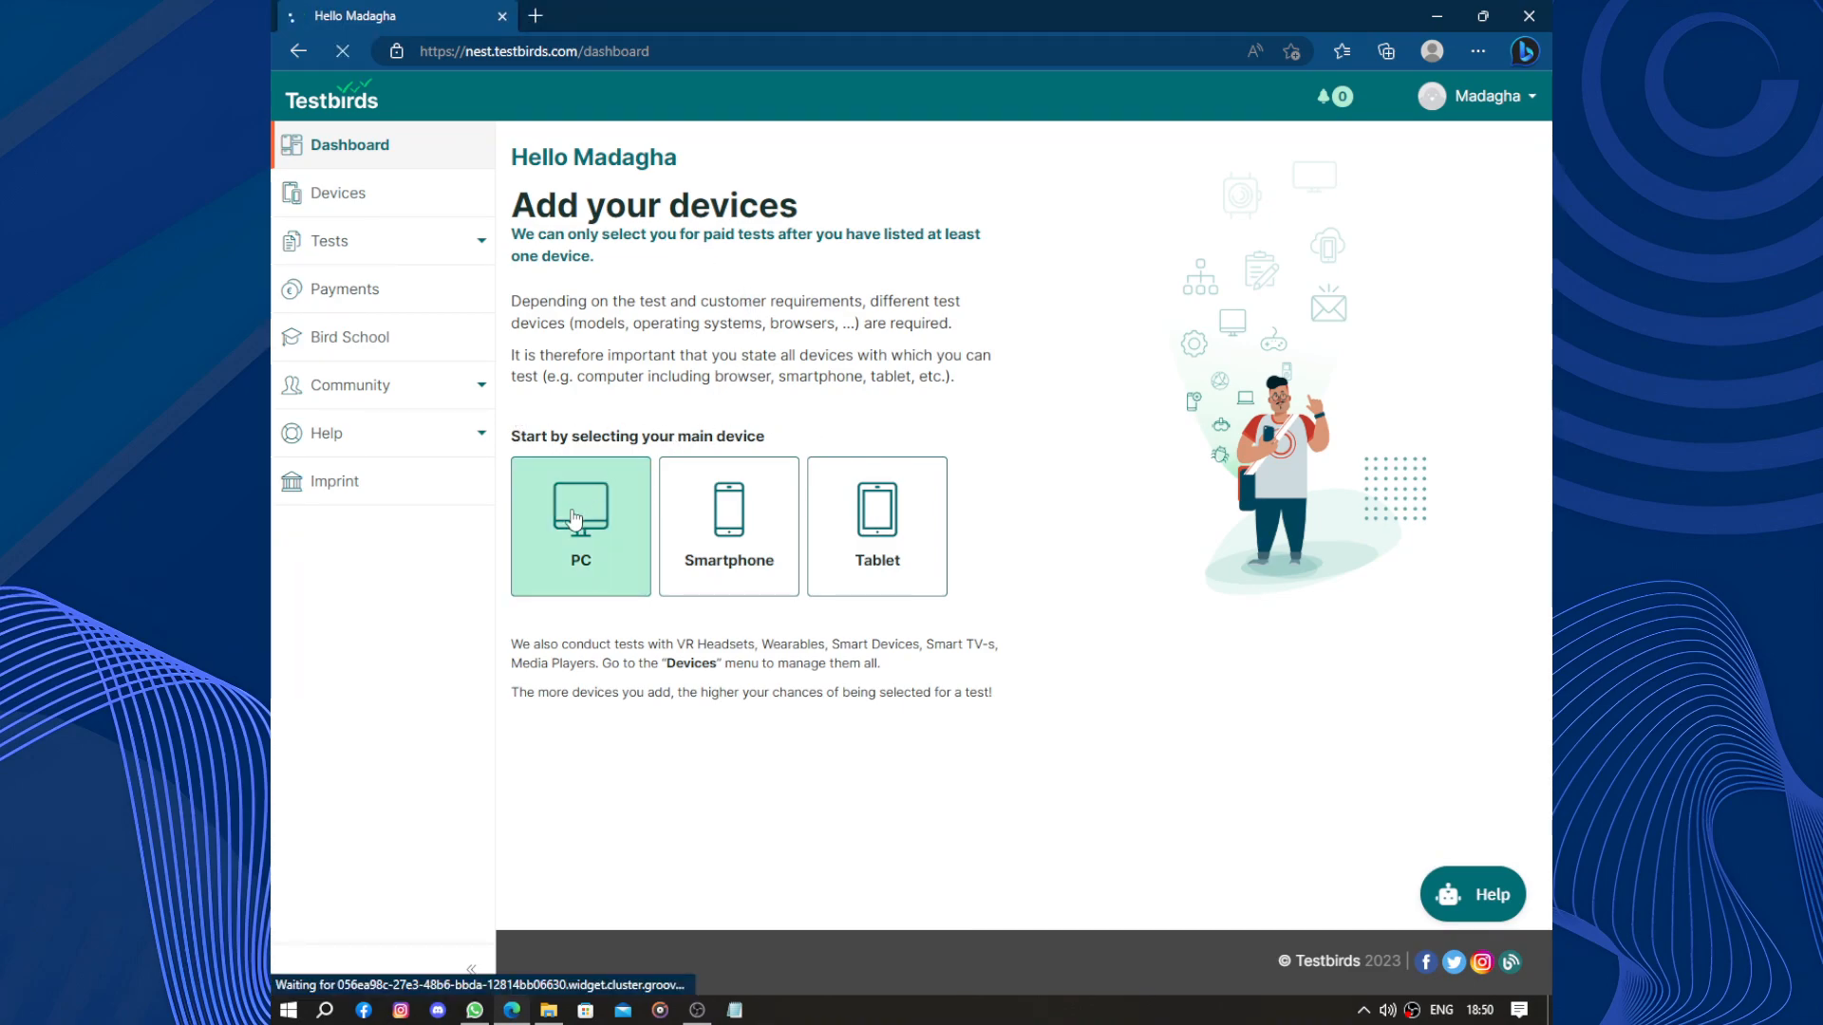
pyautogui.click(581, 526)
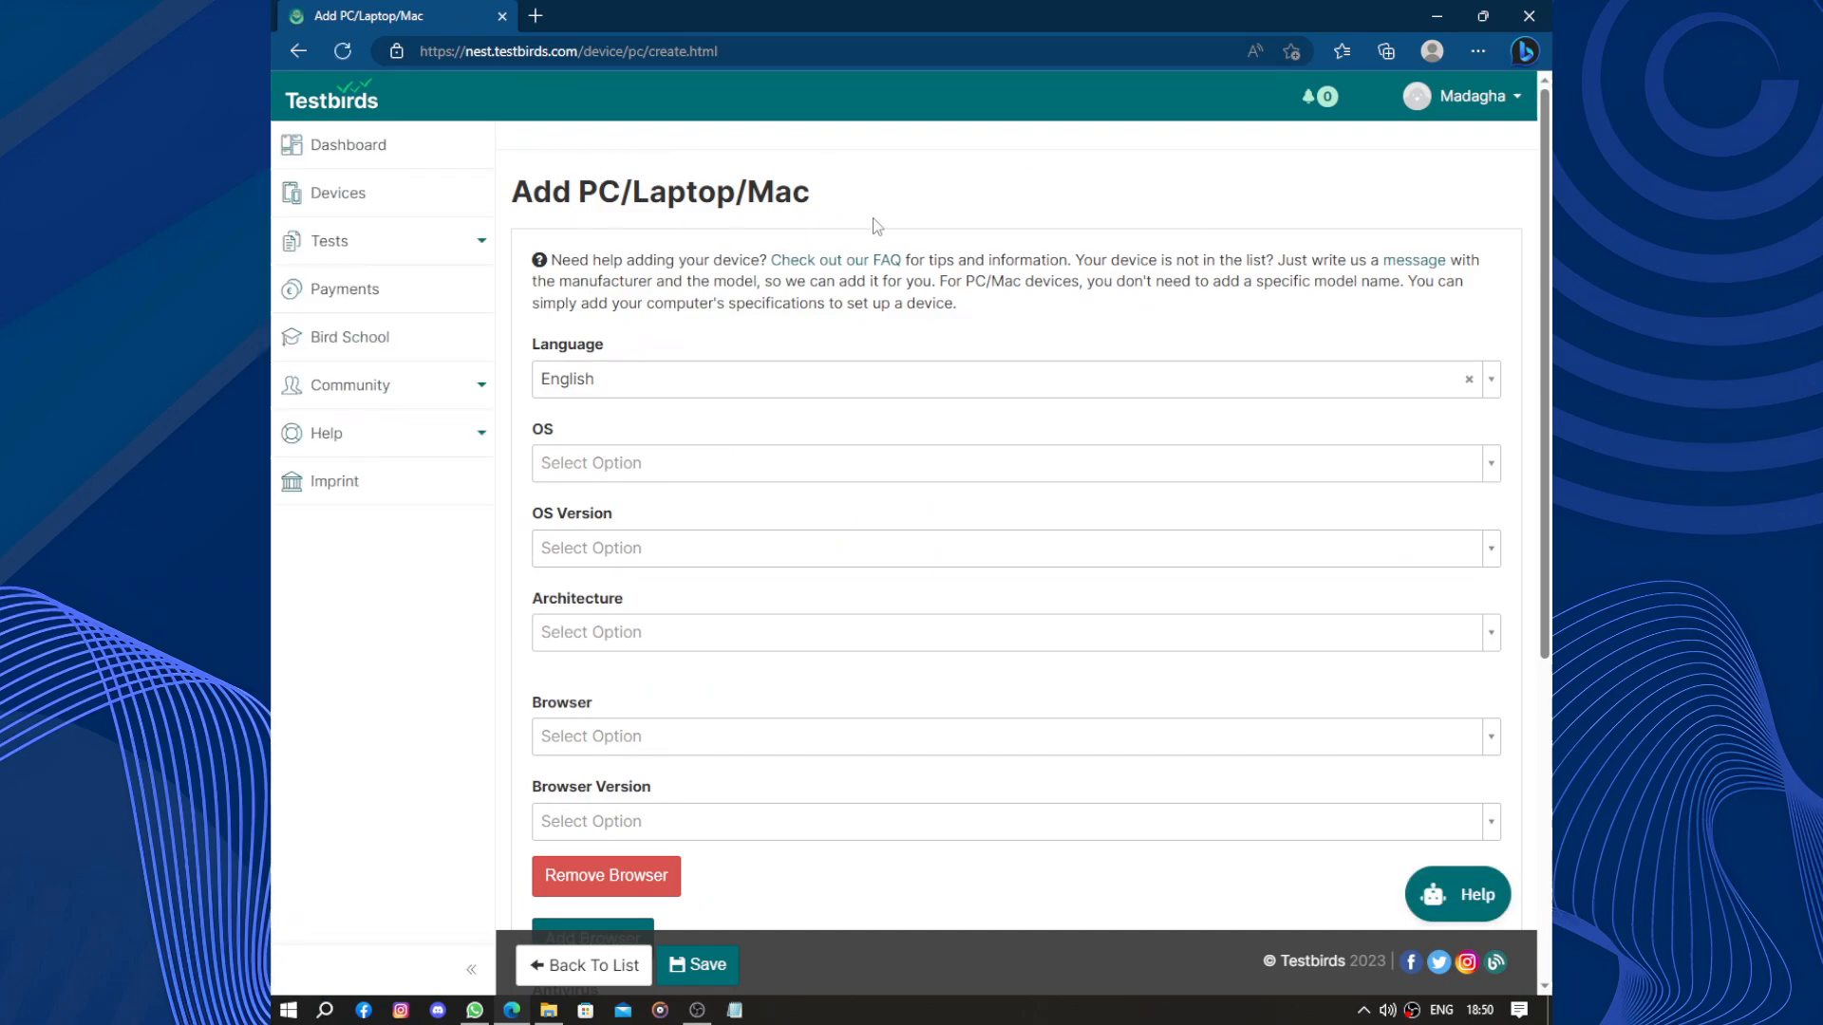
# Set the device's operating system to Windows 10 with 64 bit architecture
pyautogui.click(1012, 463)
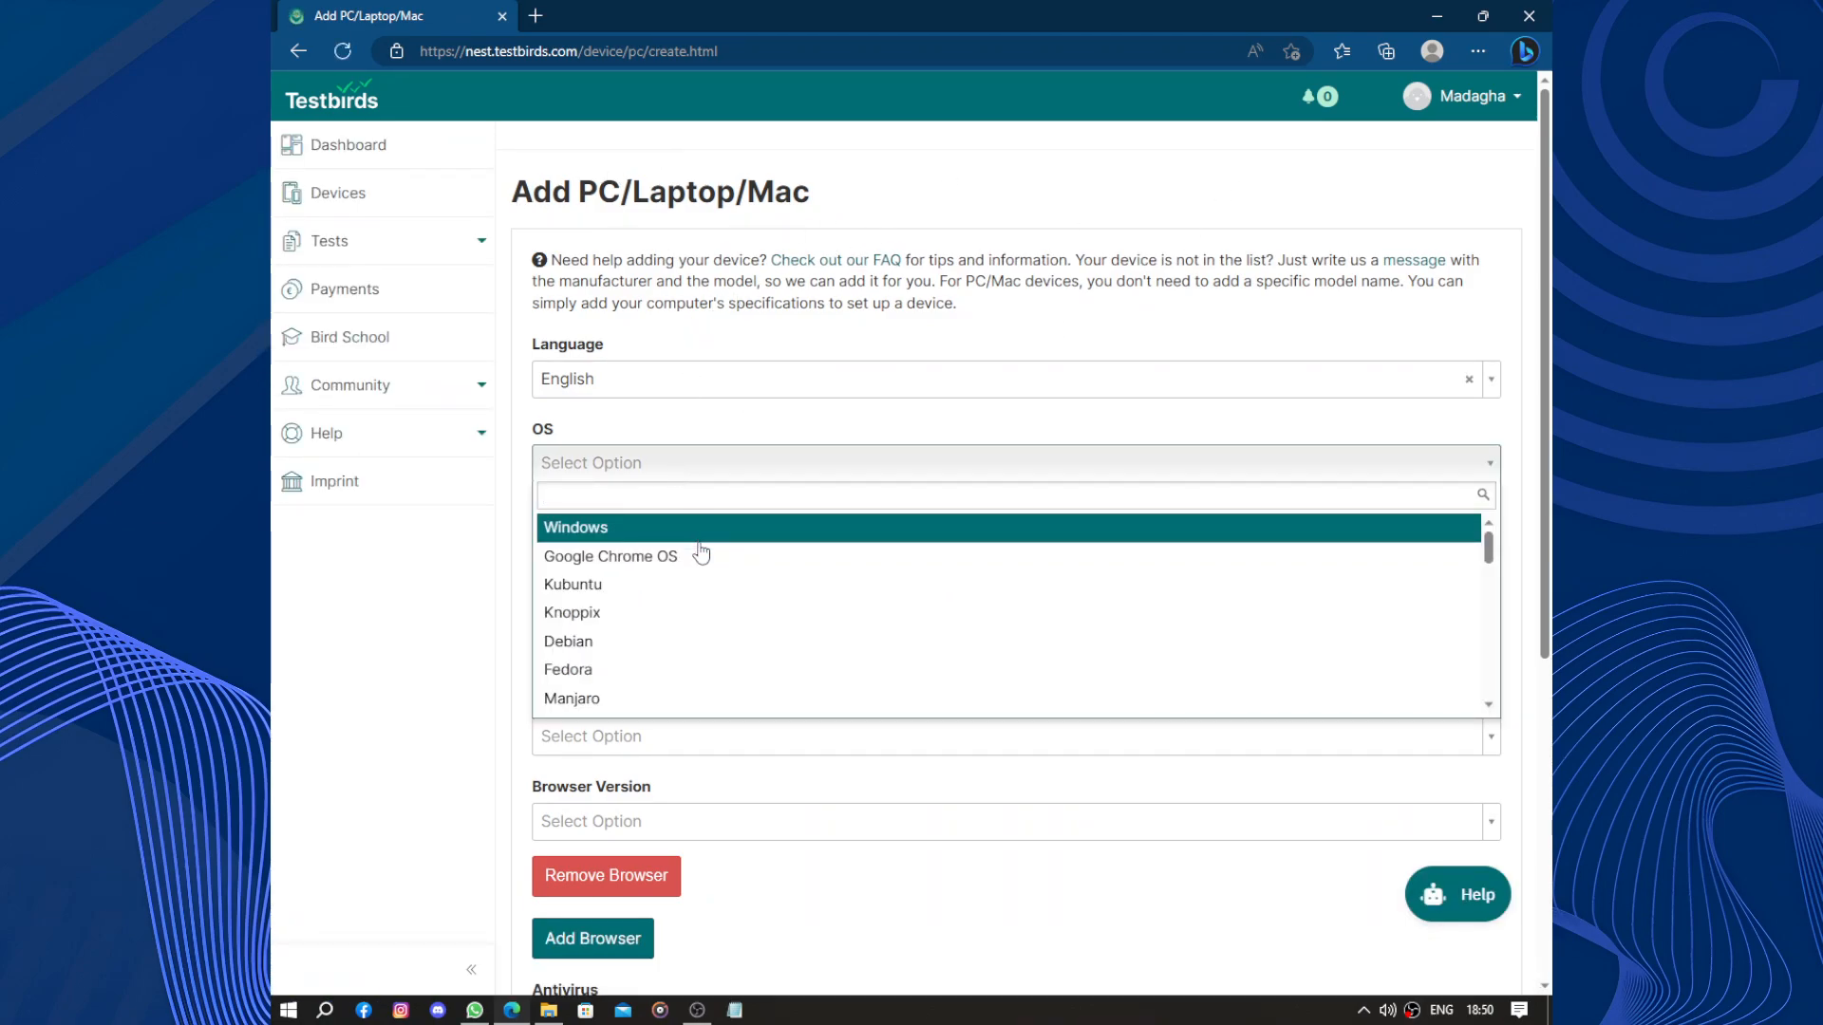
pyautogui.click(573, 526)
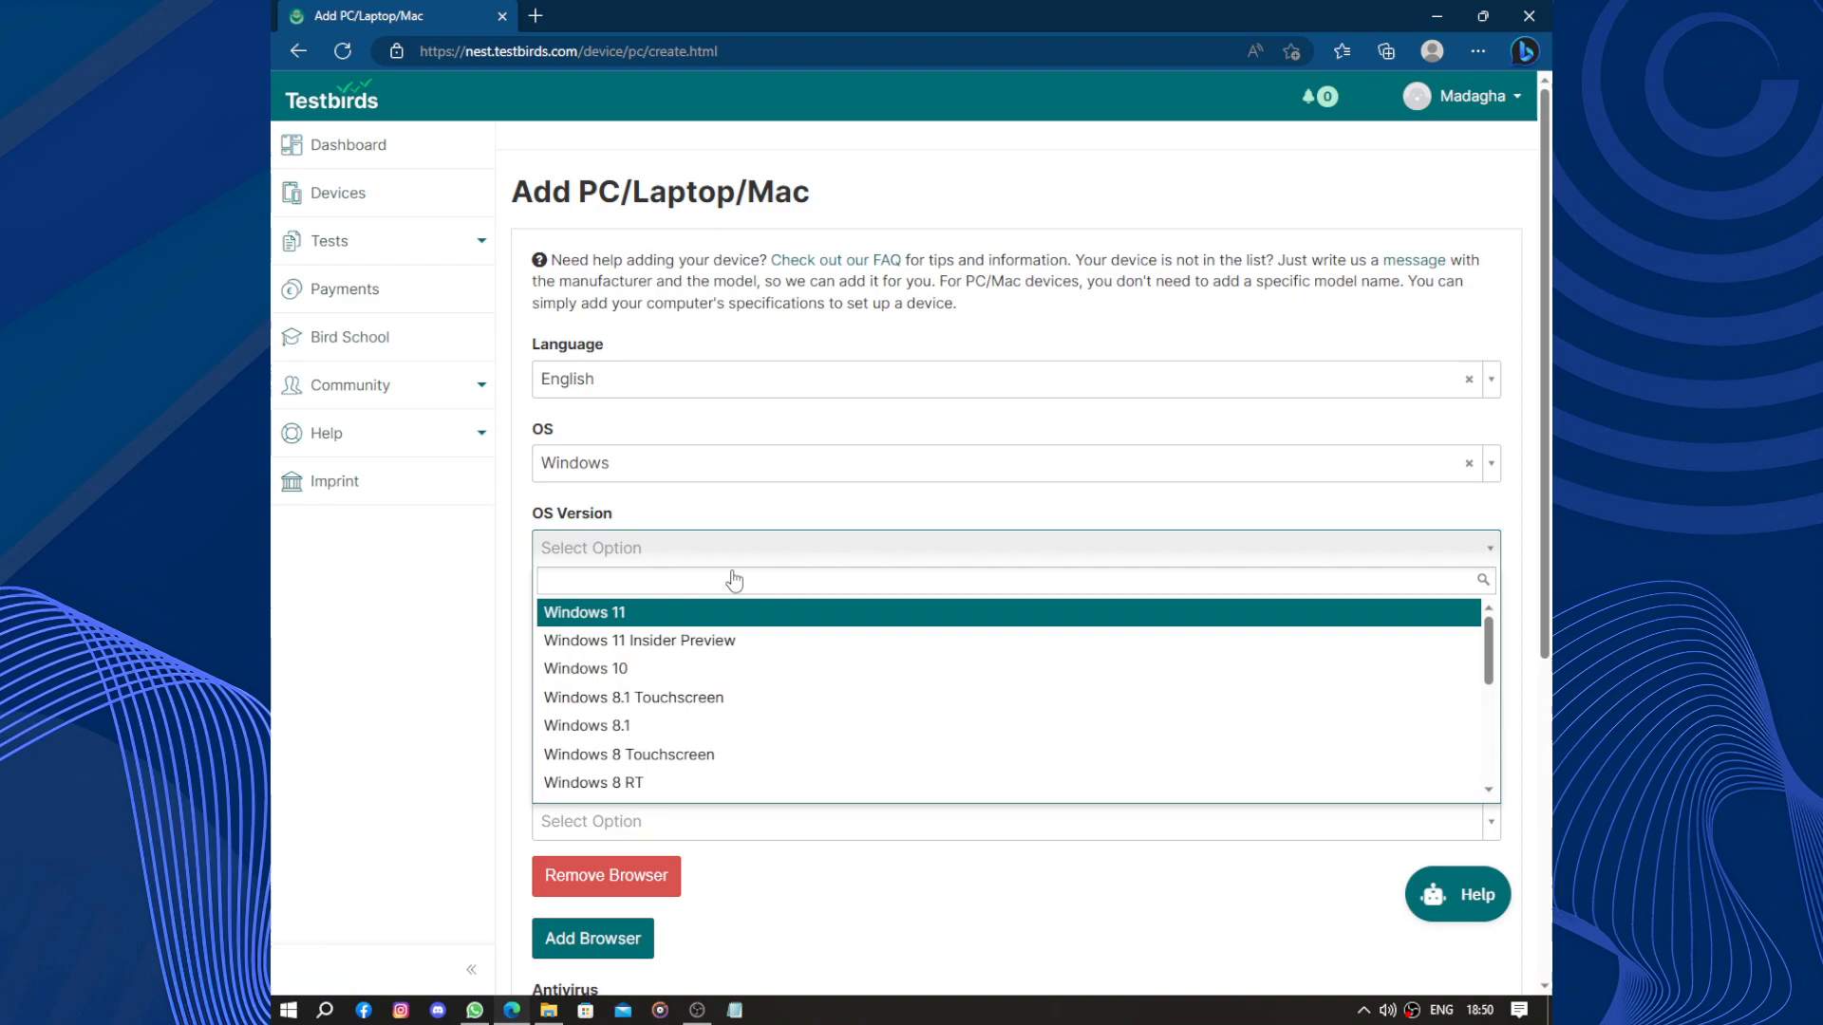
pyautogui.moveTo(712, 673)
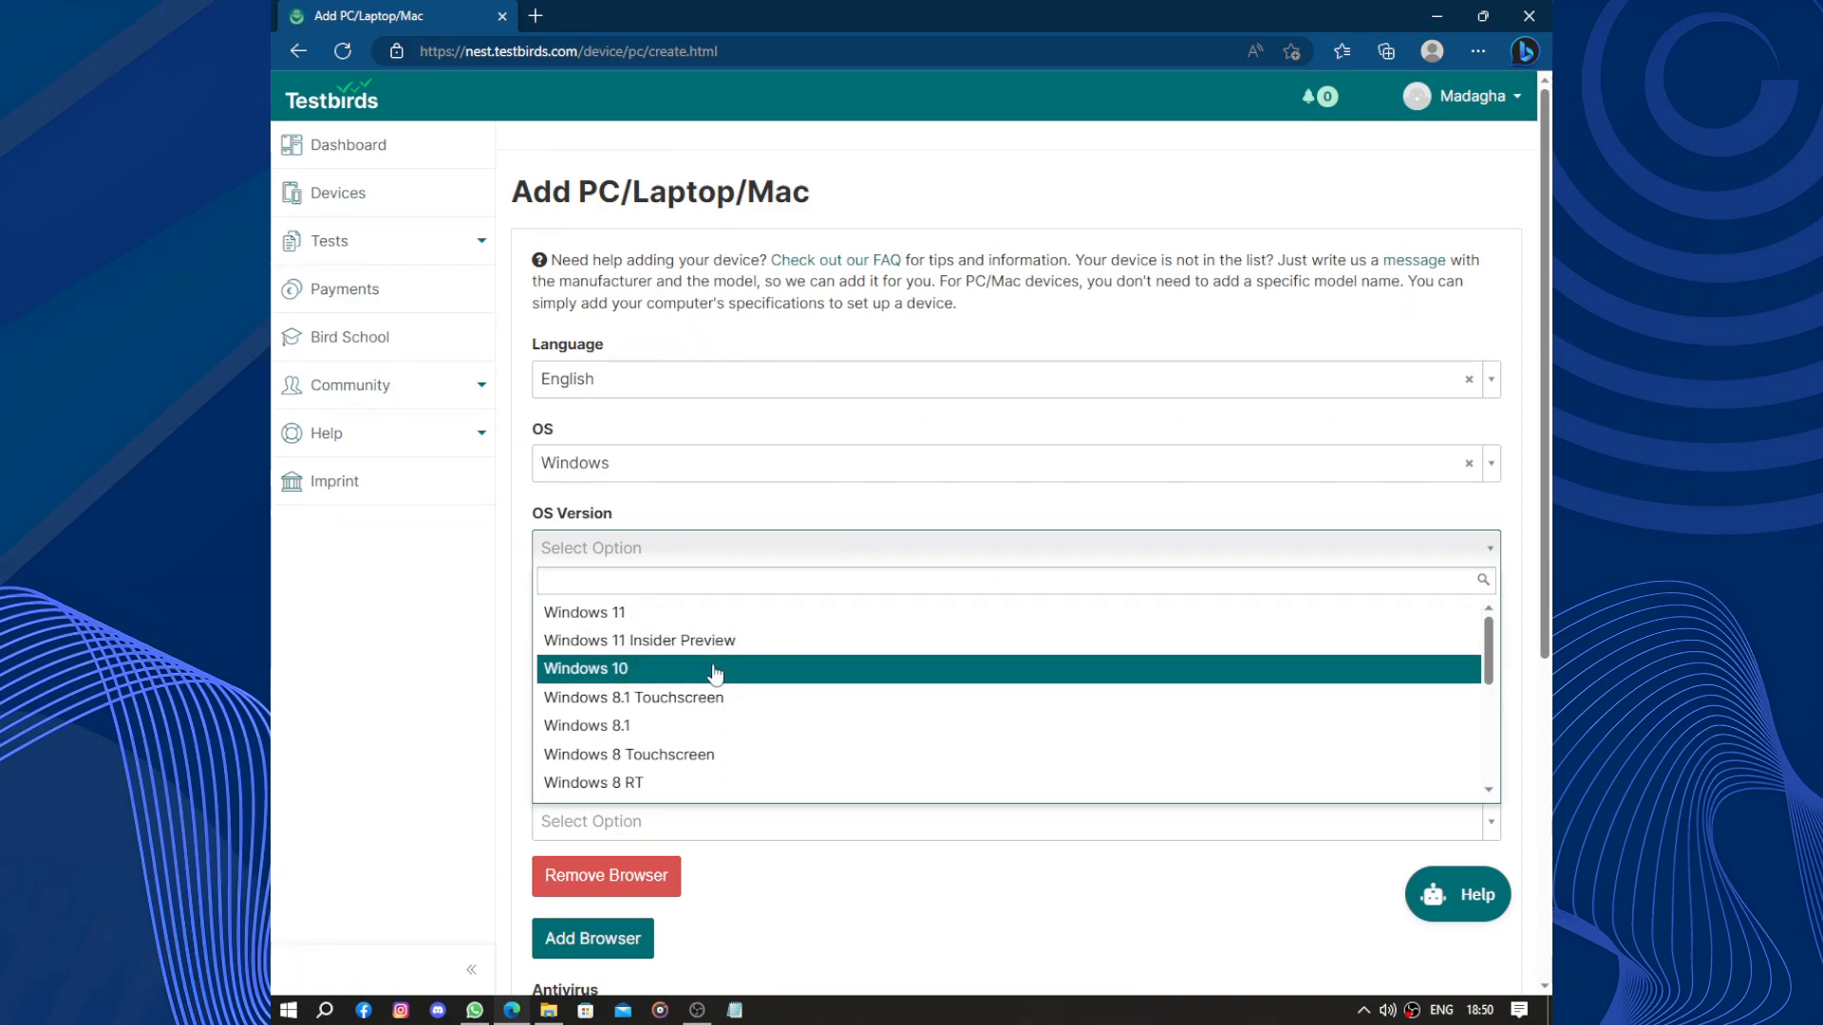
pyautogui.click(585, 669)
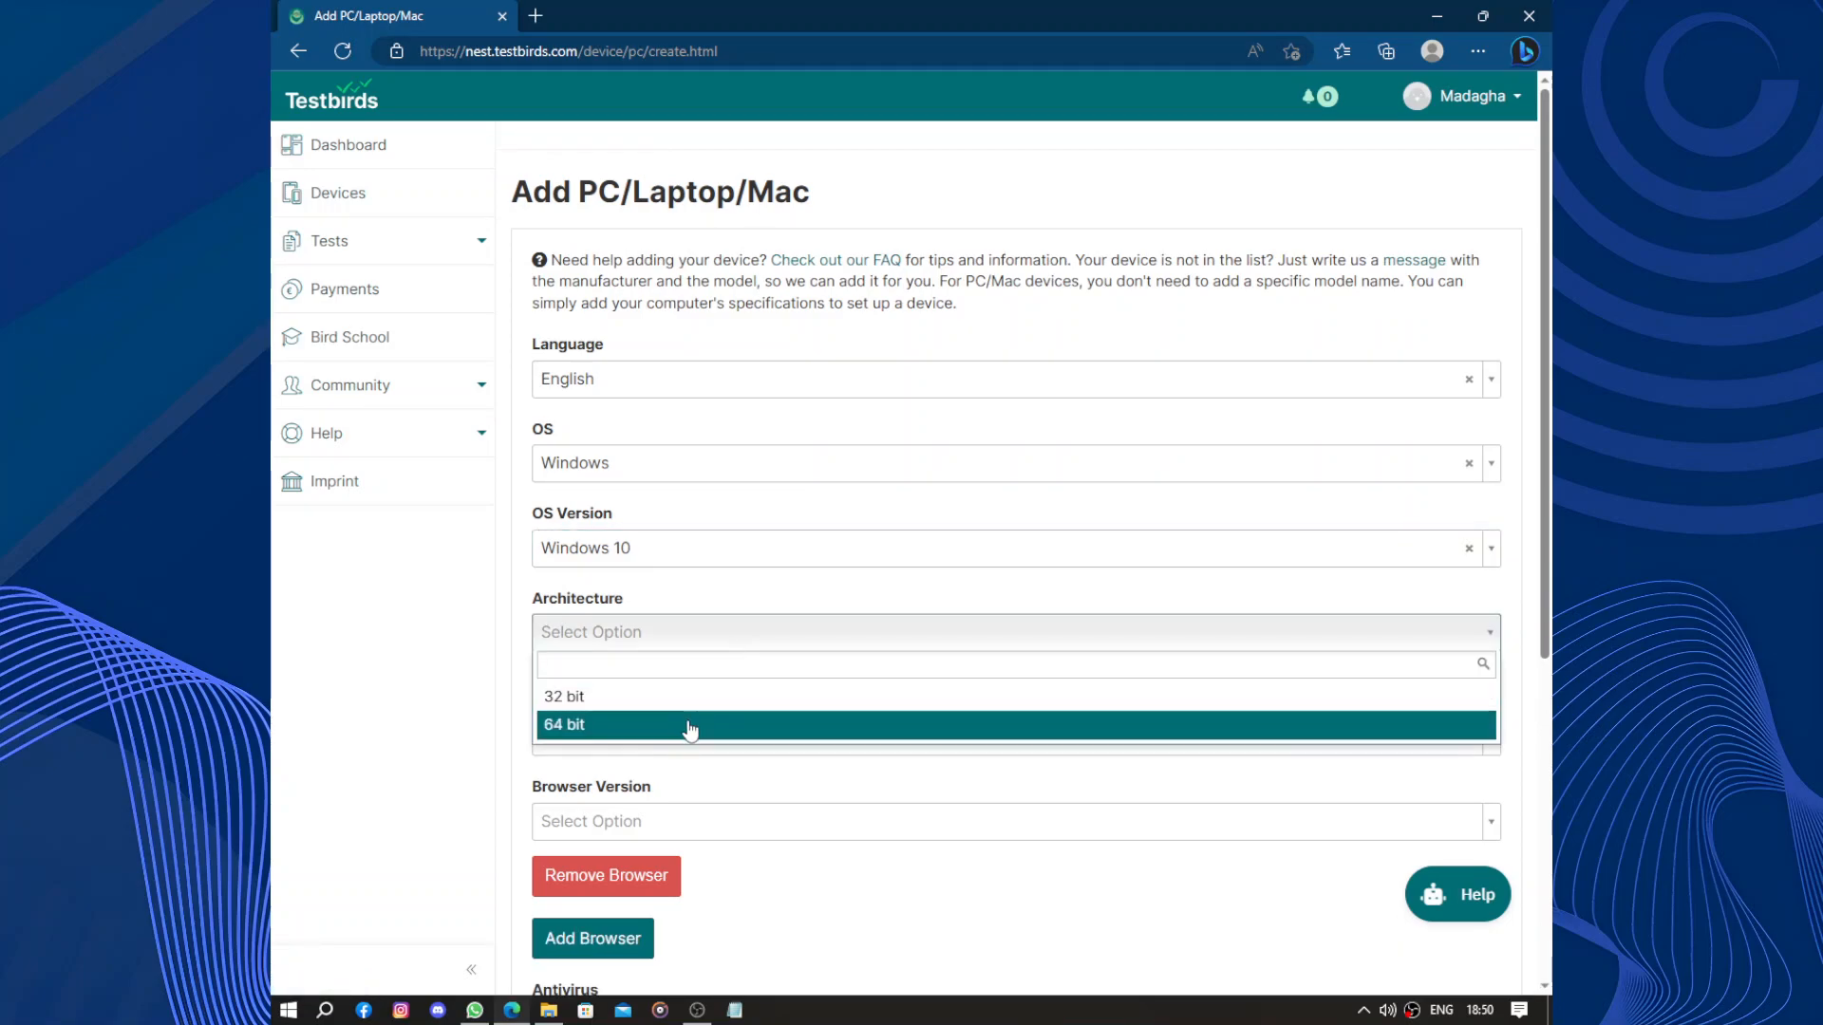
pyautogui.click(564, 724)
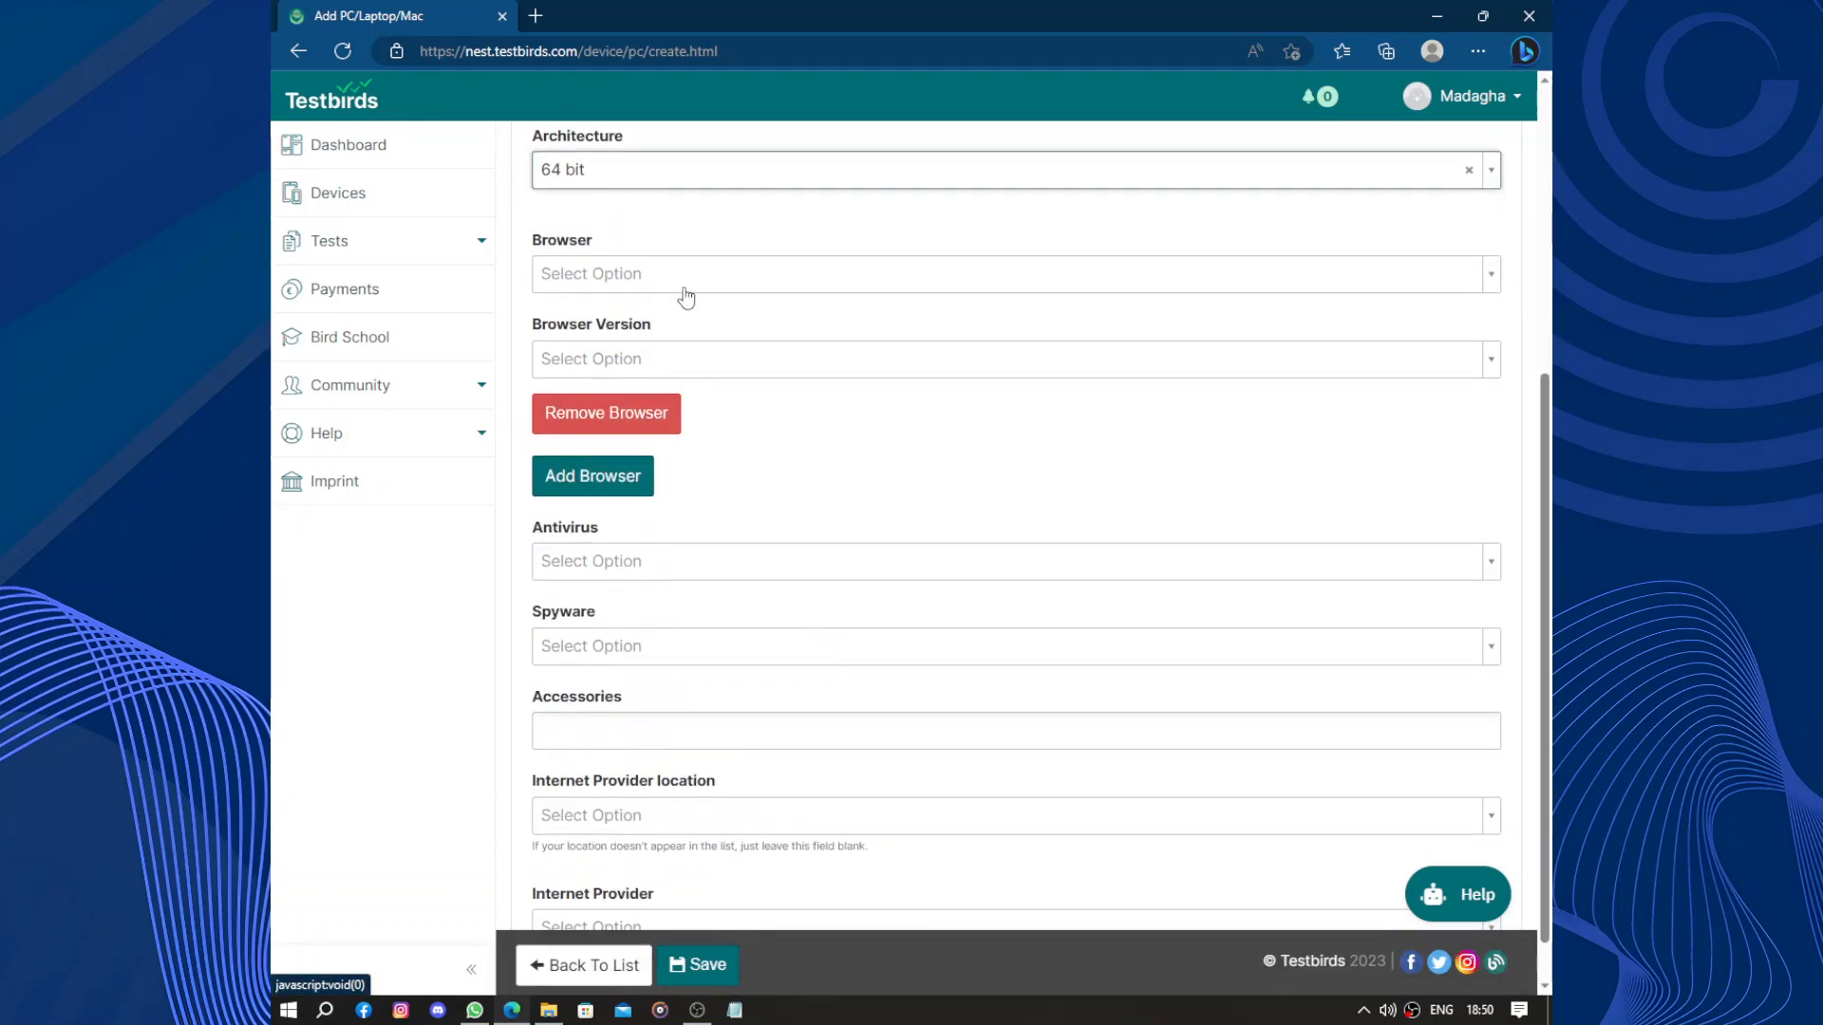
# Choose Microsoft Edge as the browser and browse the antivirus products
pyautogui.click(1014, 273)
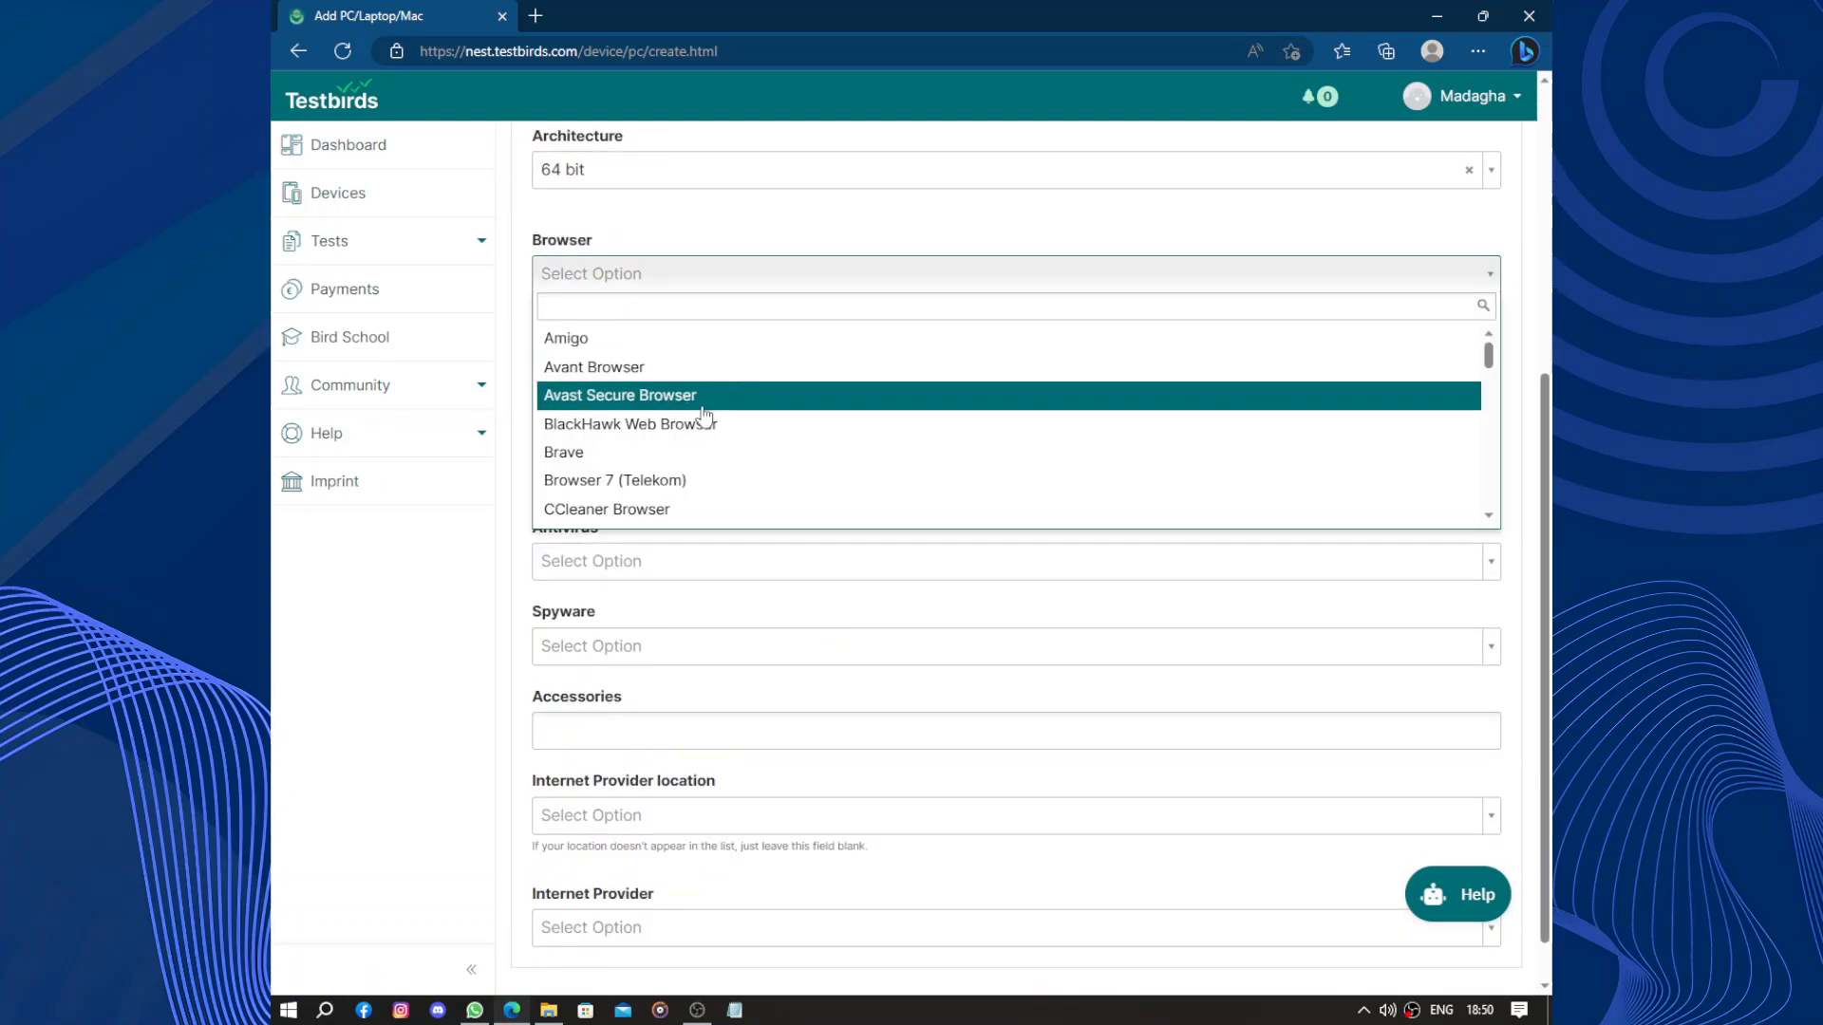
pyautogui.scroll(-3)
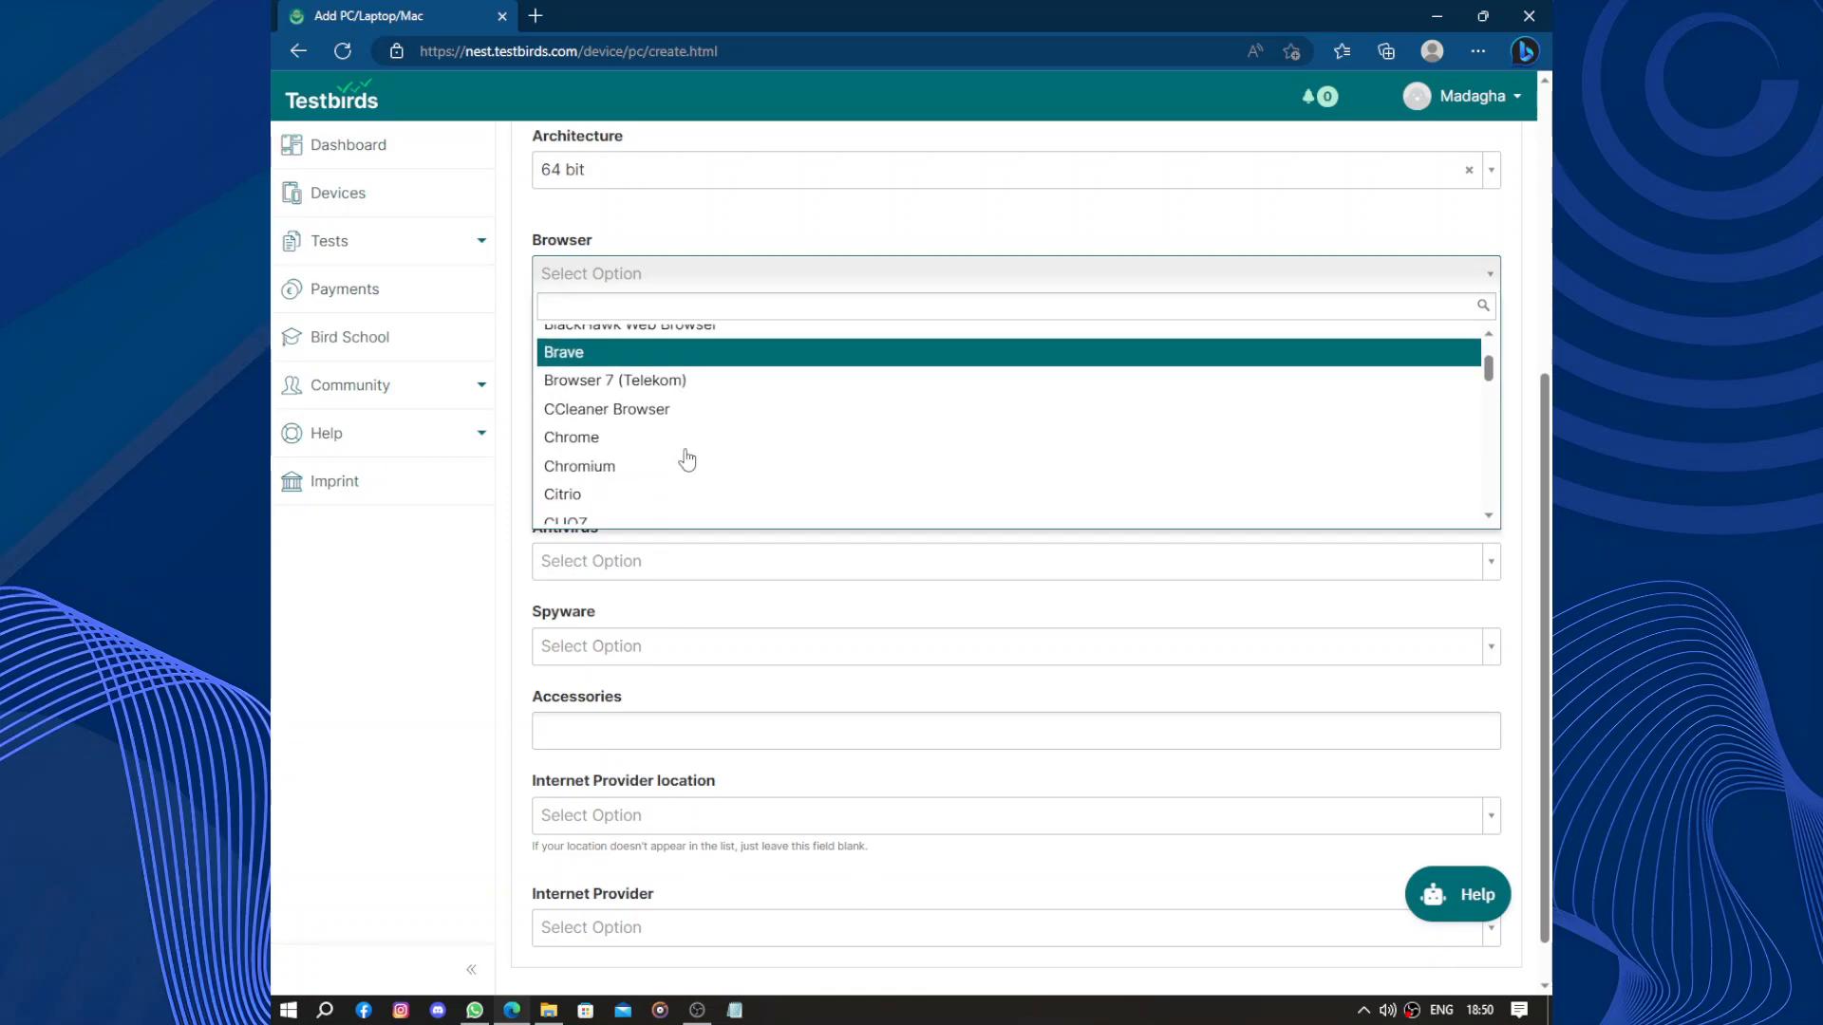
pyautogui.scroll(-3)
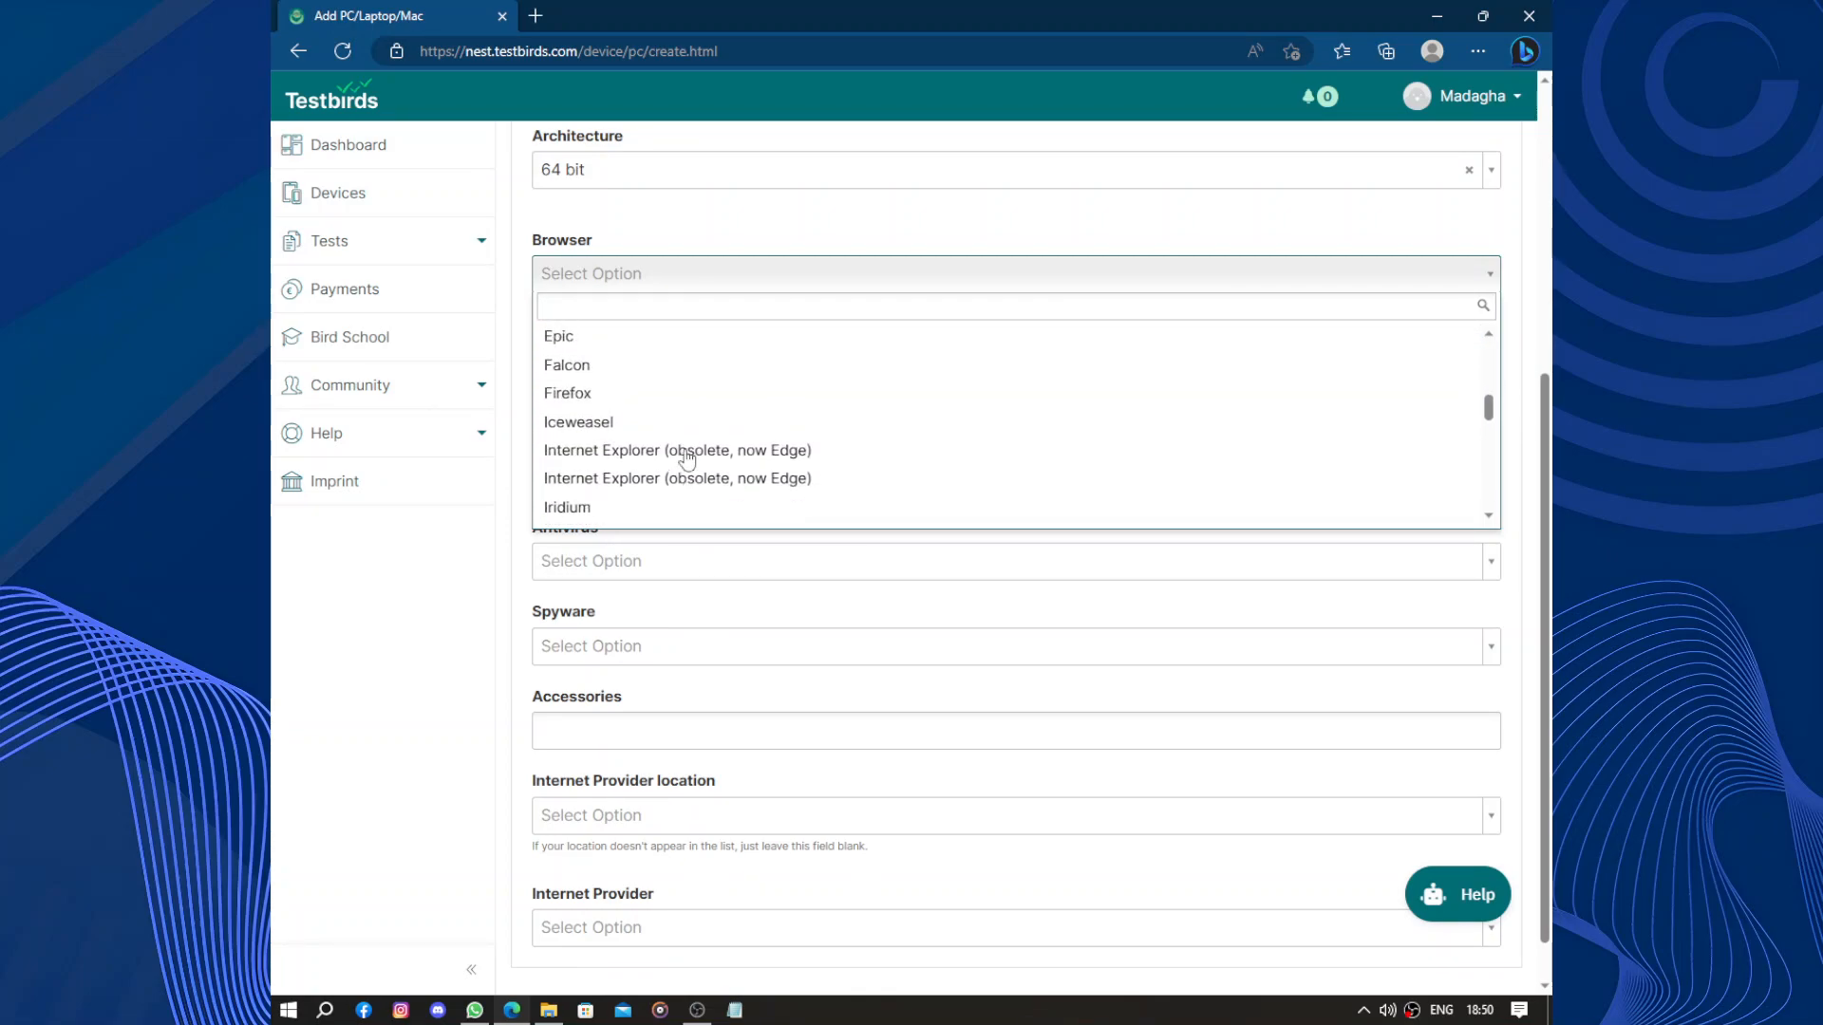
pyautogui.scroll(-3)
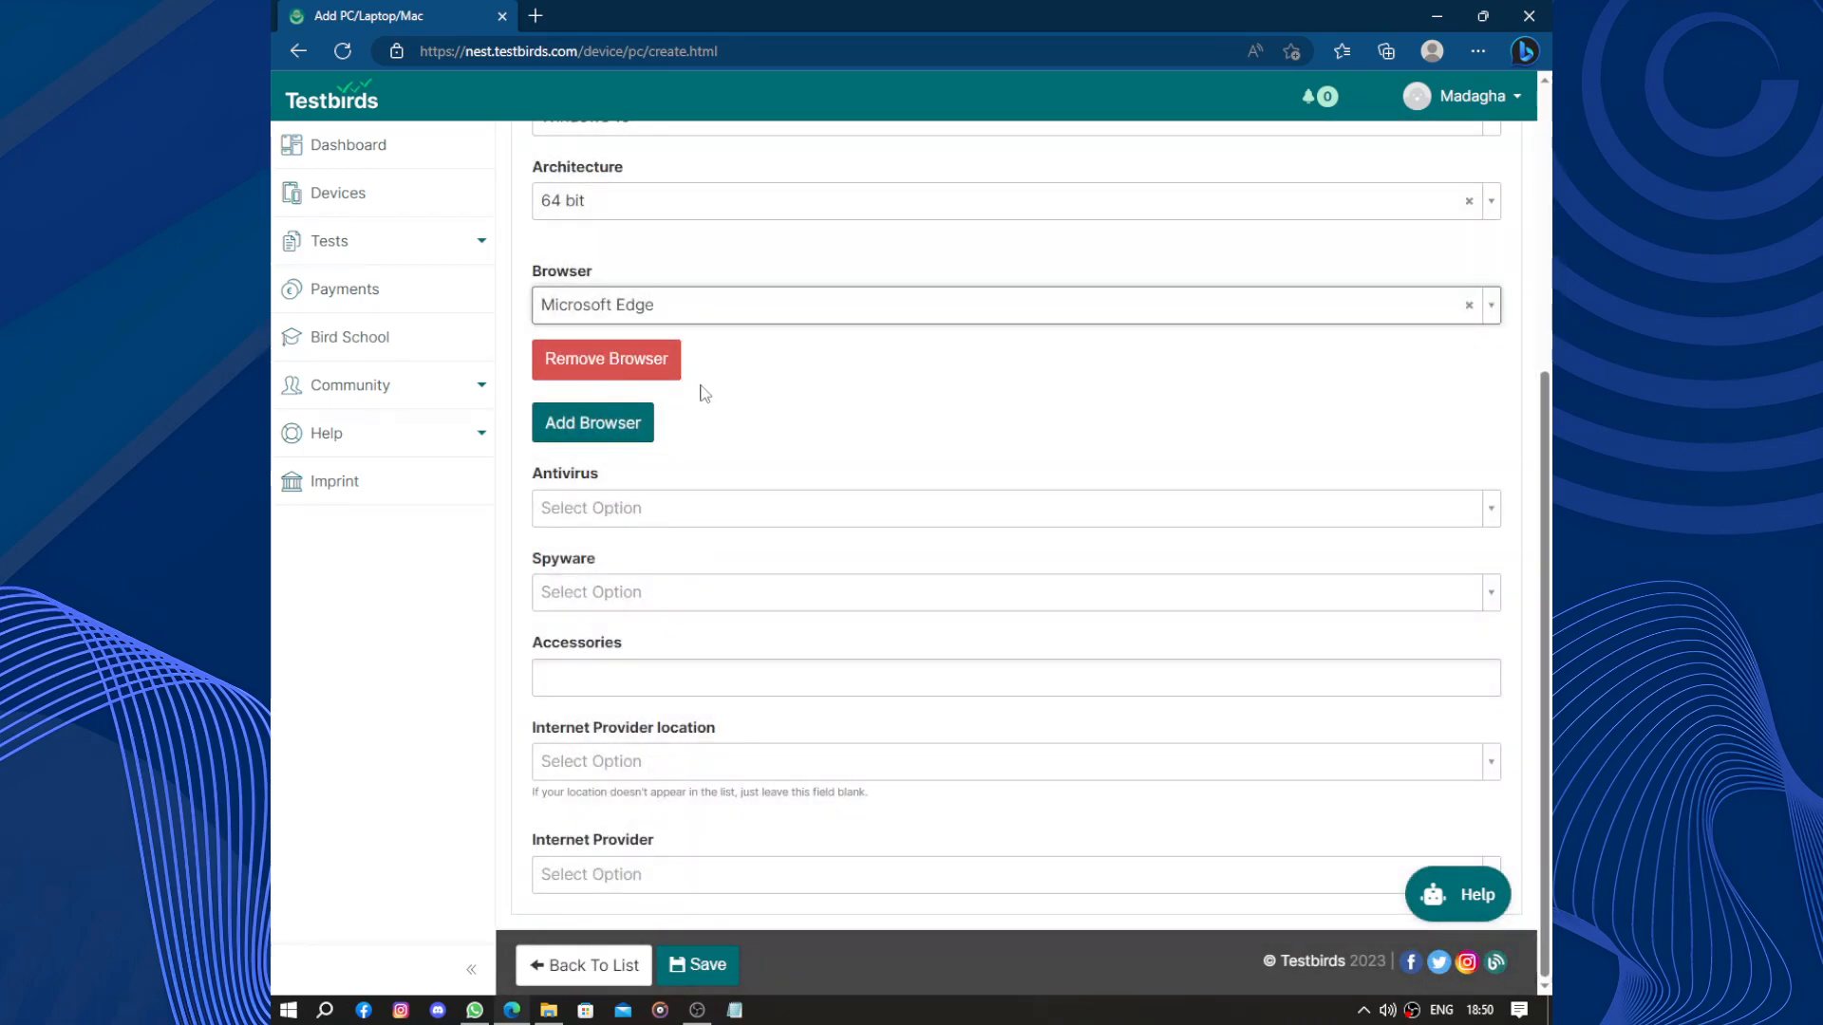
pyautogui.moveTo(765, 457)
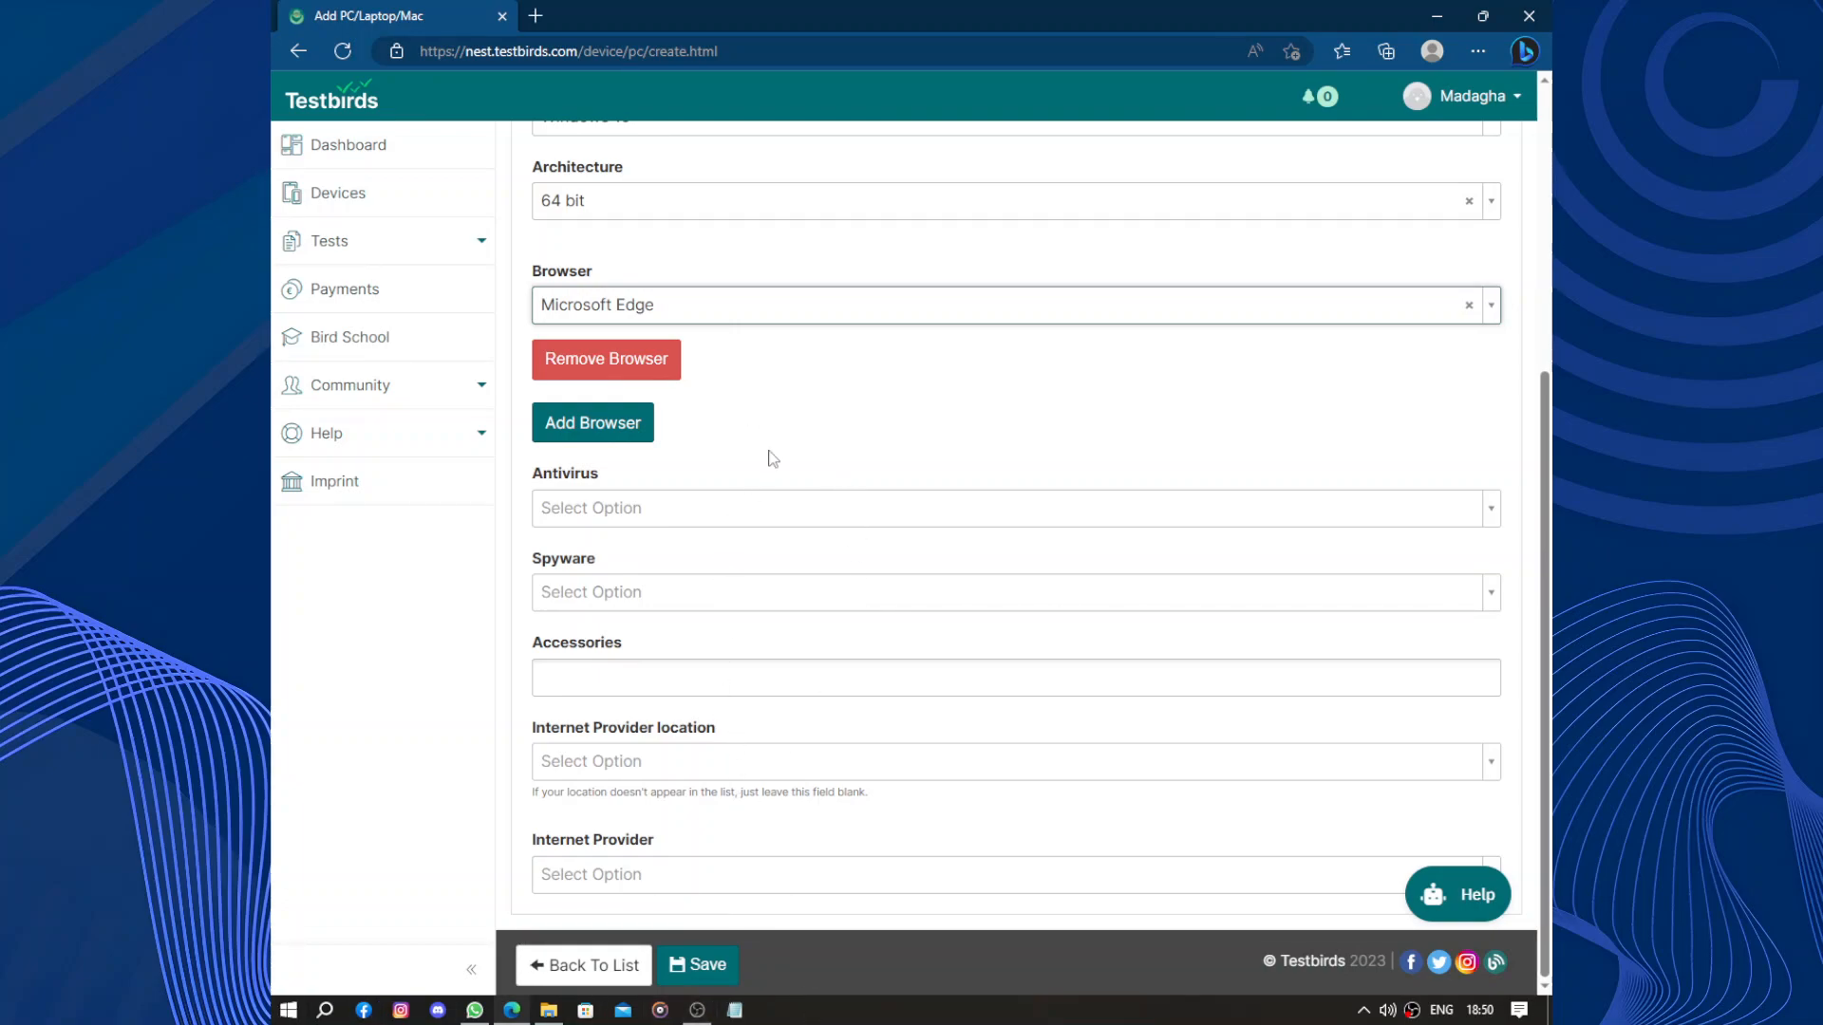
pyautogui.click(1012, 509)
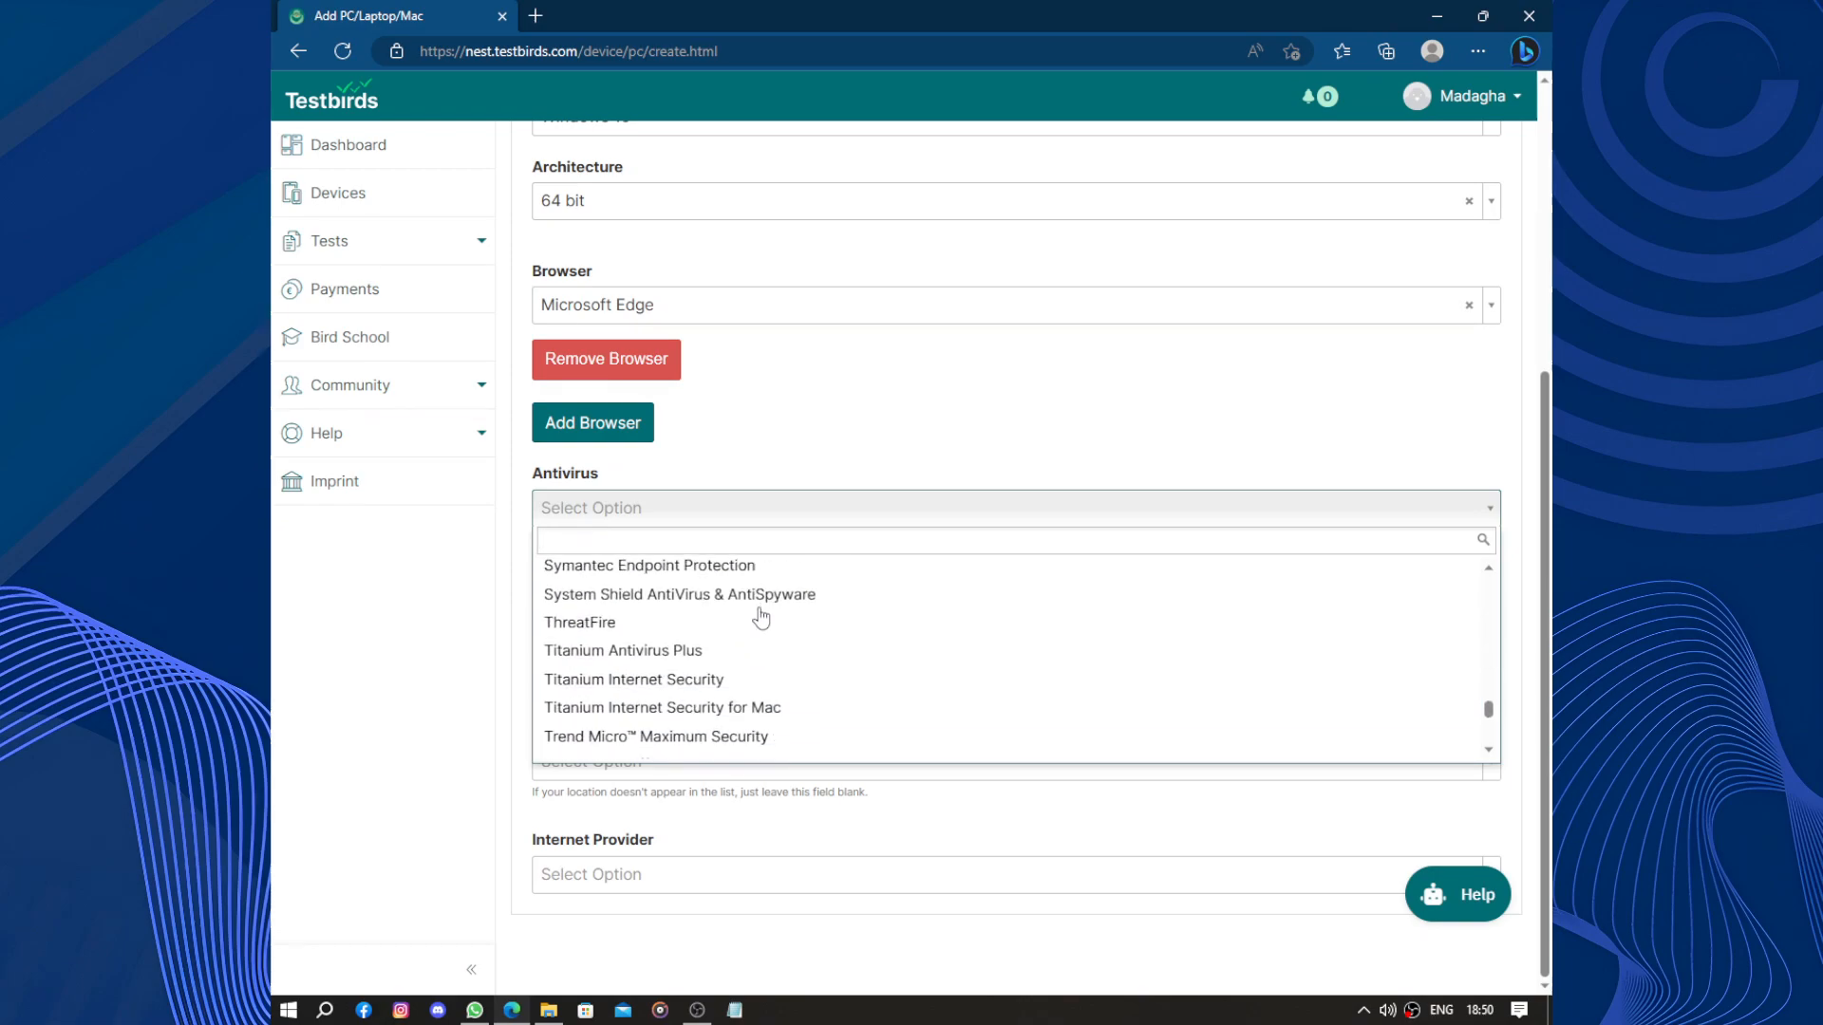
pyautogui.scroll(-3)
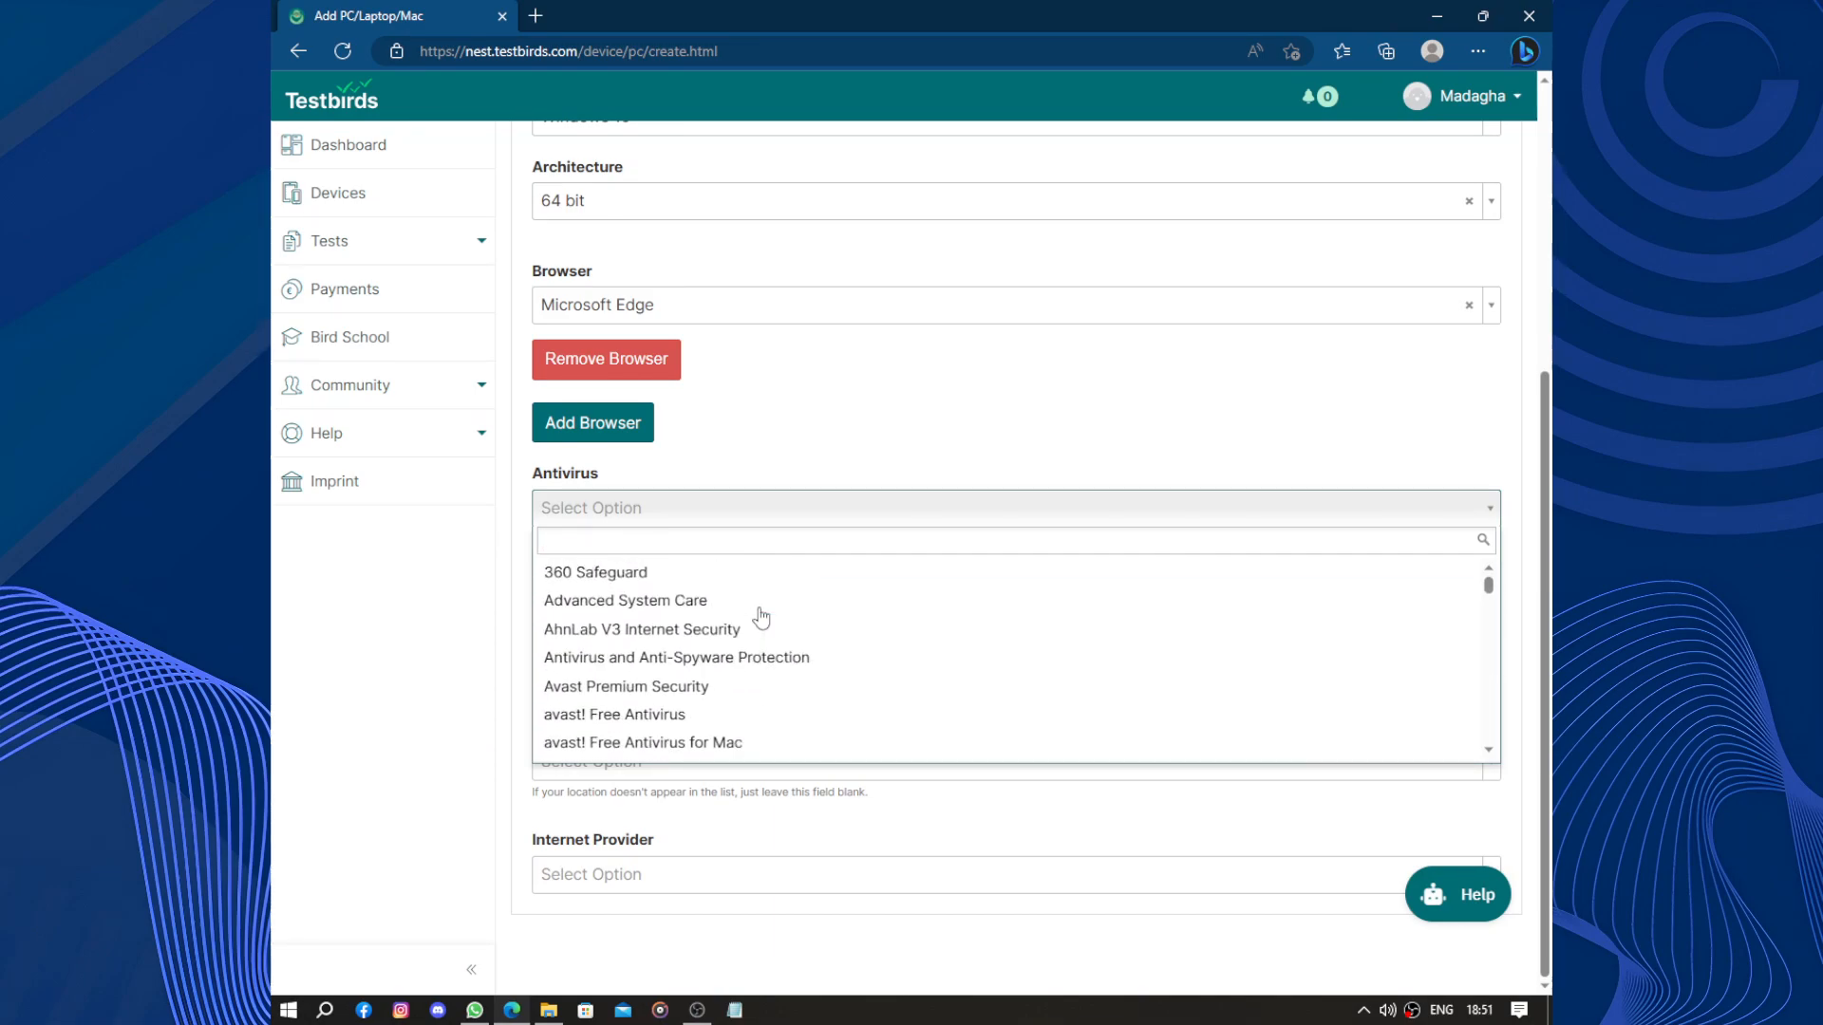
# Set the antivirus to 360 Safeguard, change it to Windows Defender, and browse spyware options
pyautogui.click(595, 571)
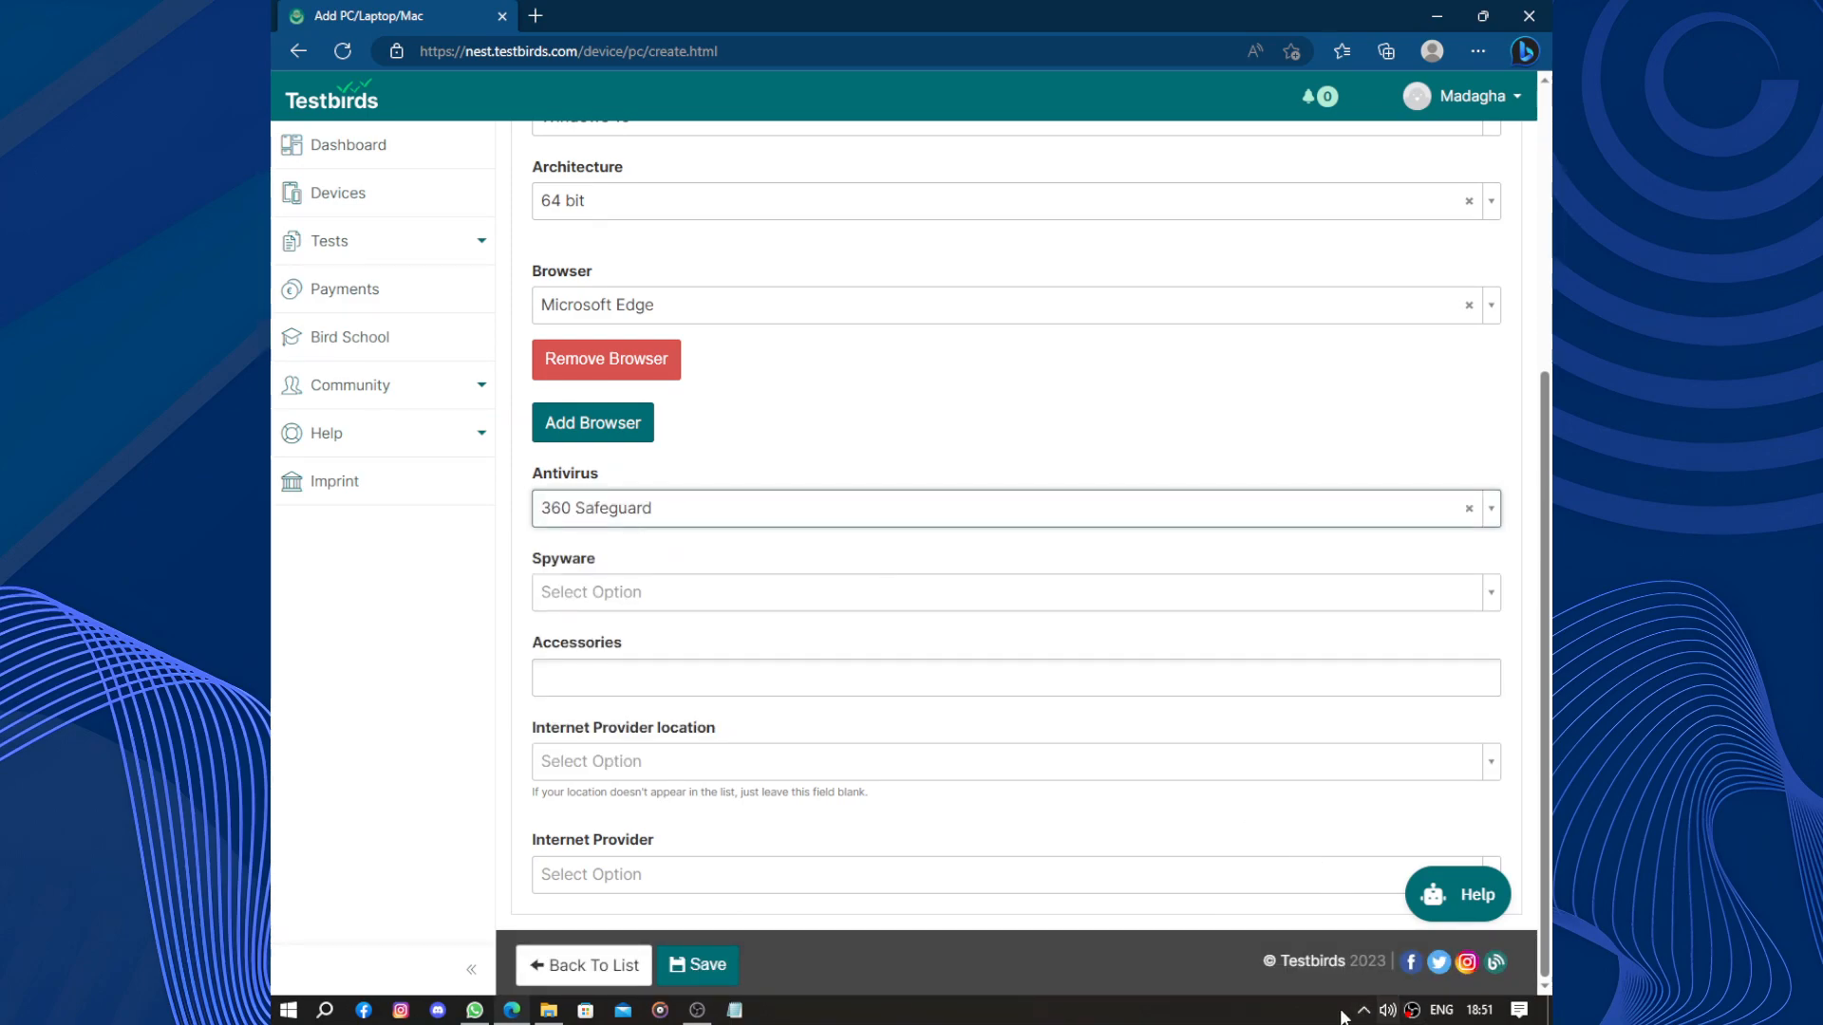
pyautogui.moveTo(1344, 974)
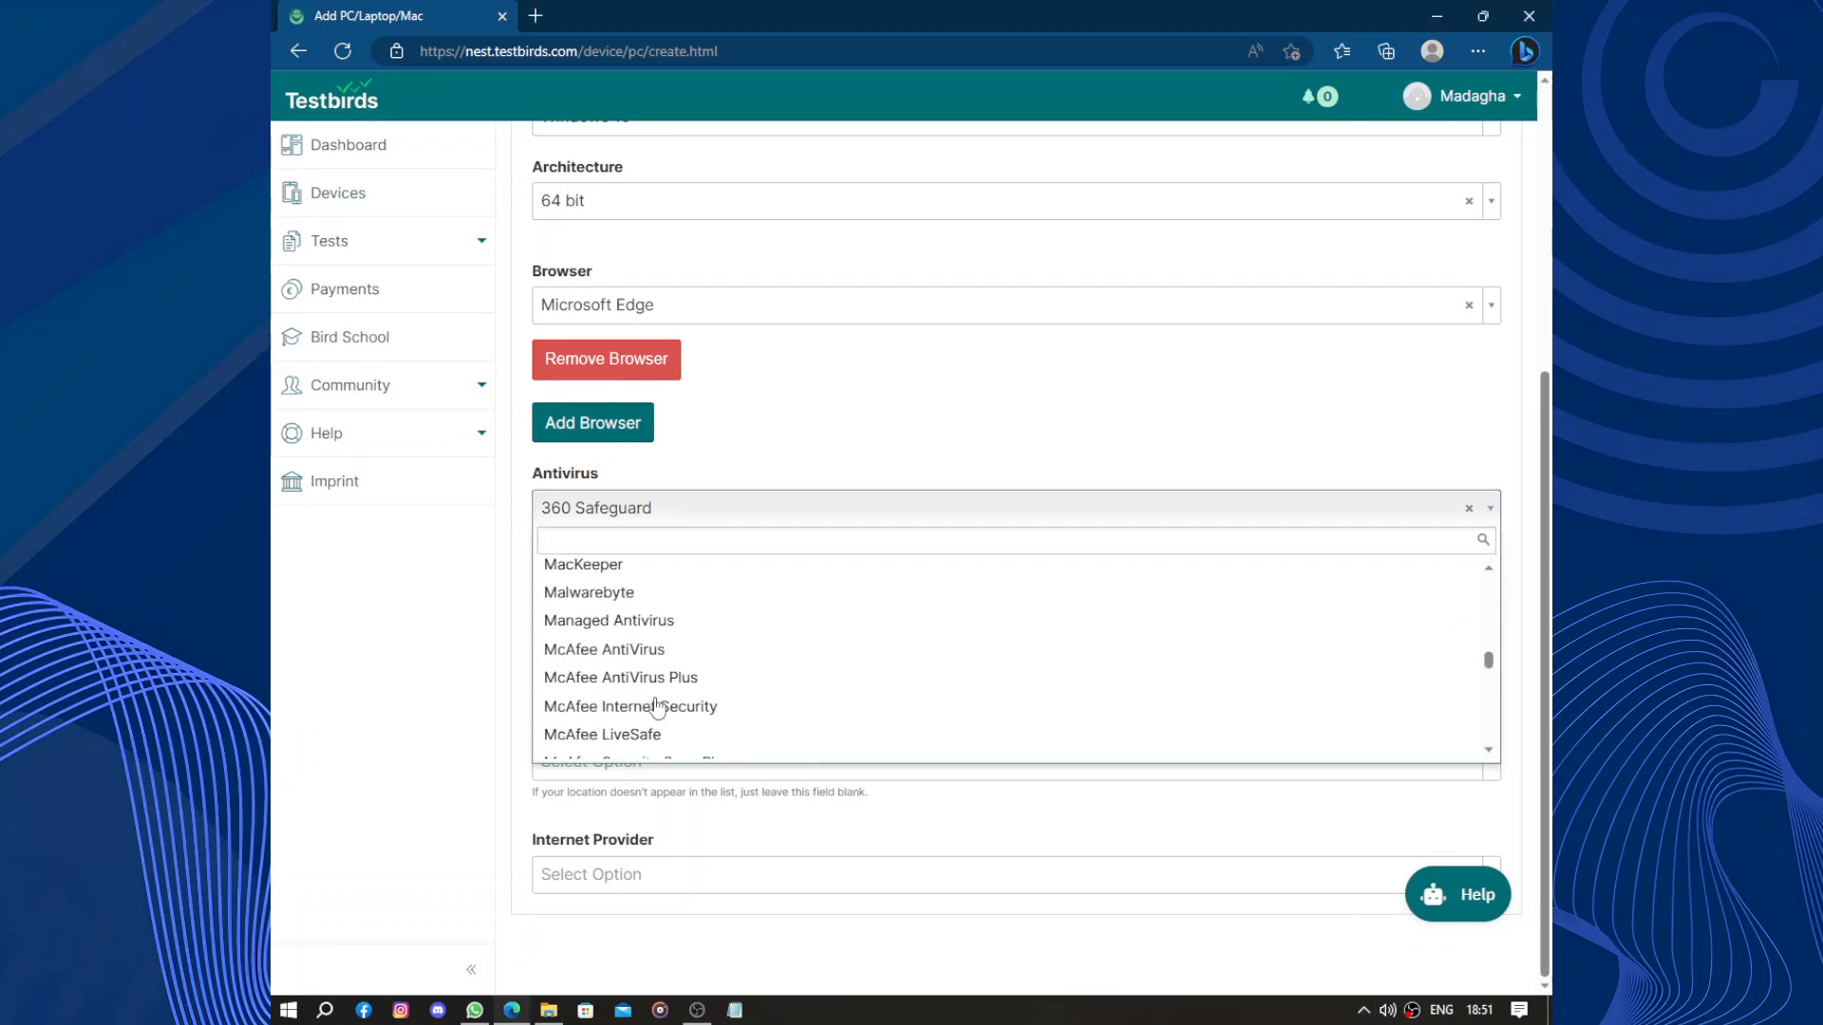
pyautogui.scroll(-3)
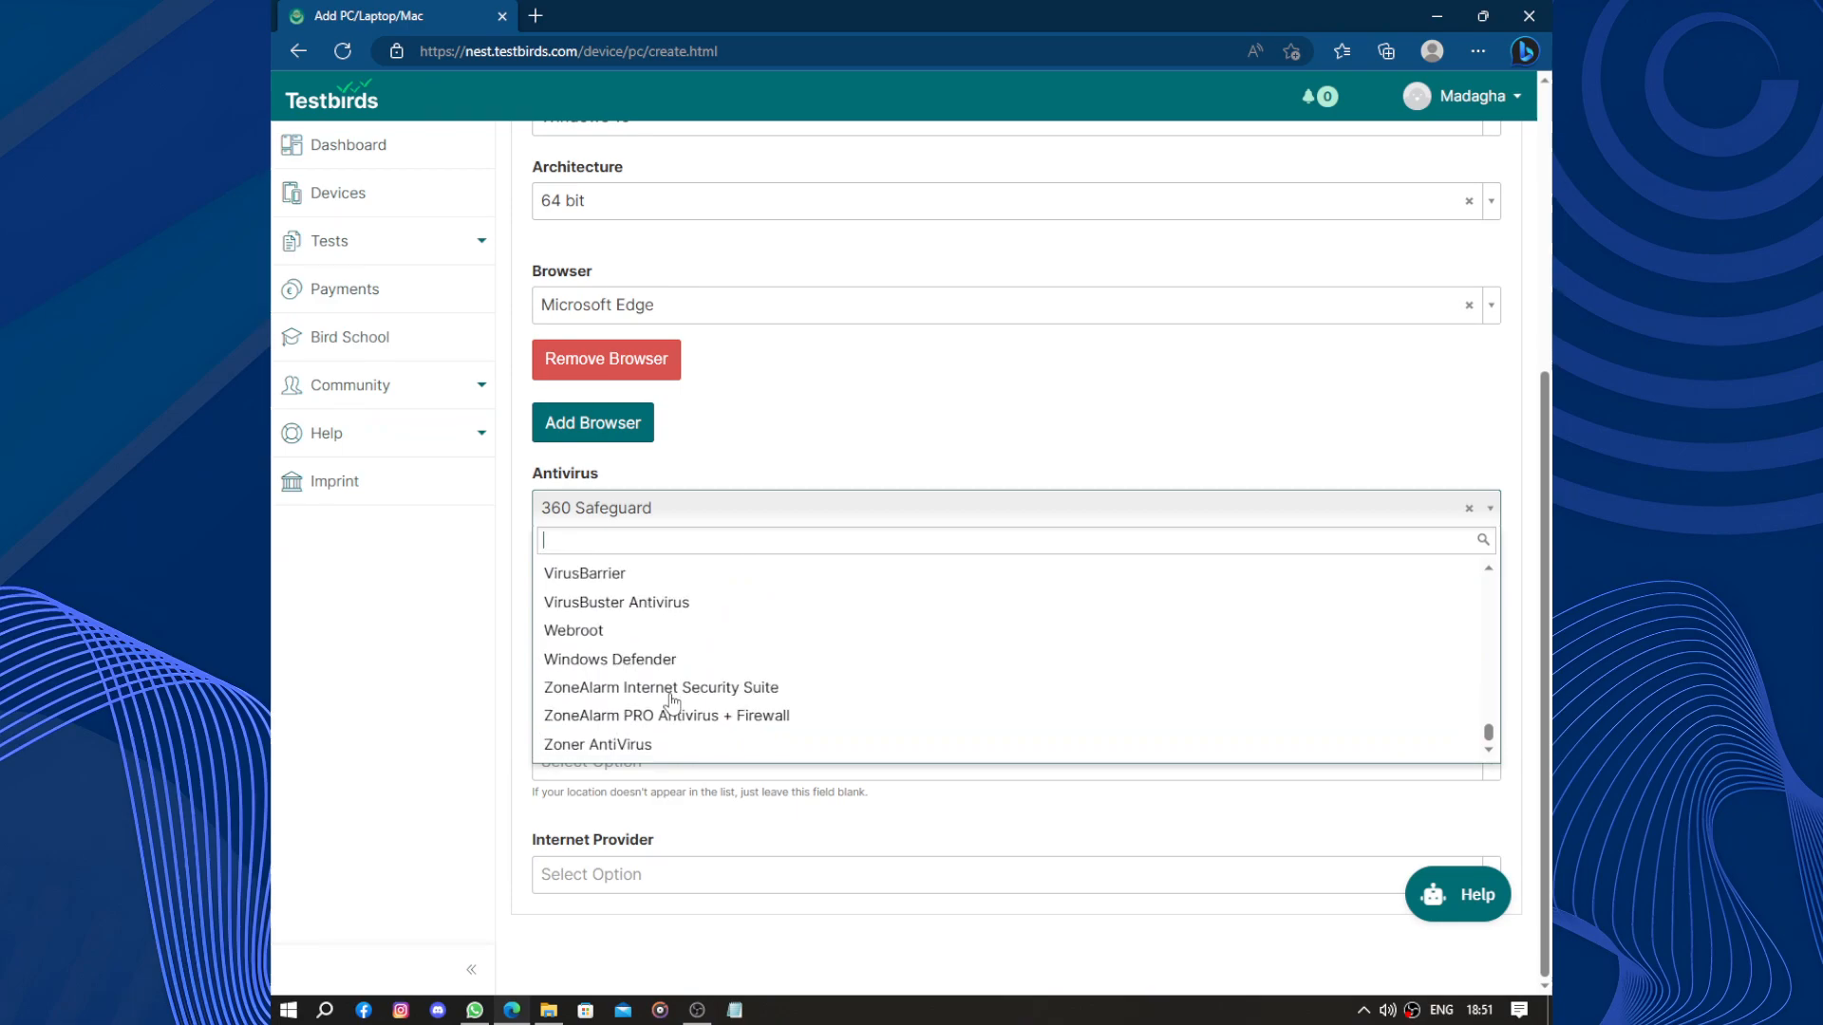
pyautogui.click(609, 659)
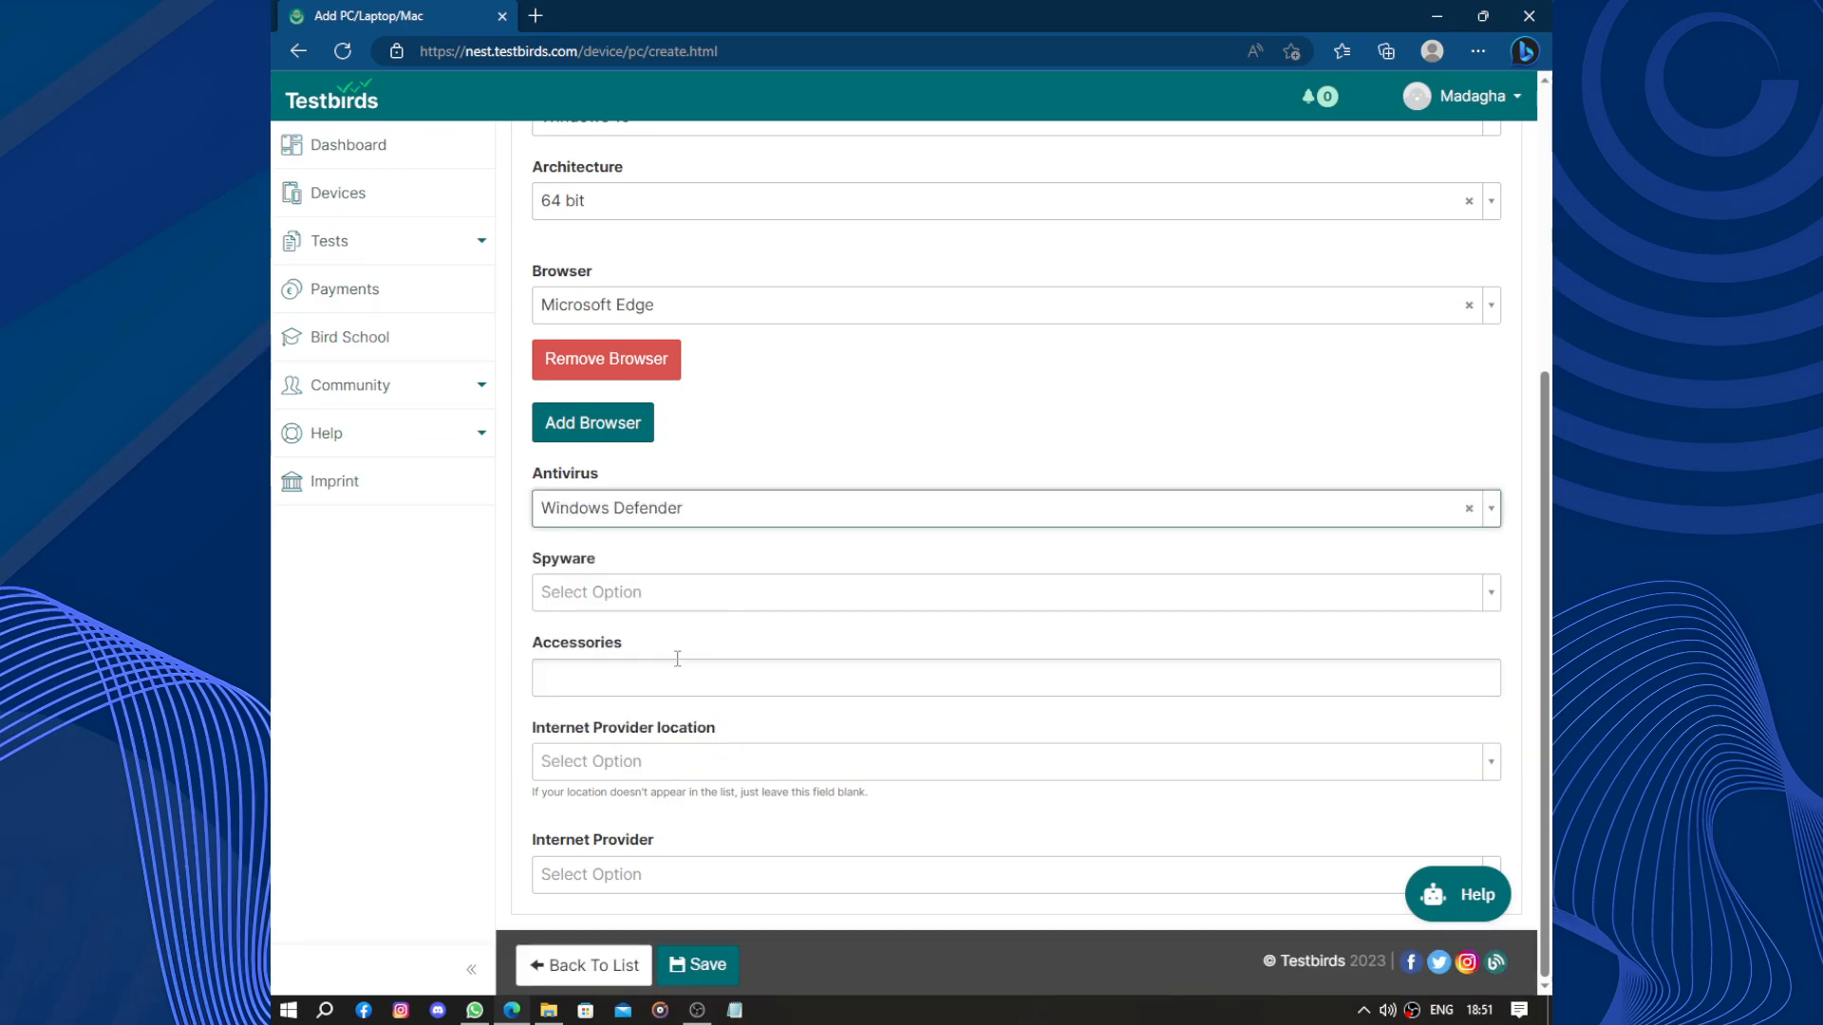
pyautogui.moveTo(652, 590)
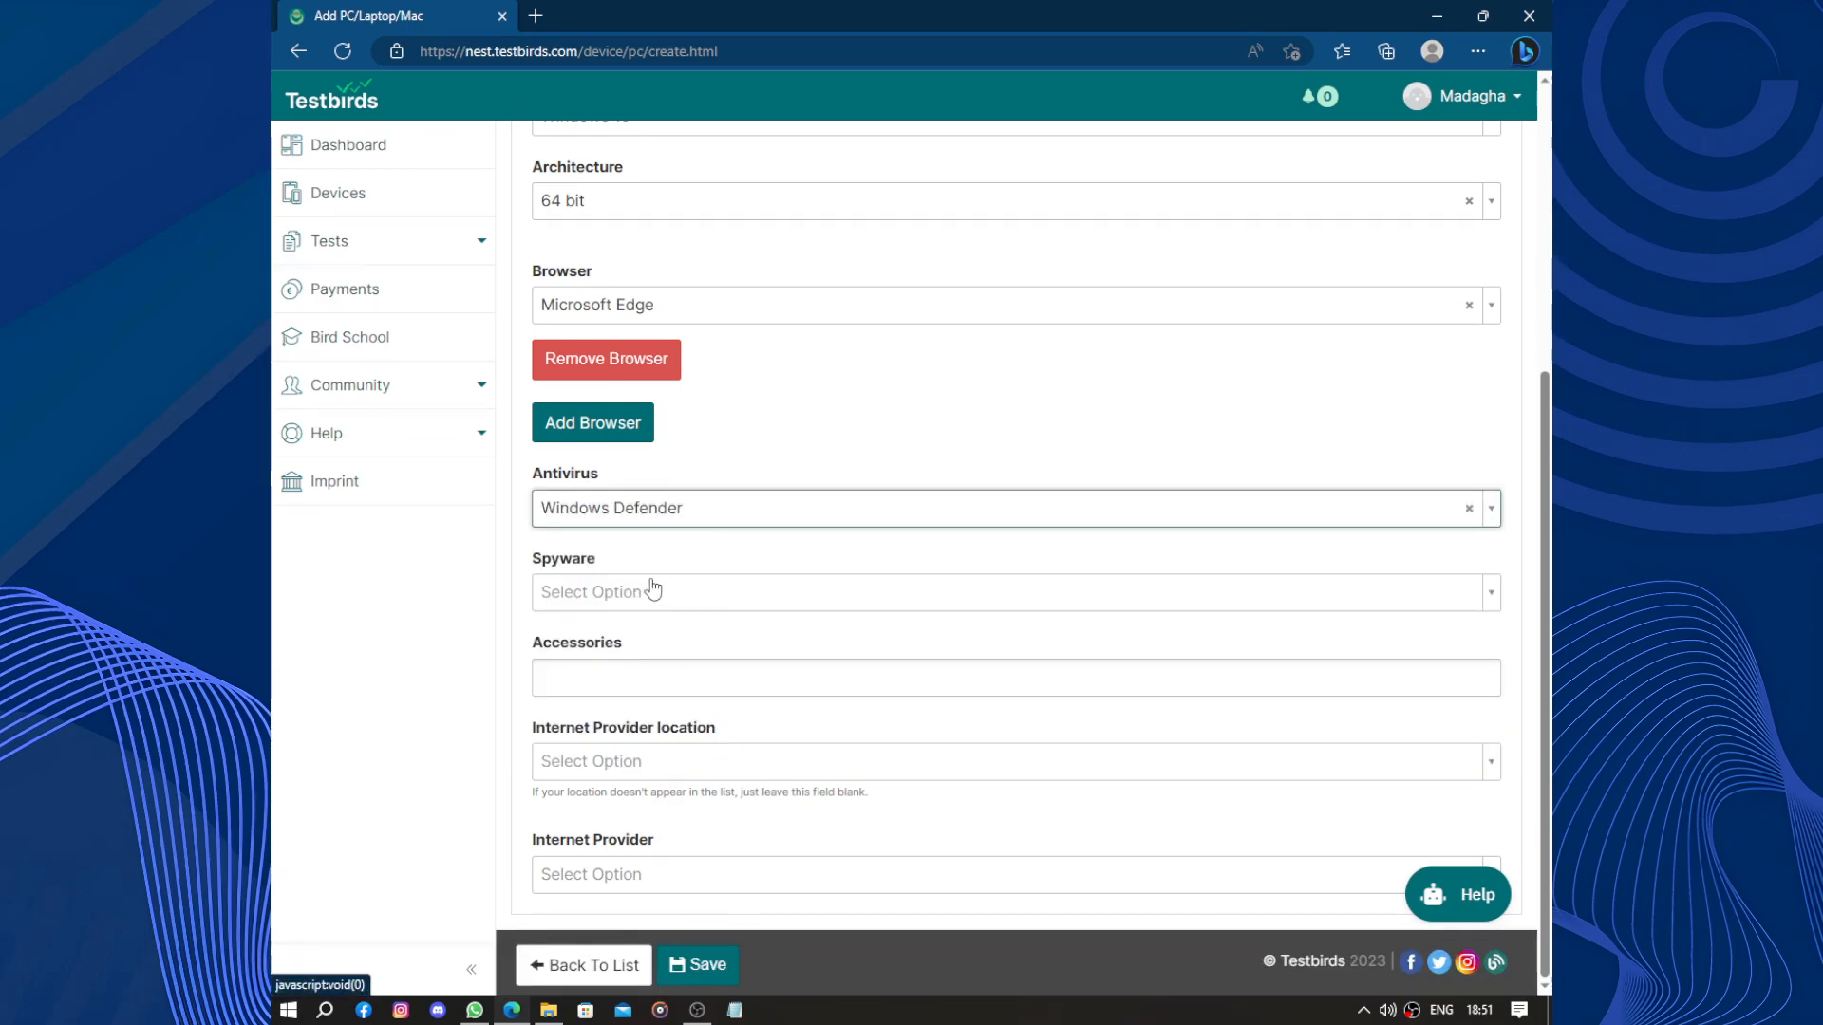
pyautogui.click(1012, 593)
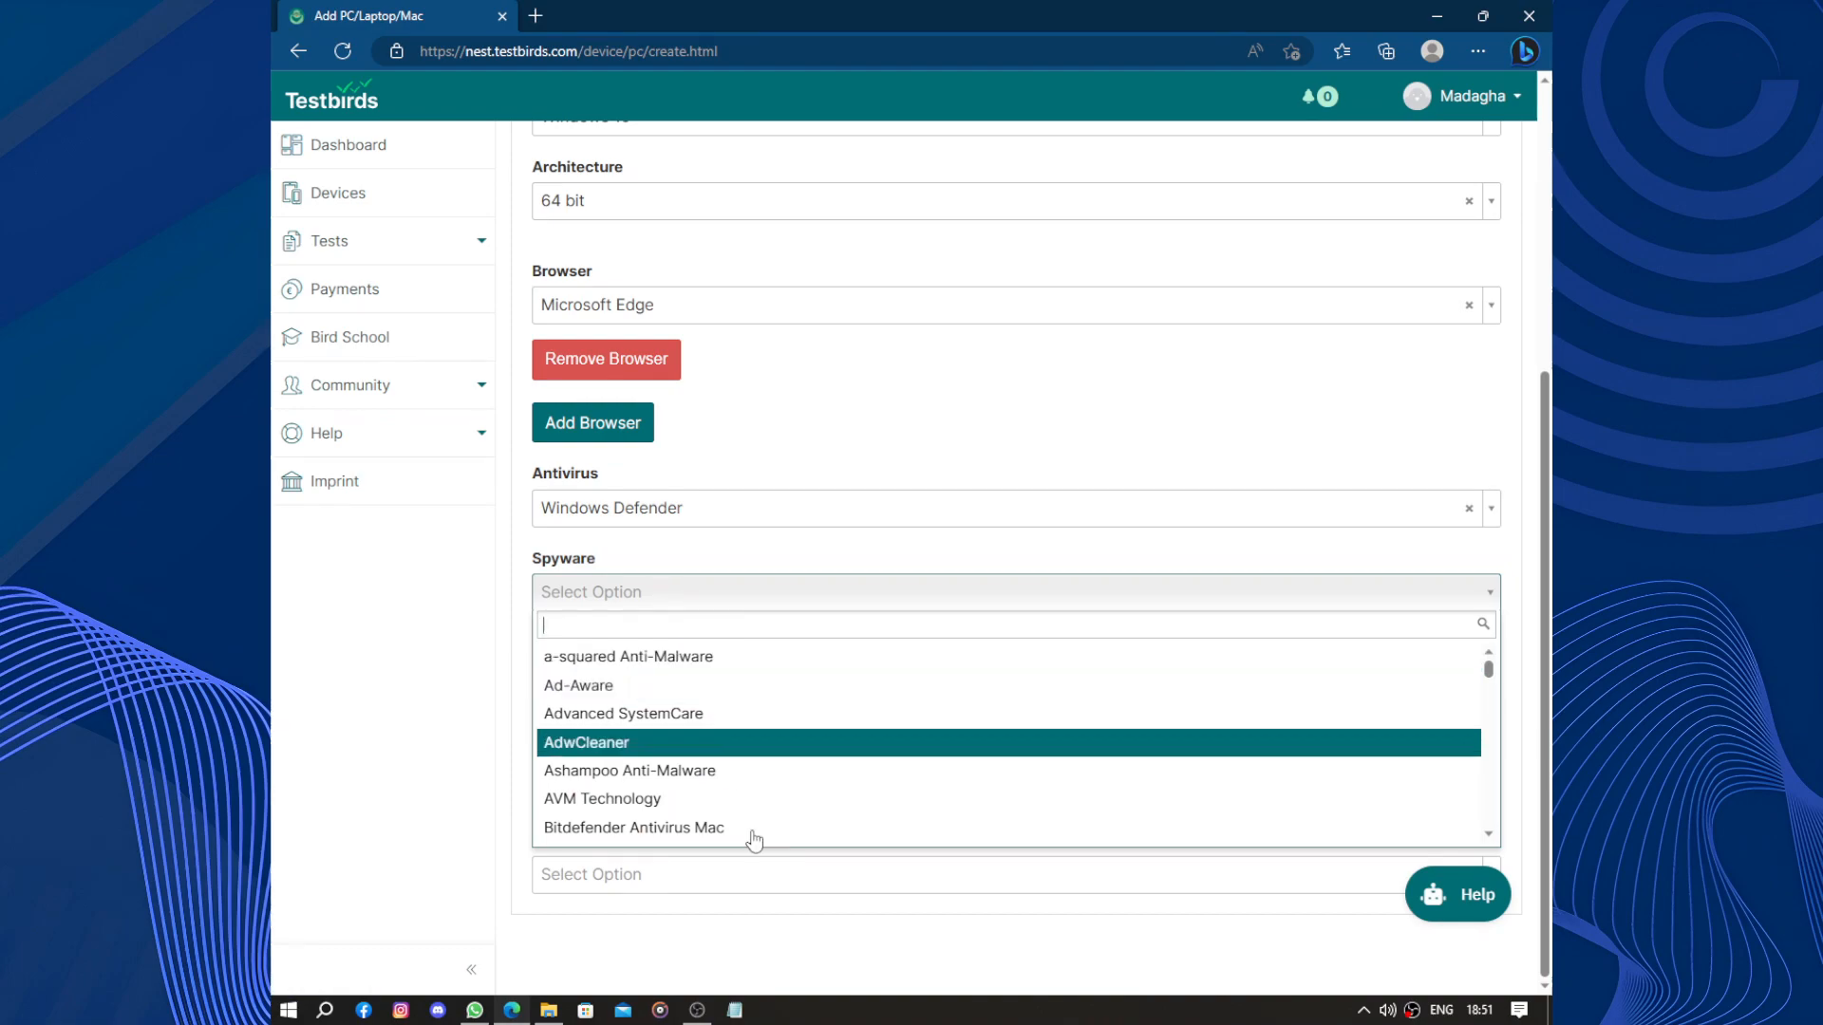
pyautogui.scroll(-3)
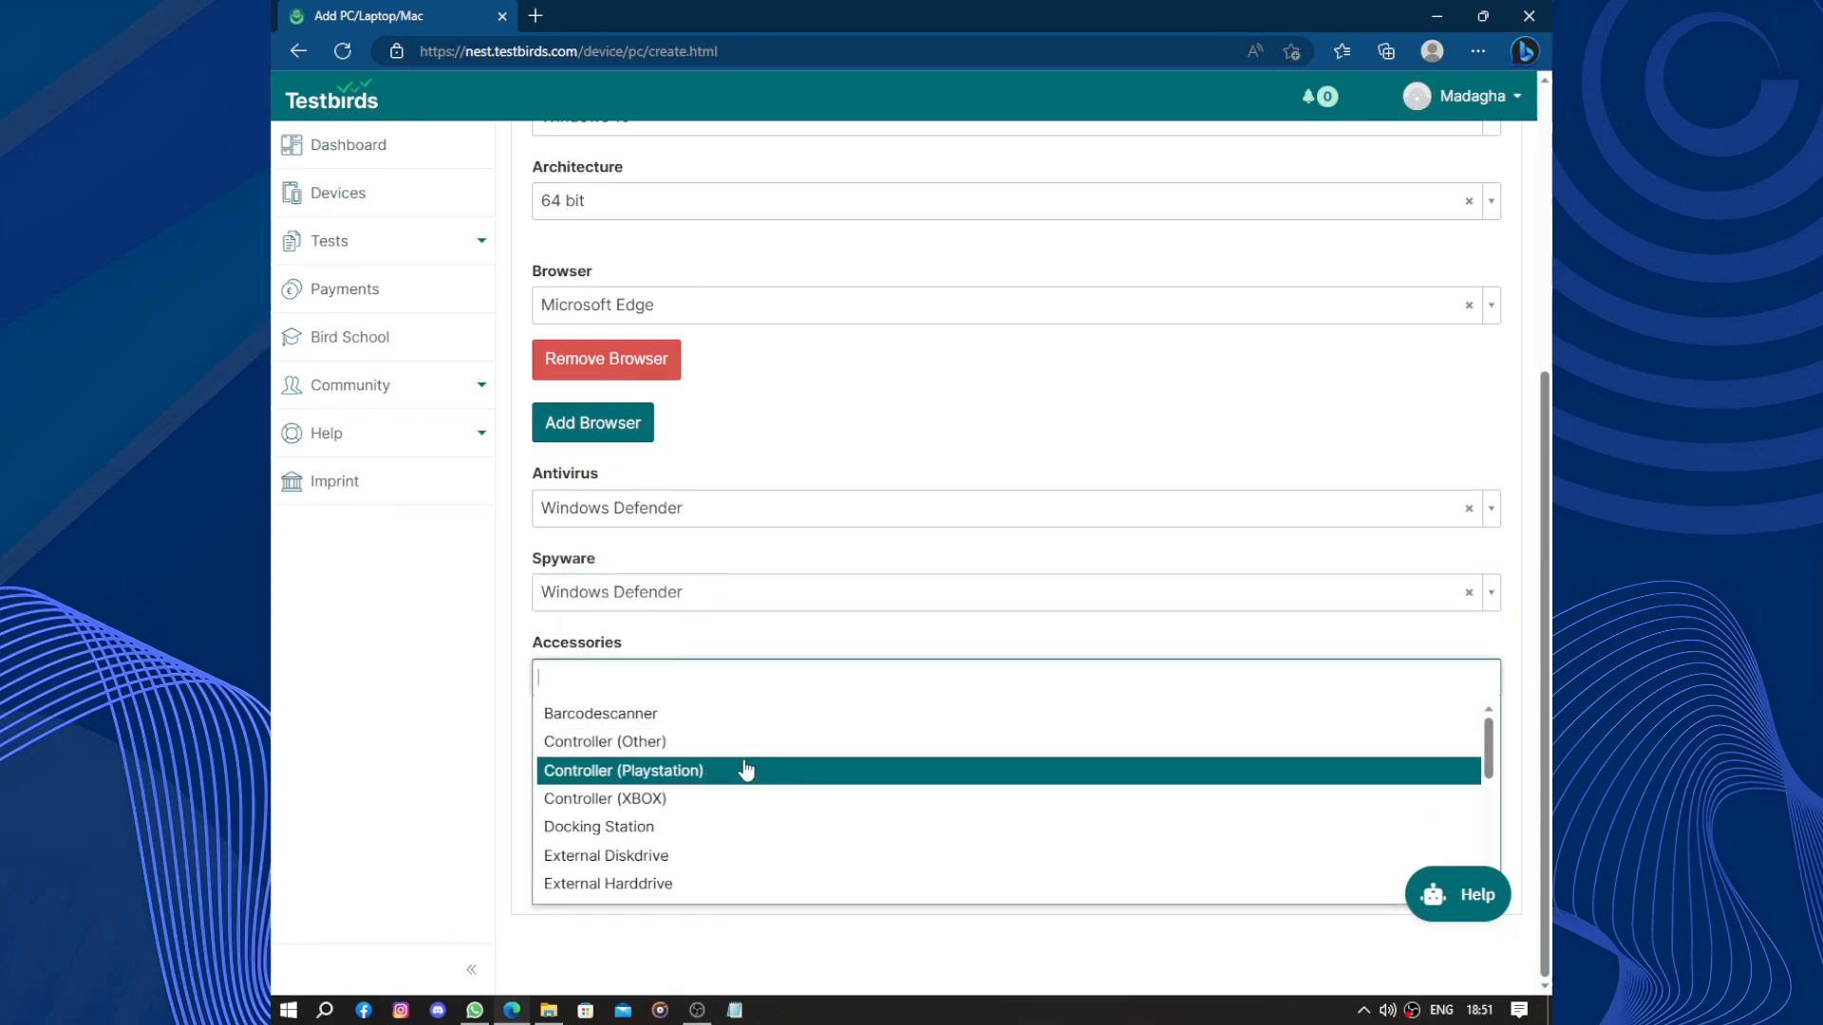
pyautogui.moveTo(691, 800)
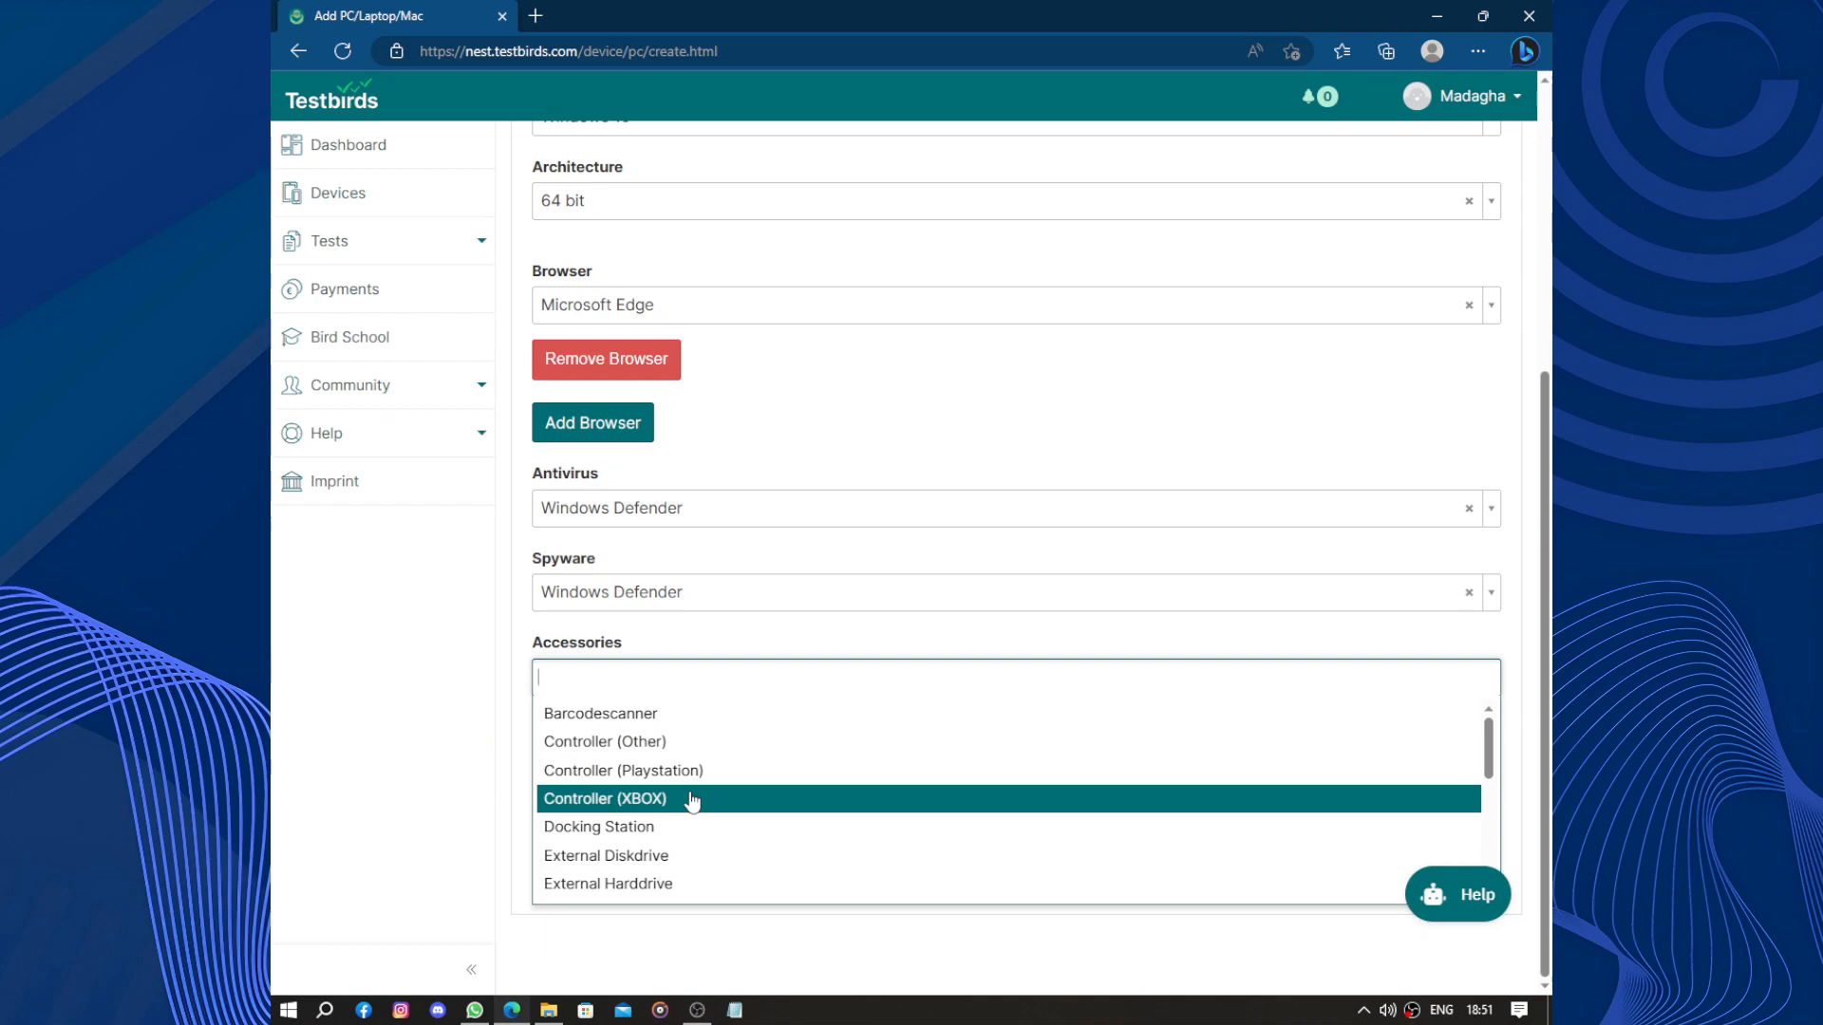
pyautogui.moveTo(680, 836)
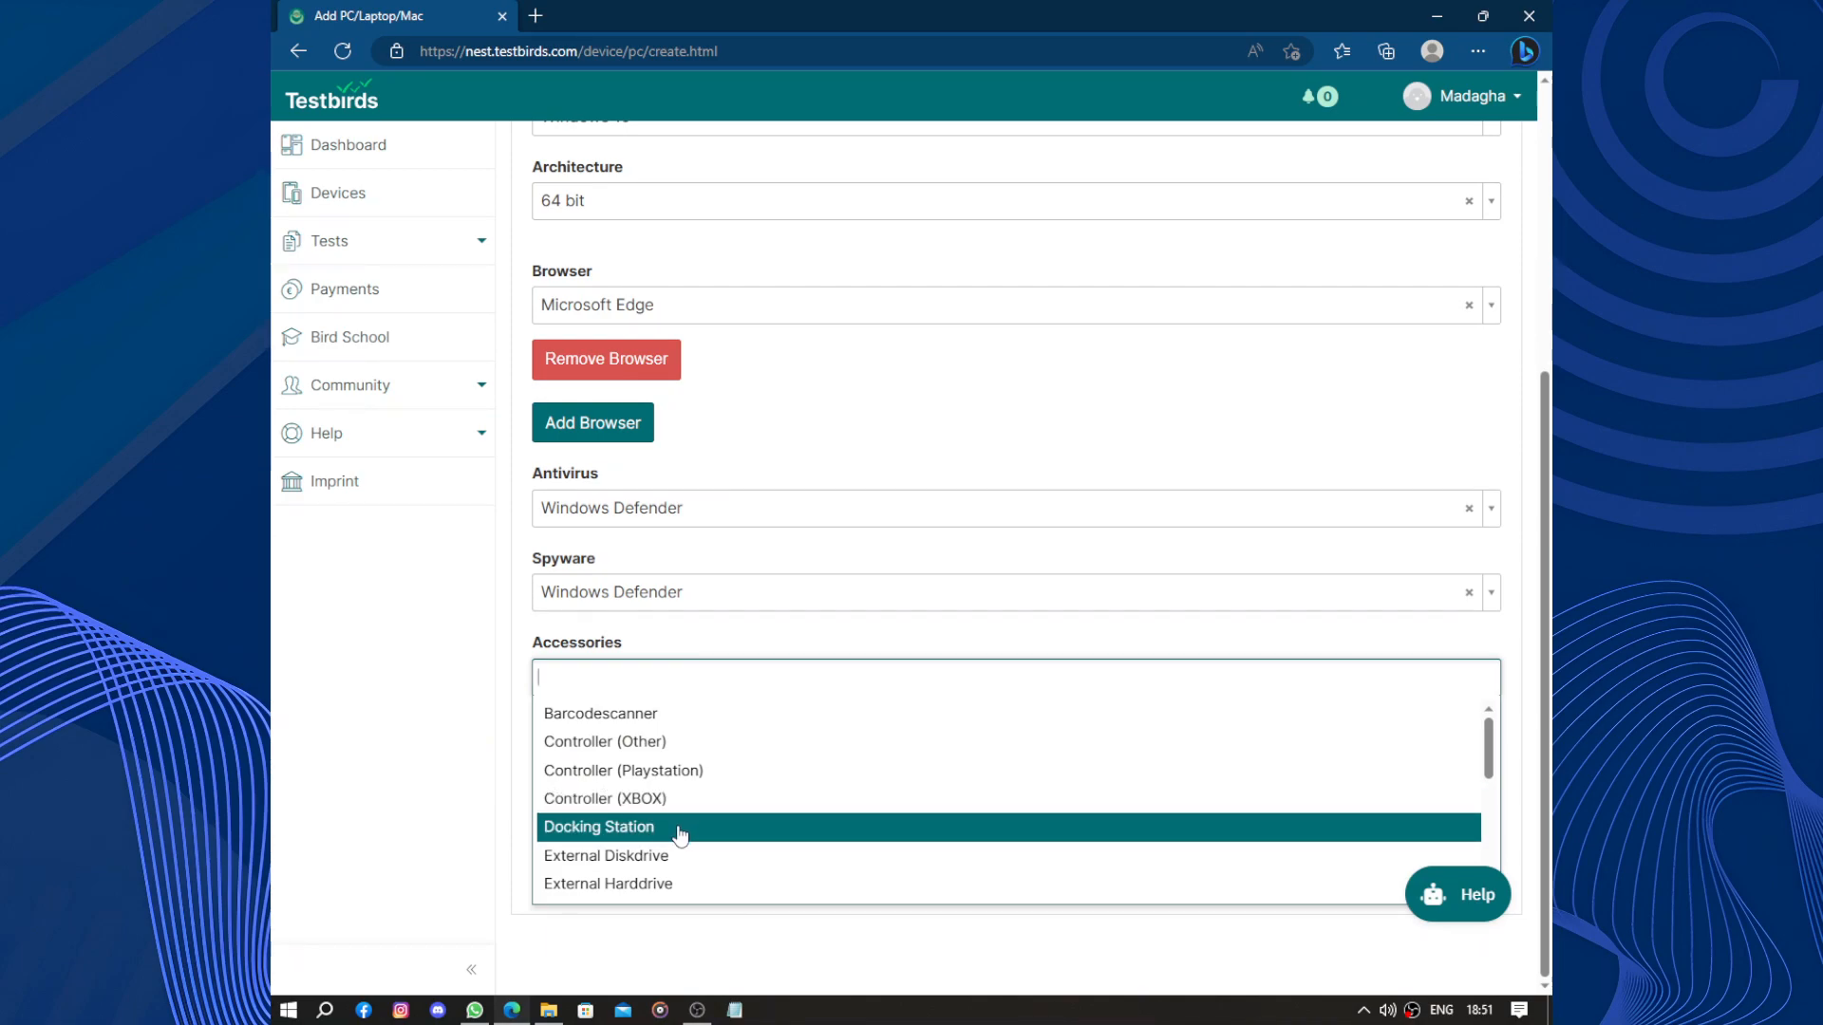
# Add Microphone to the accessories and finish choosing accessories
pyautogui.scroll(-3)
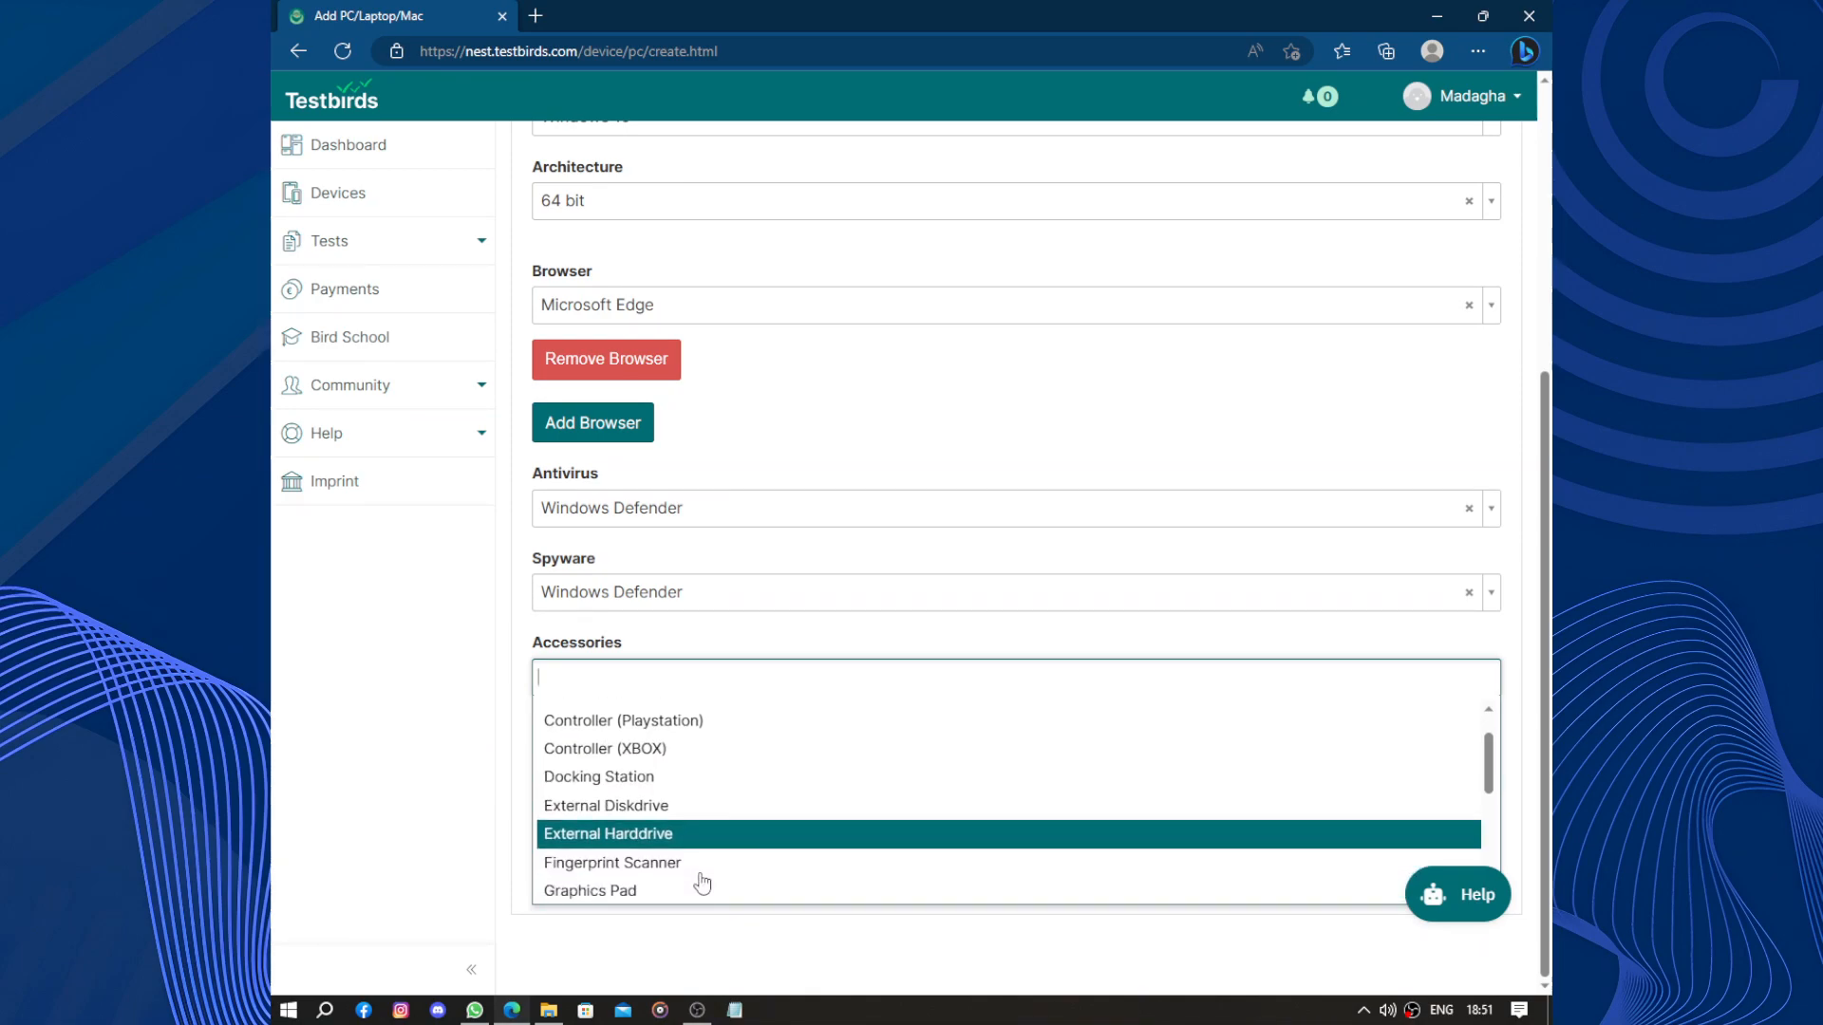
pyautogui.scroll(-3)
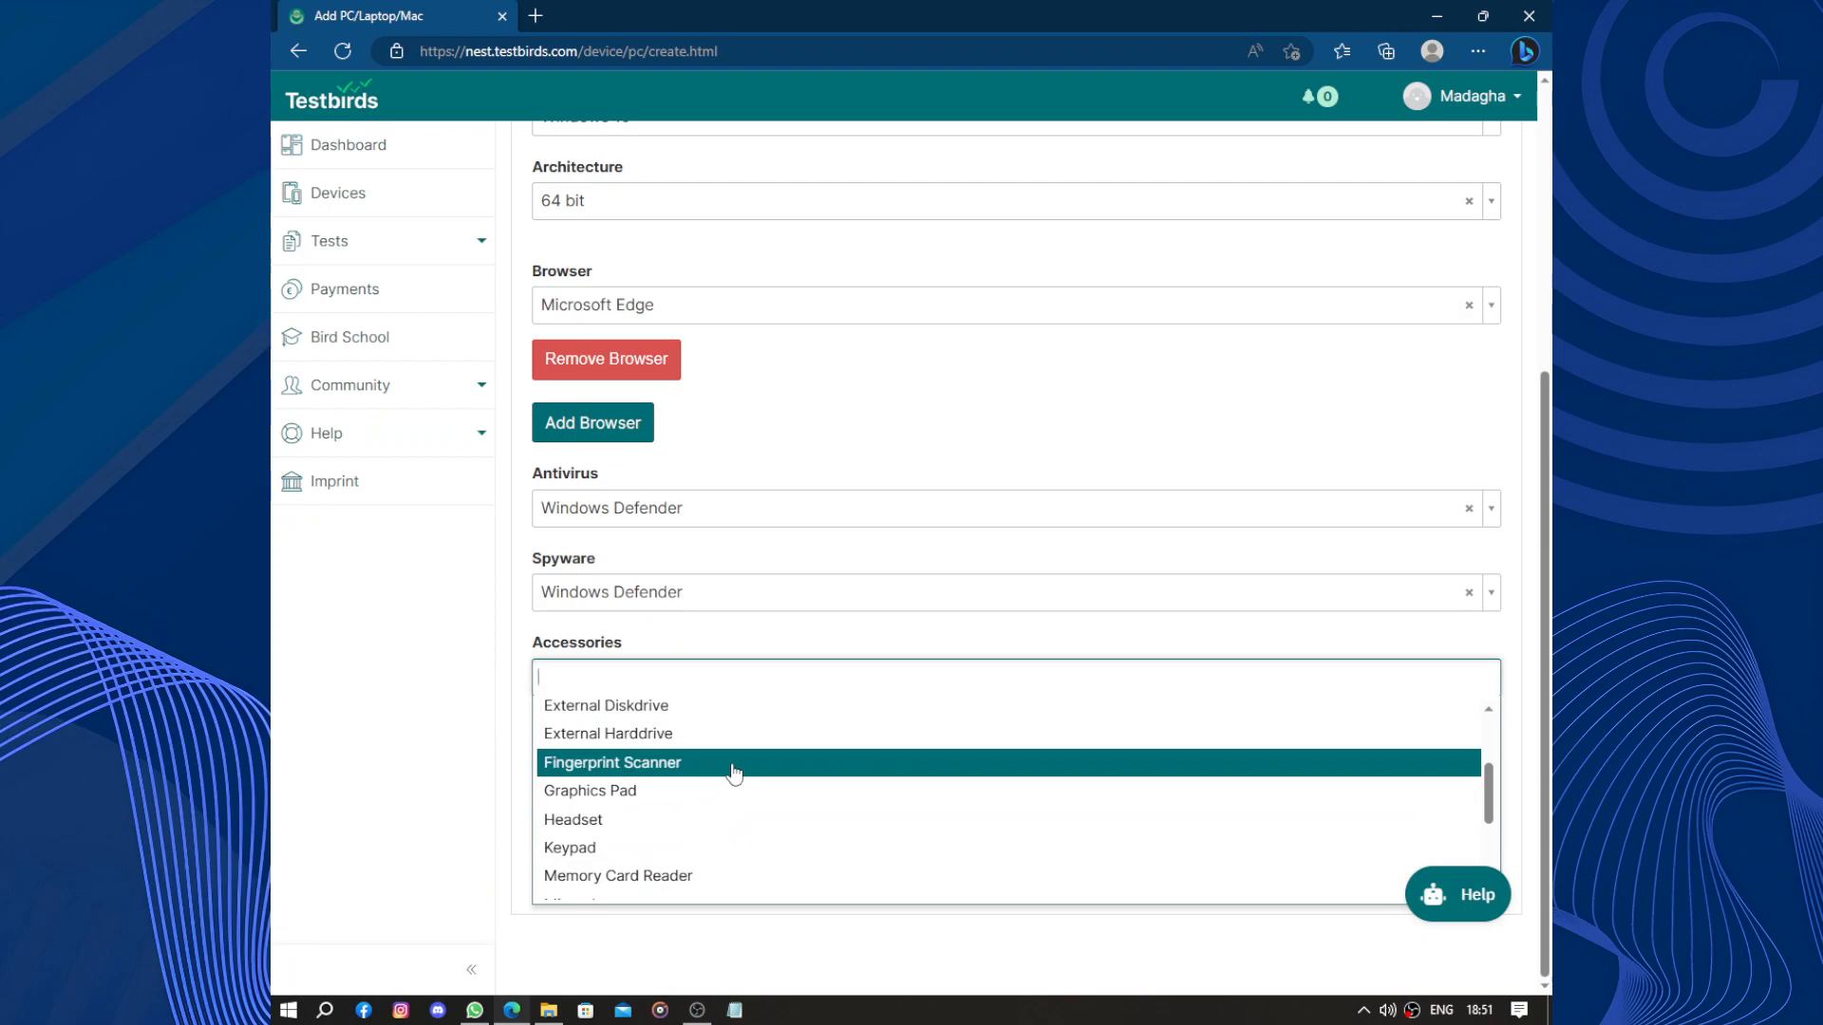
pyautogui.moveTo(649, 802)
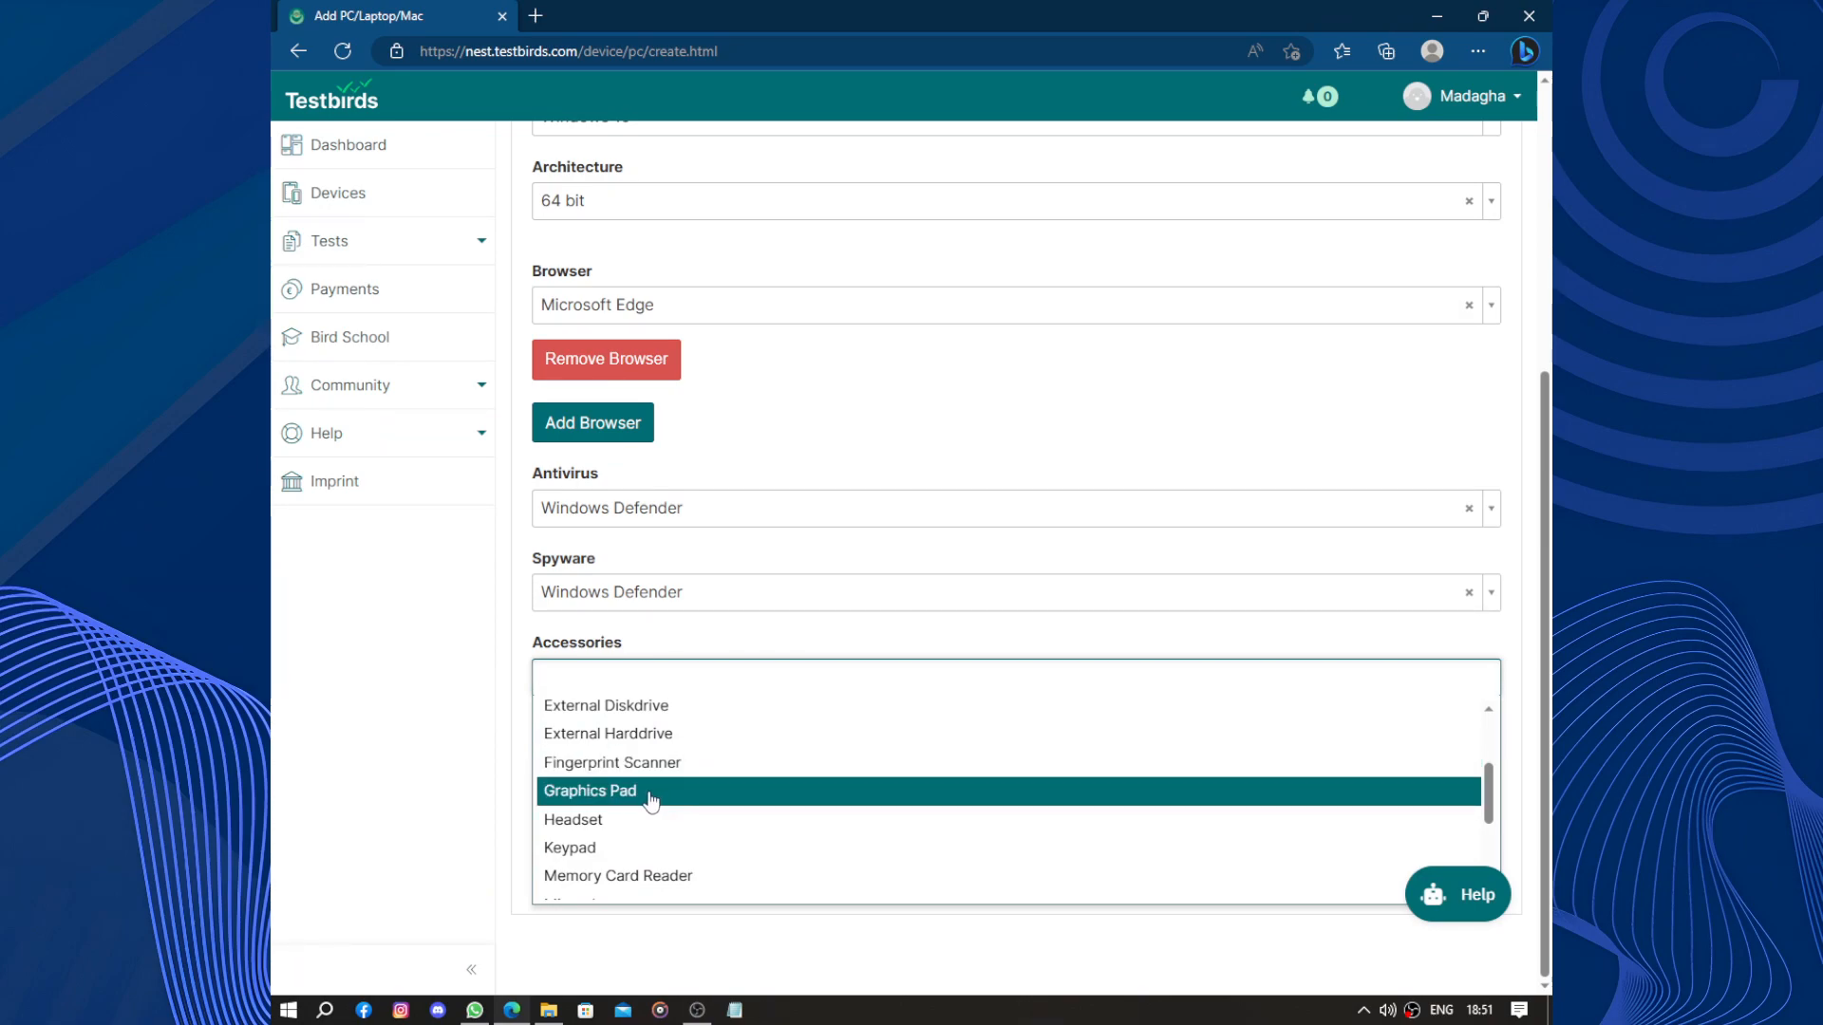
pyautogui.moveTo(657, 820)
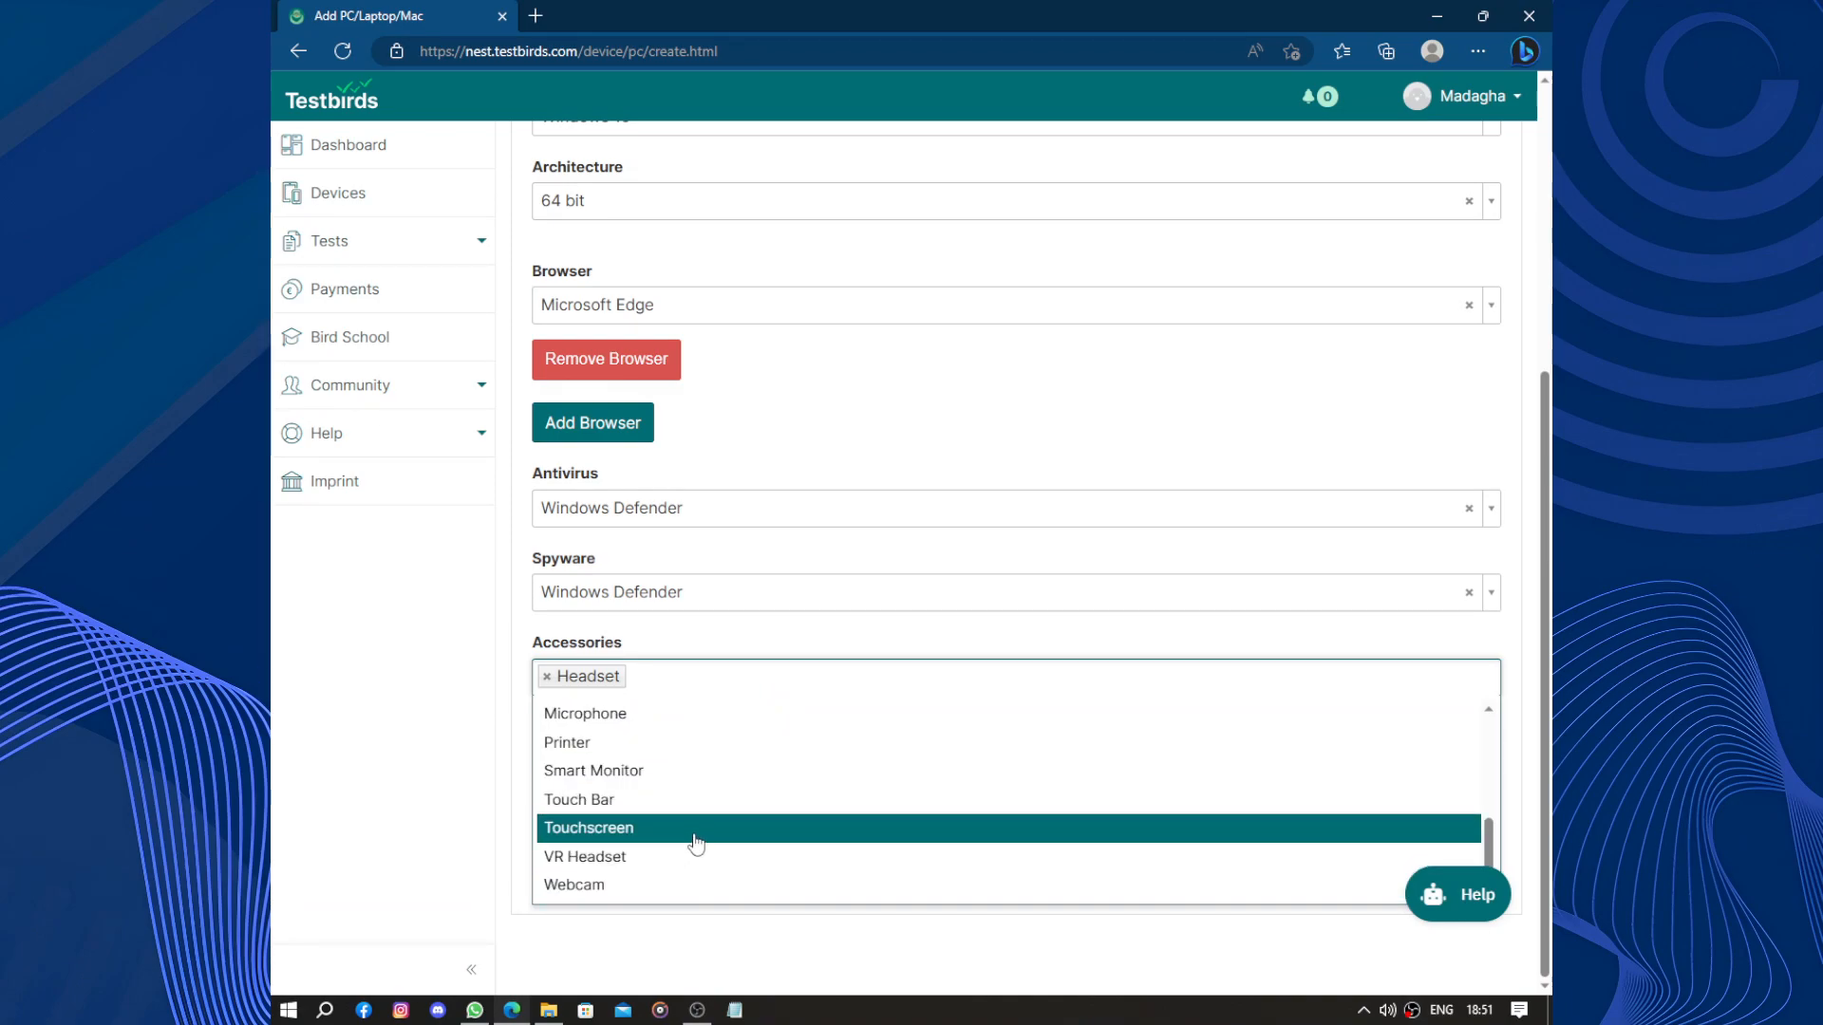
pyautogui.moveTo(733, 779)
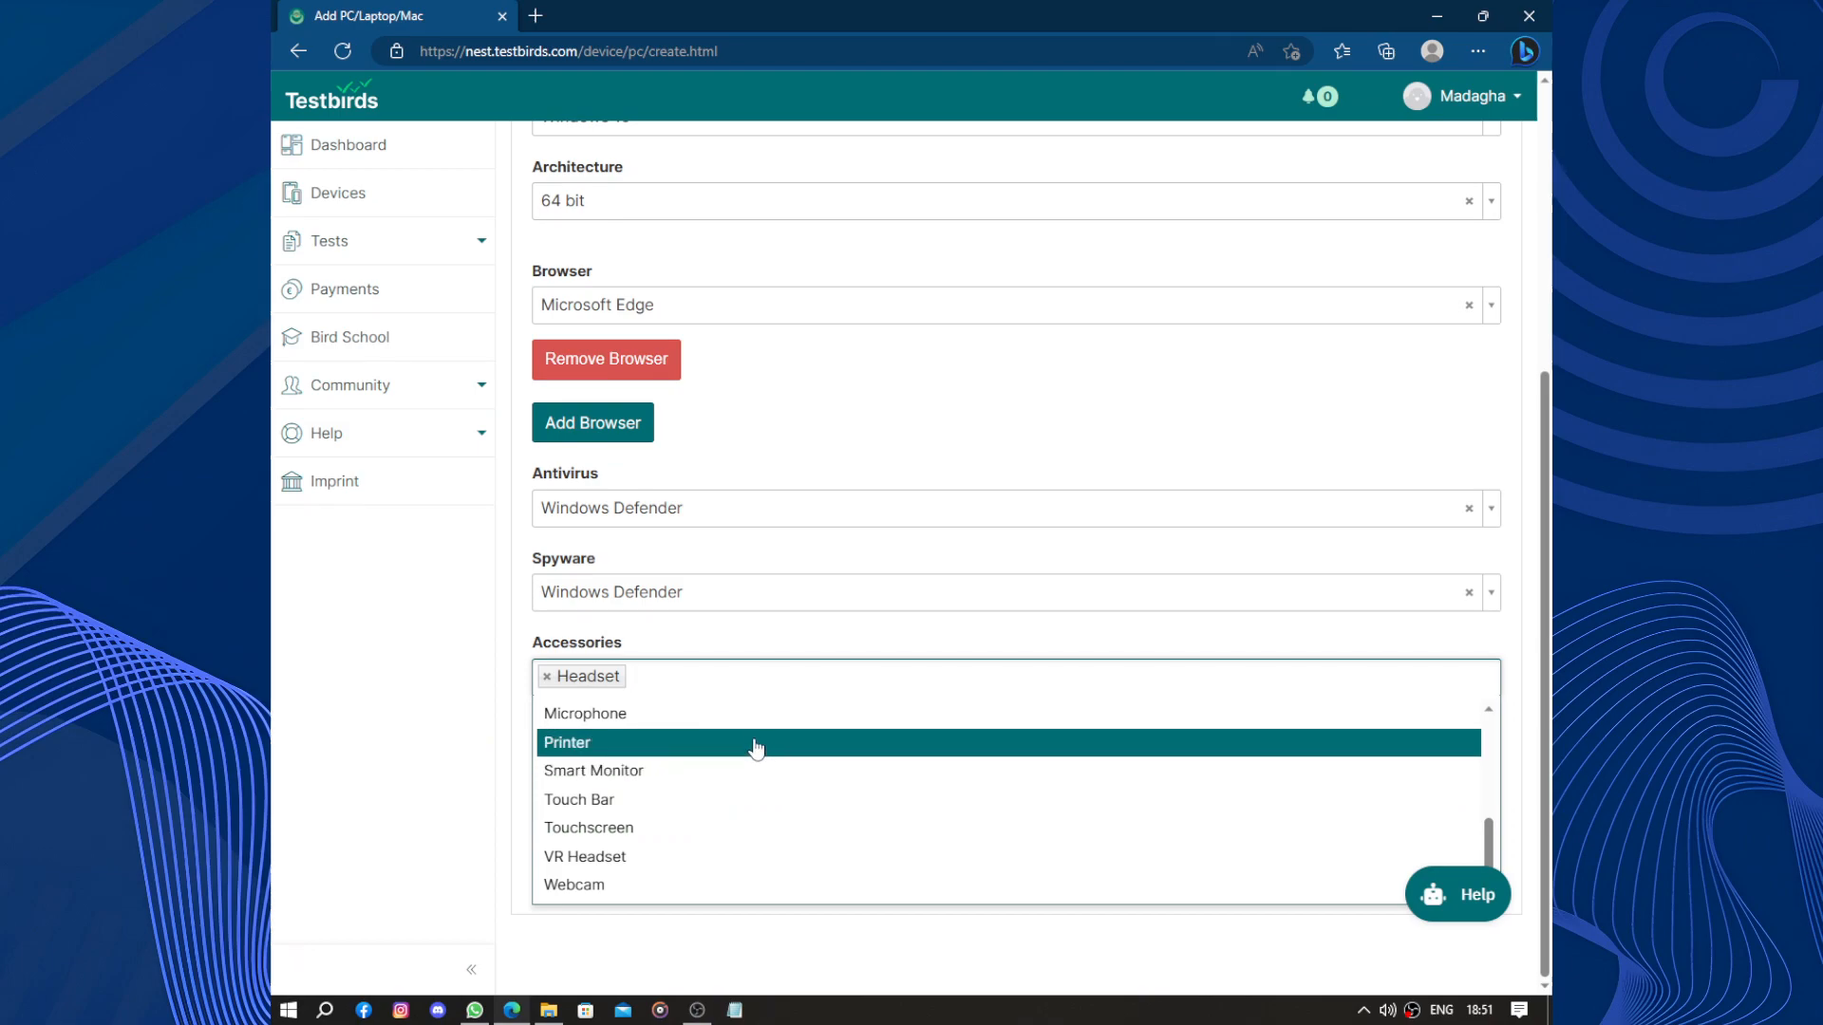
pyautogui.click(585, 712)
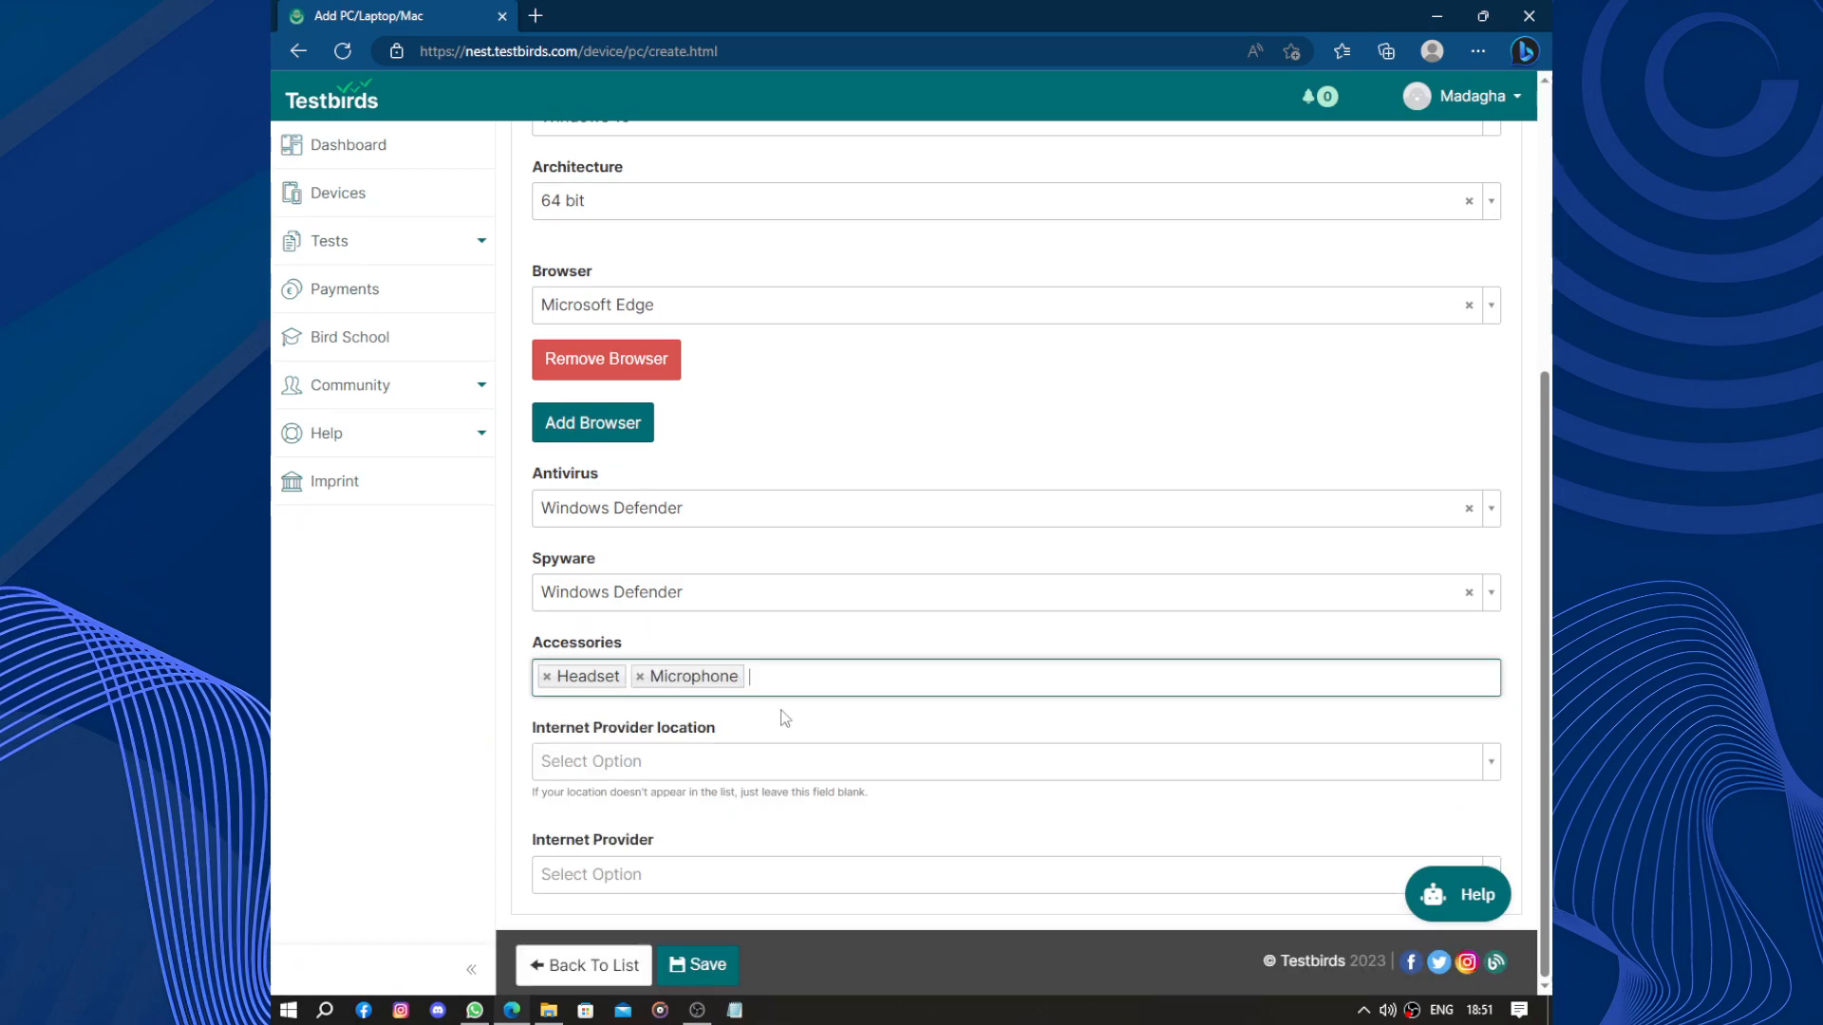
pyautogui.click(1046, 676)
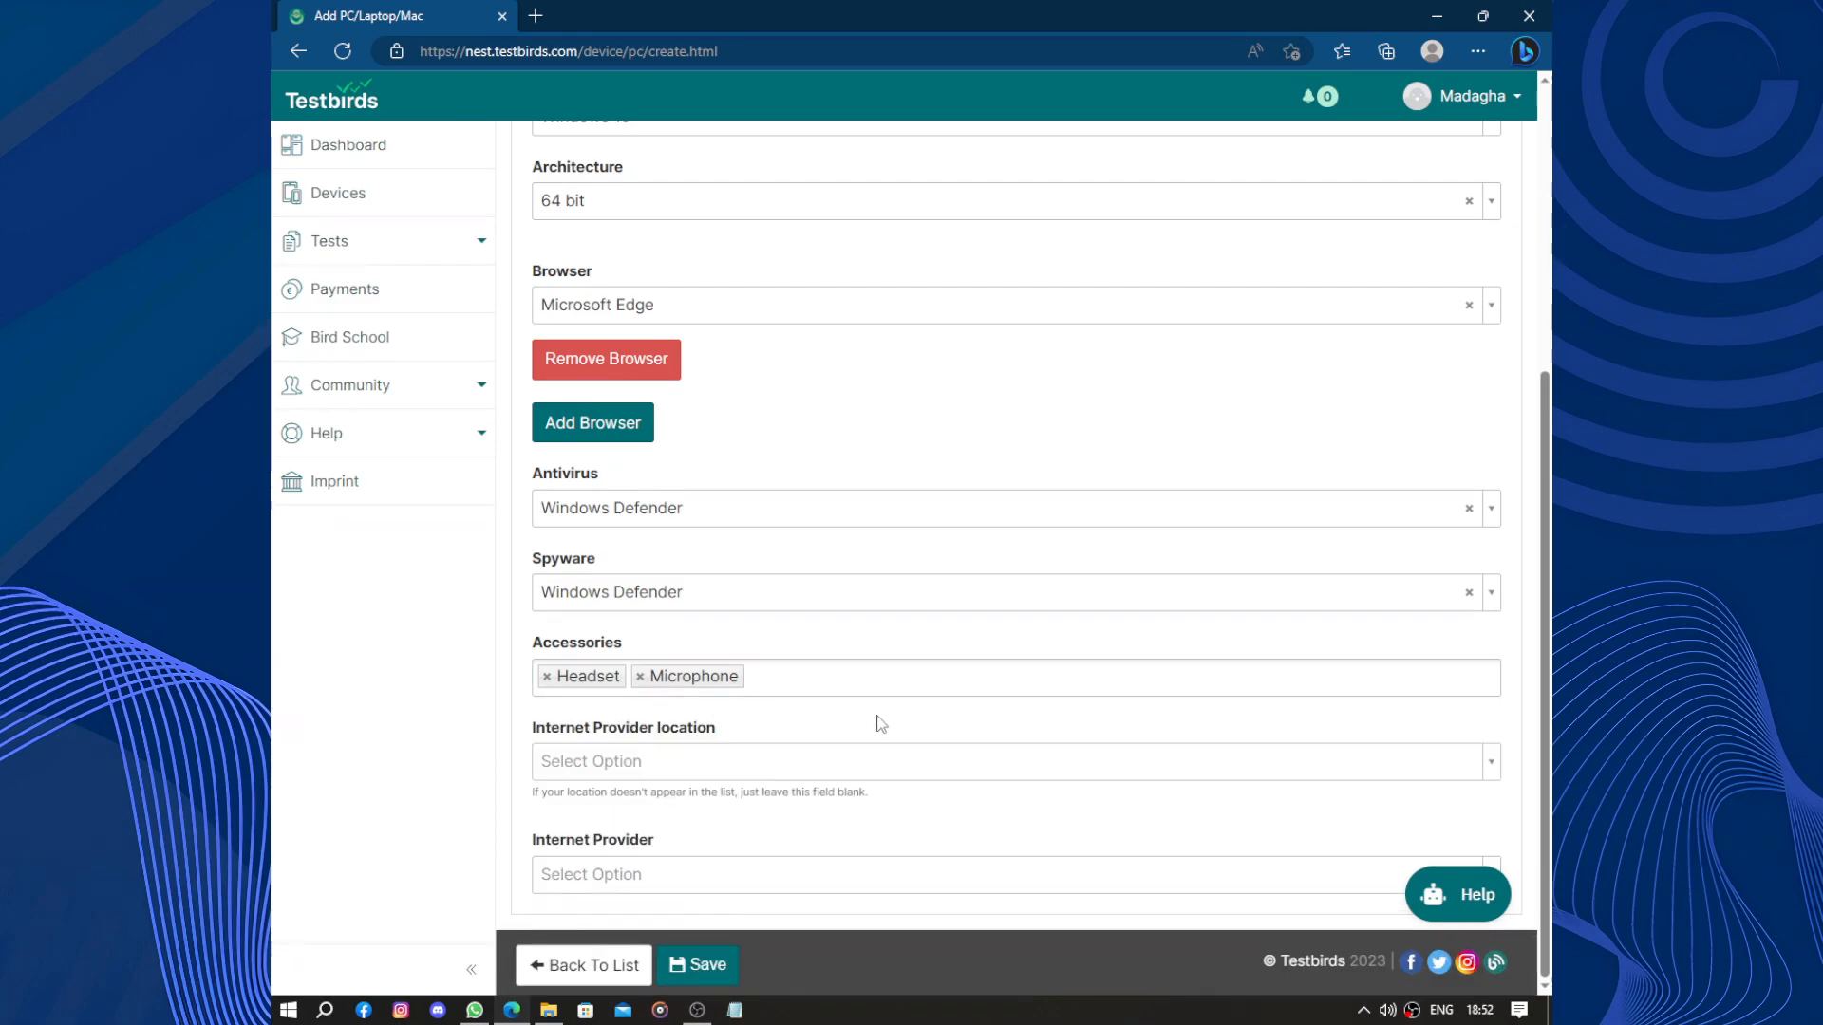
# Set the internet provider location to France and view its provider options
pyautogui.click(1013, 761)
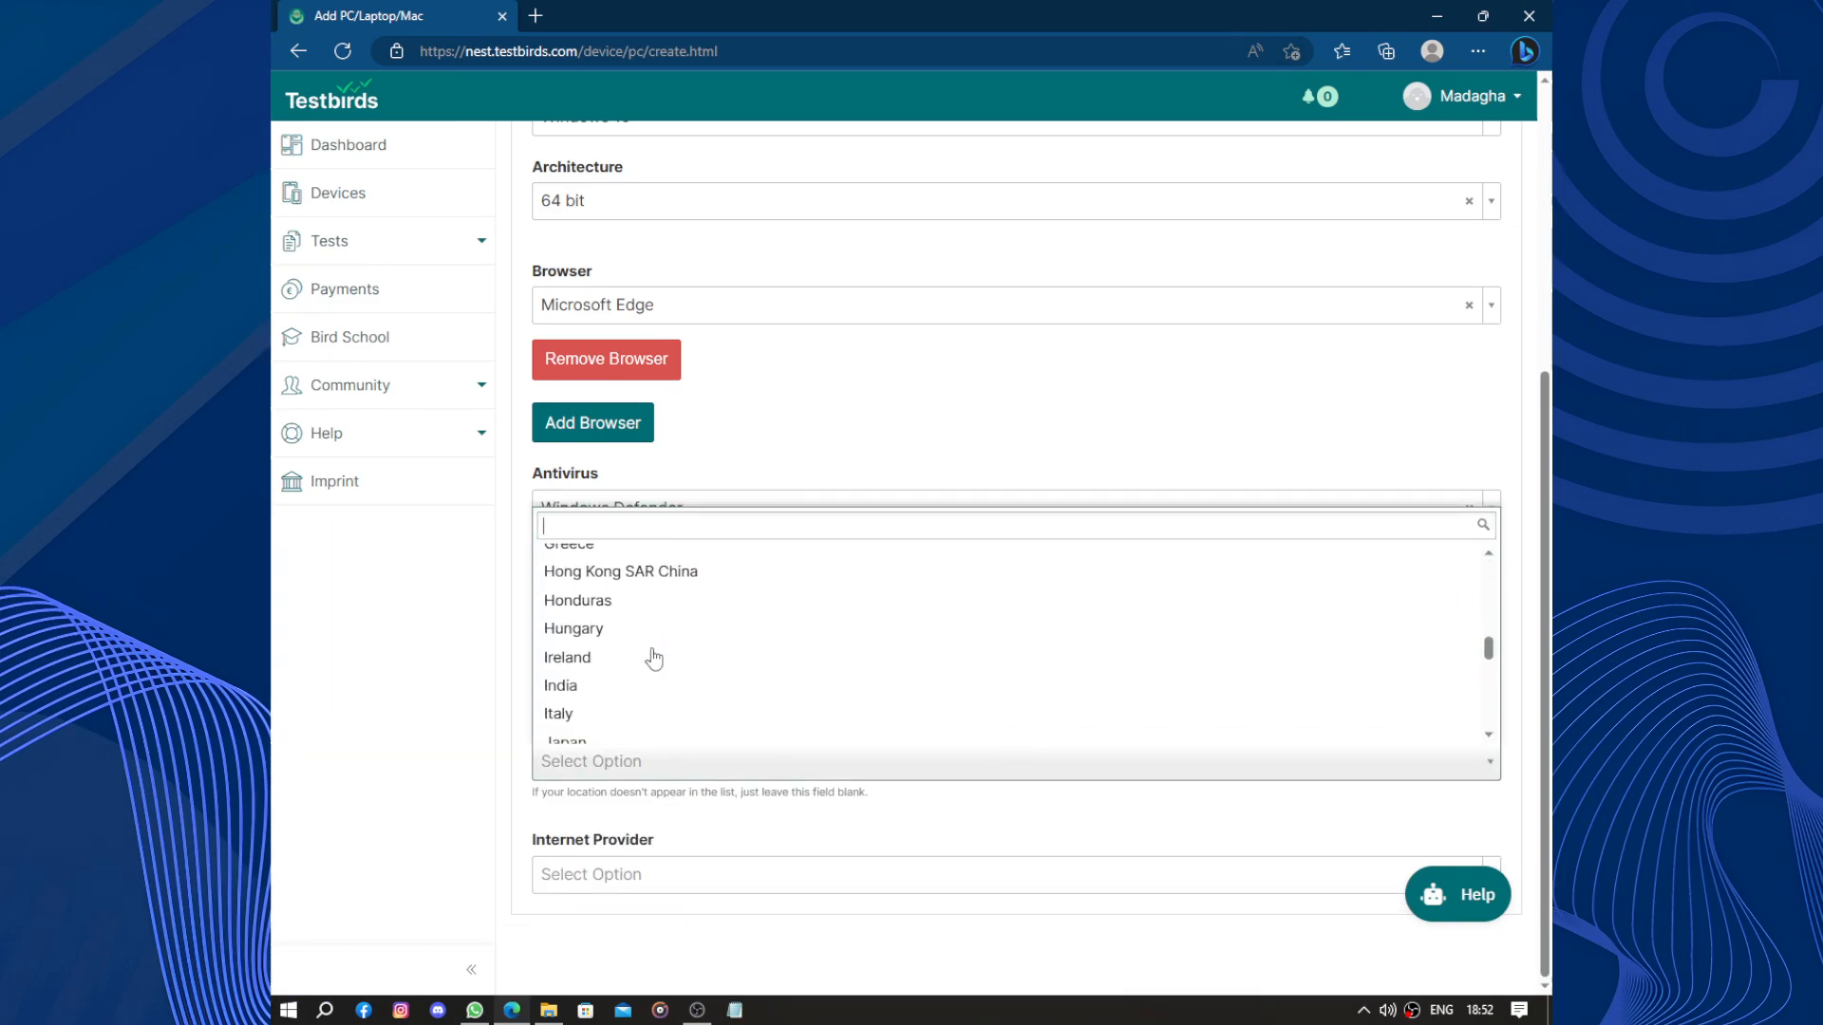
pyautogui.scroll(-3)
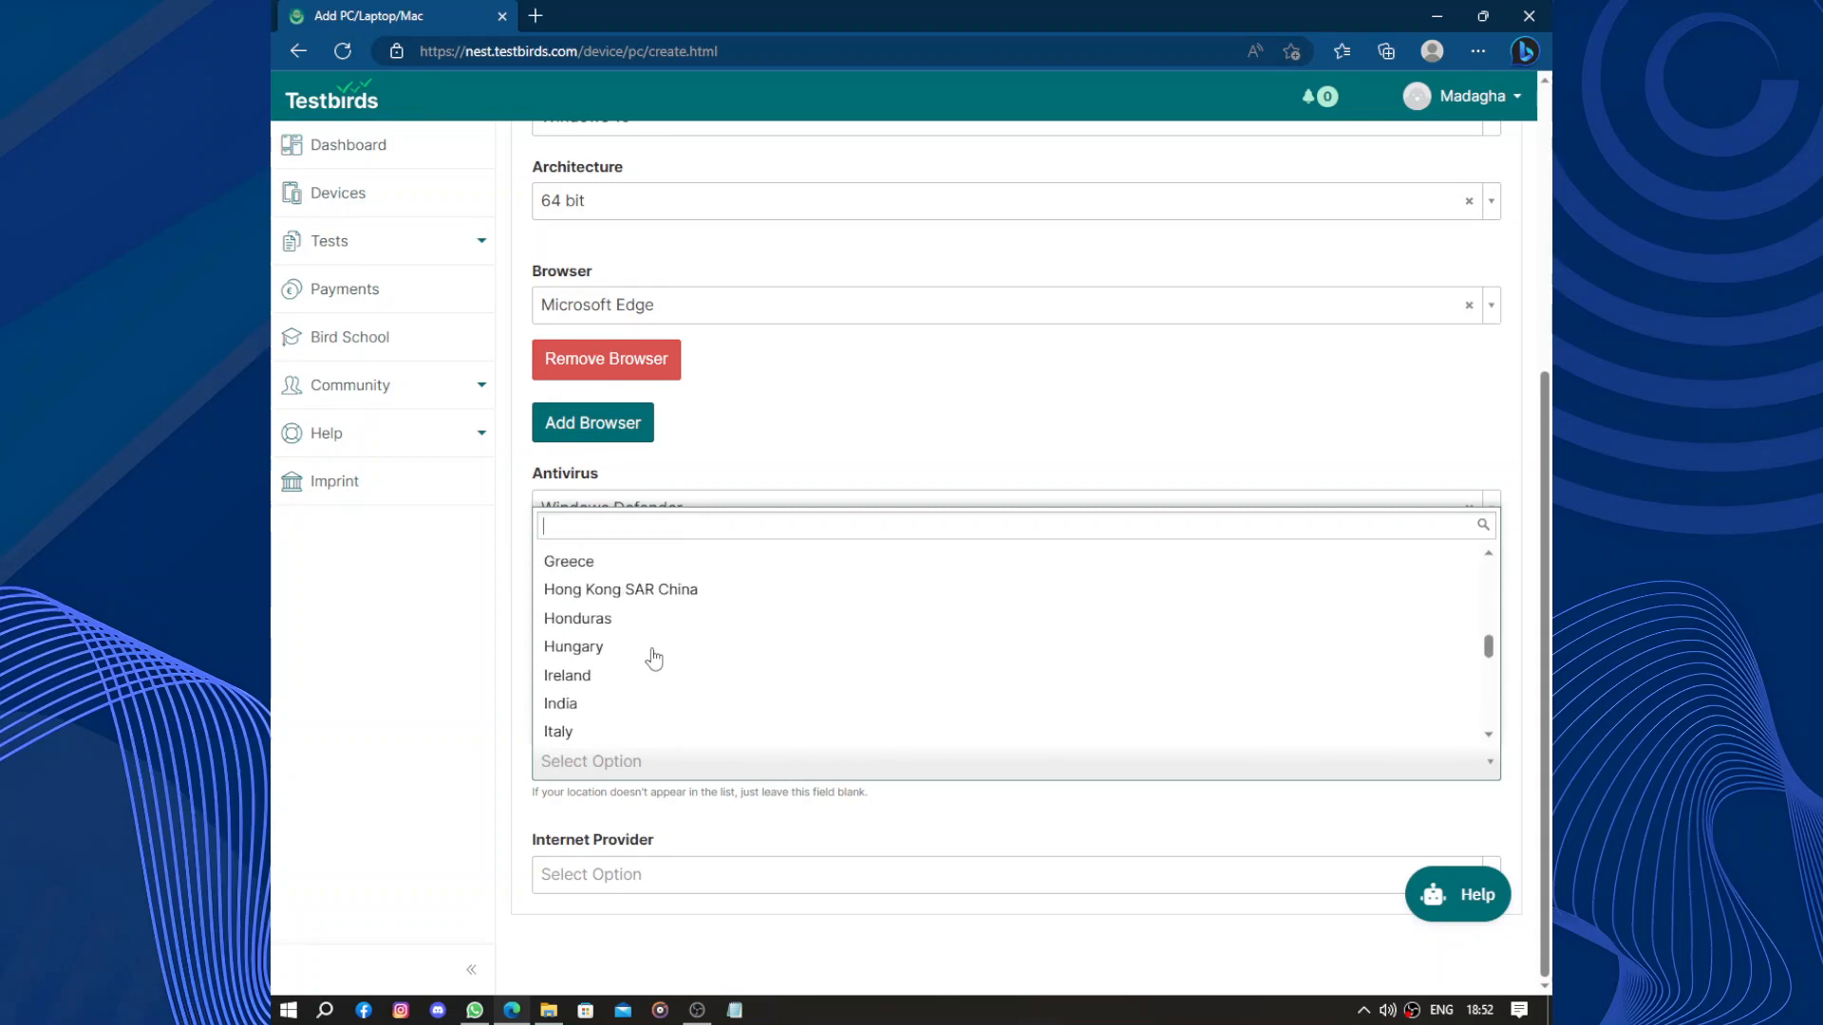
pyautogui.scroll(3)
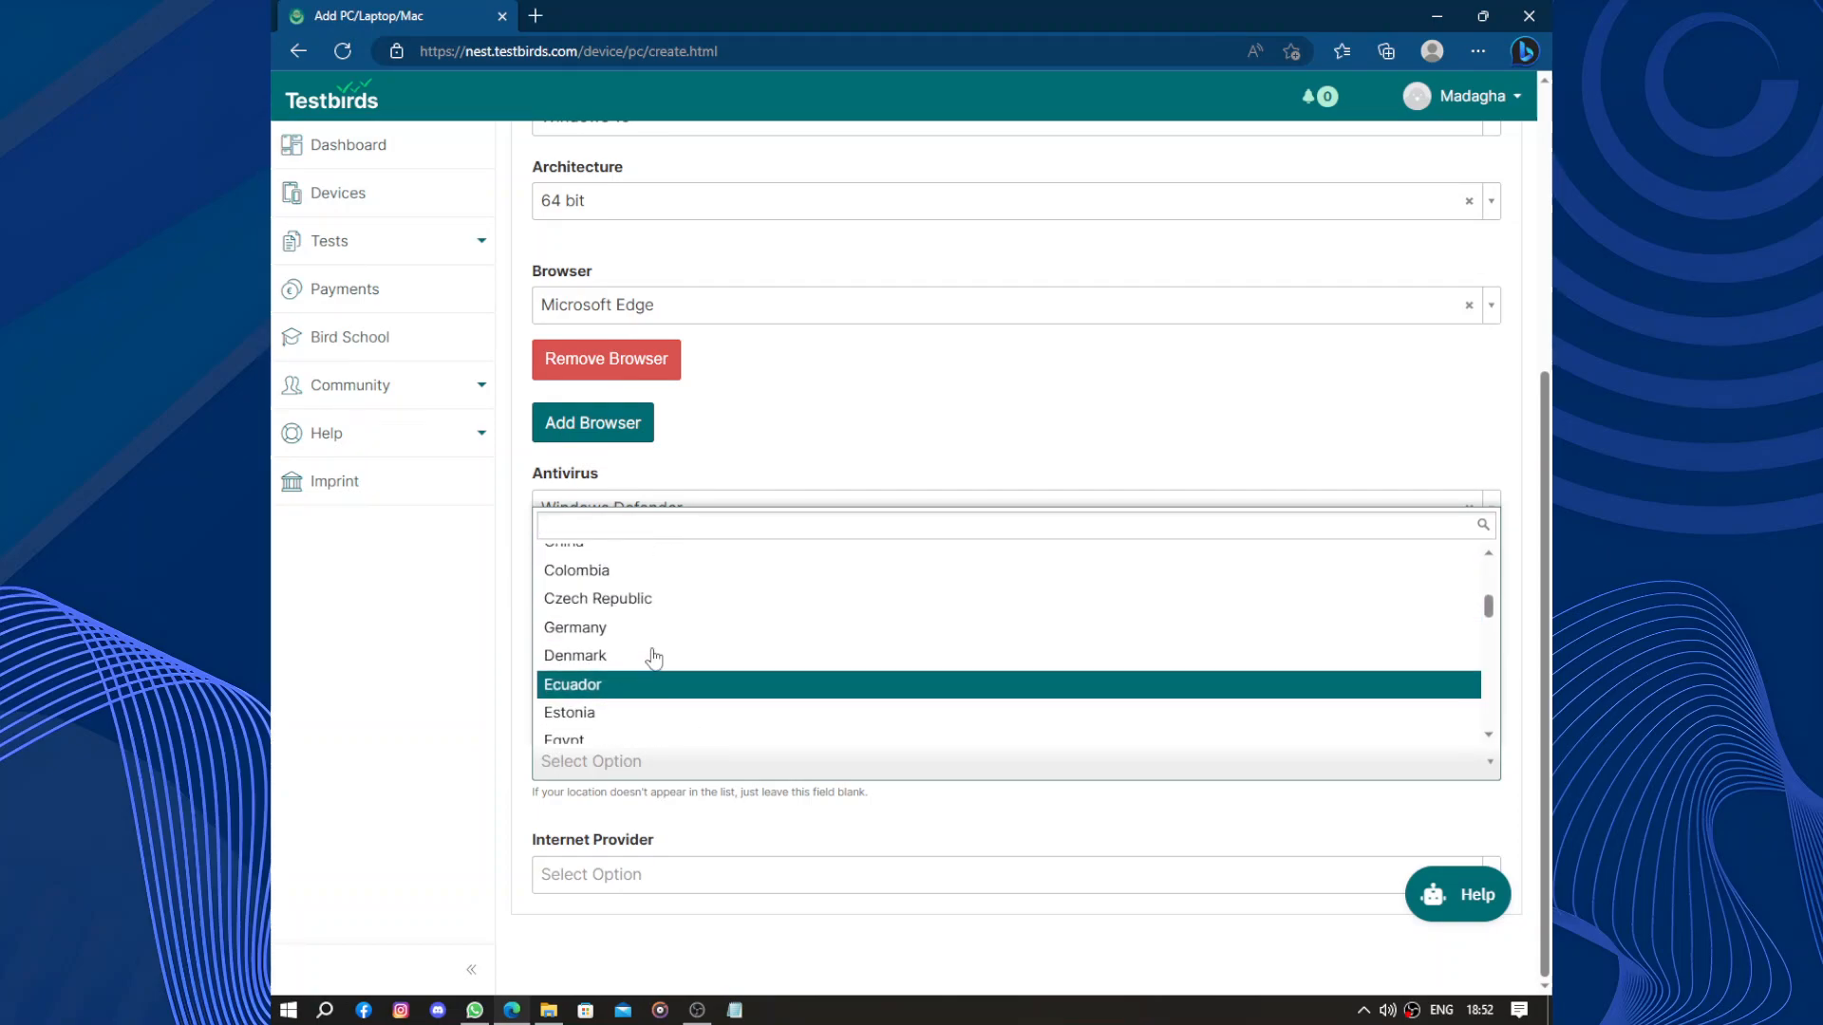
pyautogui.scroll(-3)
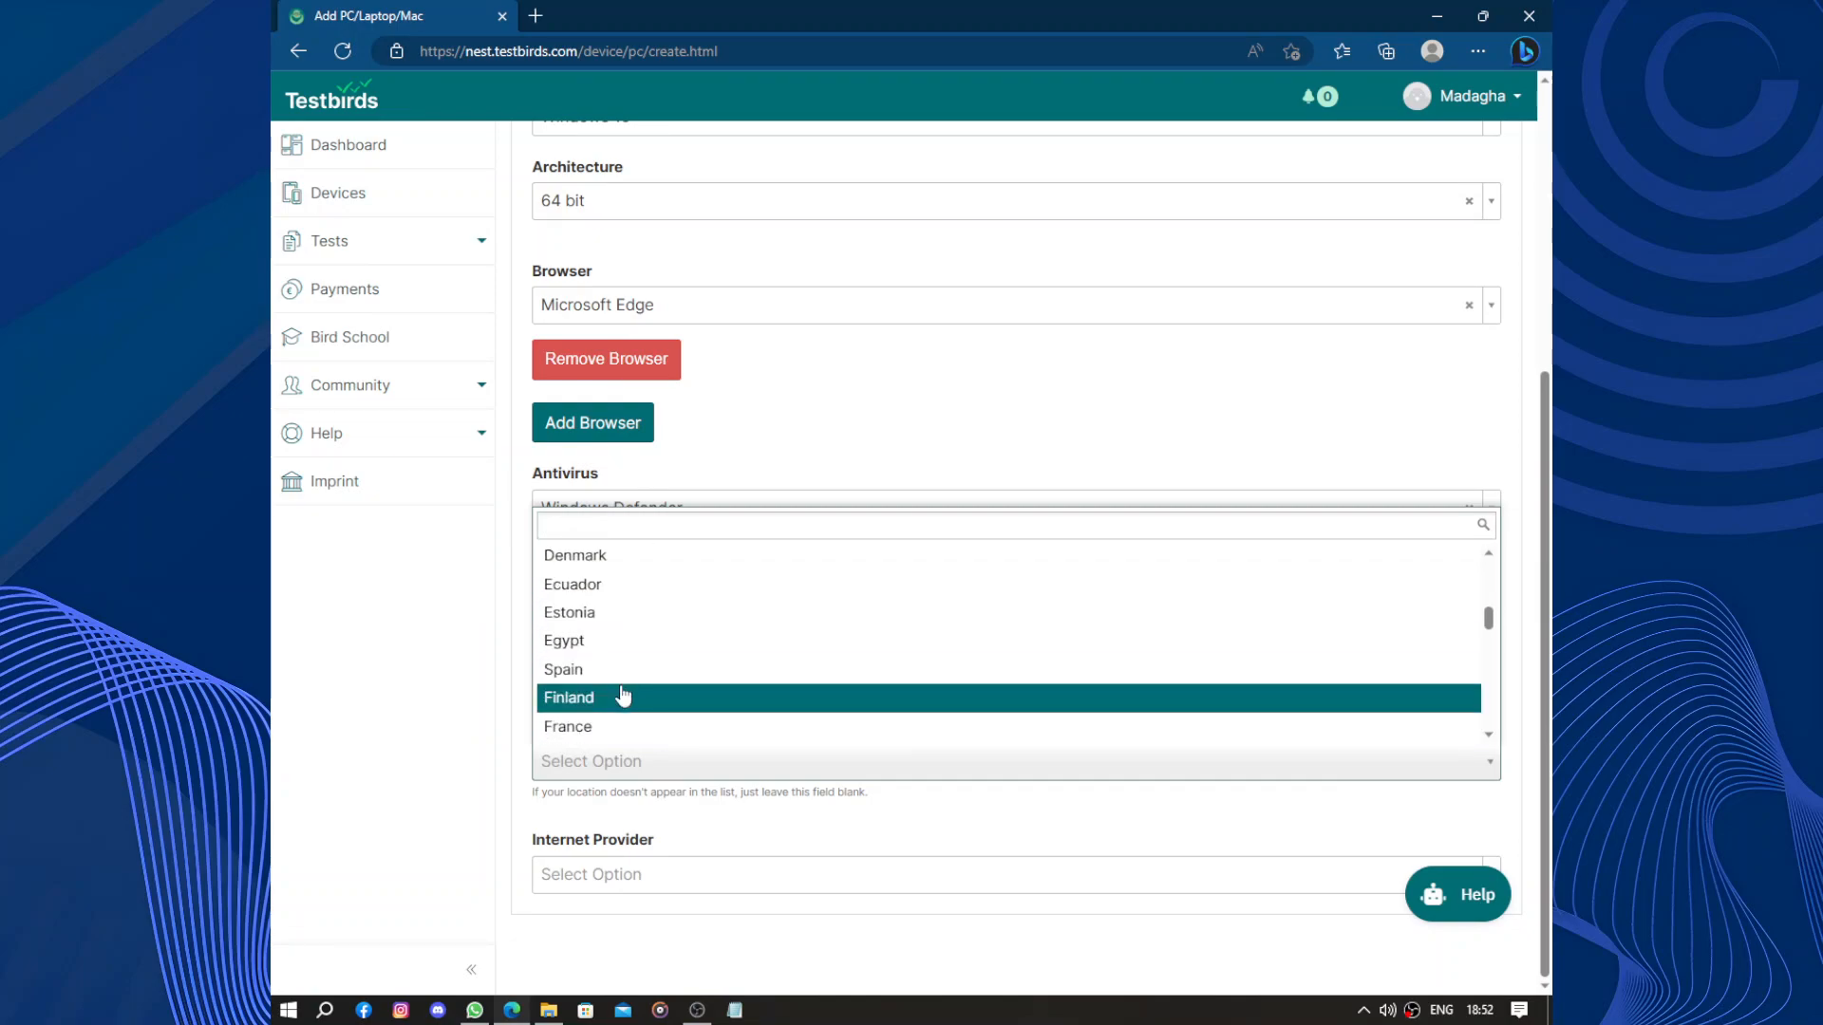
pyautogui.click(568, 727)
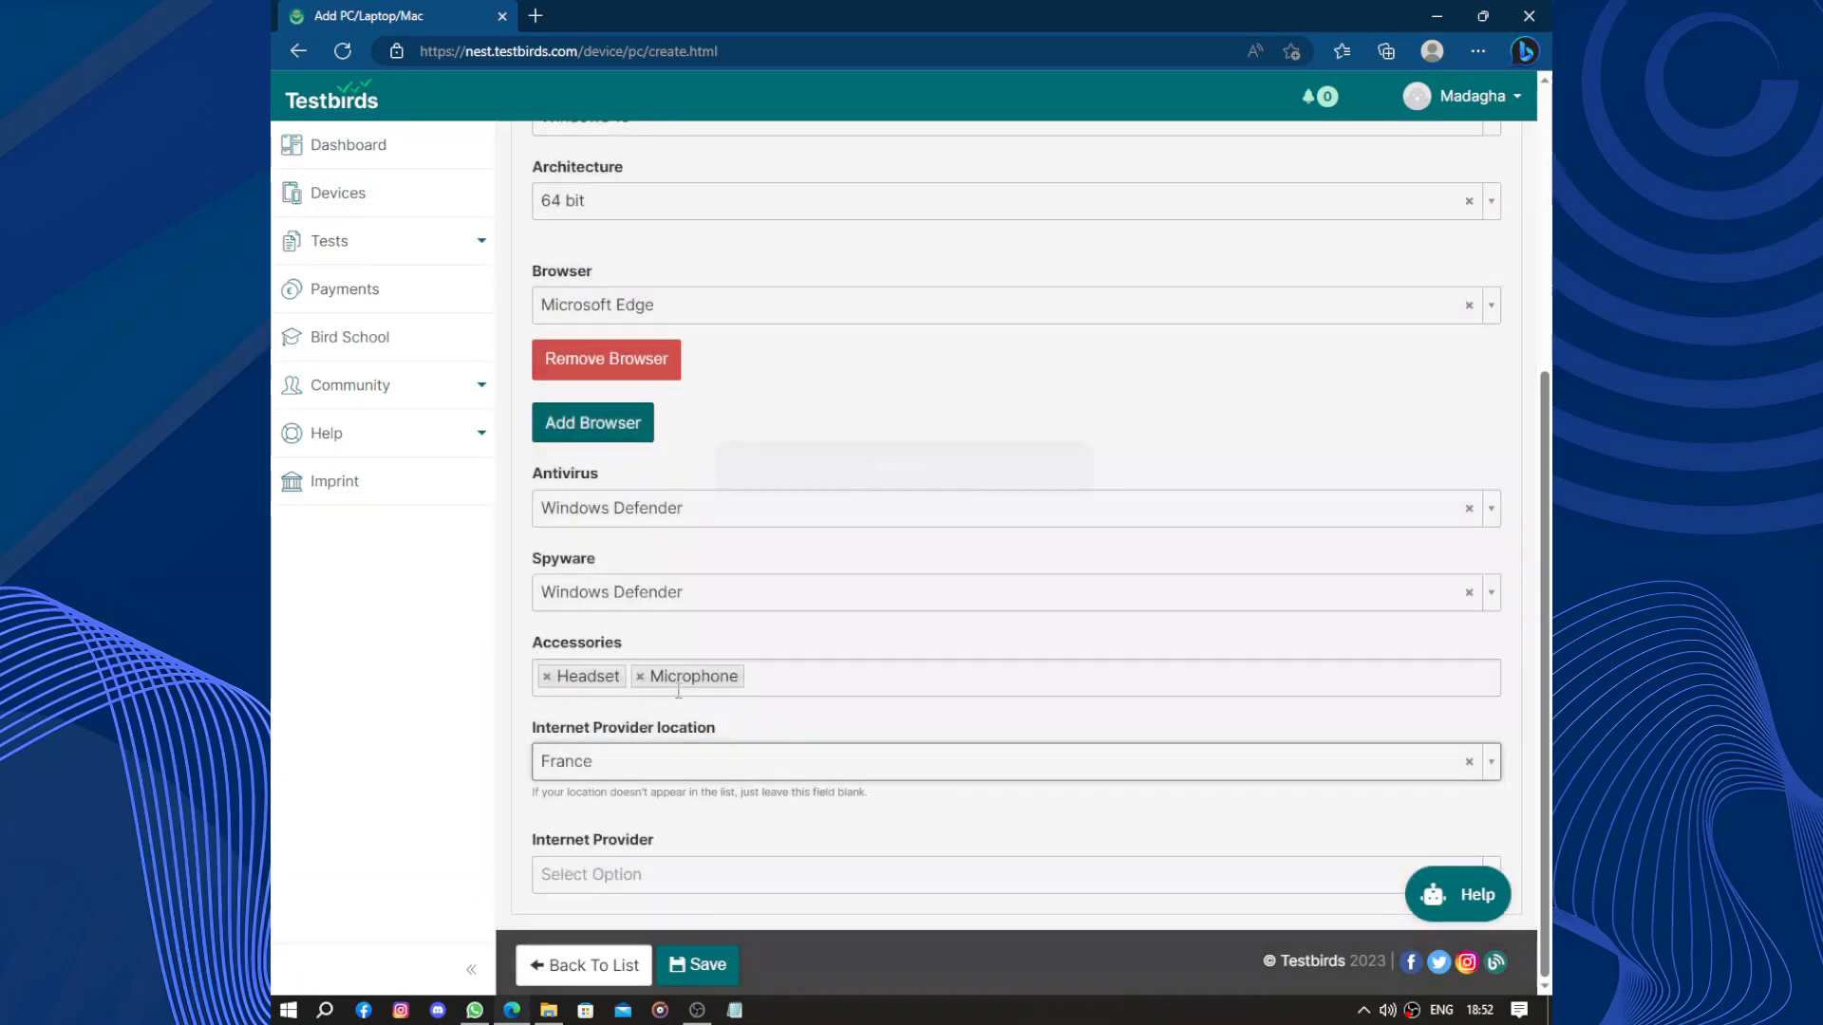
pyautogui.click(1012, 874)
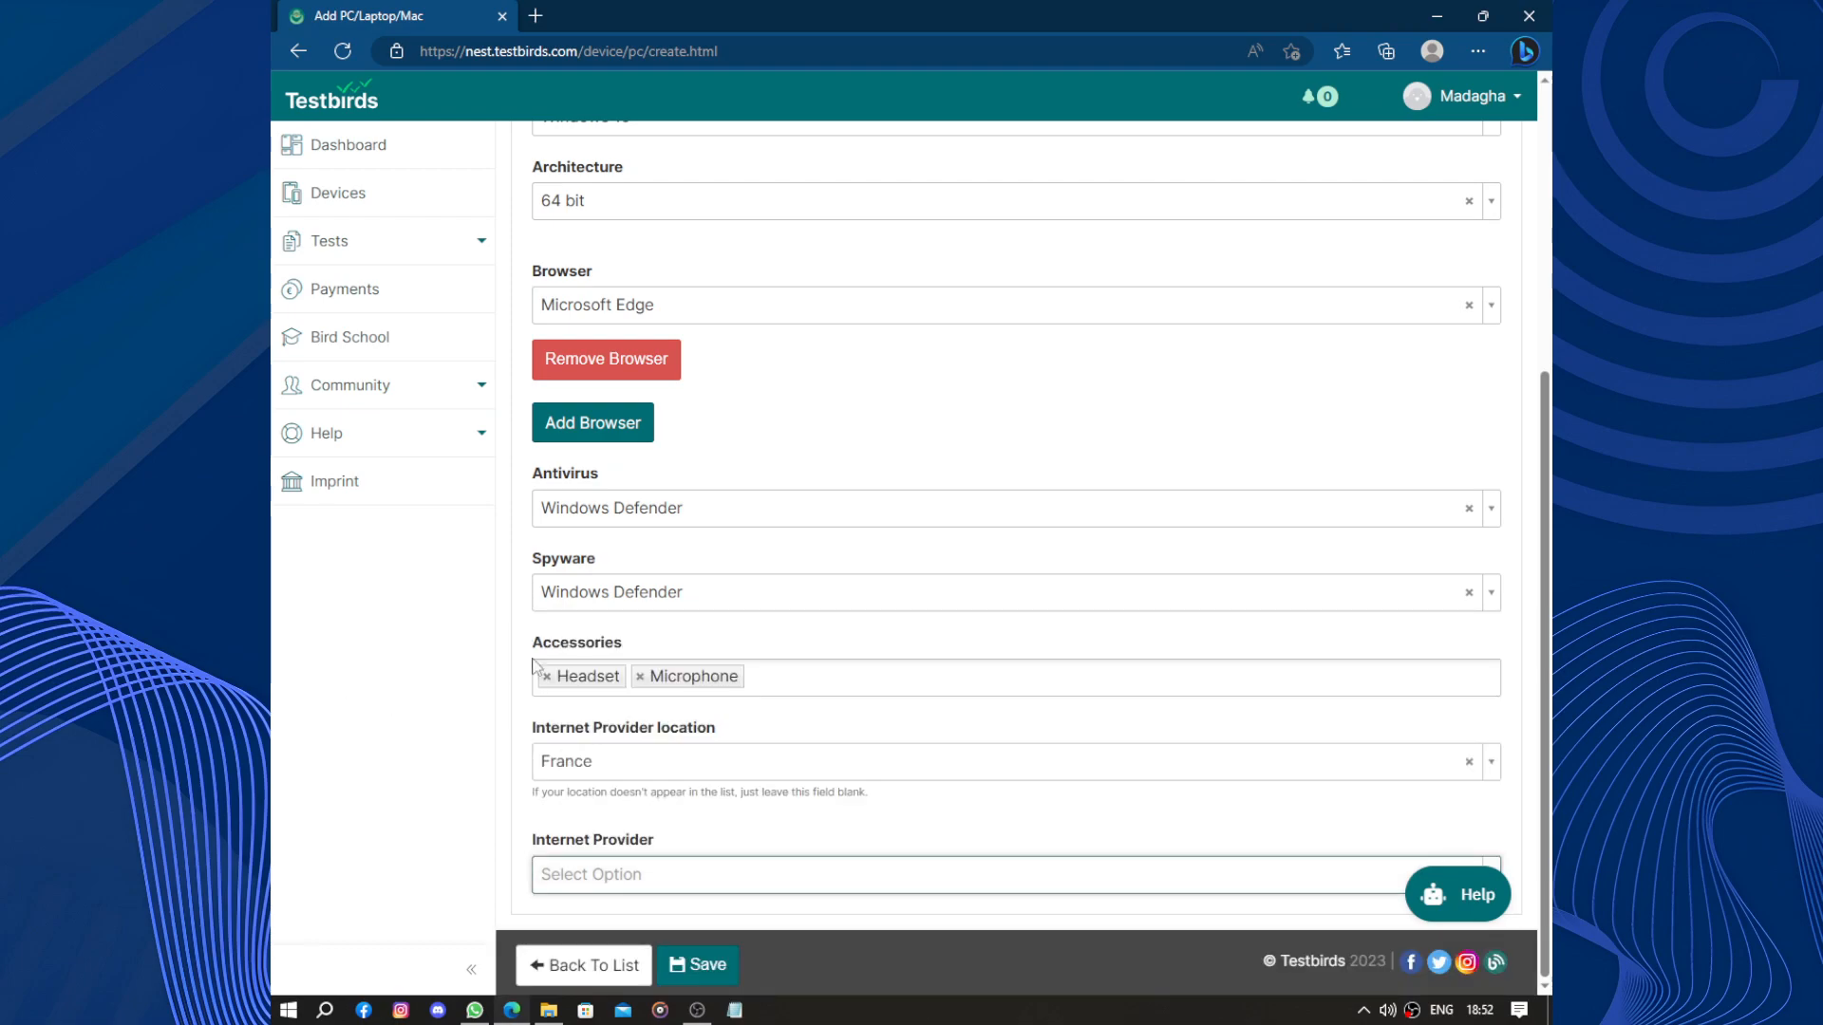
# Change the provider location to United States and list the US internet providers
pyautogui.click(1012, 760)
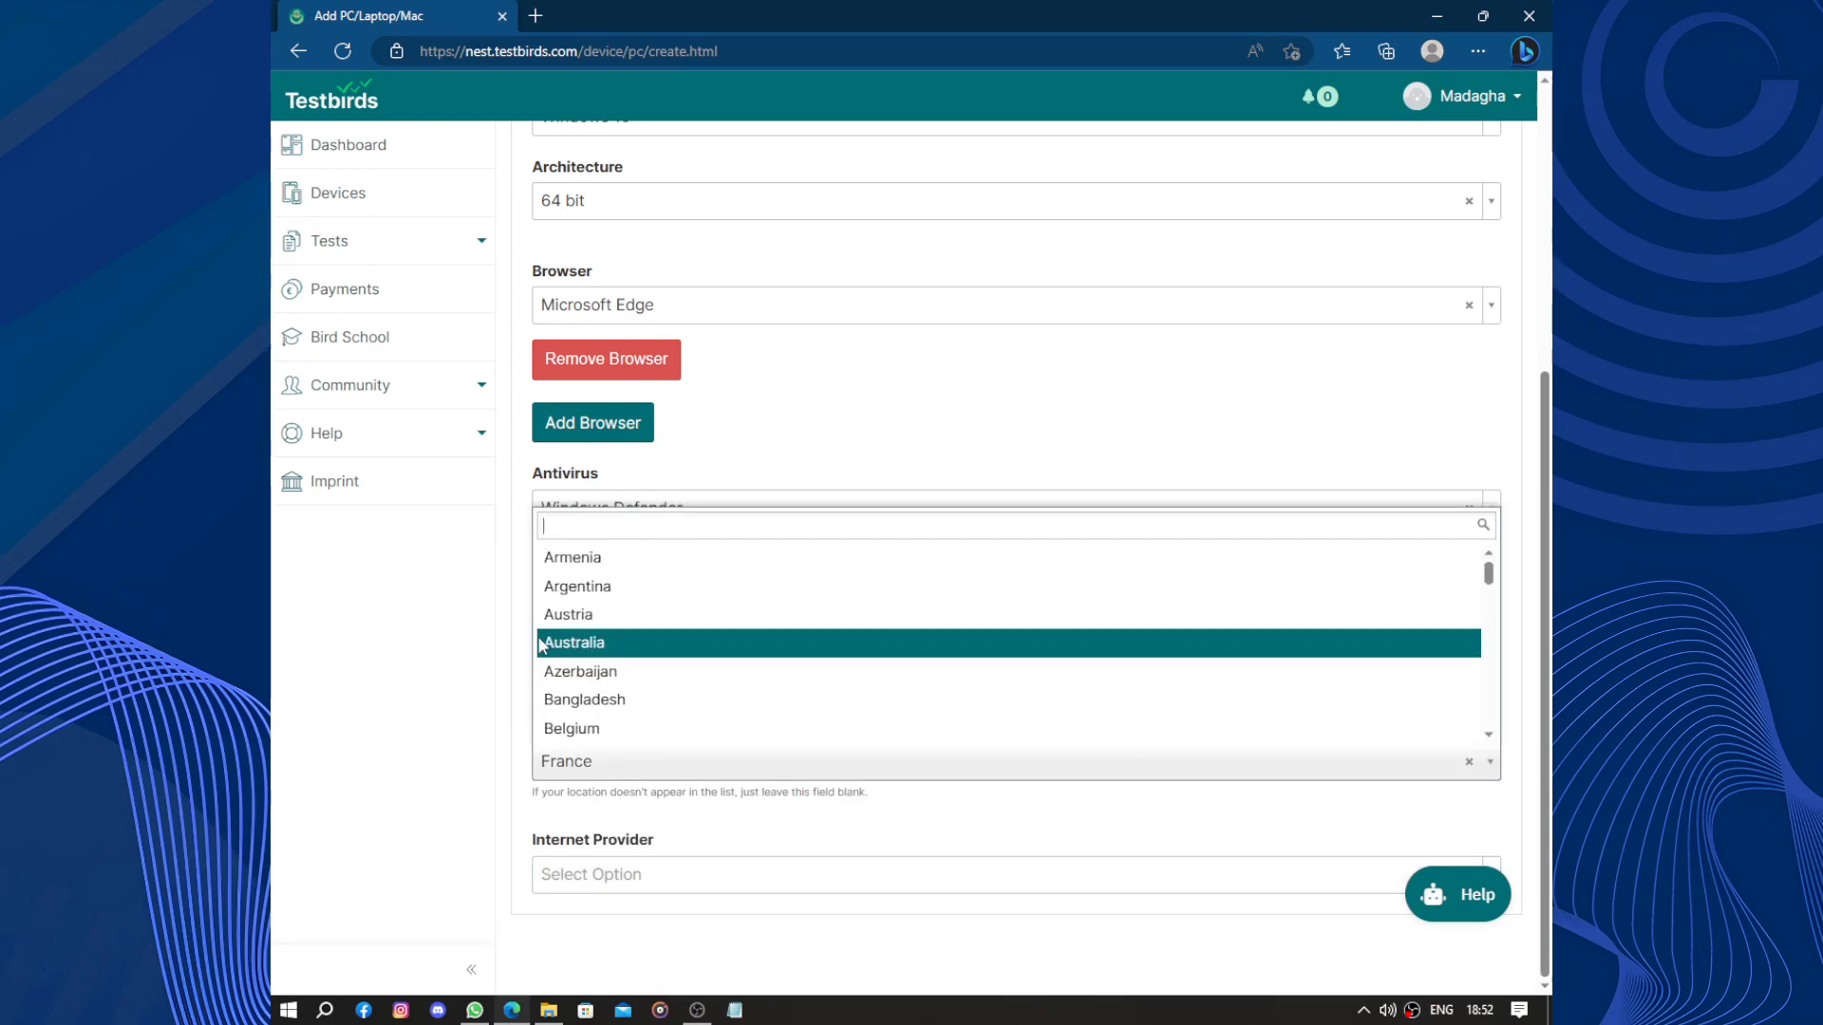
pyautogui.scroll(-3)
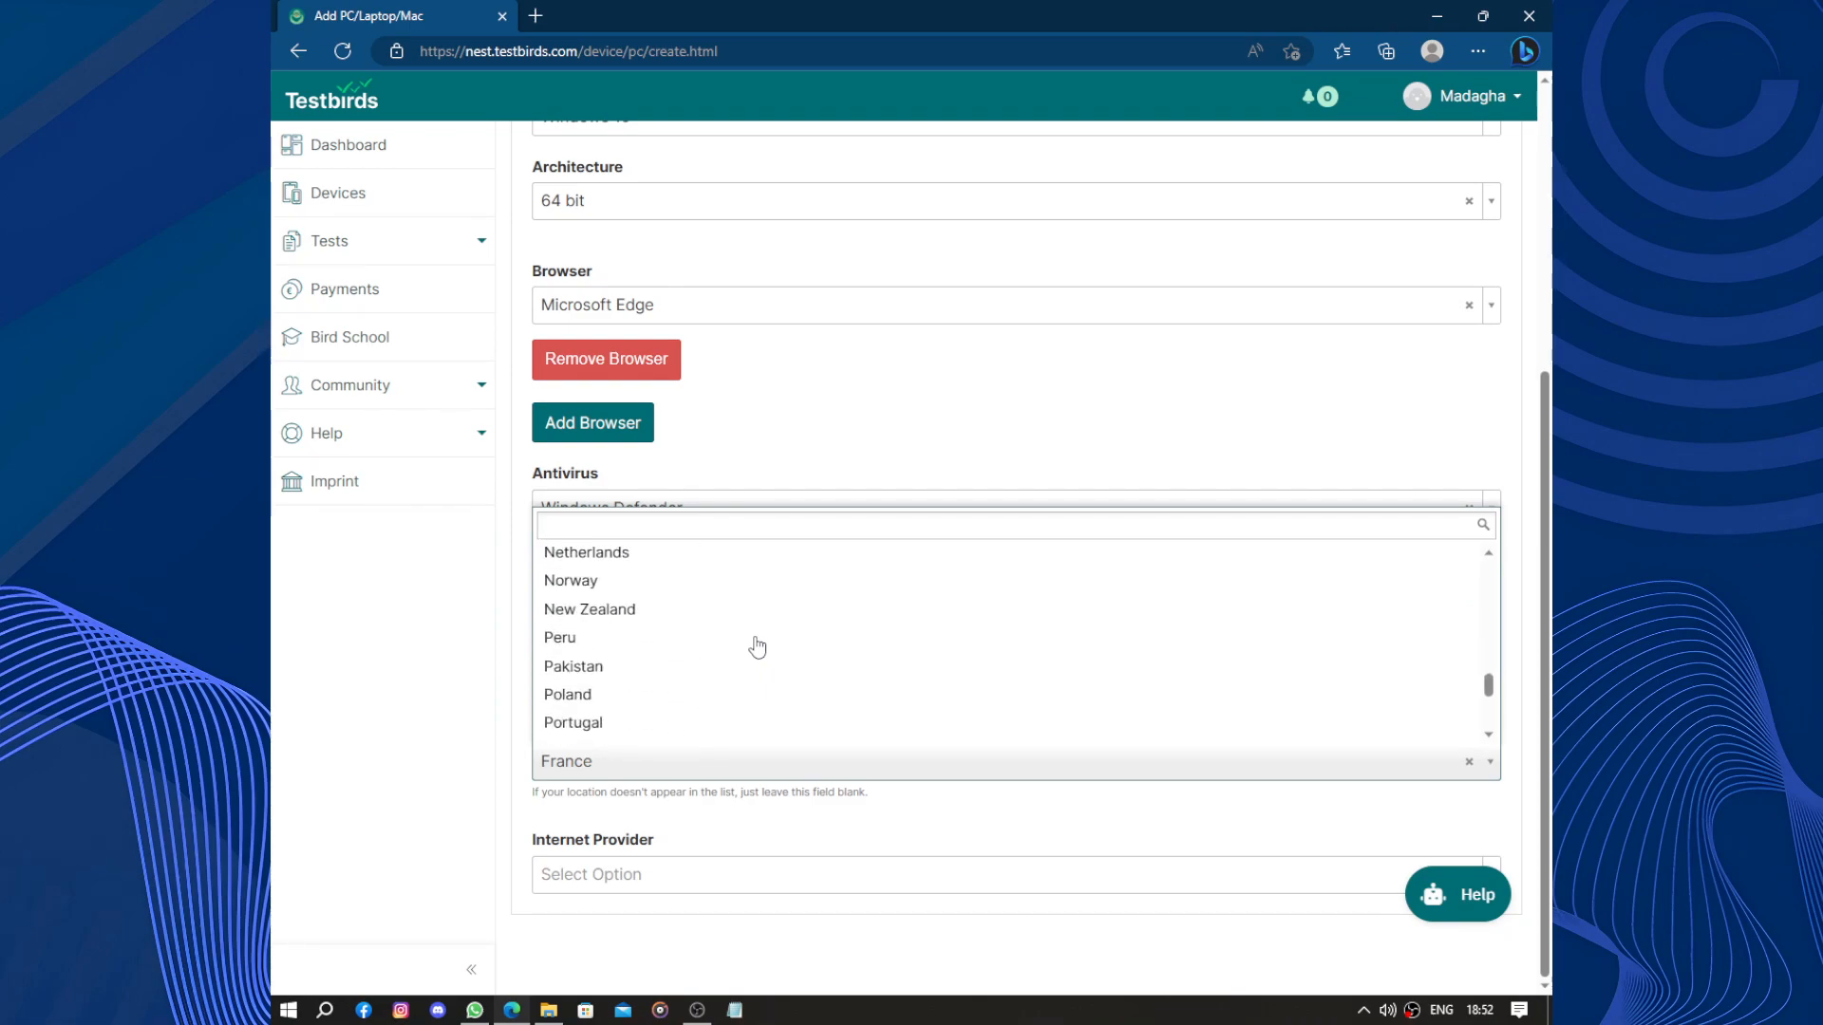
pyautogui.scroll(-3)
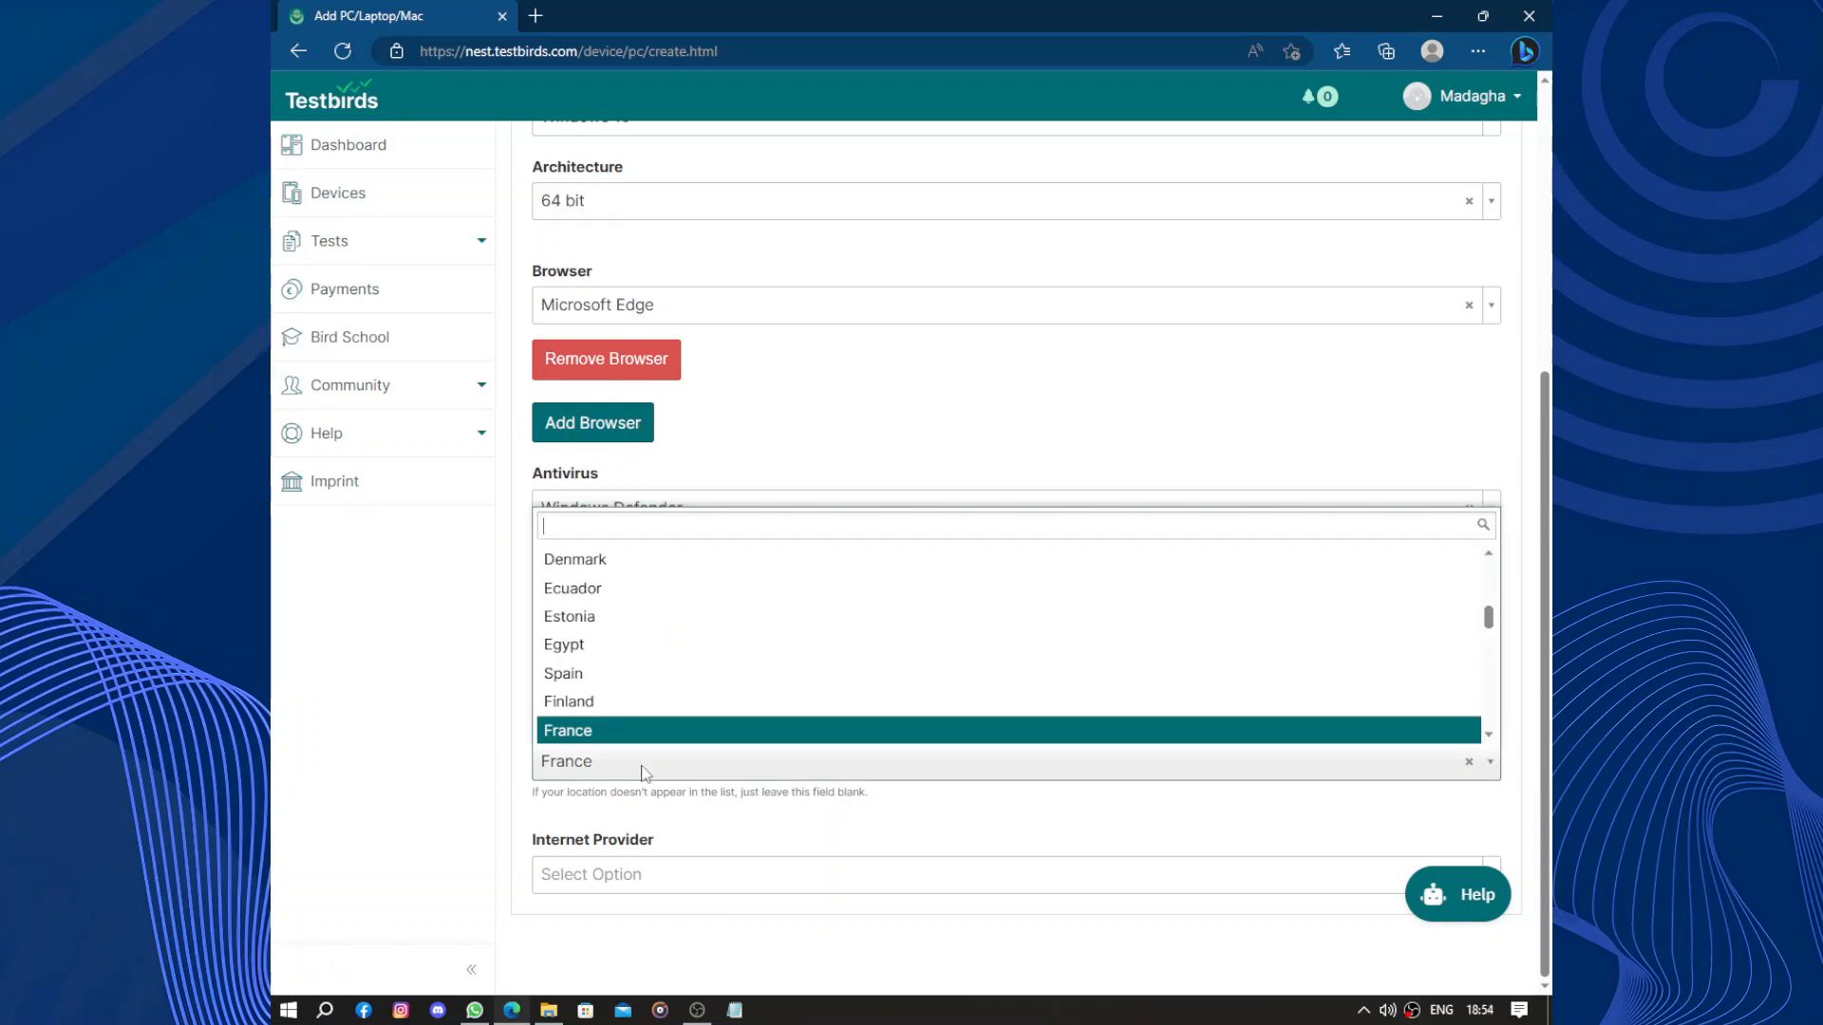
pyautogui.scroll(-3)
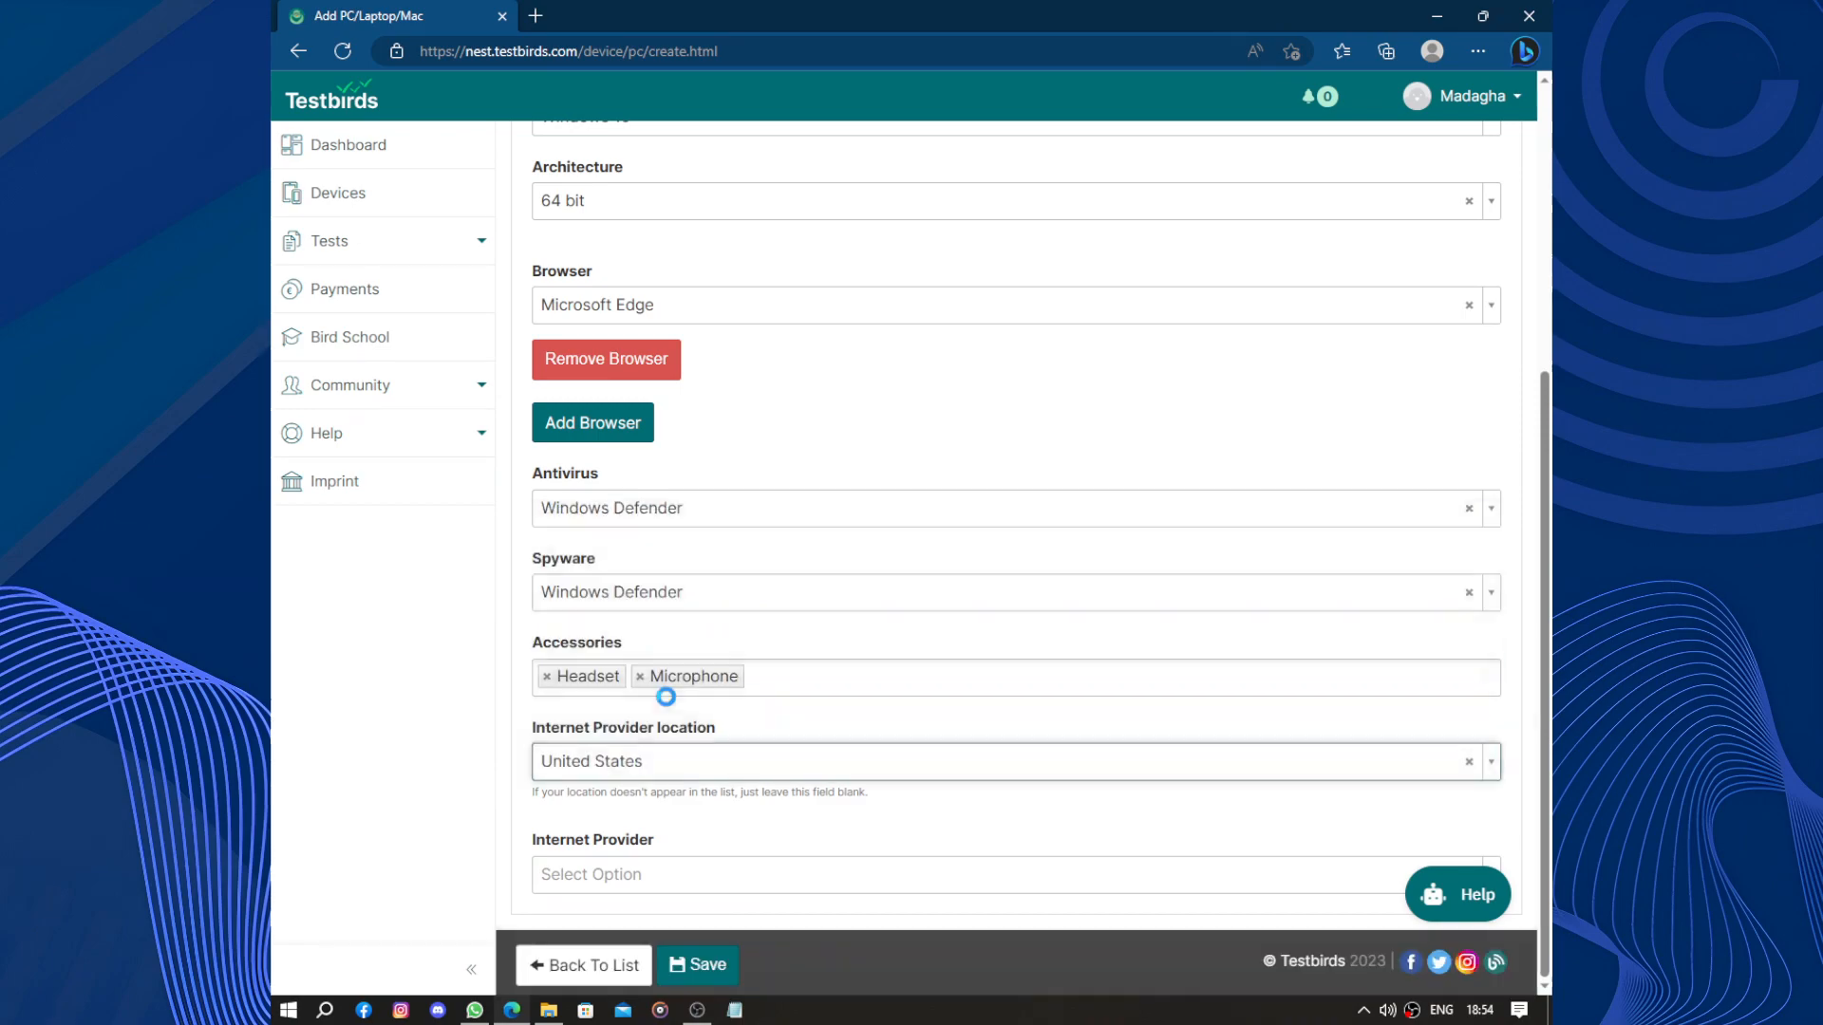
pyautogui.click(1012, 874)
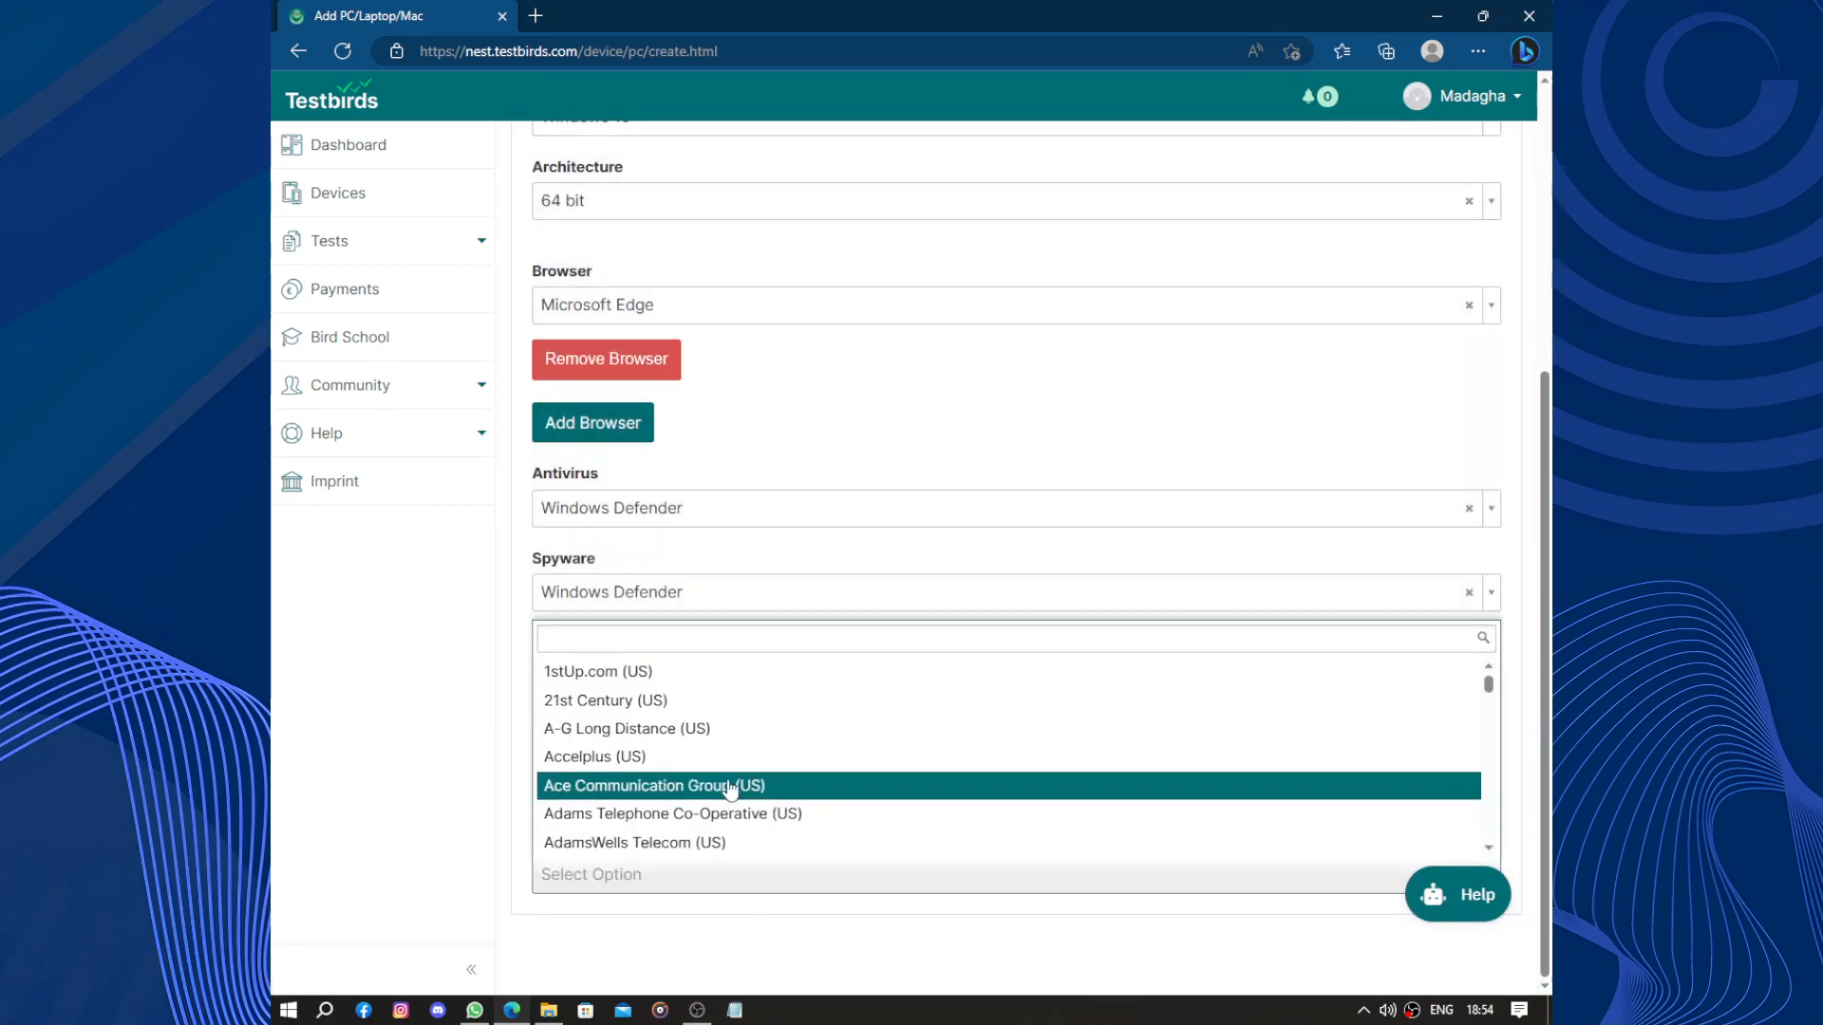
# Scroll through the US internet providers, then switch to the Fast.com speed test tab
pyautogui.scroll(-3)
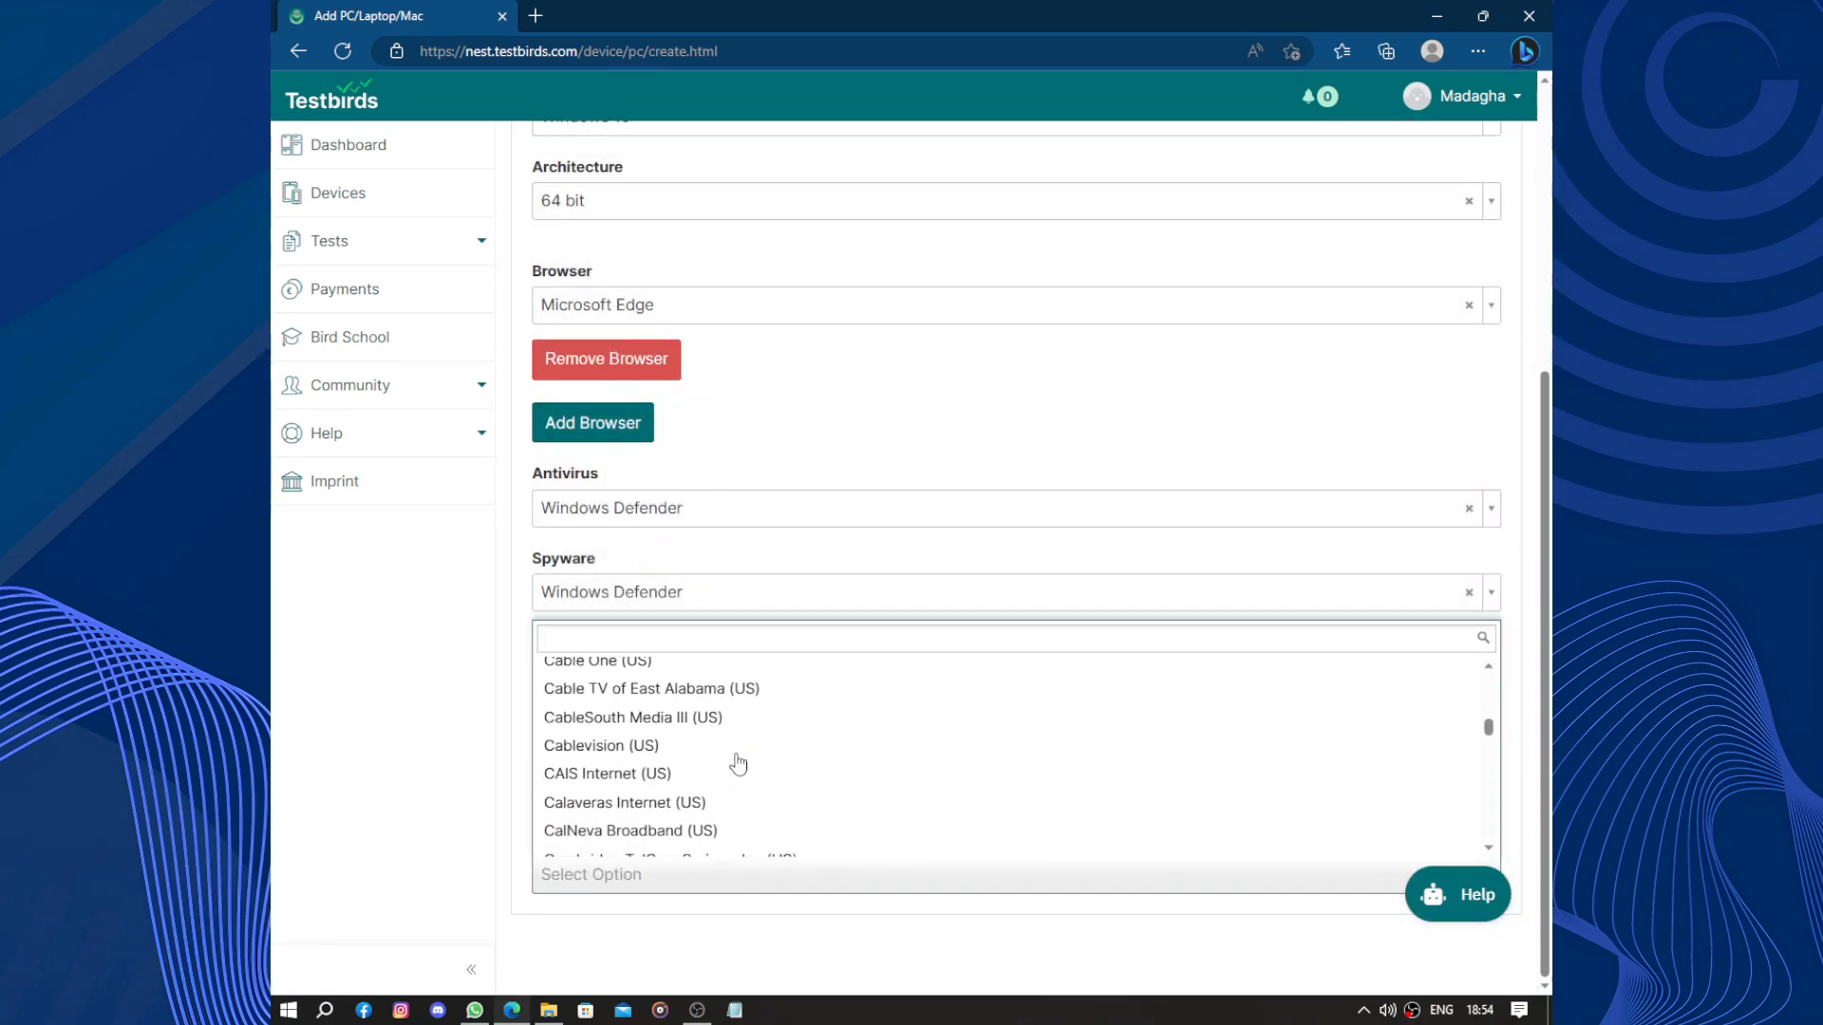
pyautogui.scroll(-3)
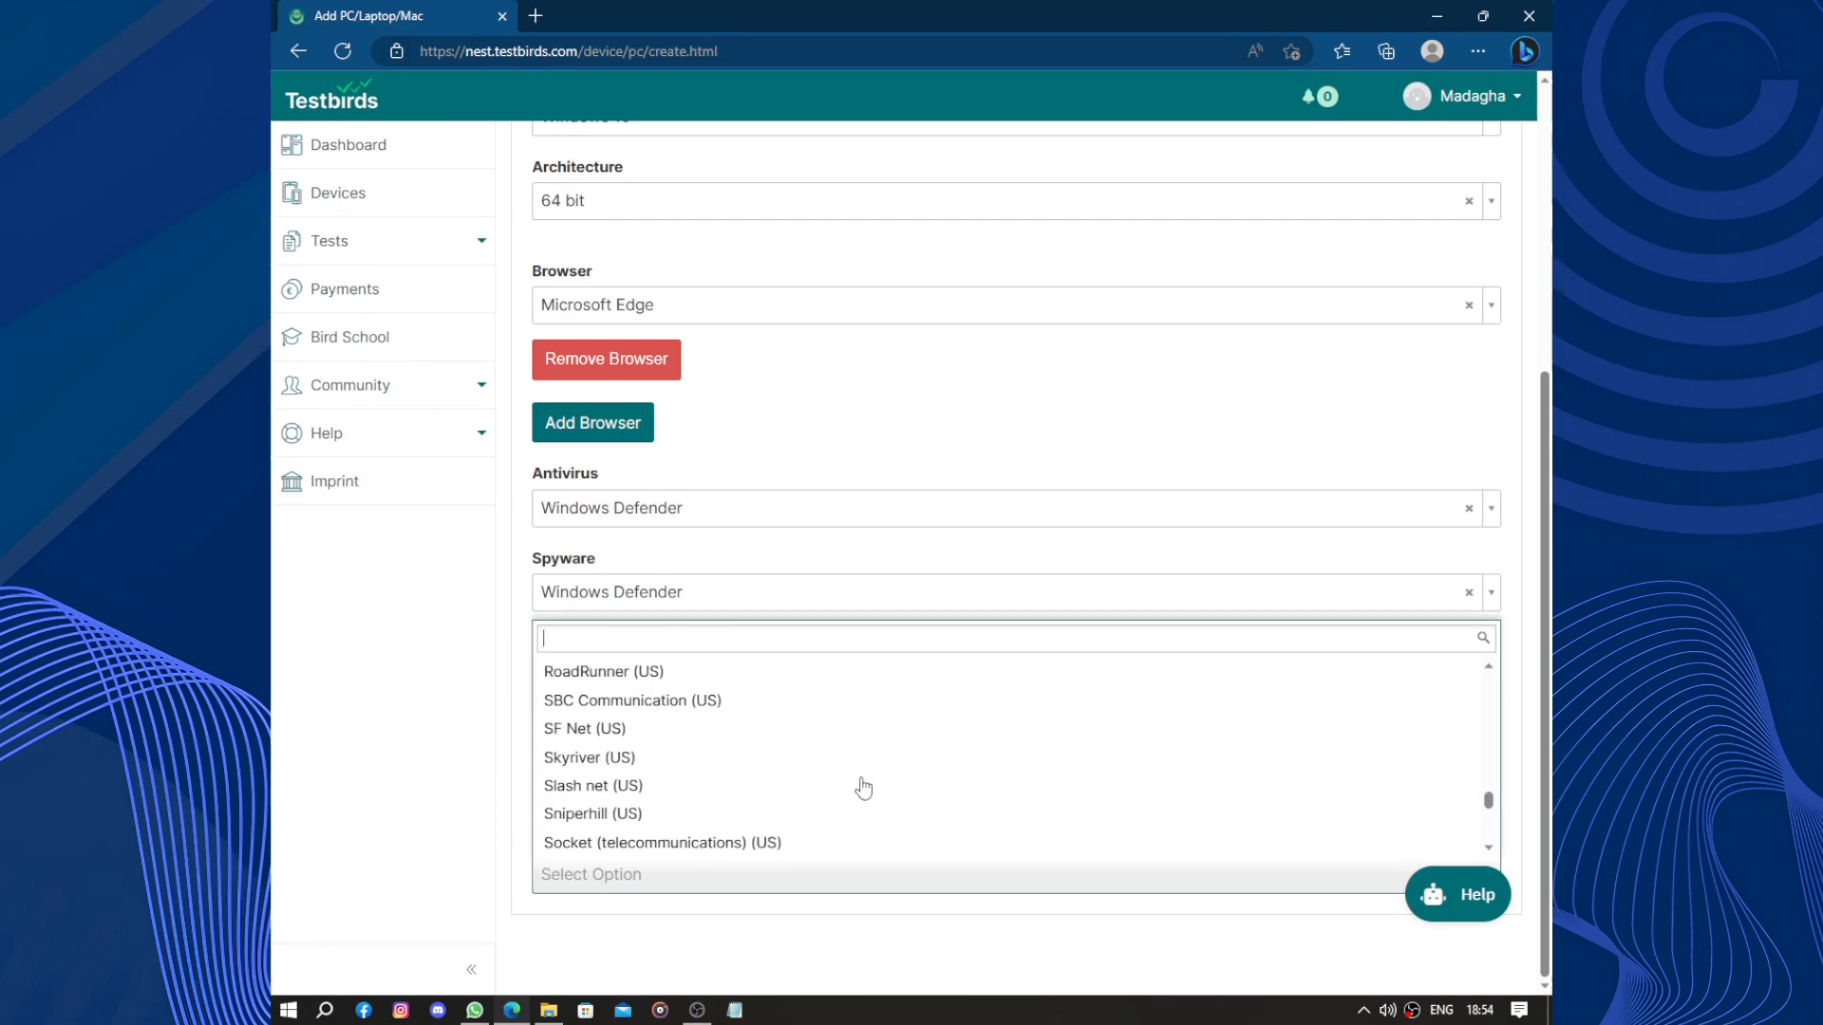
pyautogui.moveTo(701, 733)
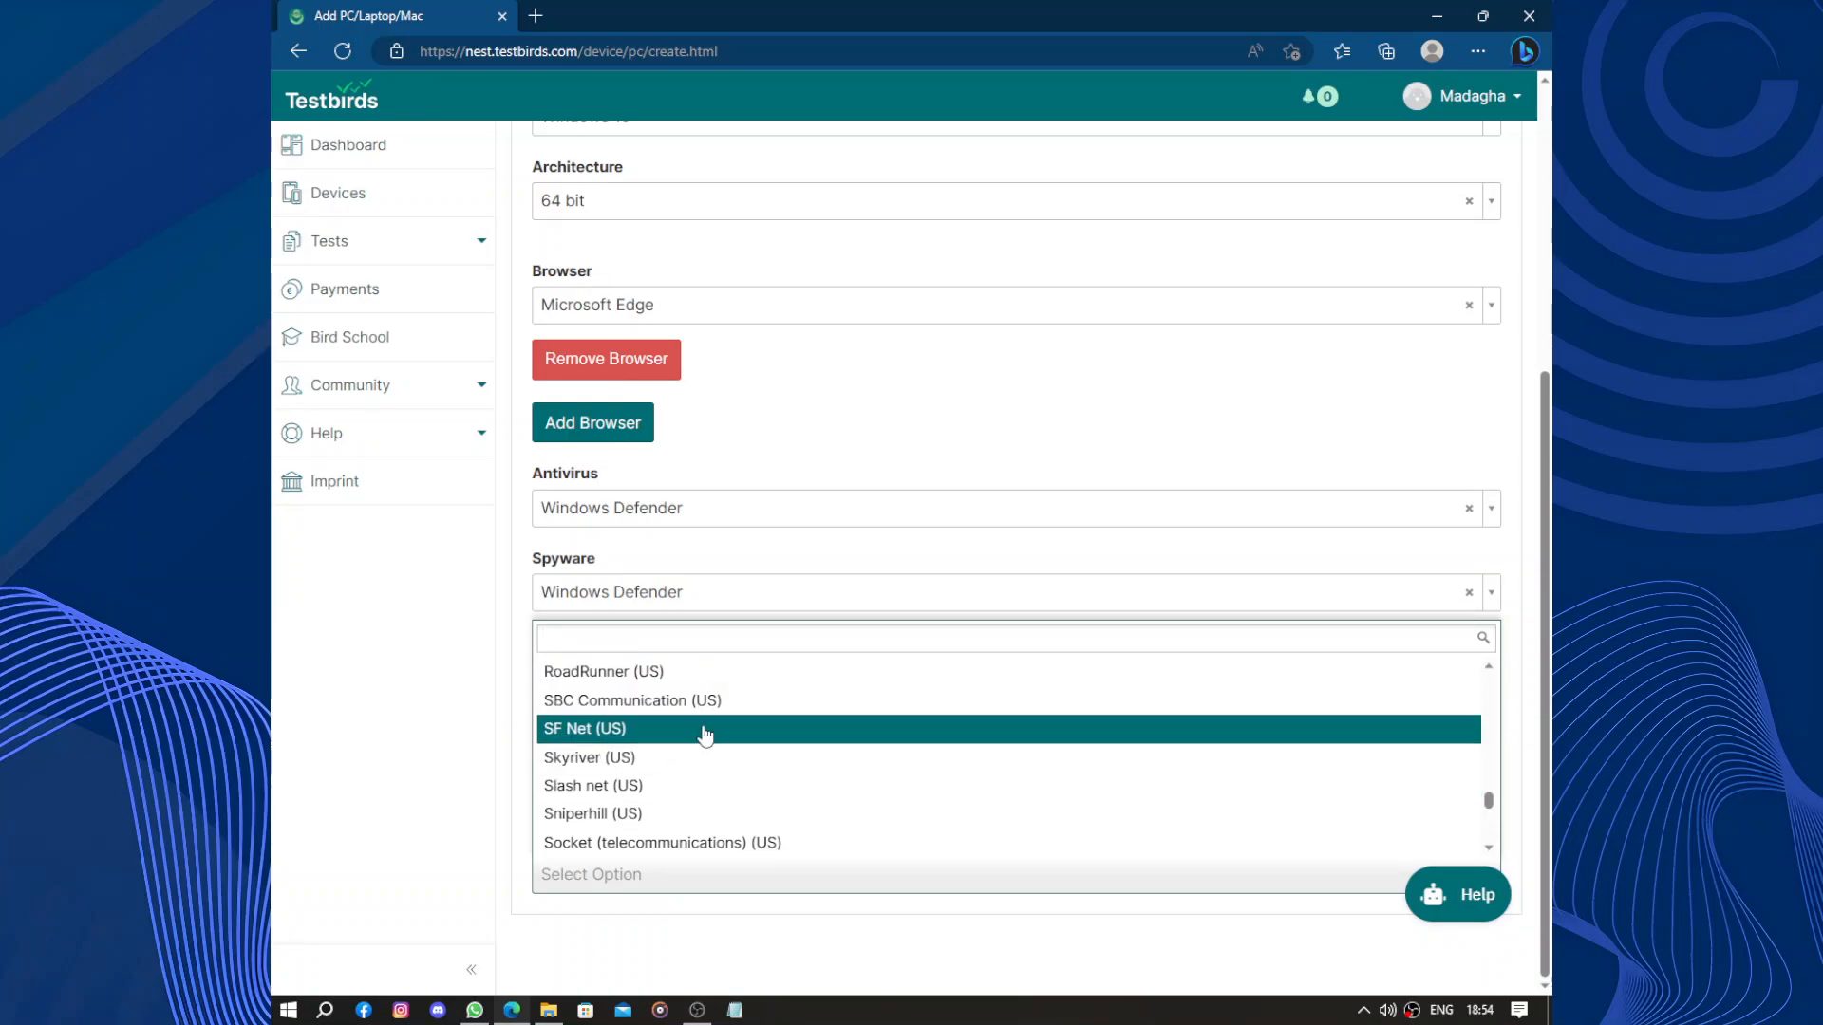
pyautogui.scroll(-3)
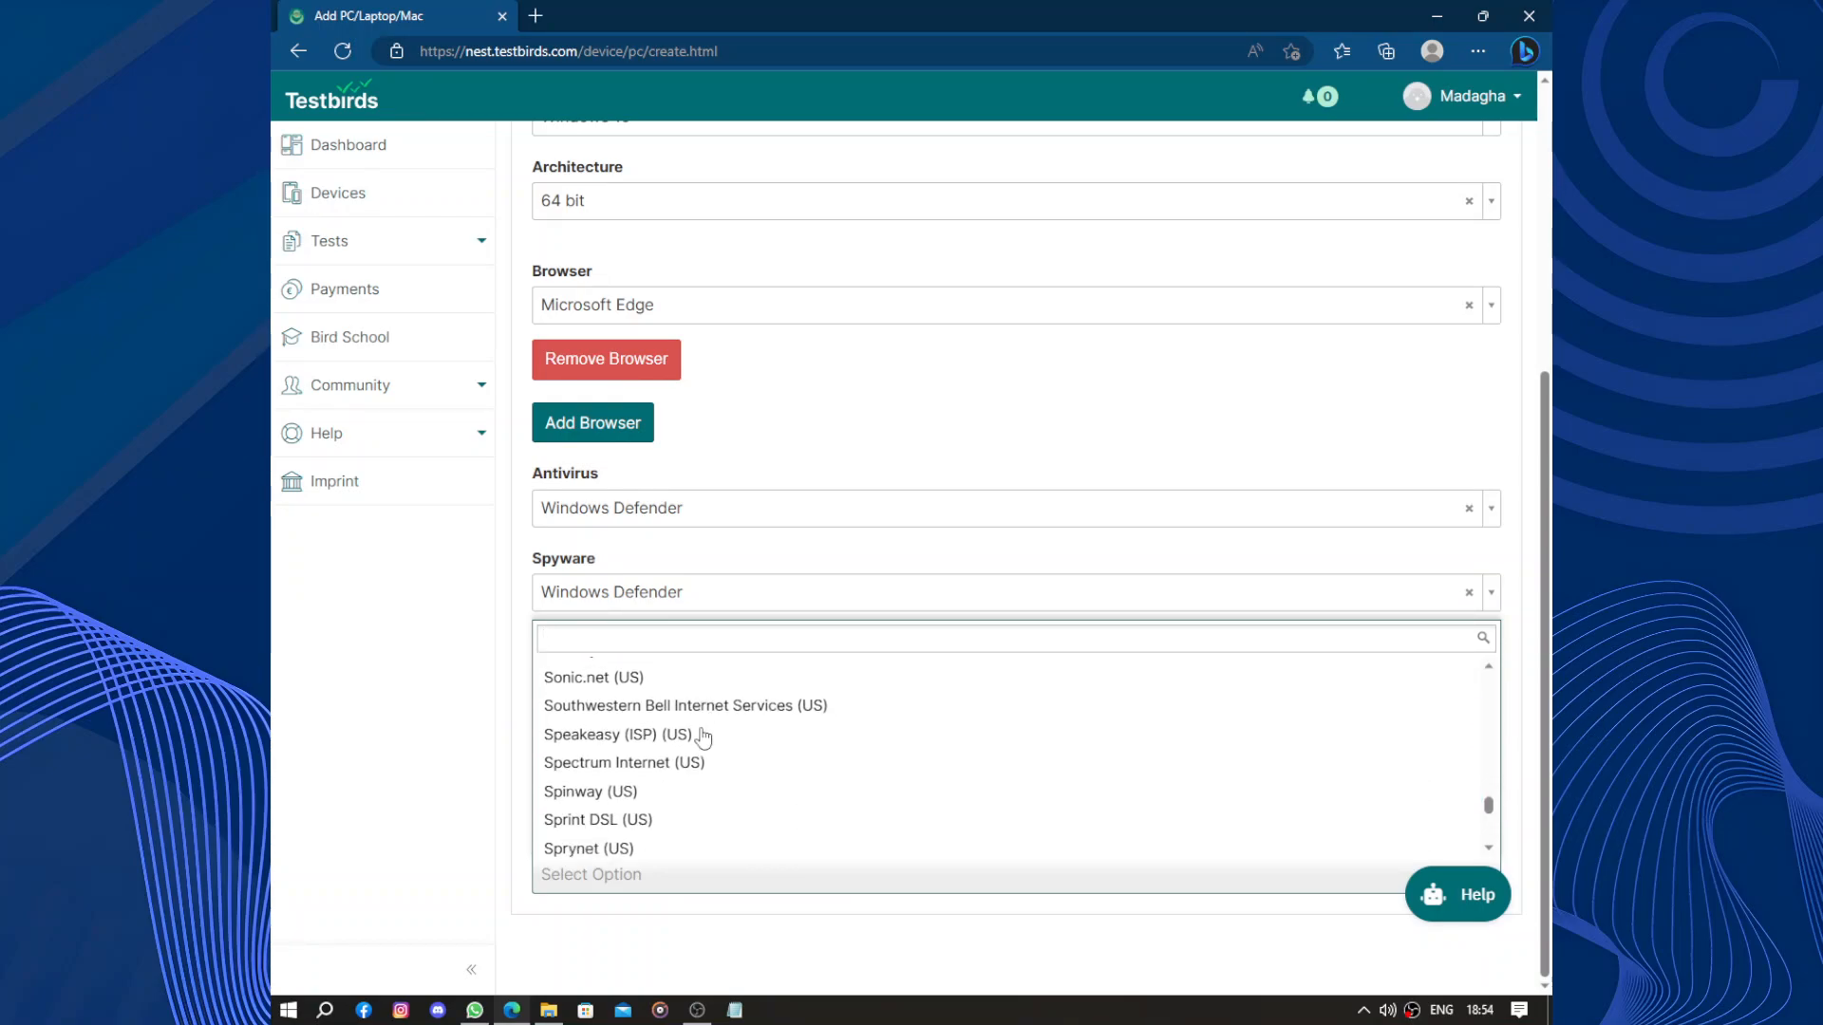
pyautogui.scroll(-3)
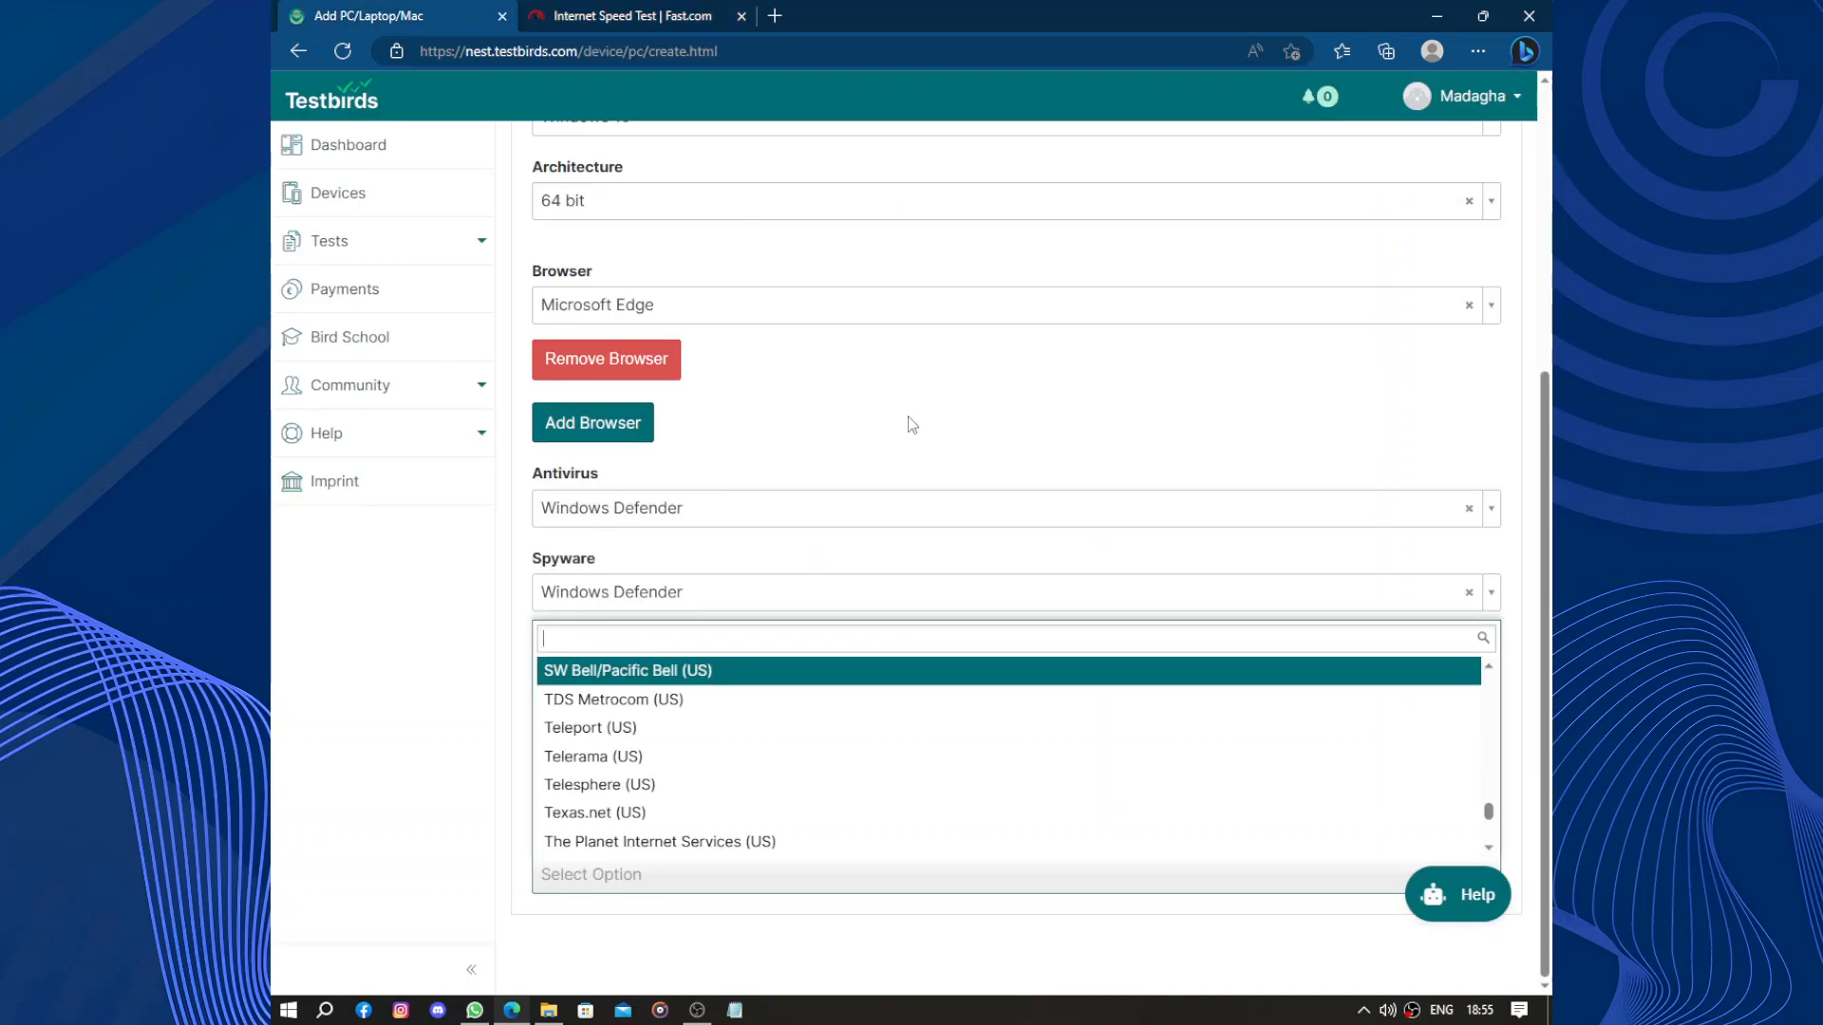
pyautogui.moveTo(930, 488)
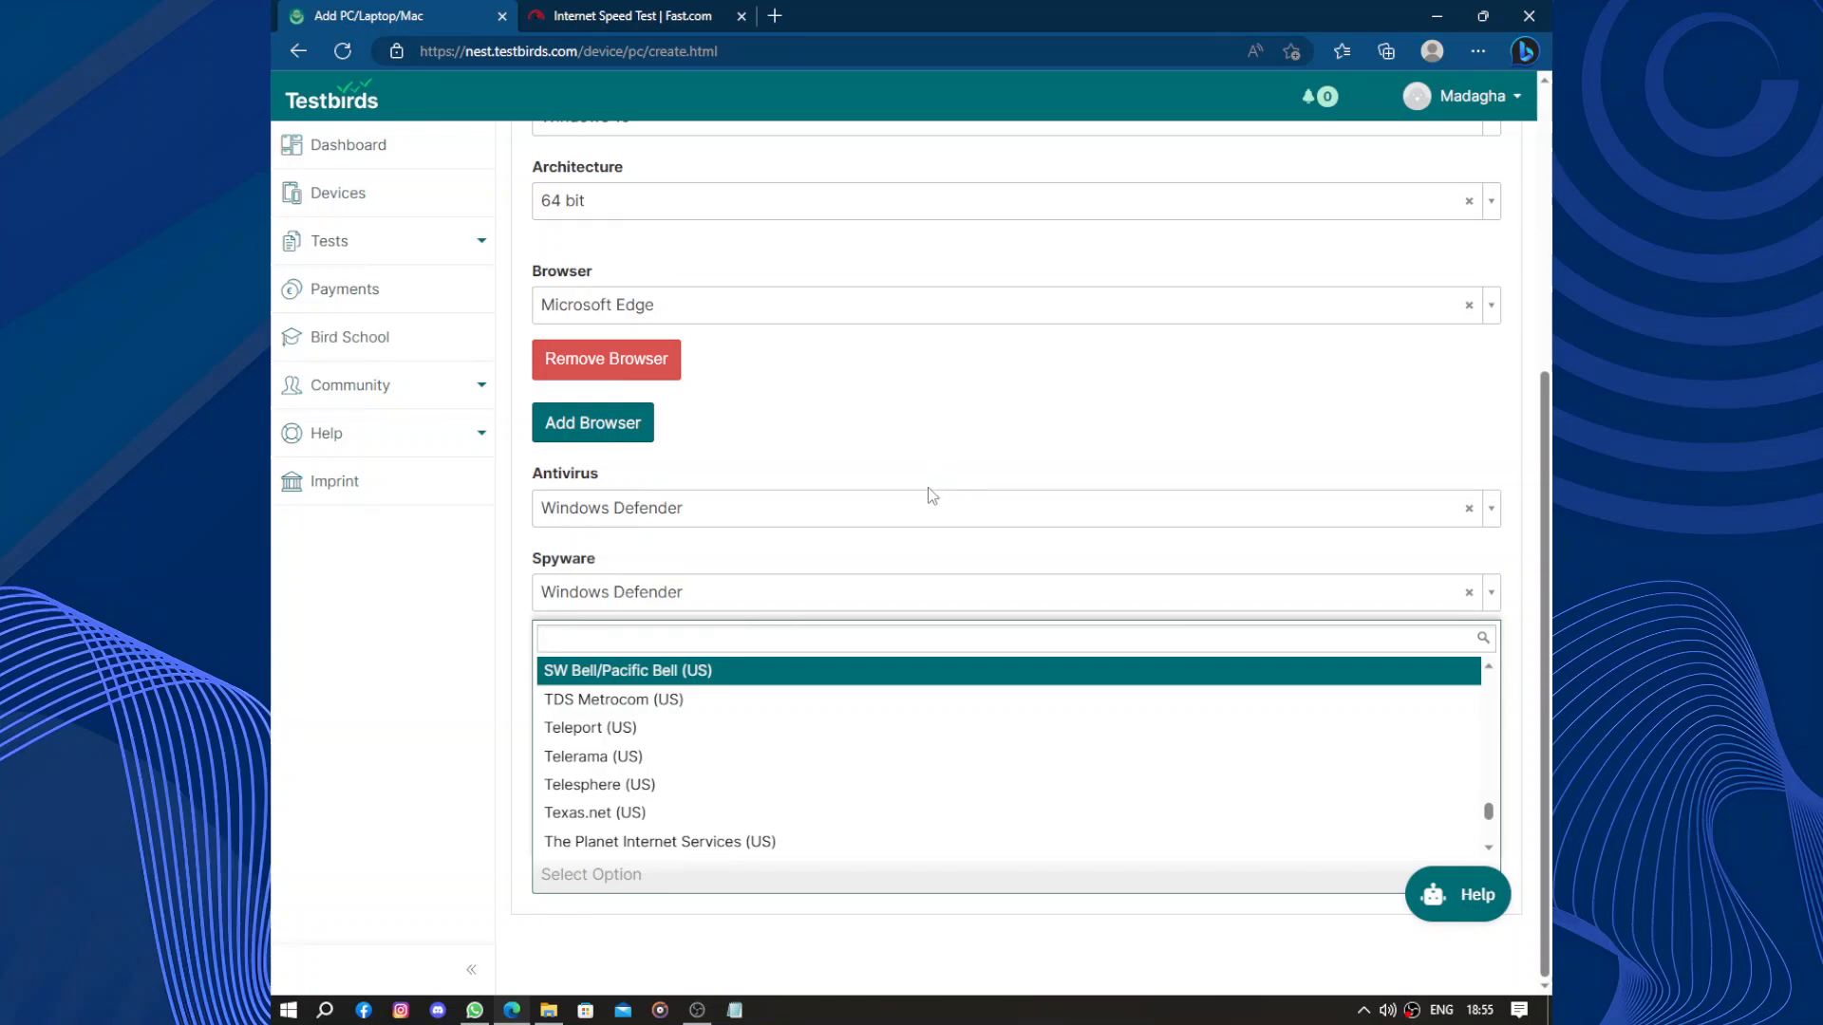
pyautogui.moveTo(1238, 699)
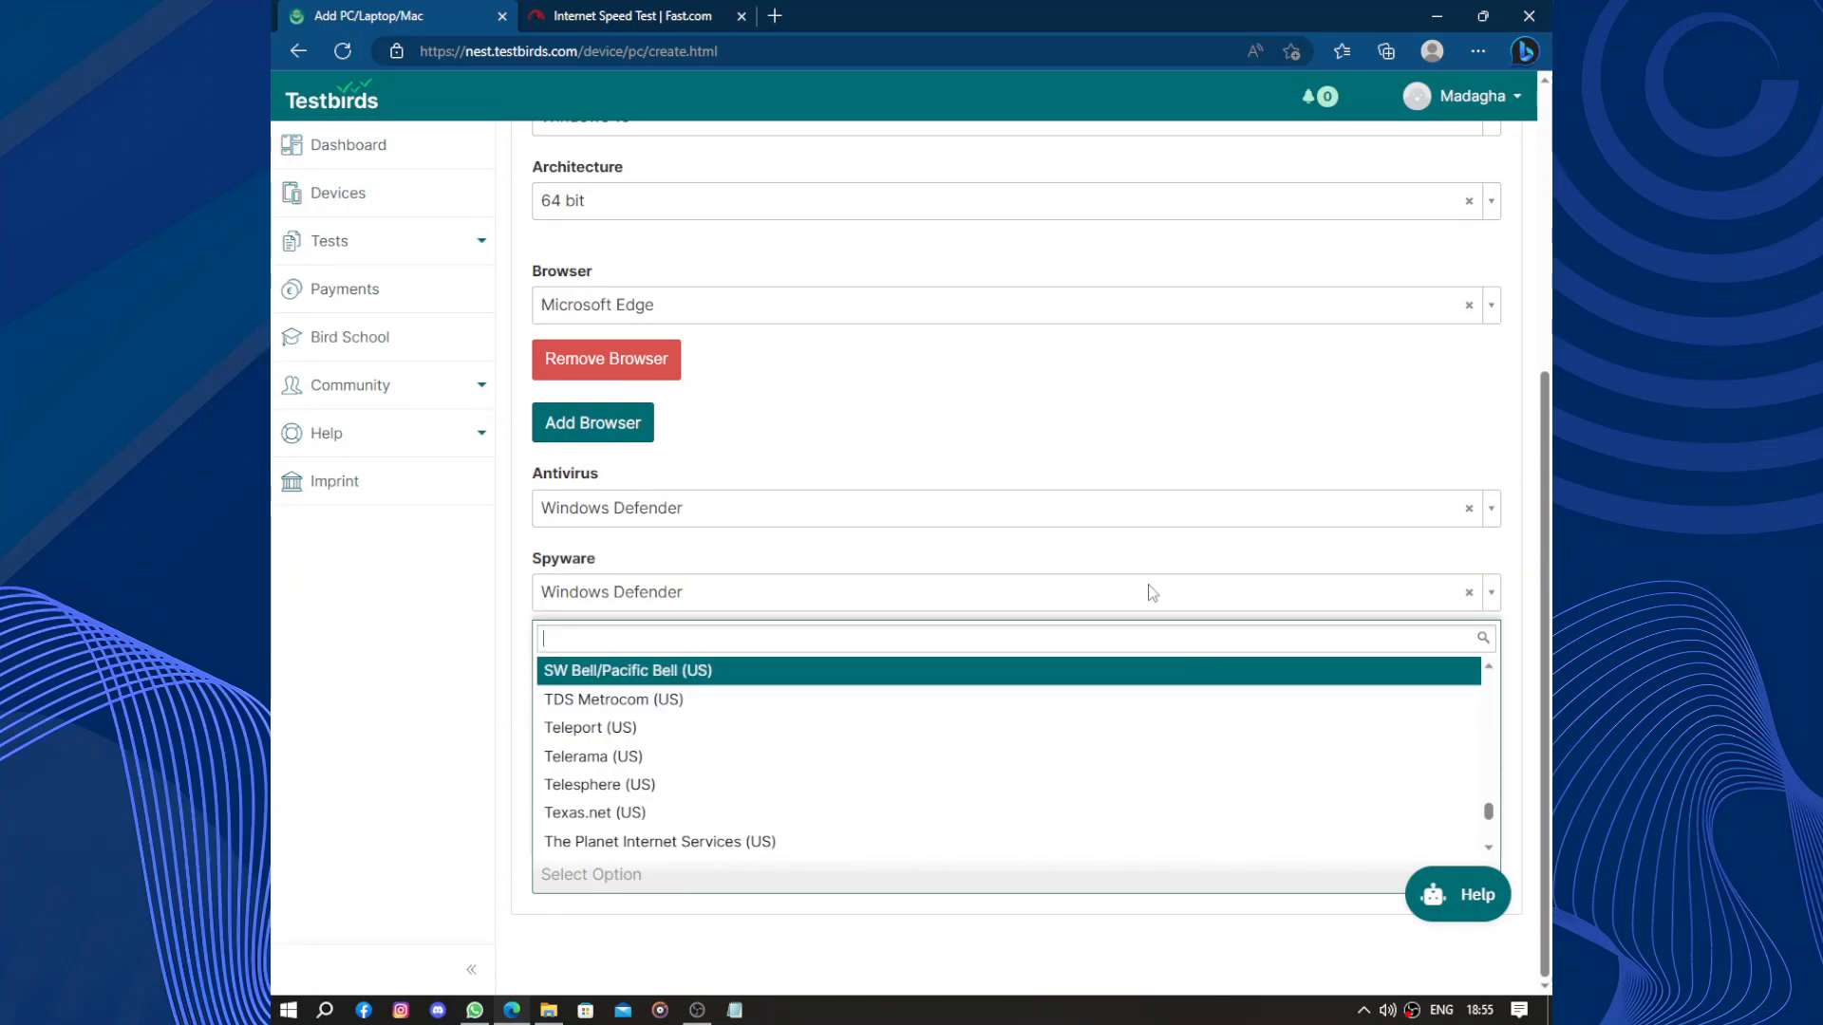
pyautogui.click(630, 15)
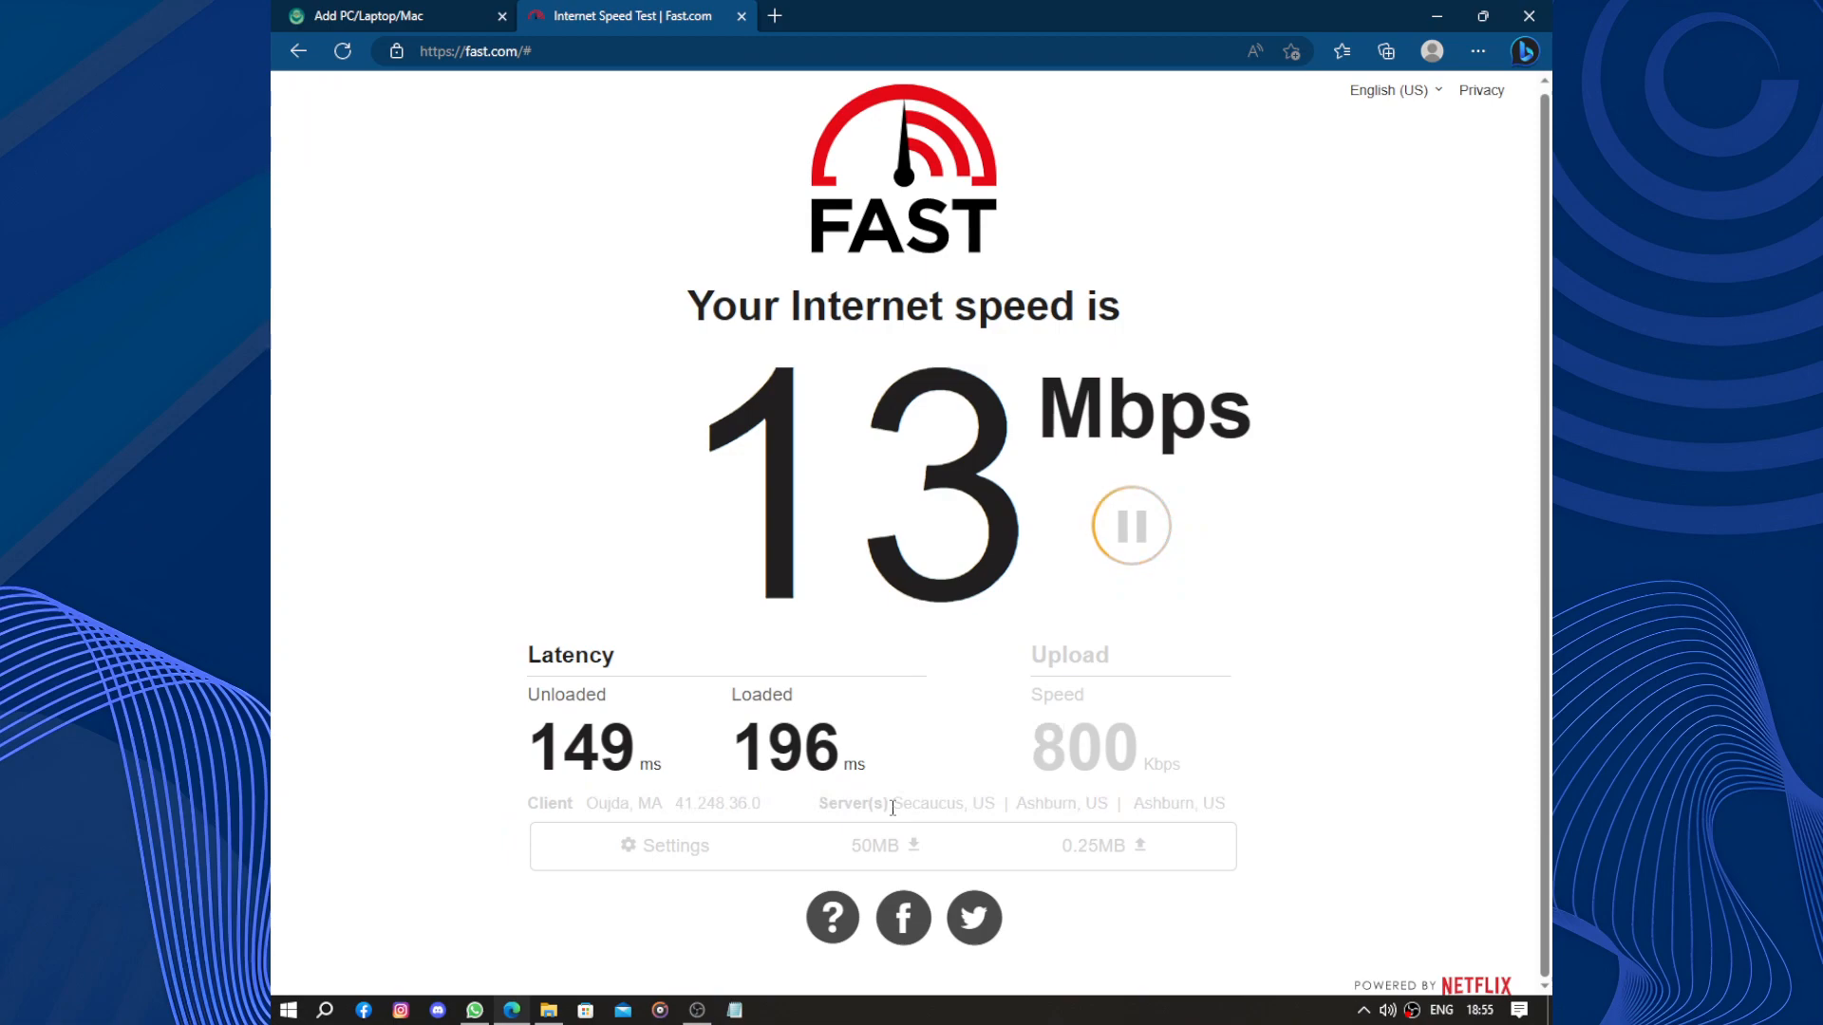
# Select the Secaucus server name on Fast.com, glance at the device form and return to the results
pyautogui.doubleClick(945, 803)
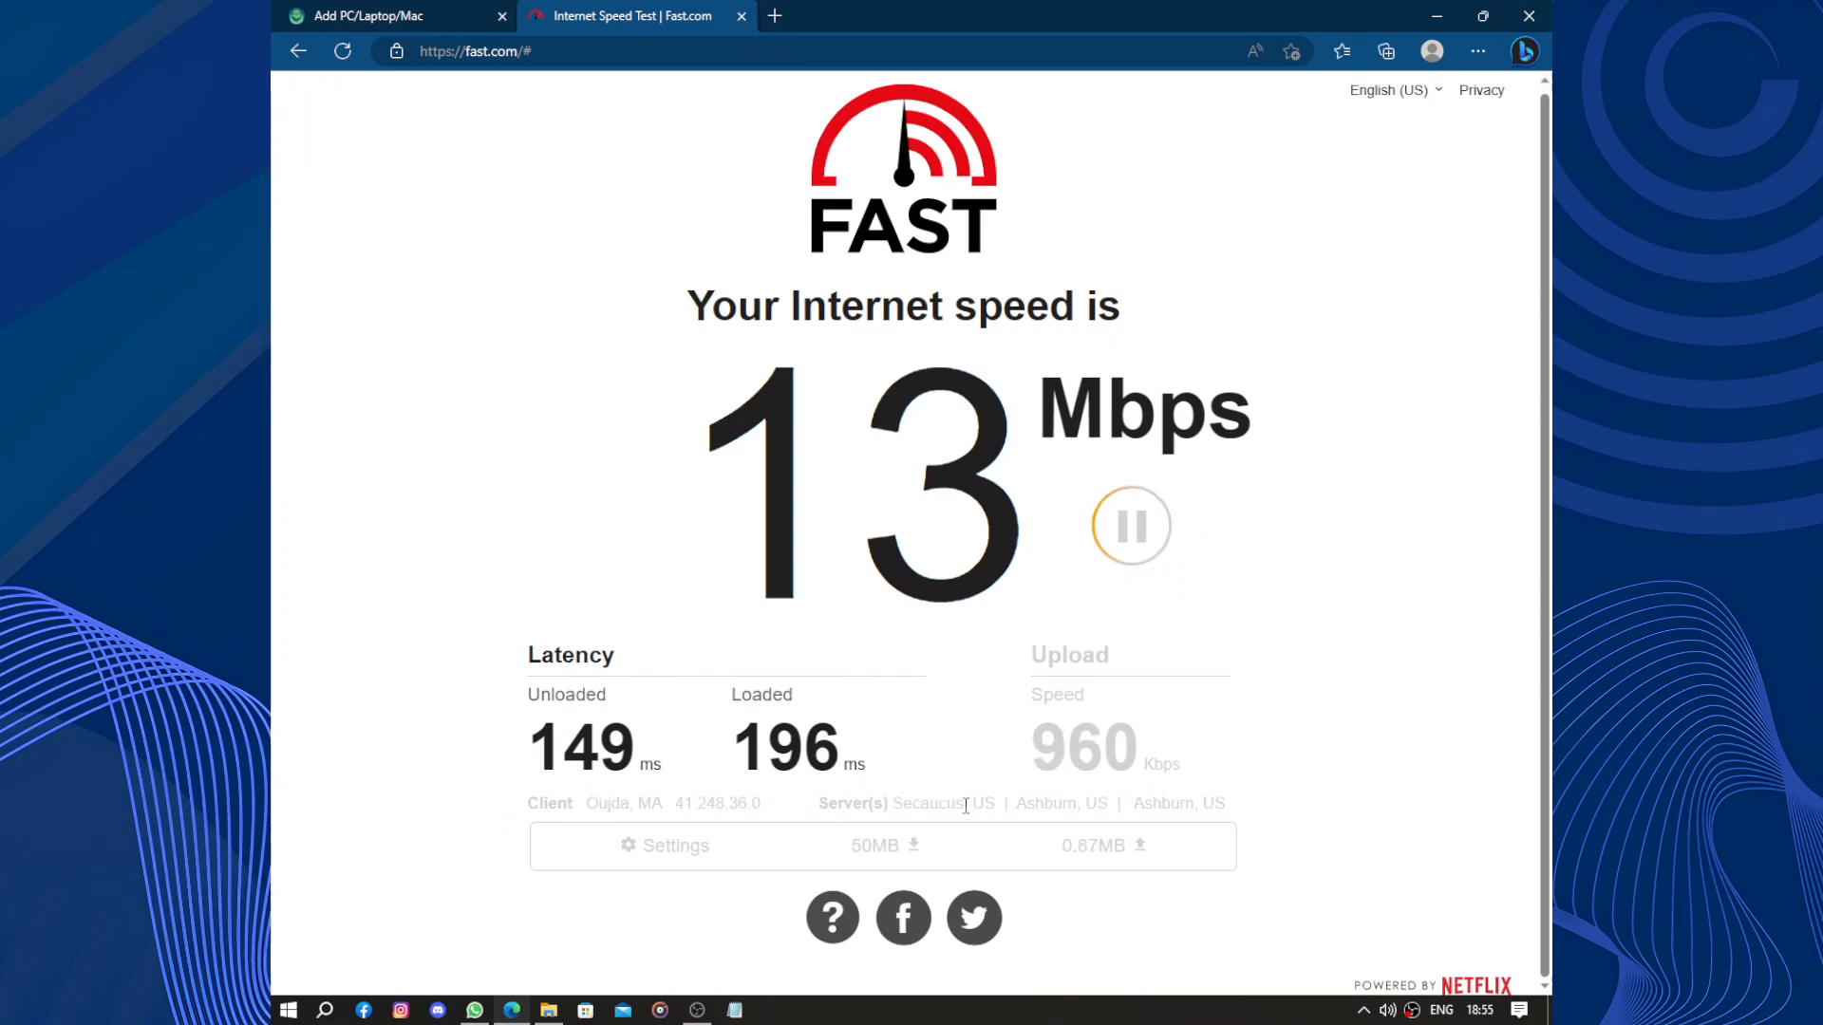
pyautogui.doubleClick(927, 803)
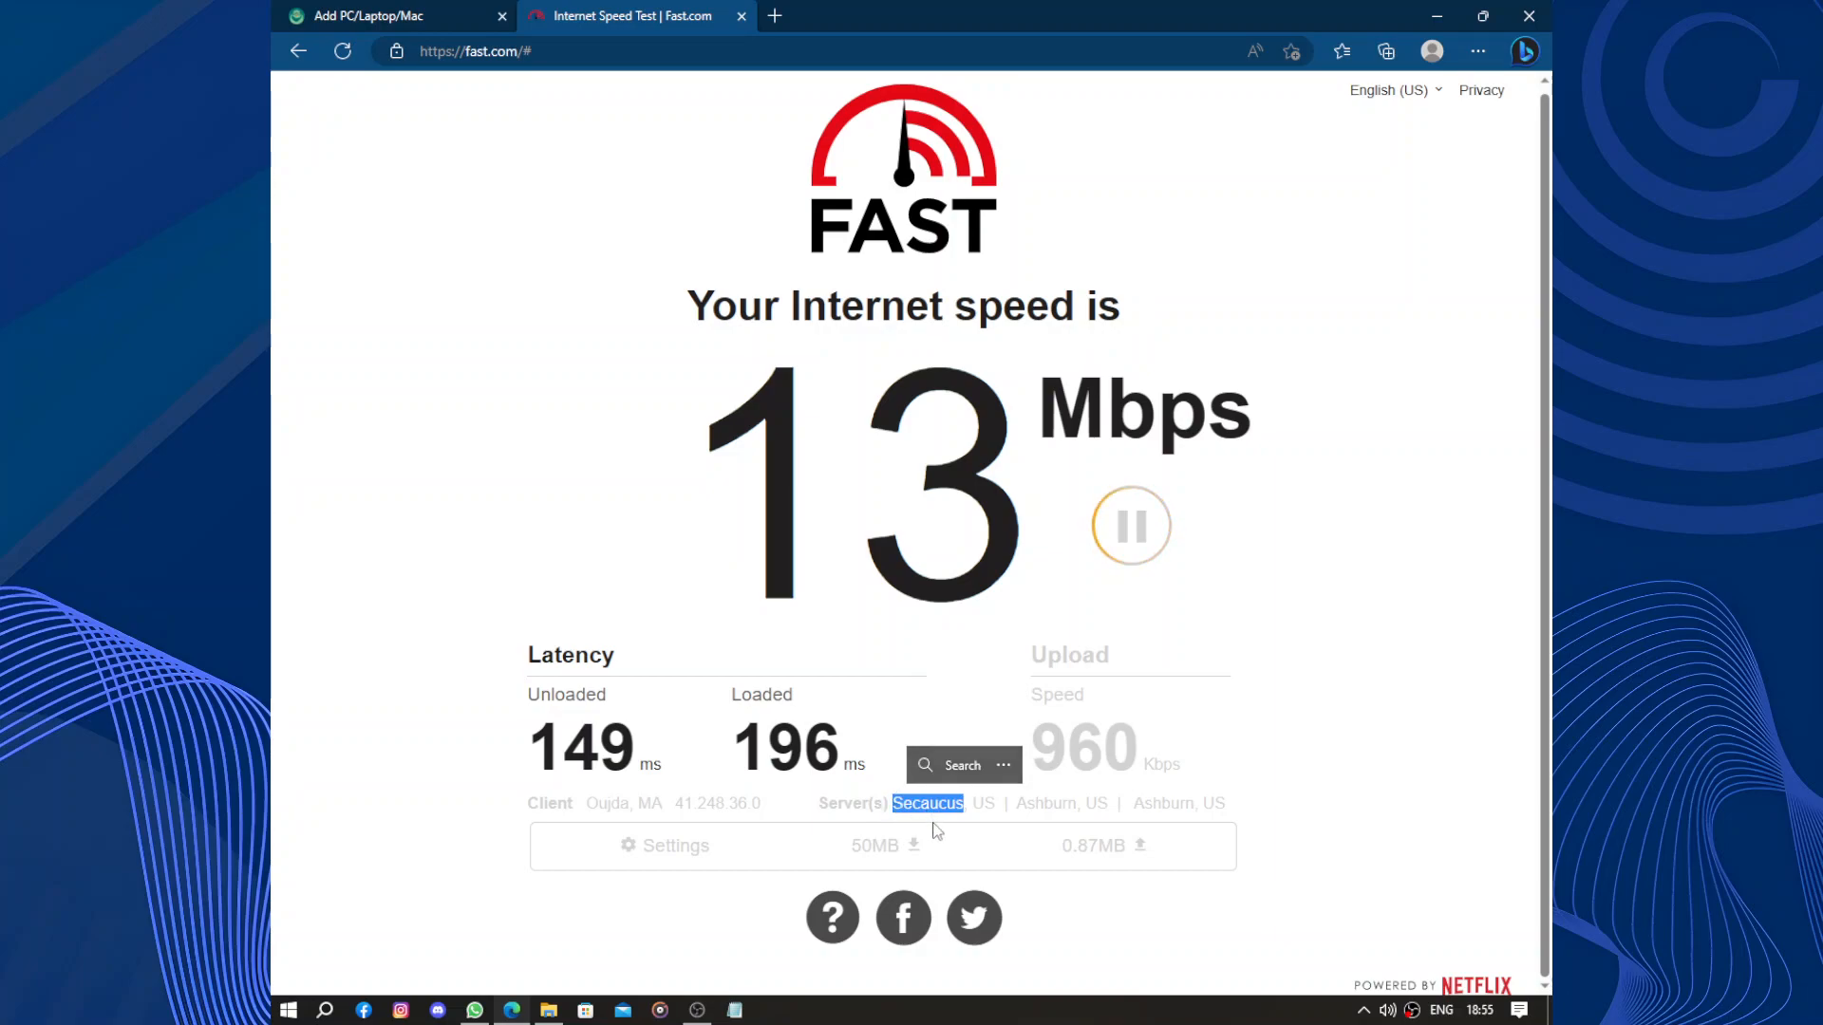
pyautogui.click(371, 16)
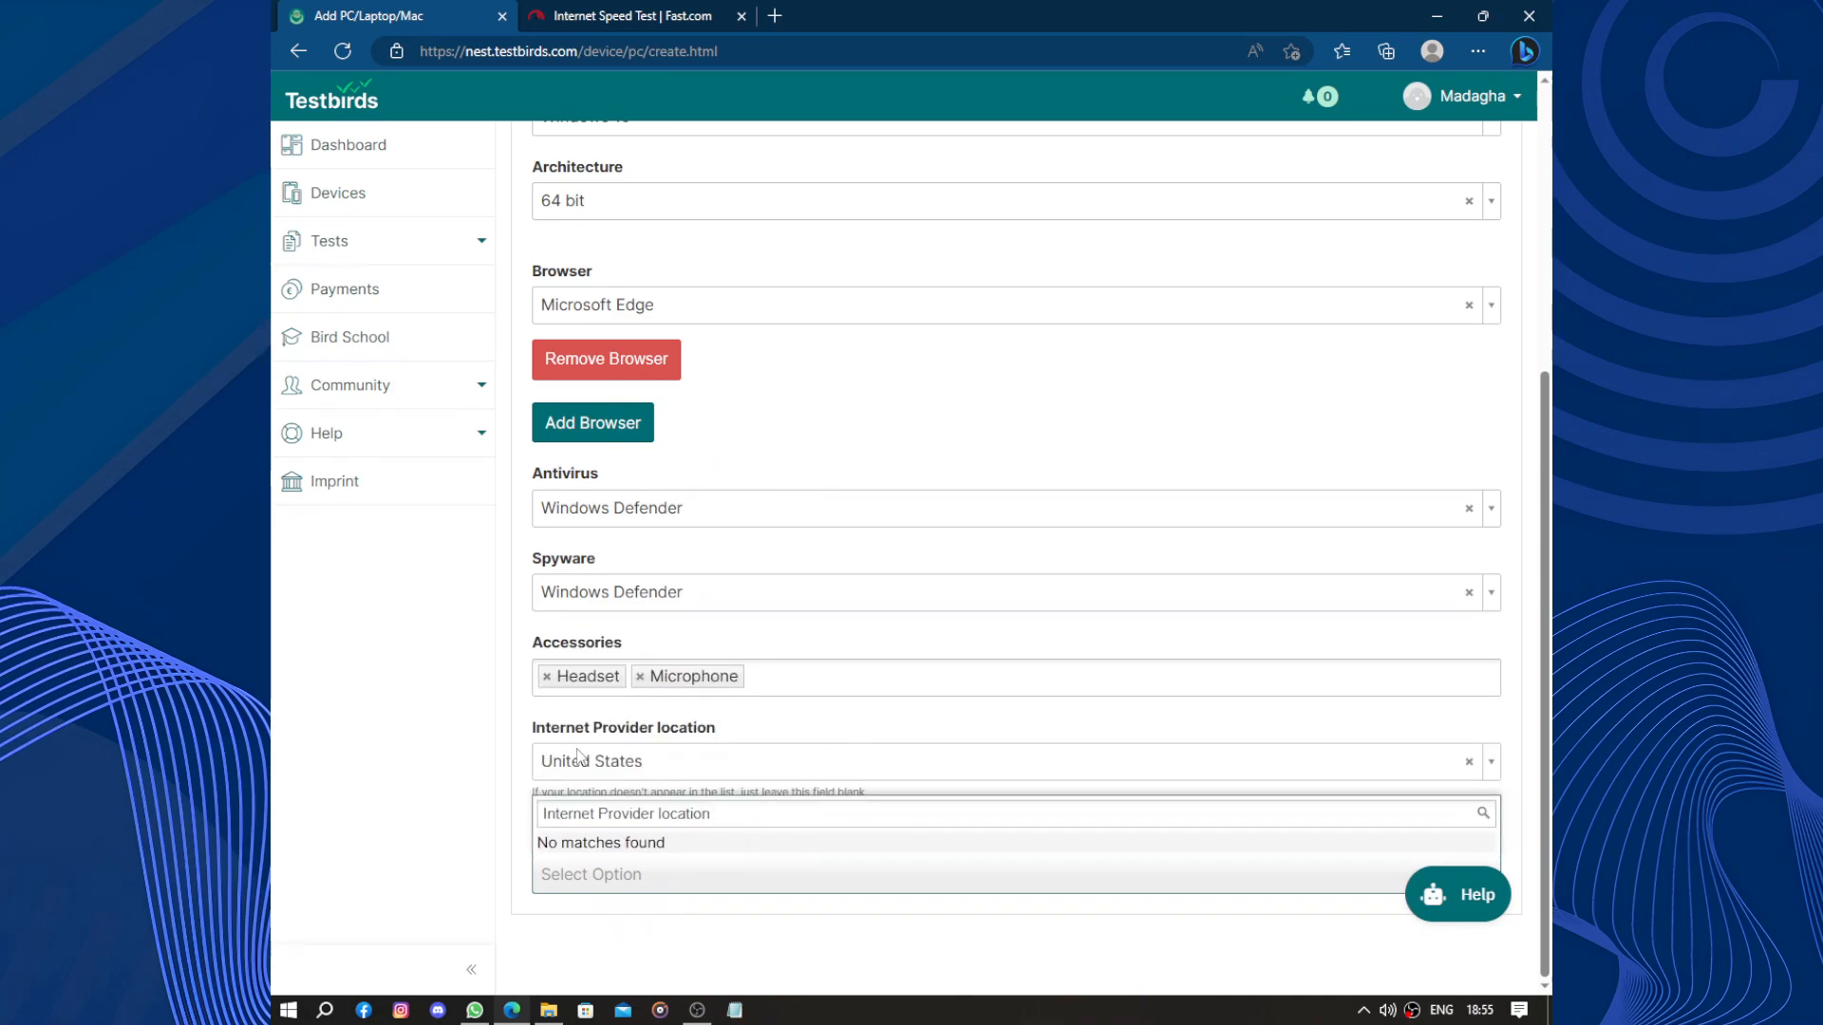
pyautogui.click(635, 15)
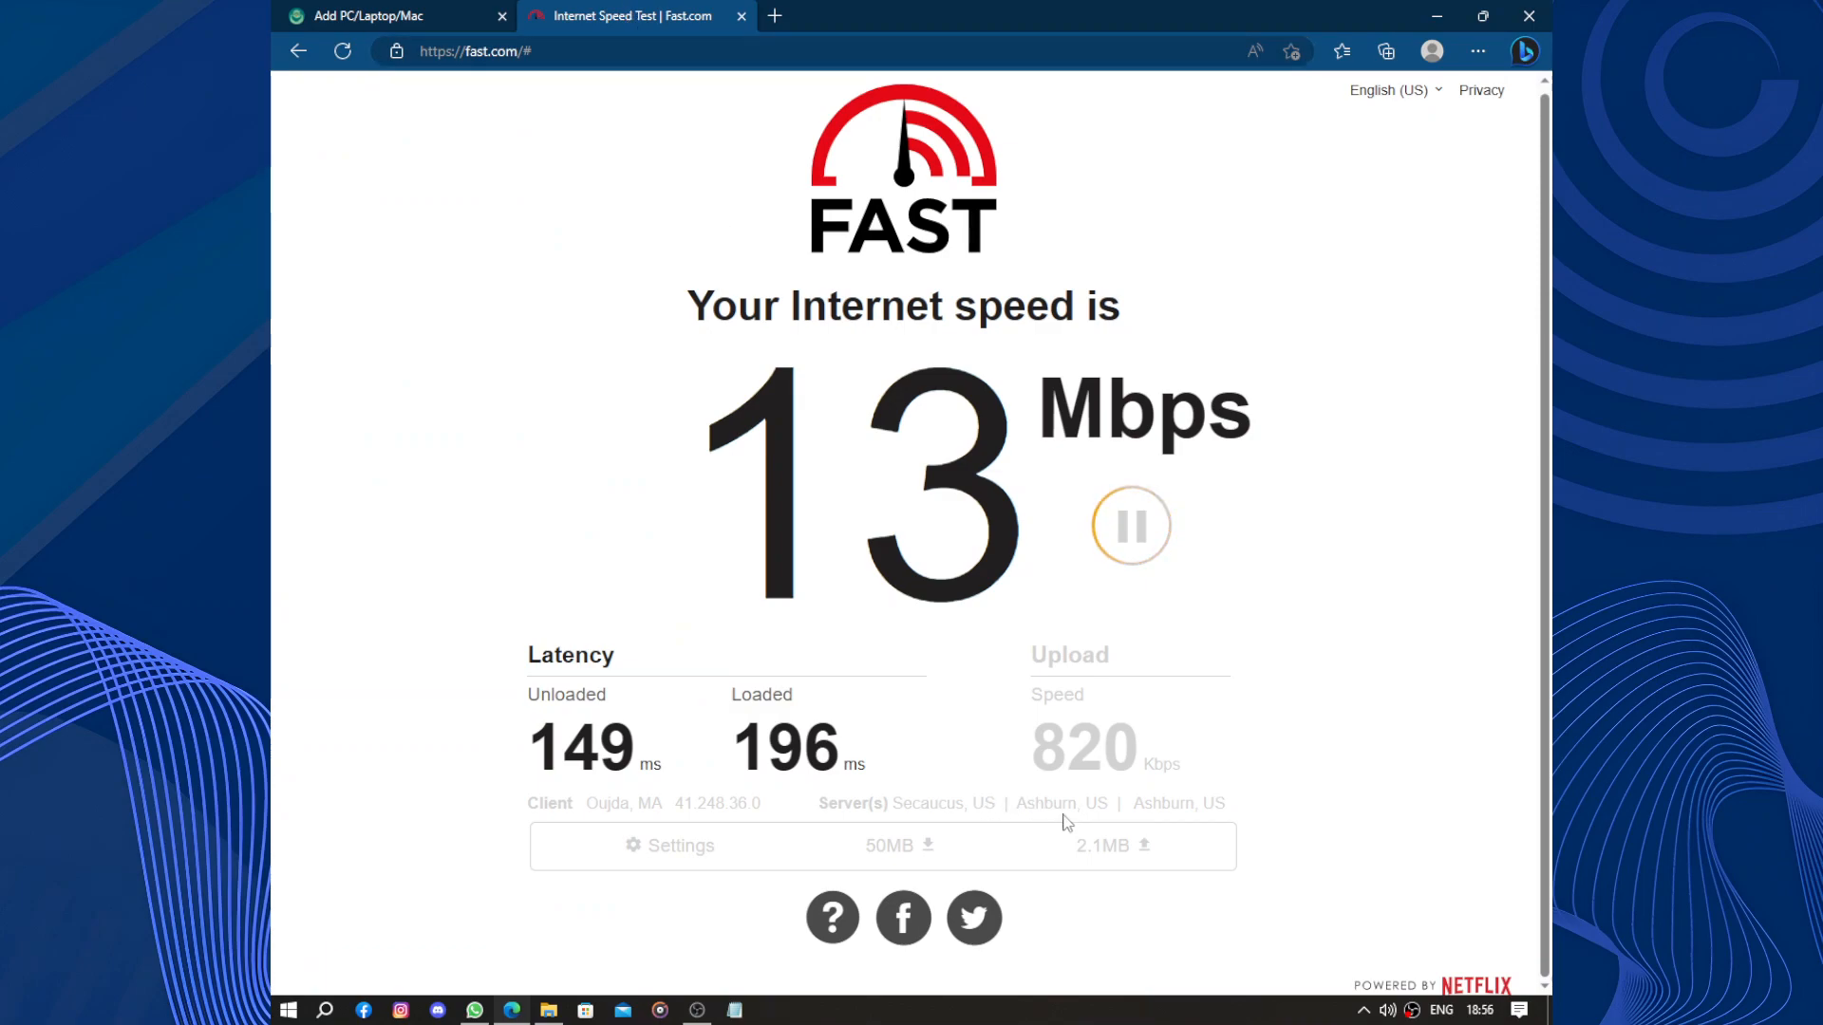
# Browse the Internet Provider list on the PC device form and close it without changing the provider
pyautogui.click(395, 15)
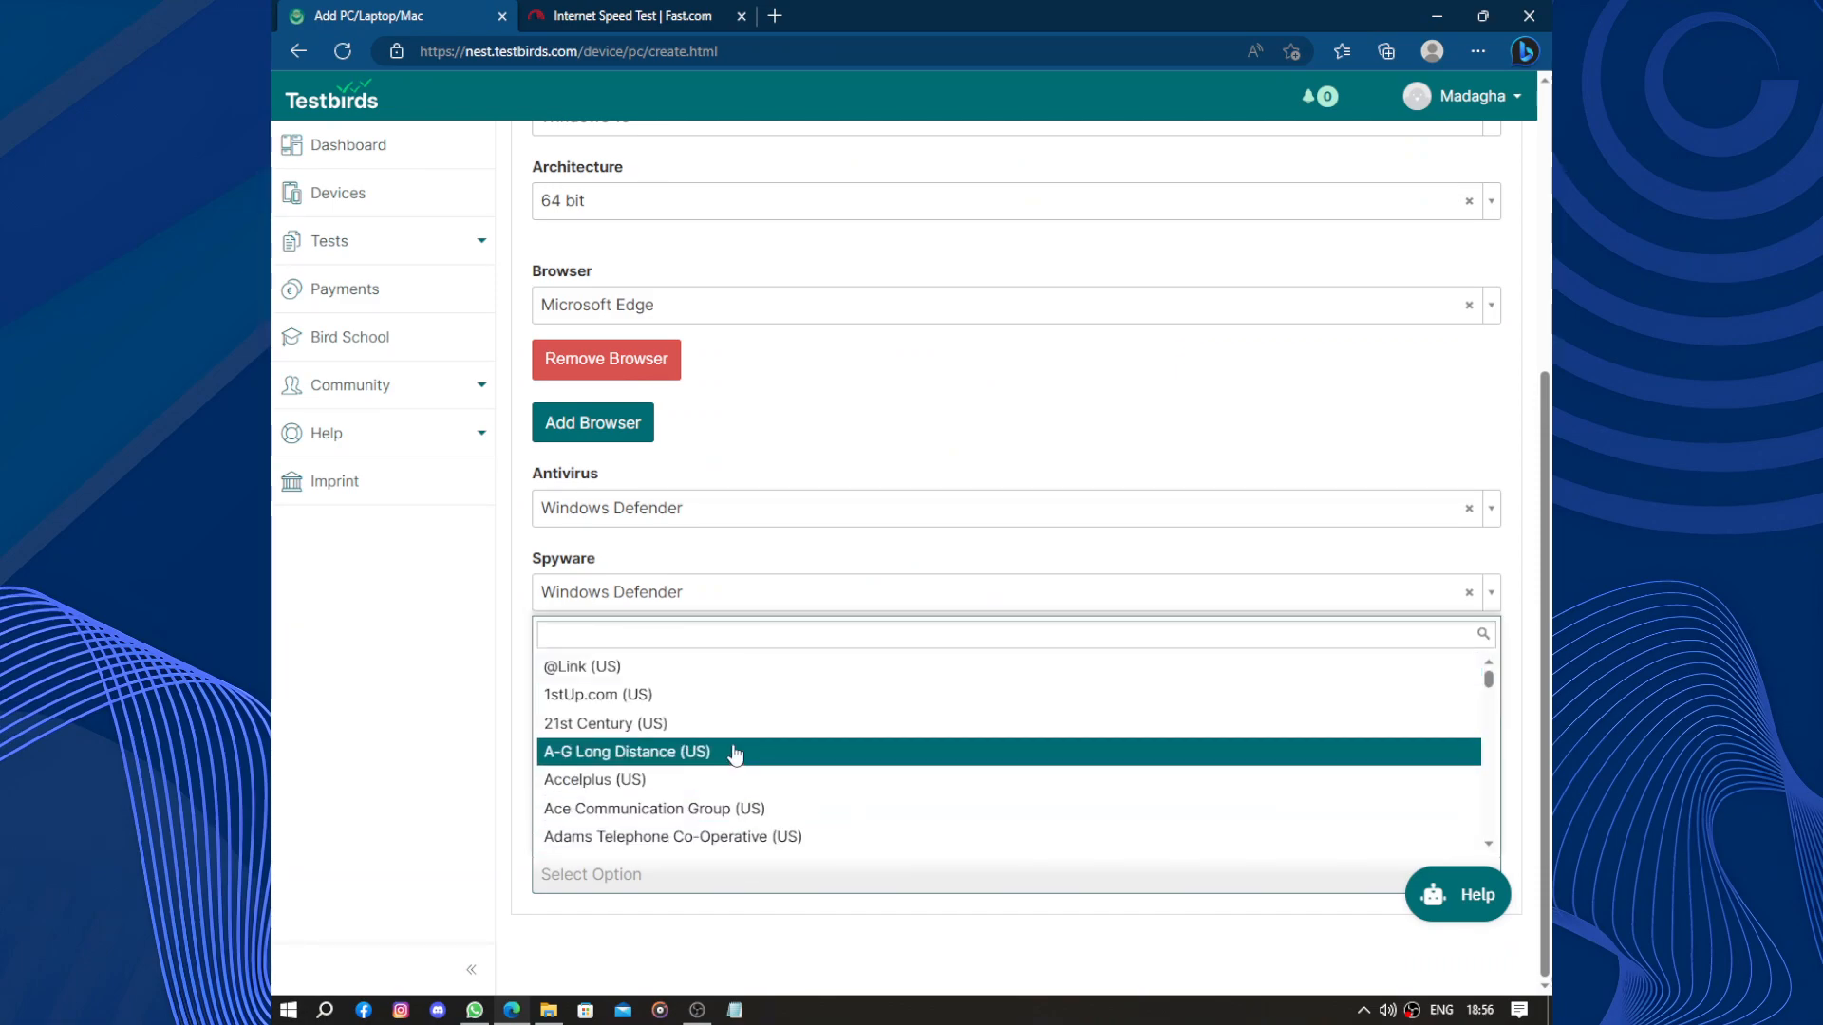
pyautogui.scroll(-3)
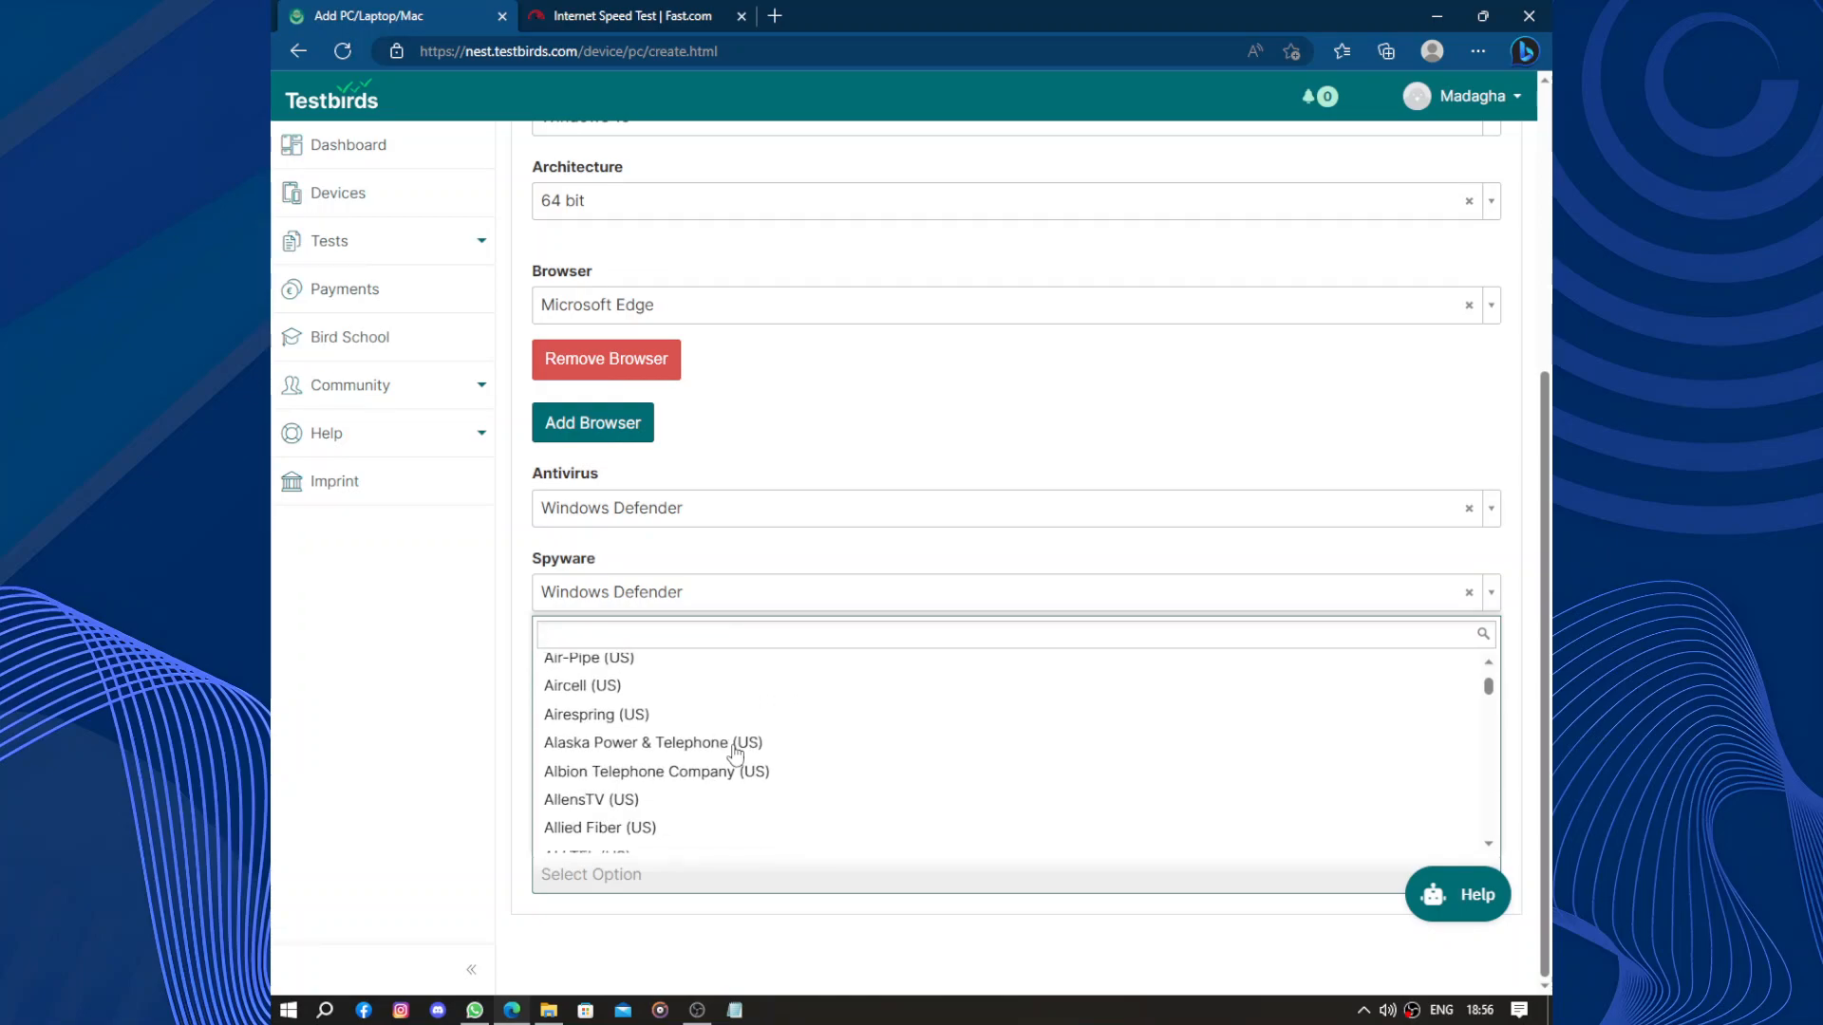
pyautogui.scroll(-3)
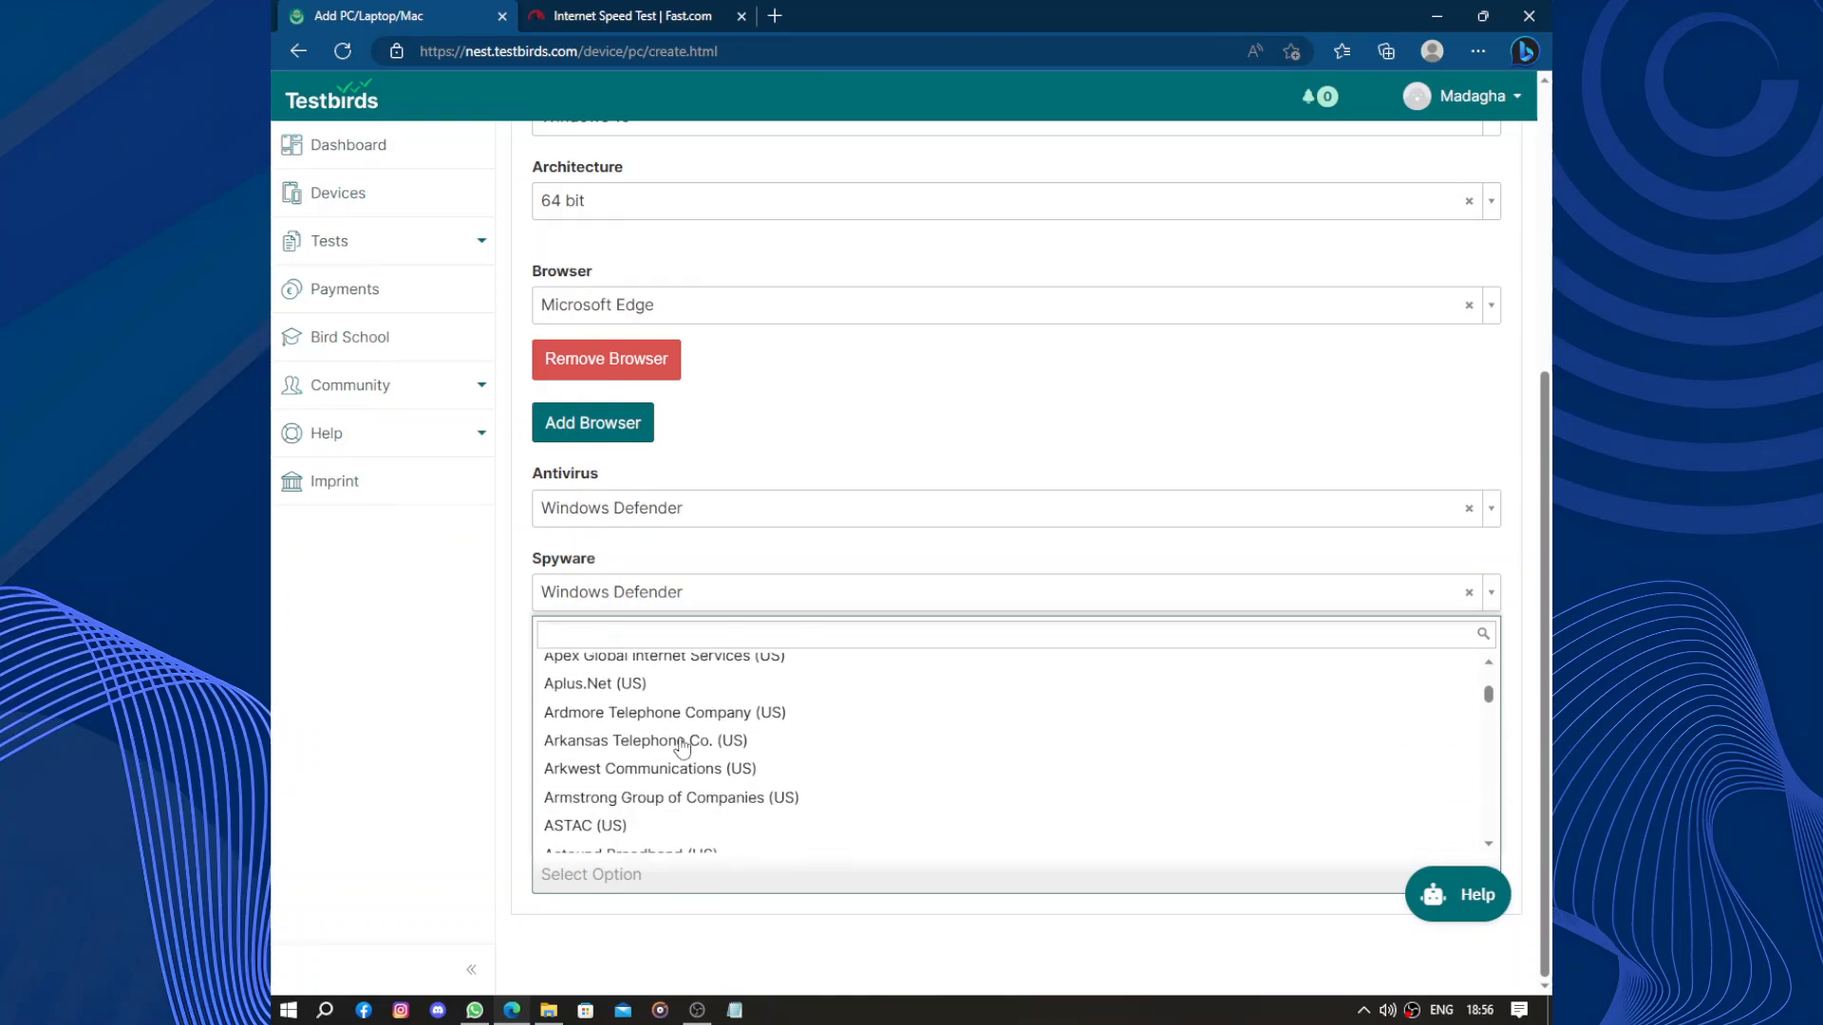
pyautogui.scroll(-3)
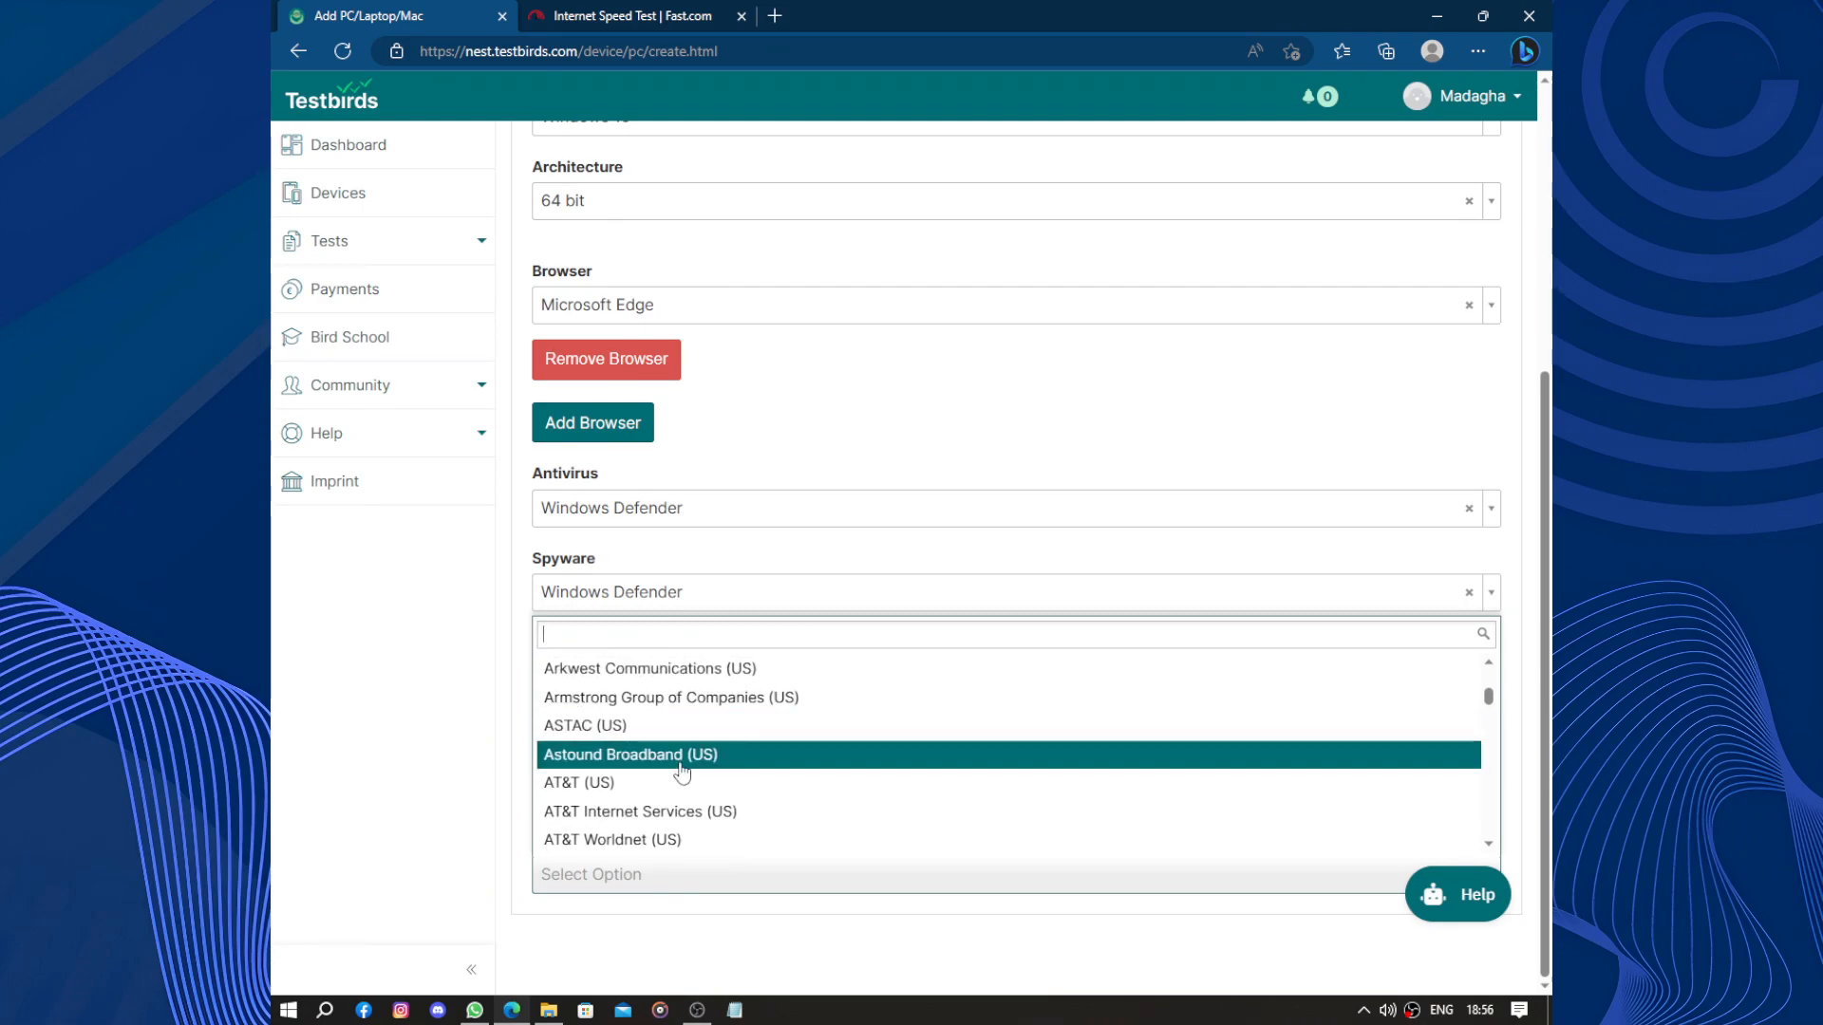
pyautogui.click(628, 16)
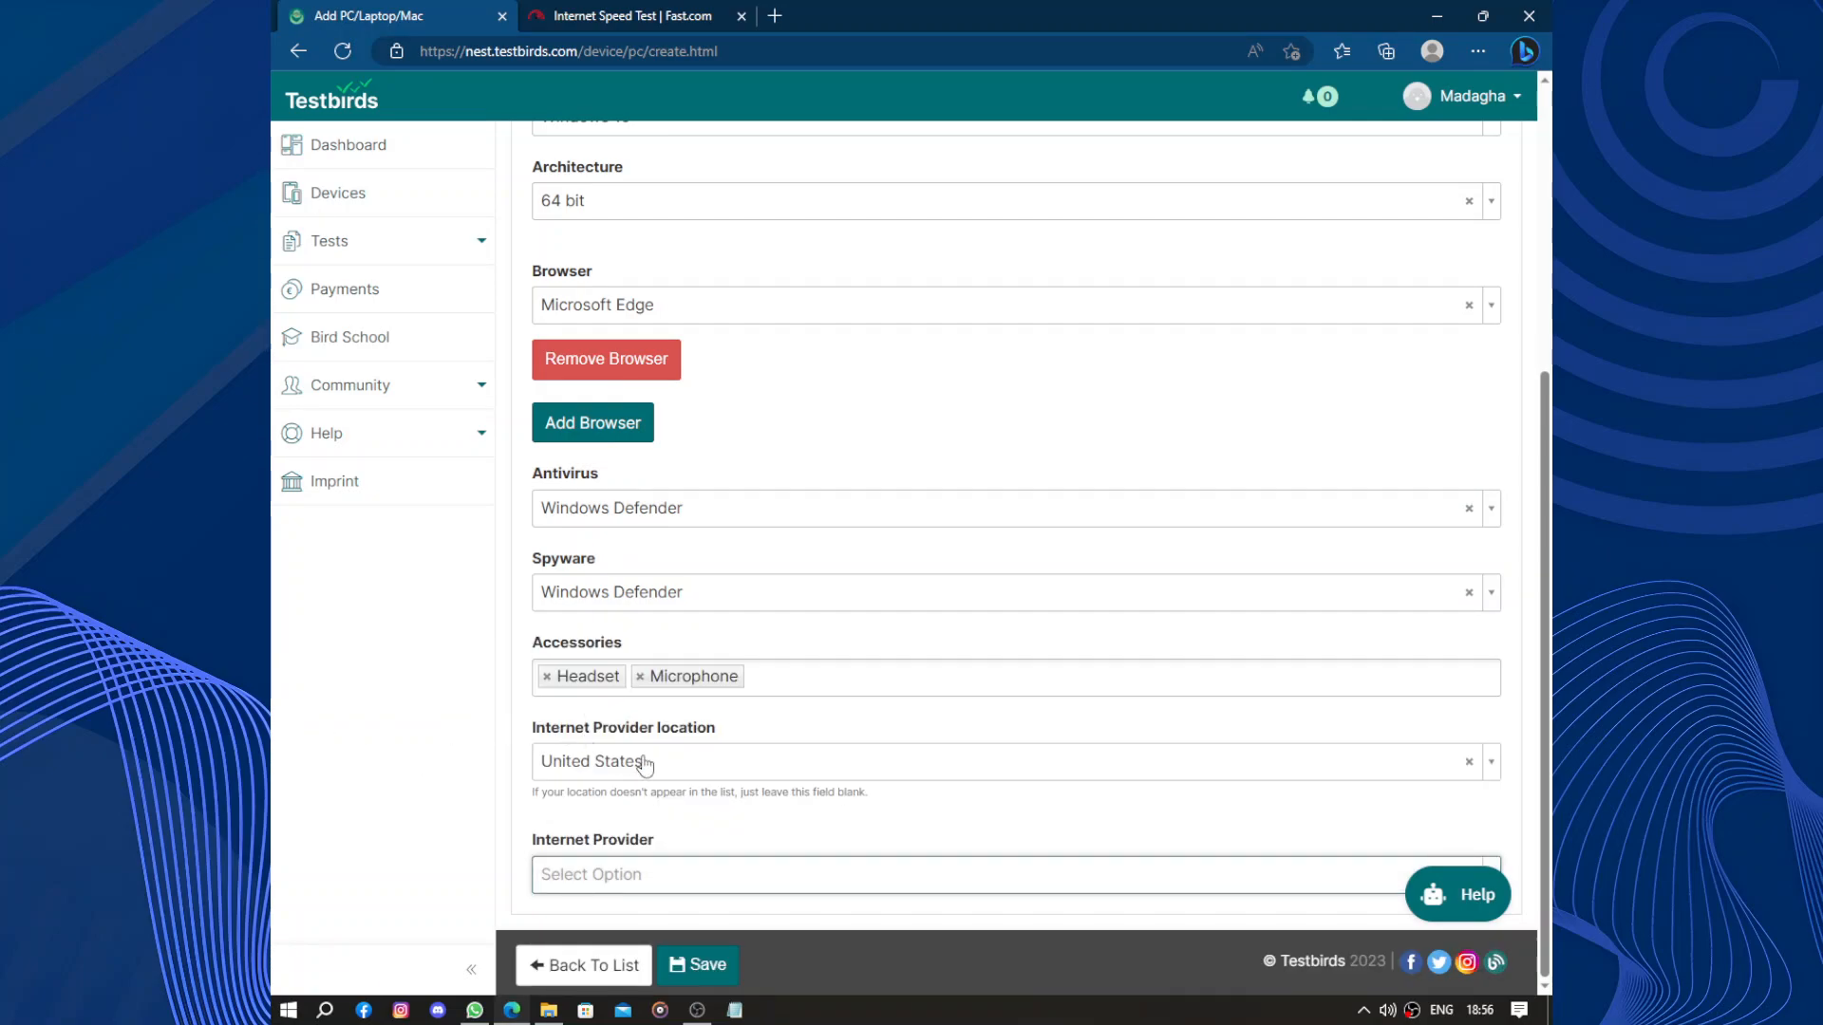
pyautogui.moveTo(769, 761)
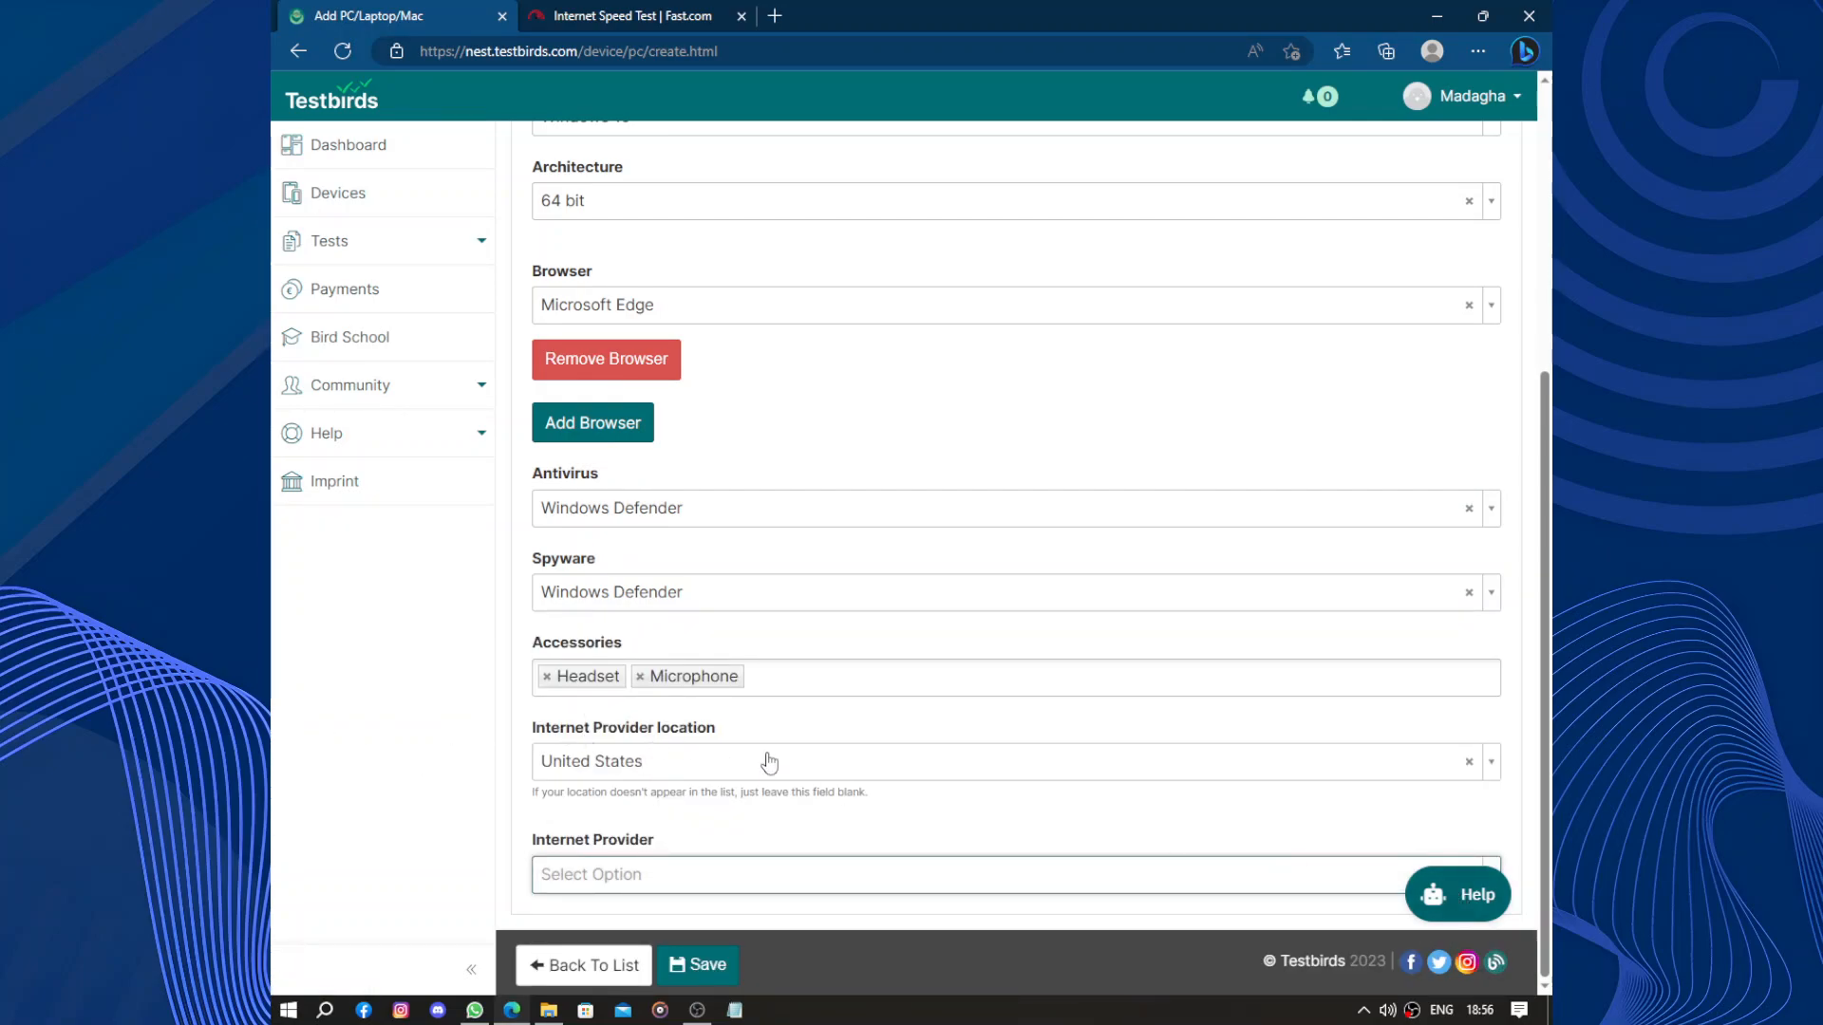
pyautogui.moveTo(672, 571)
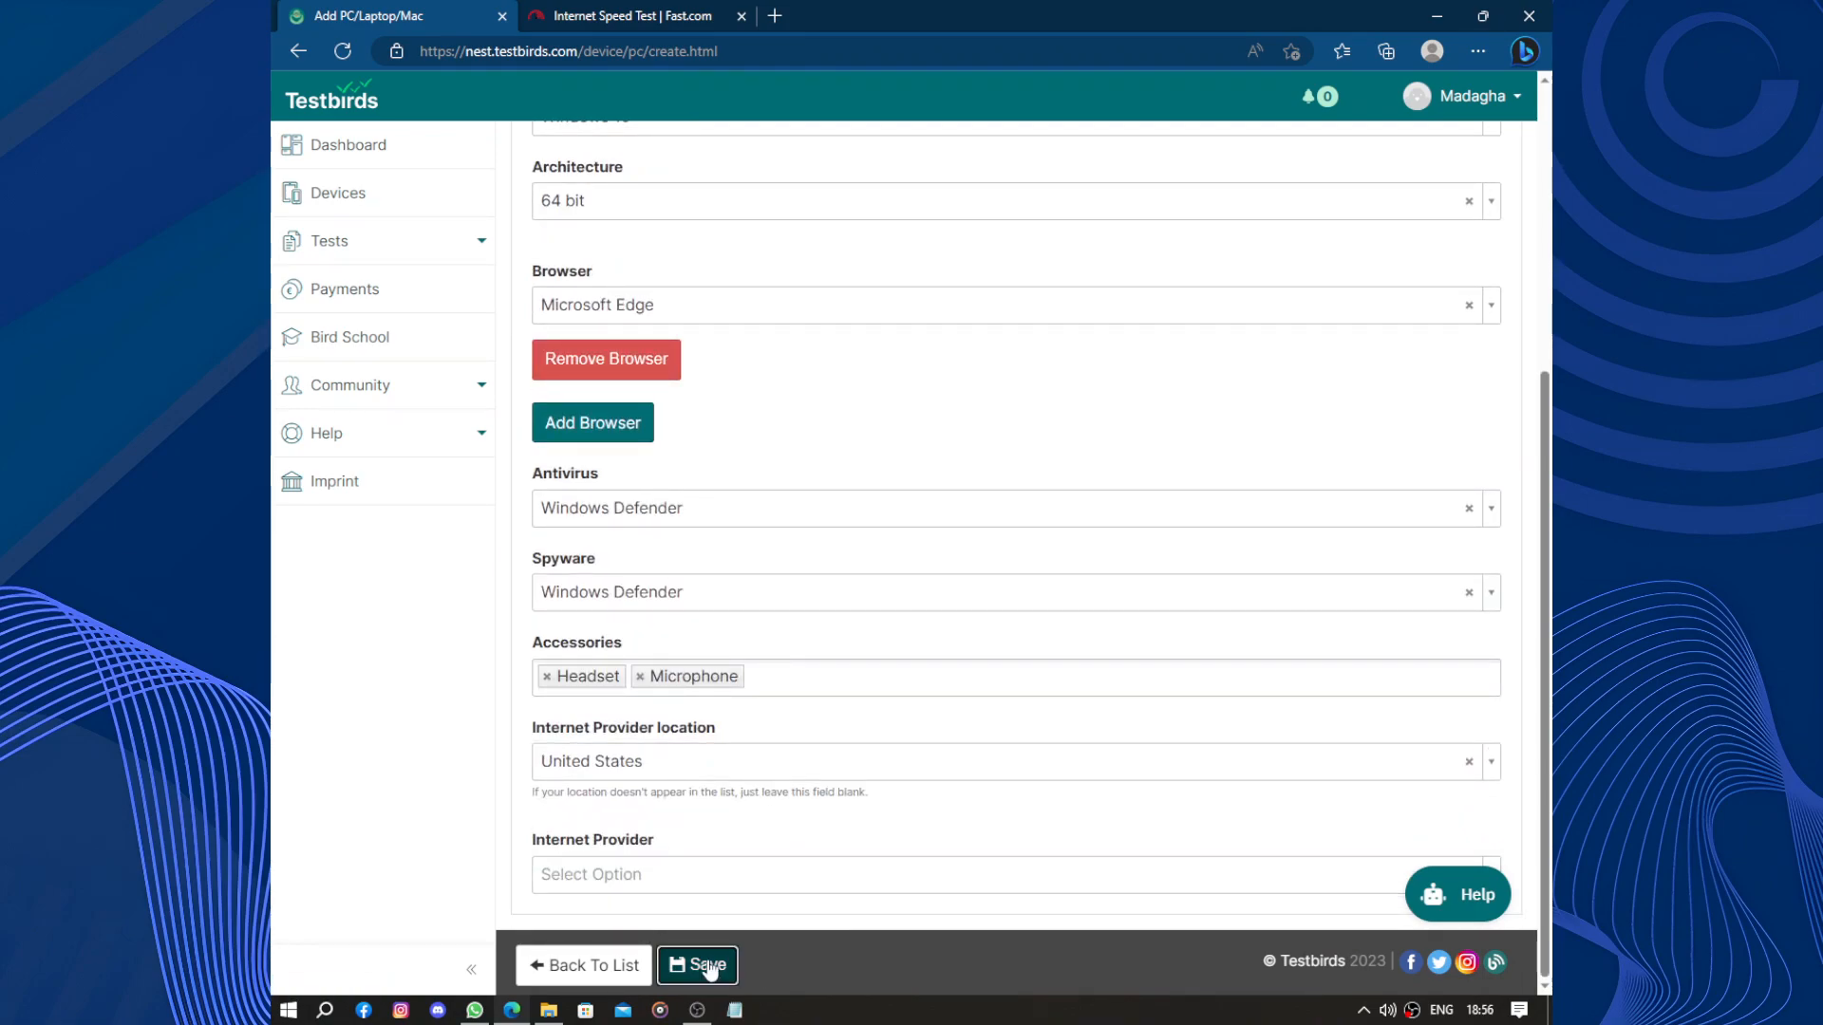
# Save the Windows 10 / Microsoft Edge PC device, confirm it in Devices, and go to the Dashboard
pyautogui.click(697, 964)
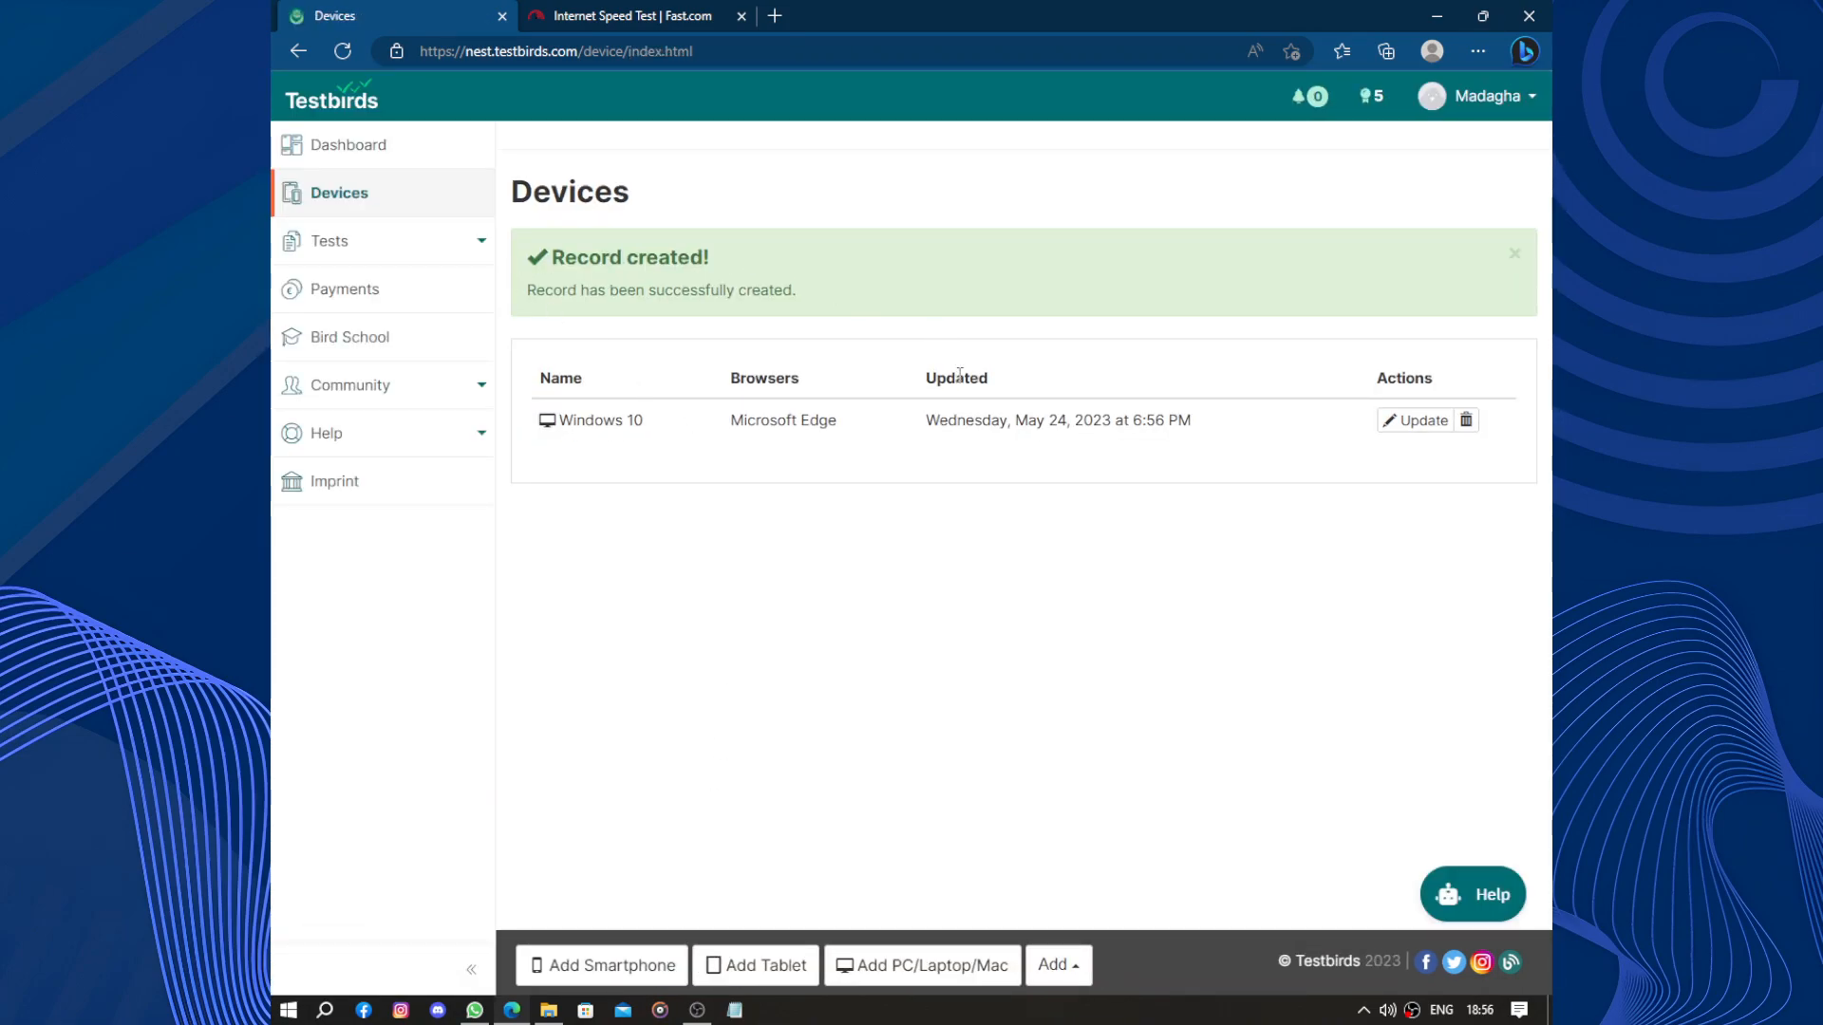
pyautogui.click(338, 194)
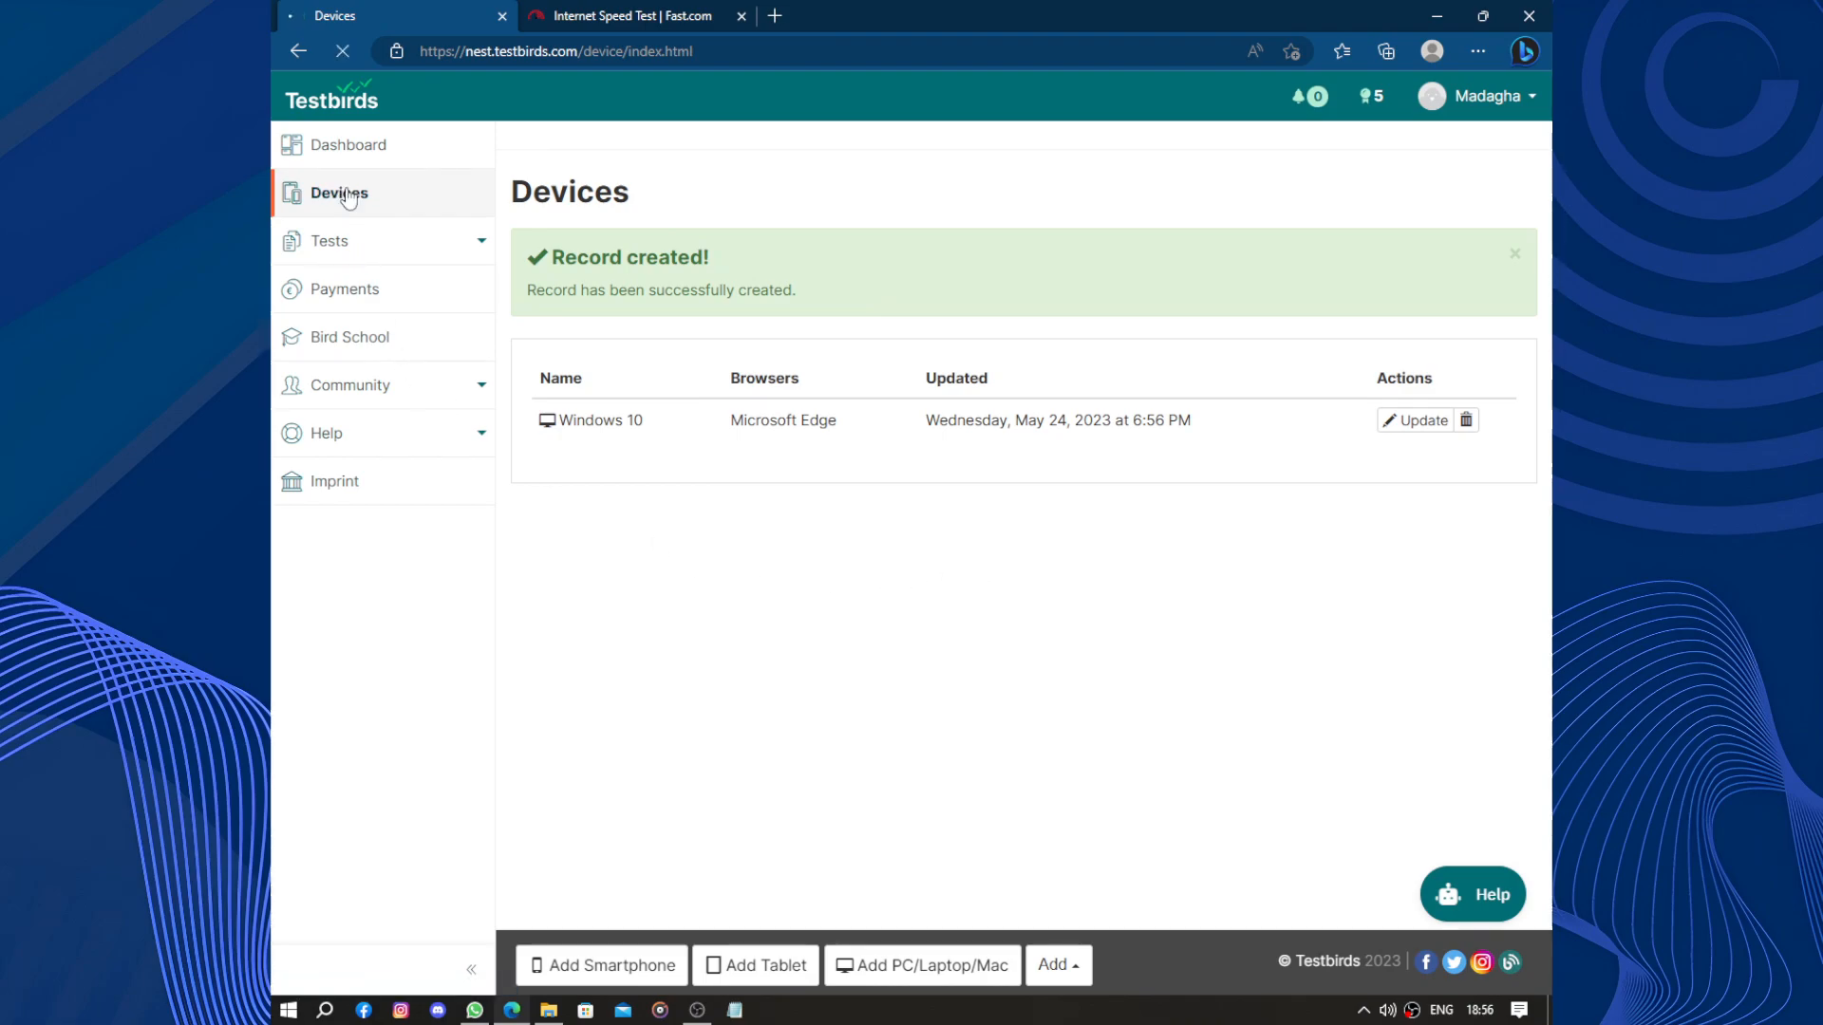
pyautogui.click(1513, 252)
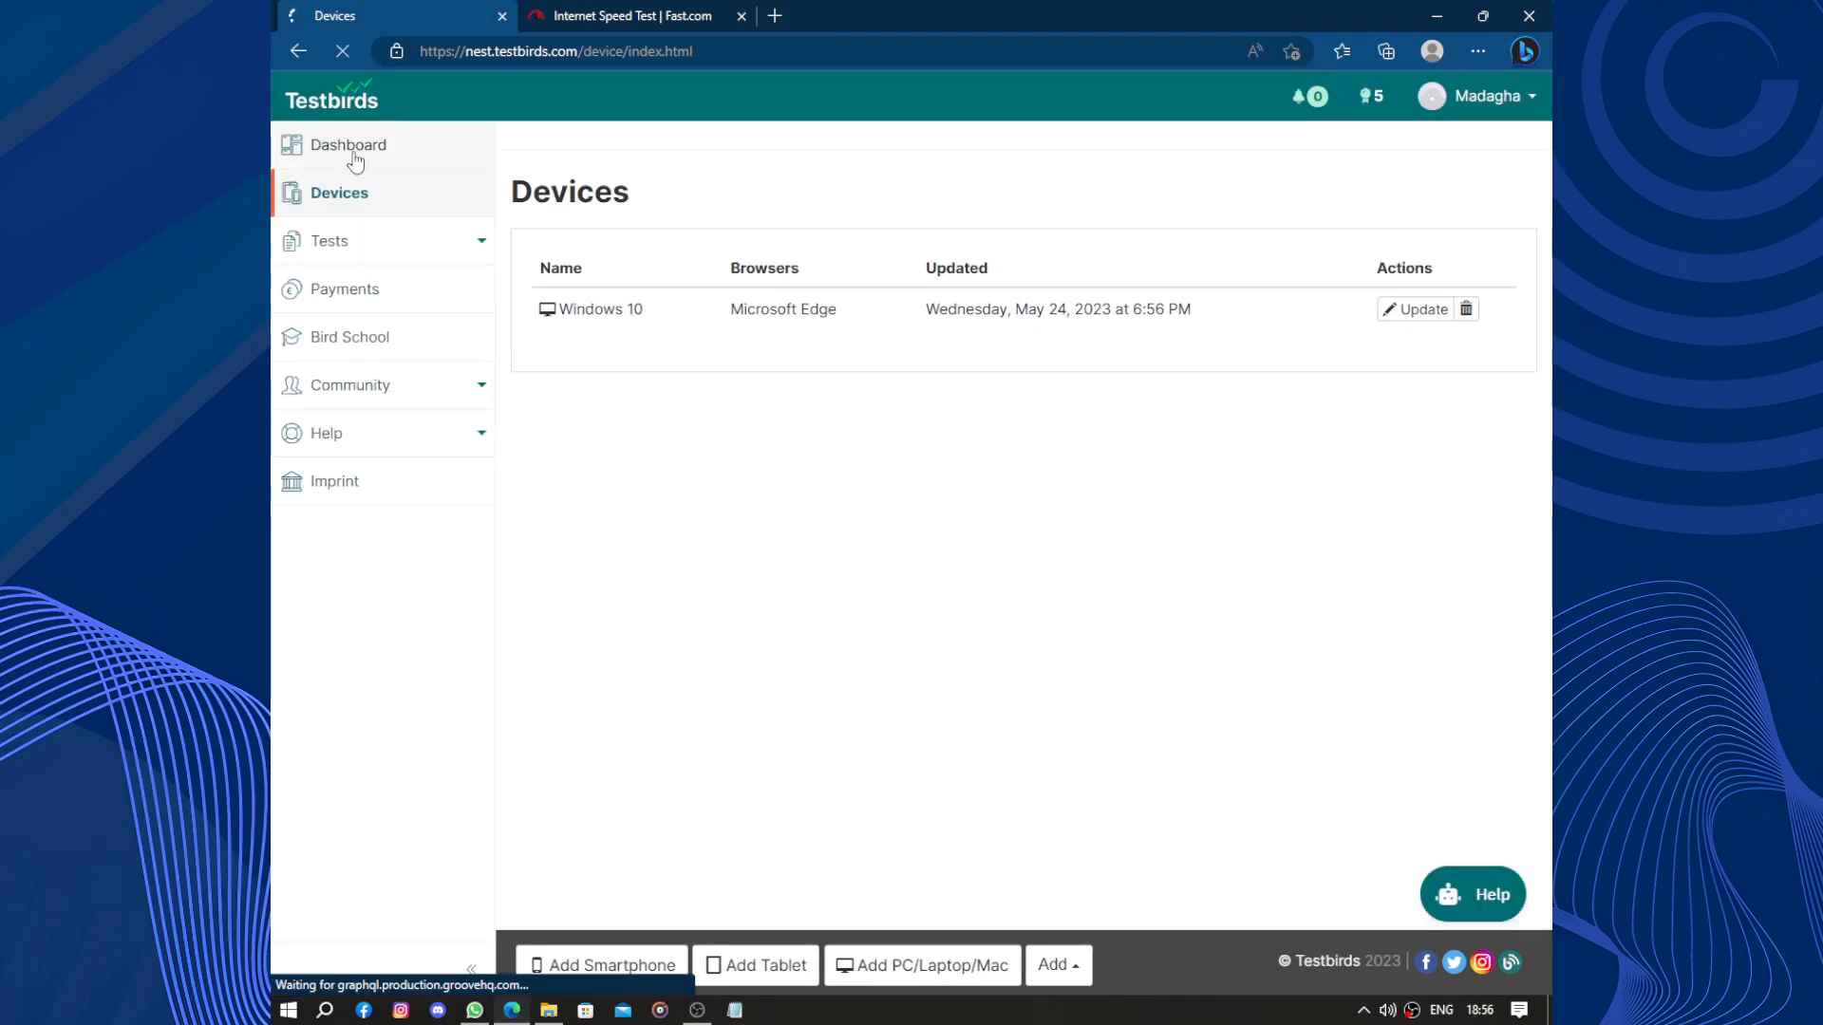
pyautogui.click(347, 145)
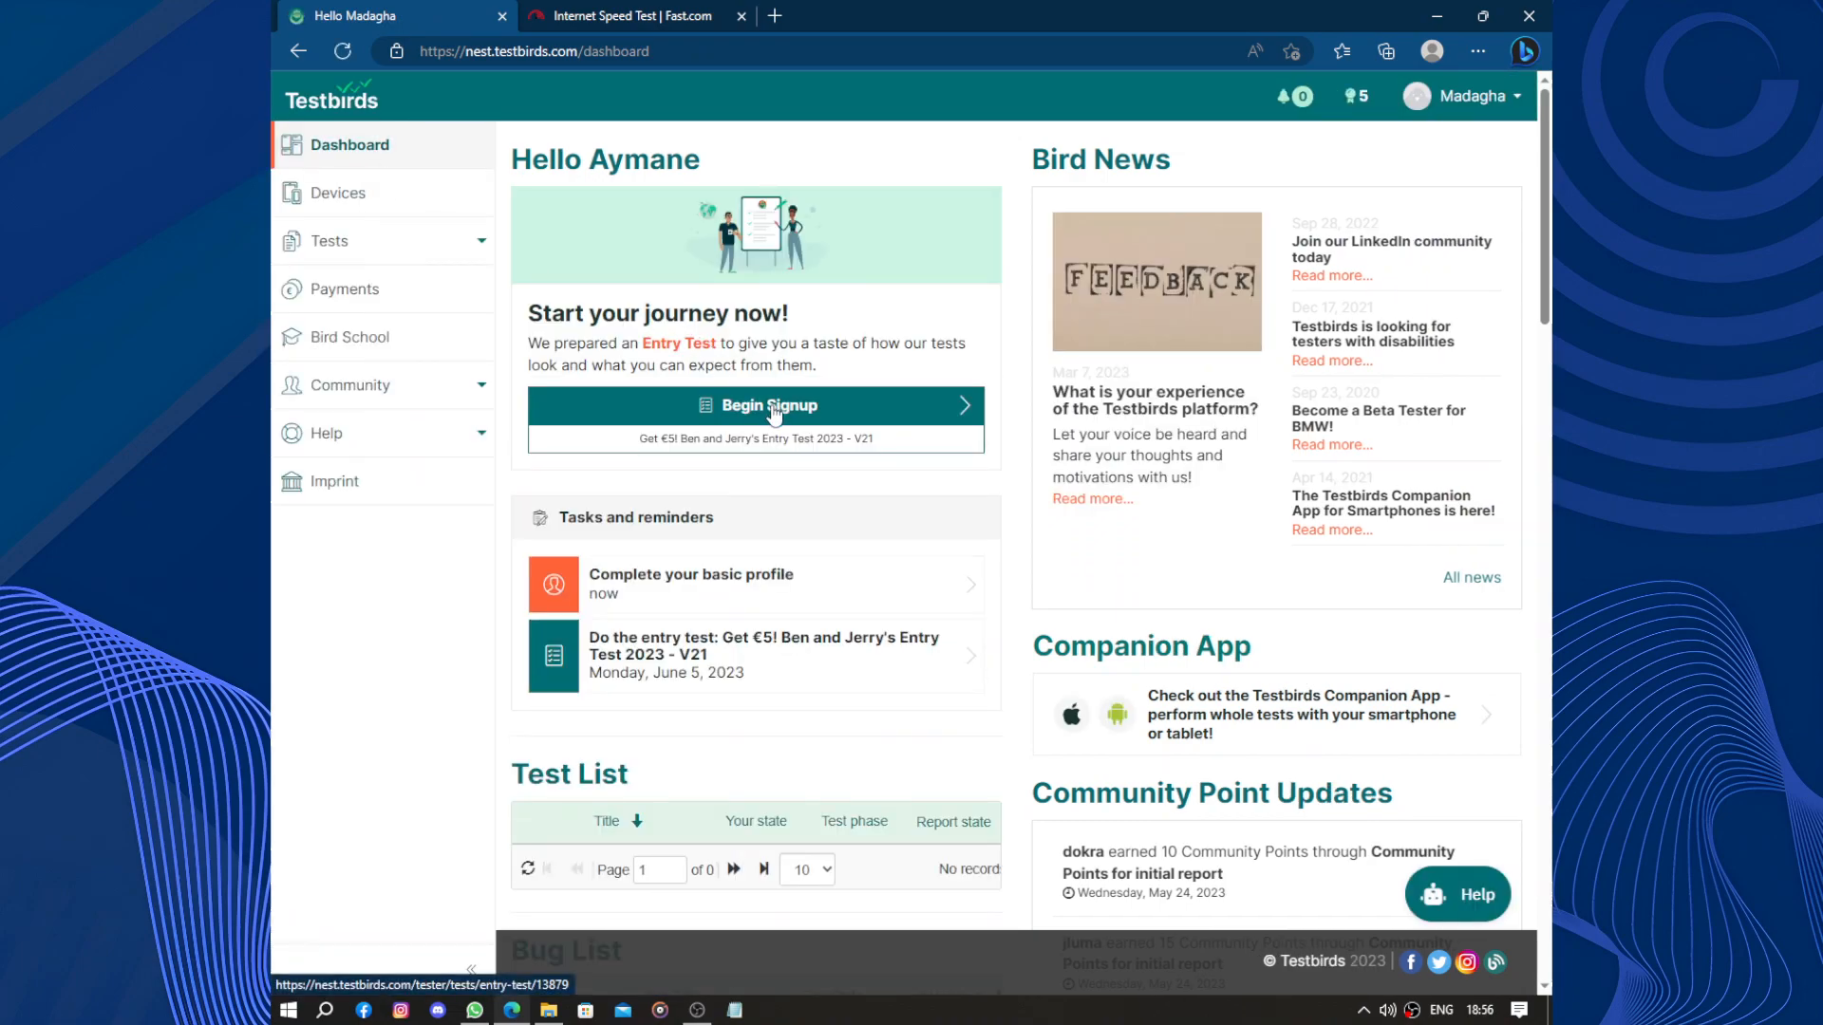
pyautogui.moveTo(868, 490)
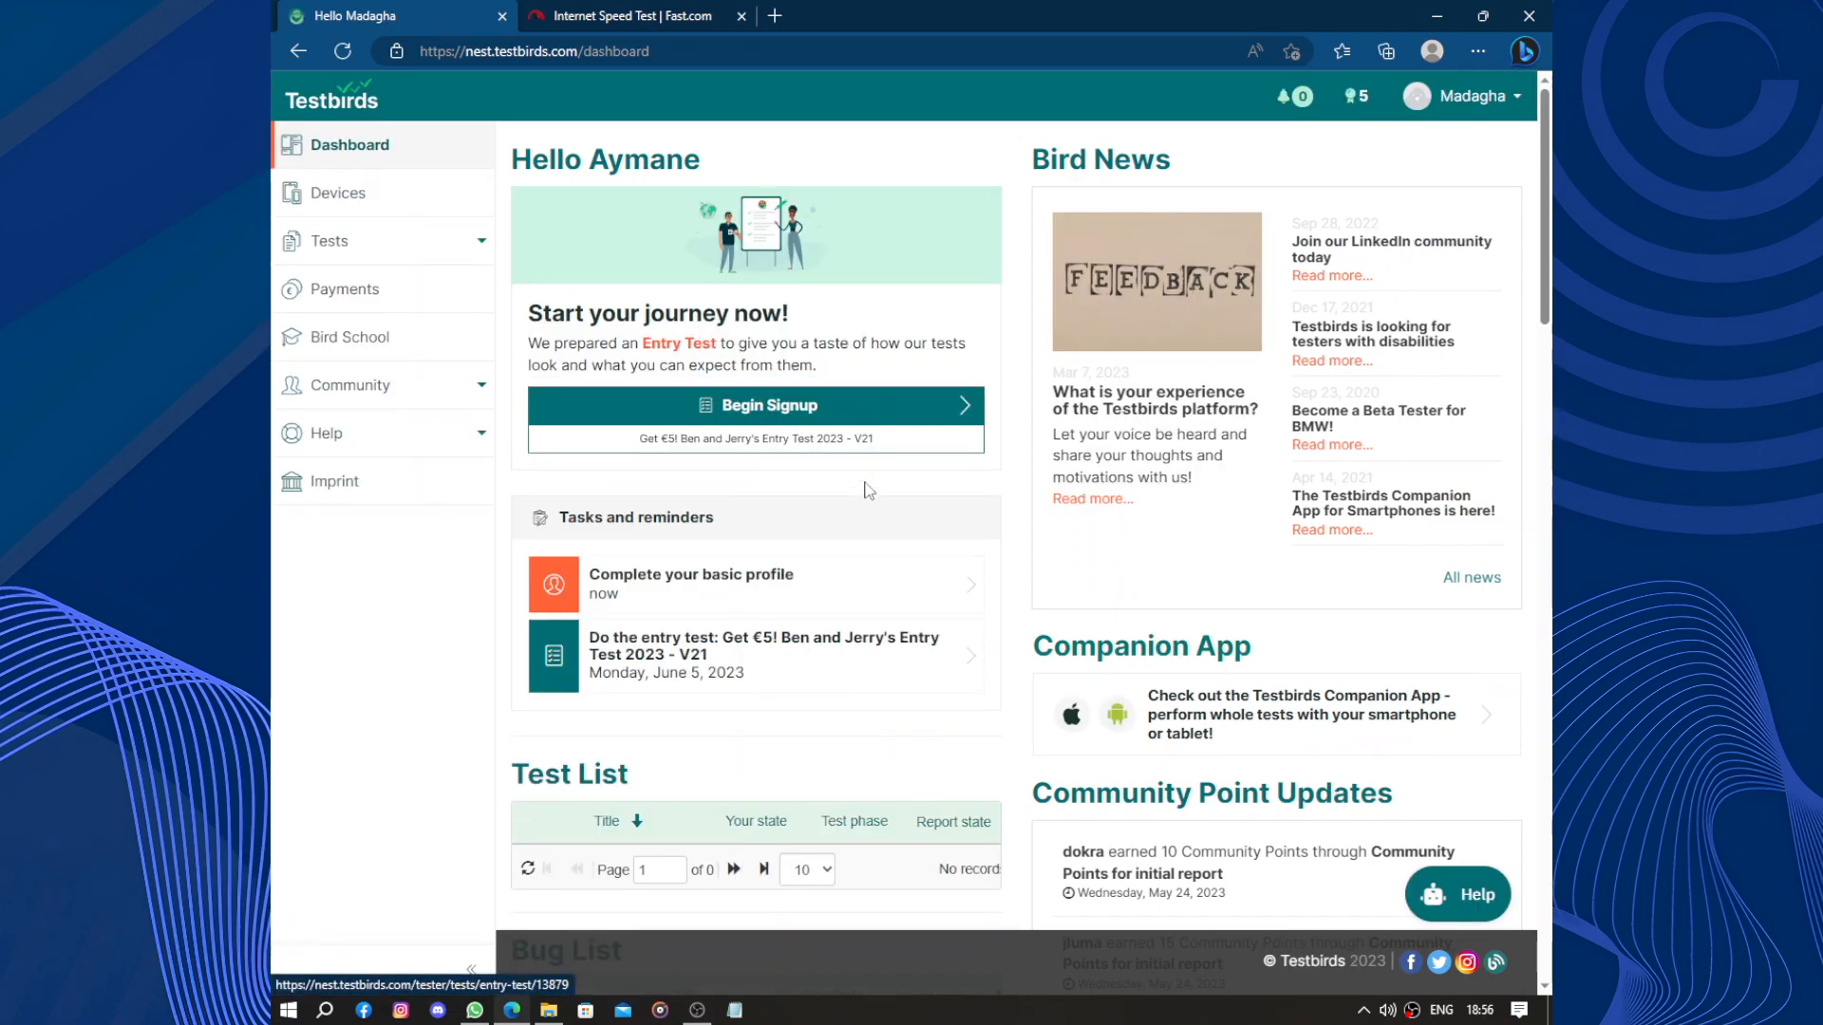
pyautogui.click(328, 242)
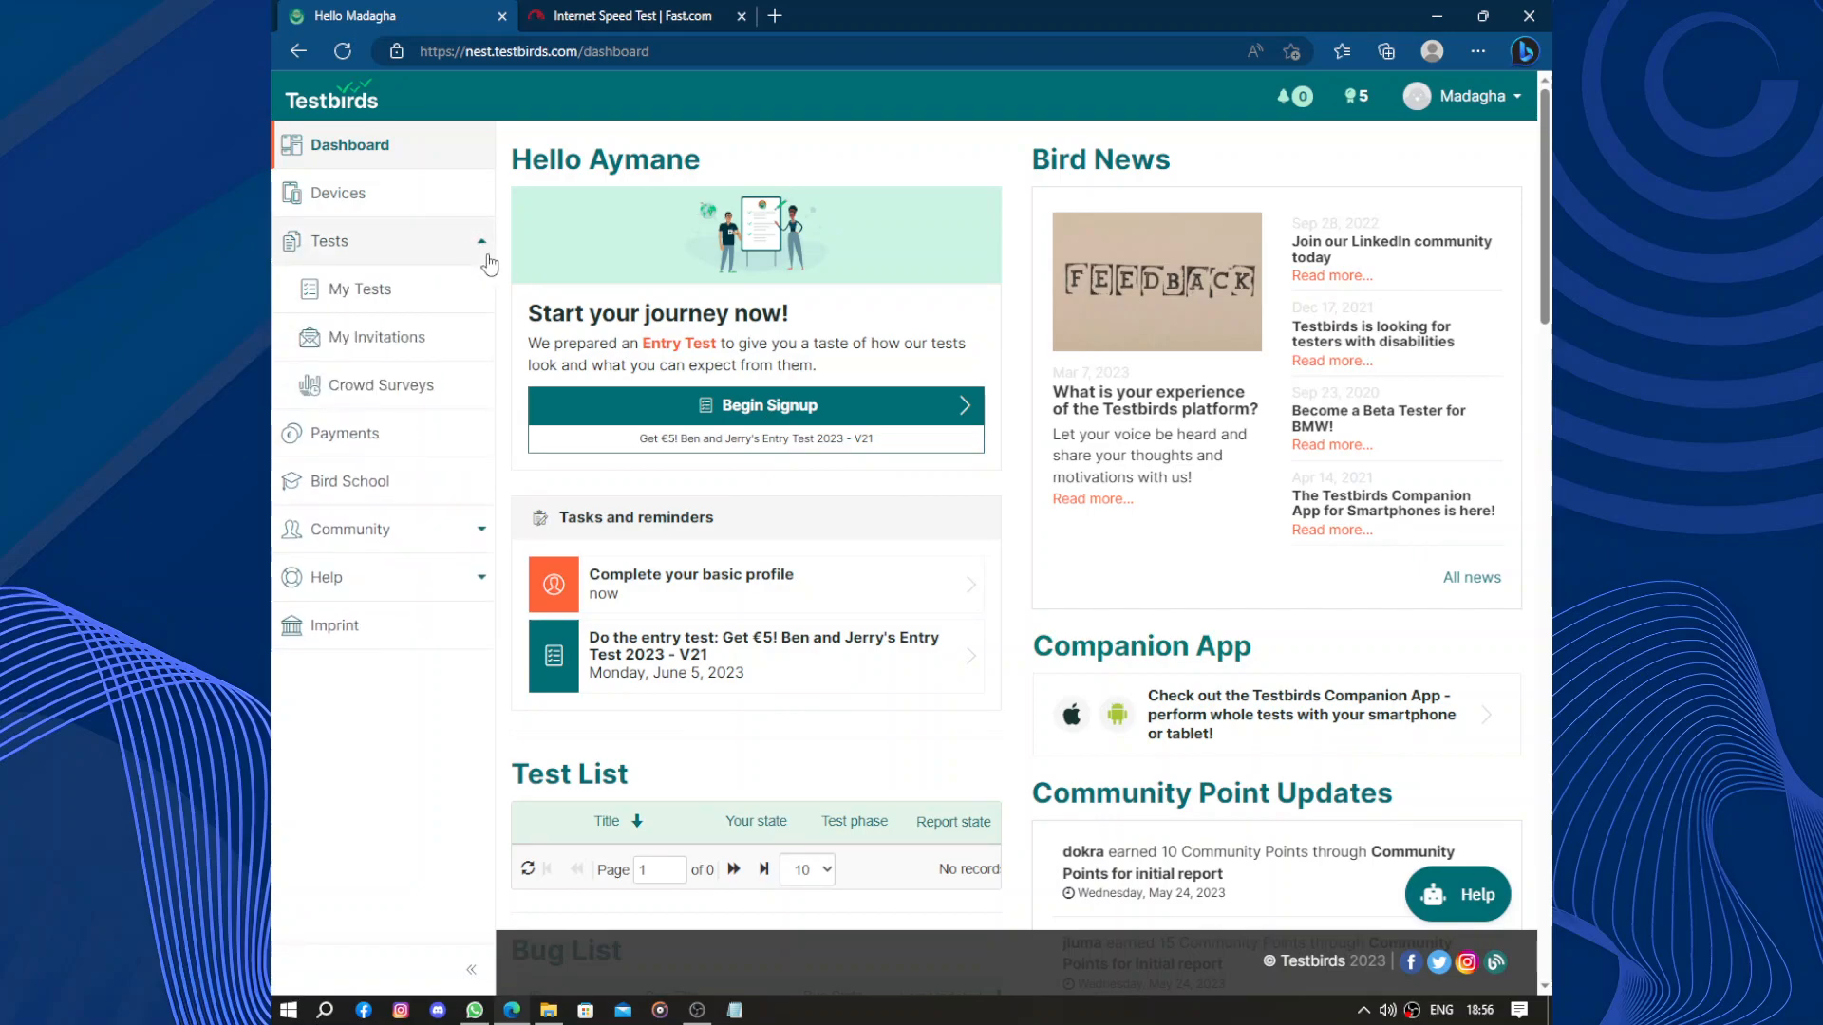
pyautogui.scroll(-3)
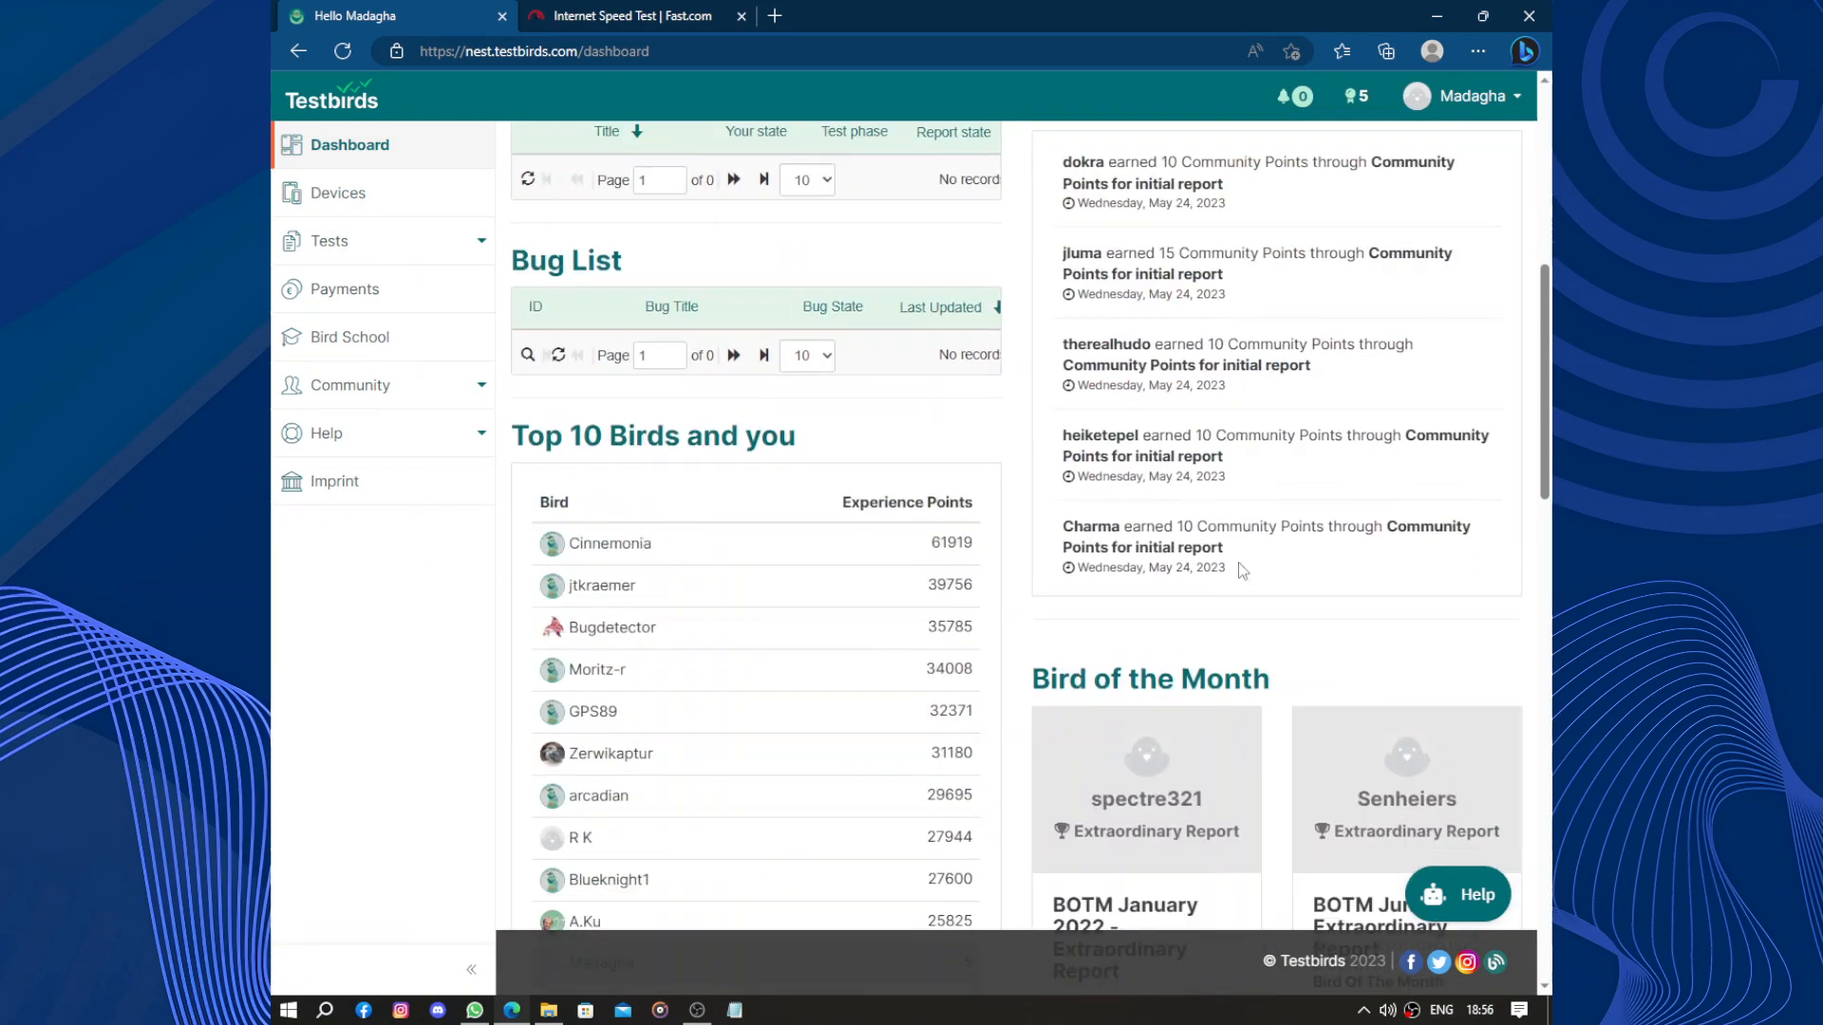
pyautogui.scroll(-3)
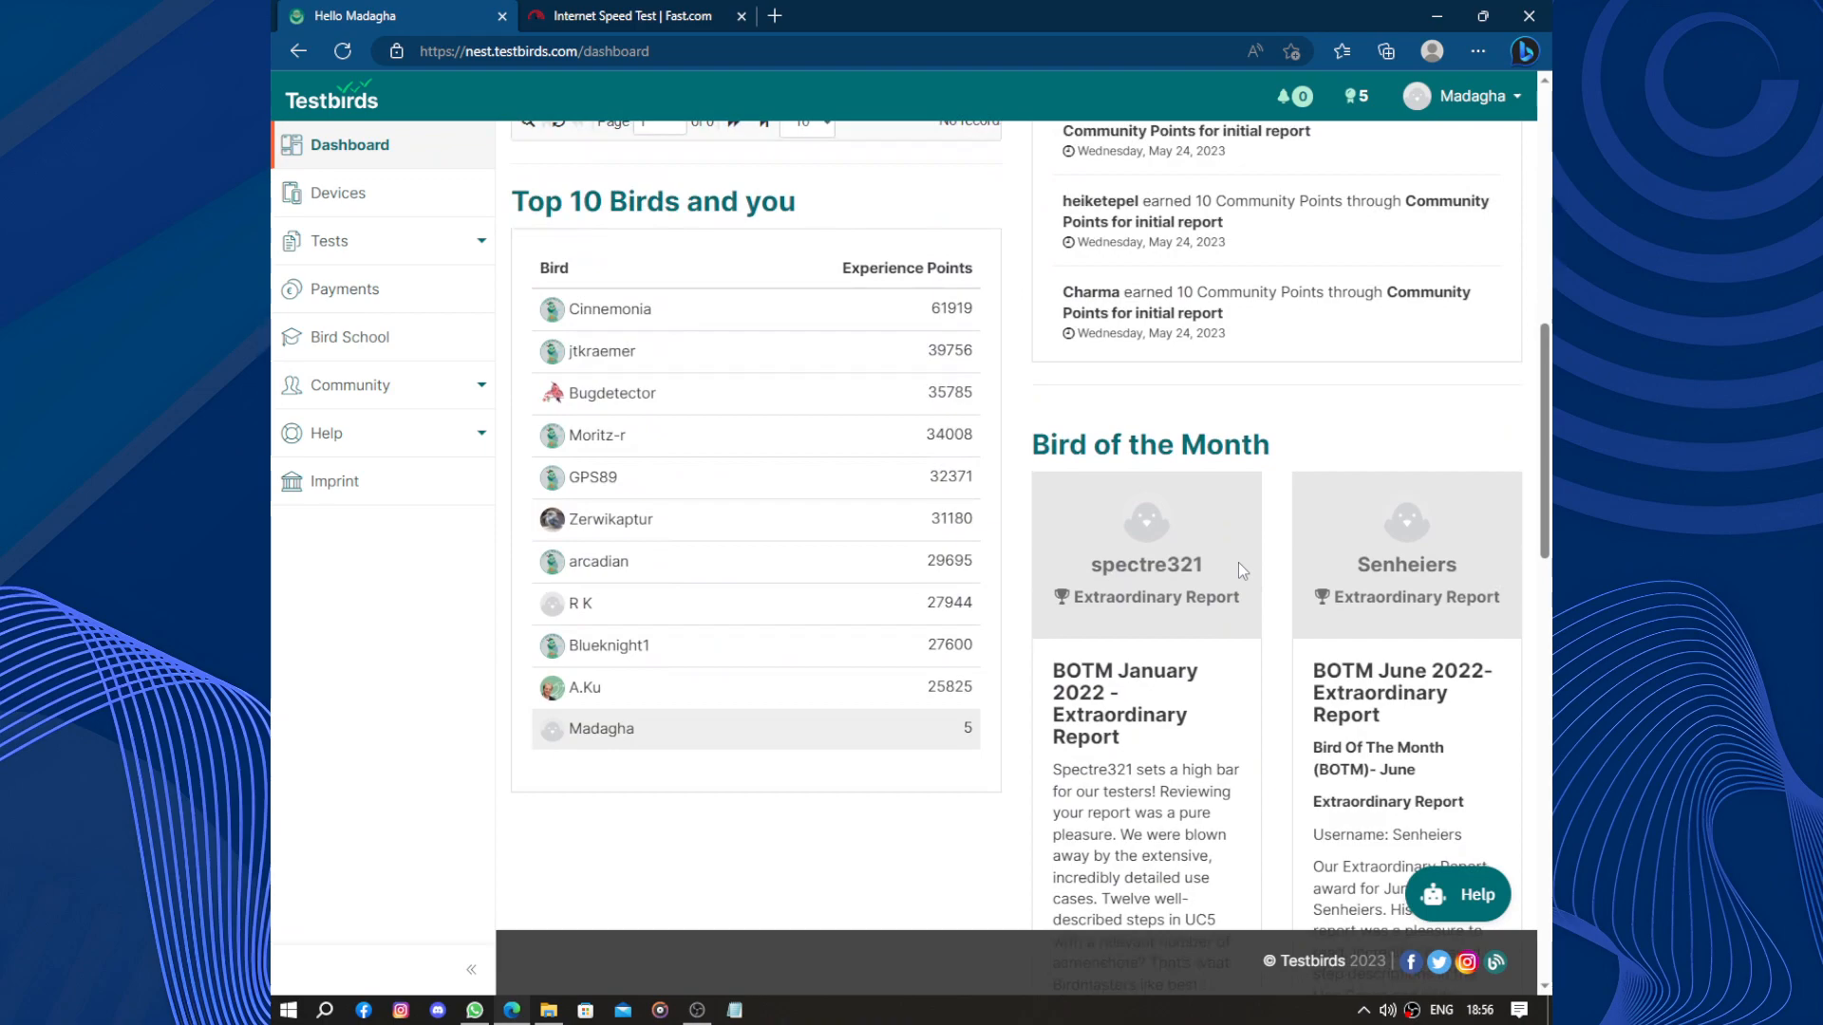
pyautogui.moveTo(799, 302)
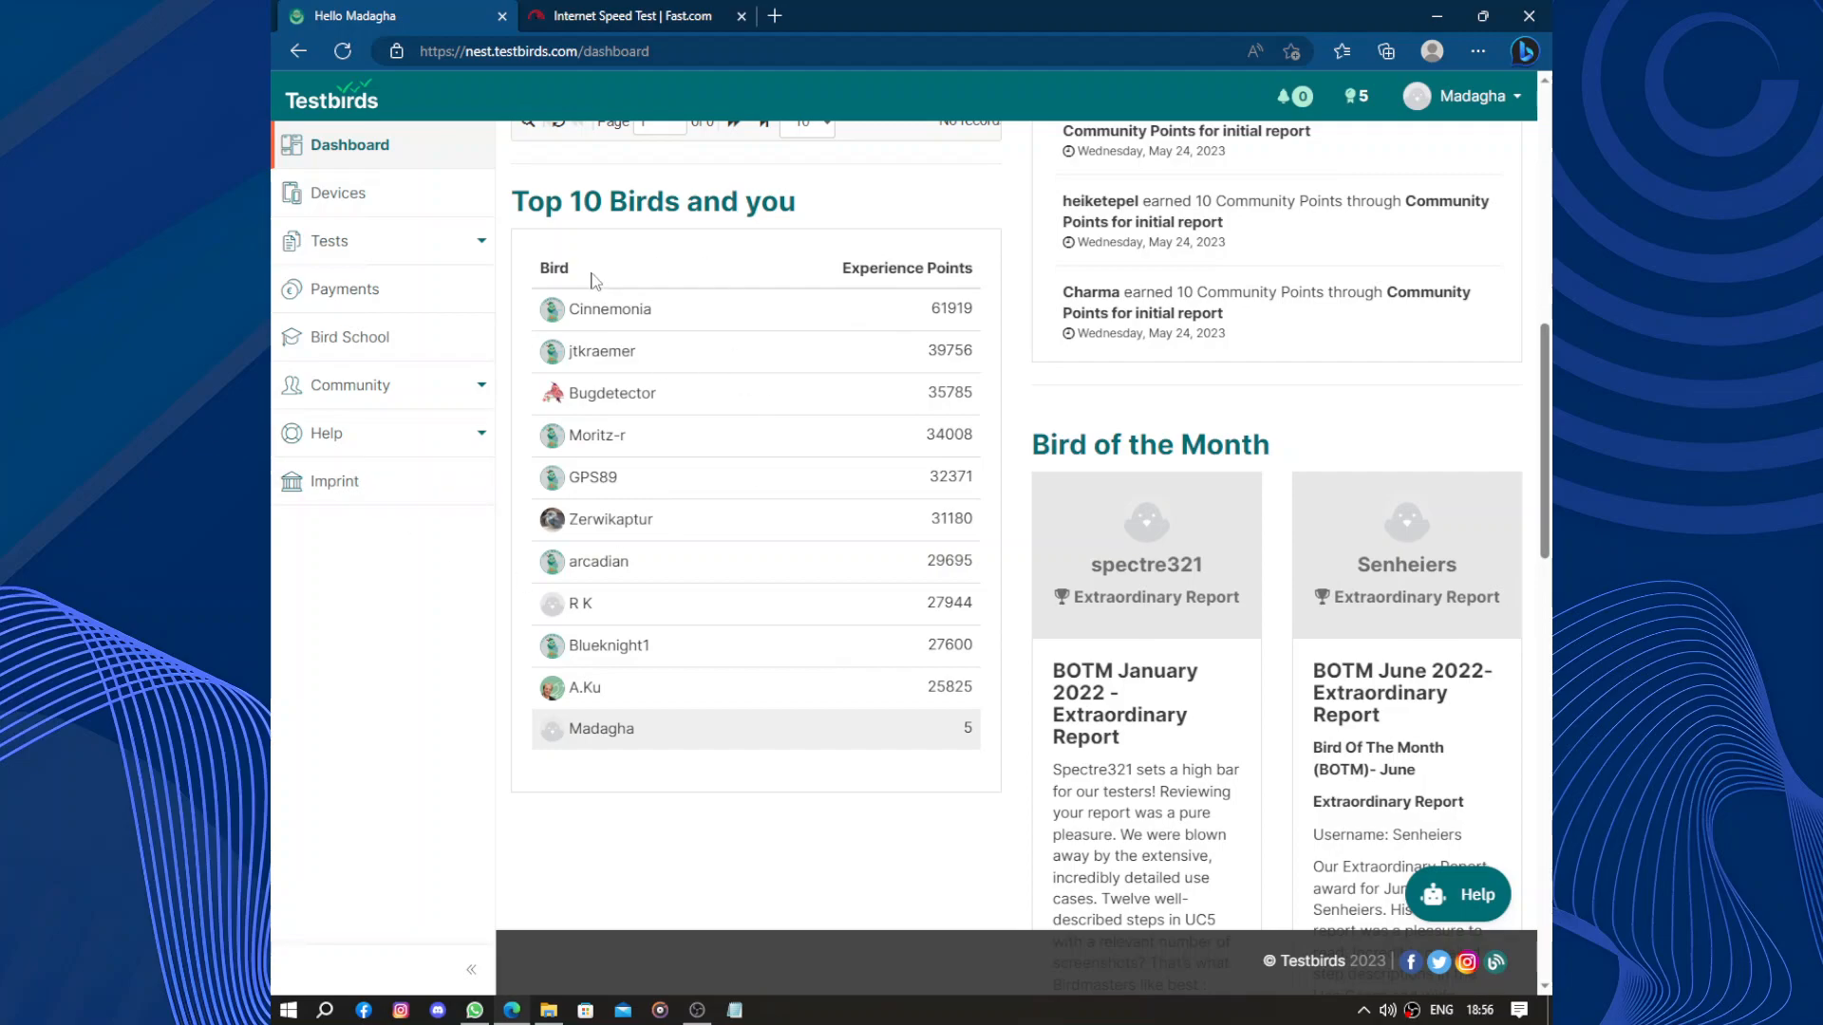
pyautogui.moveTo(959, 604)
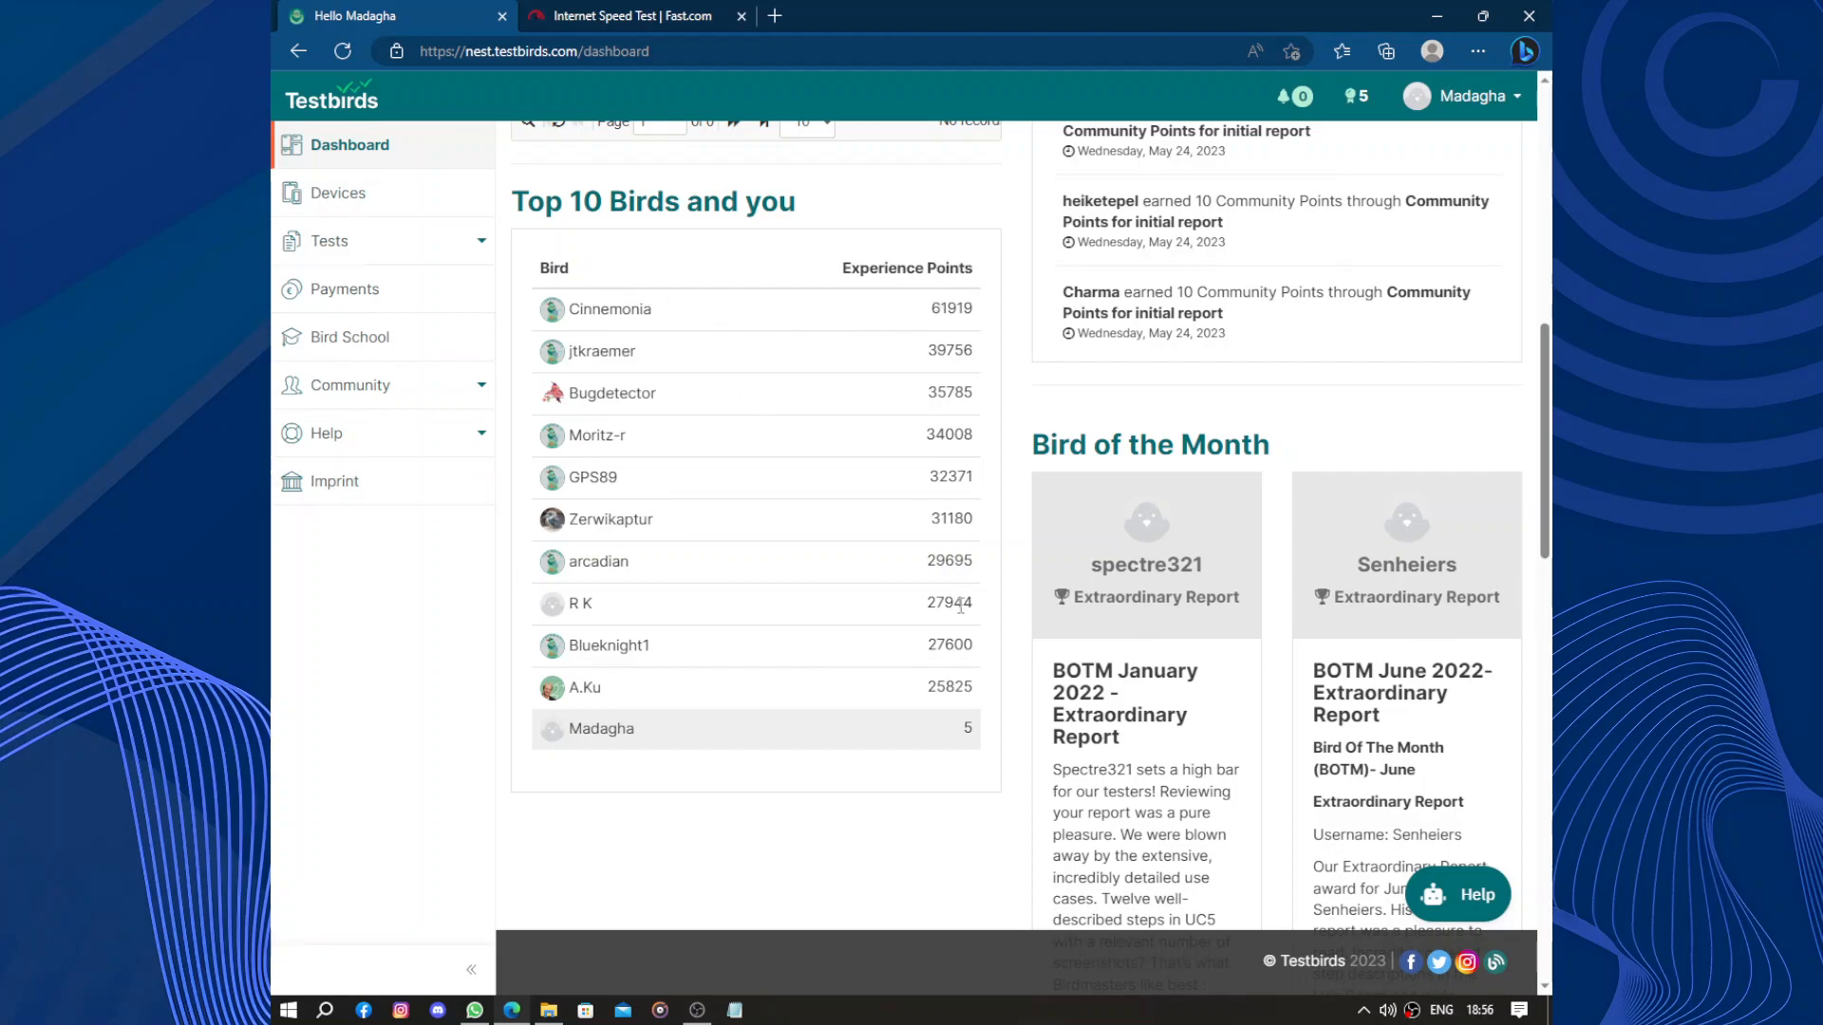
pyautogui.doubleClick(967, 728)
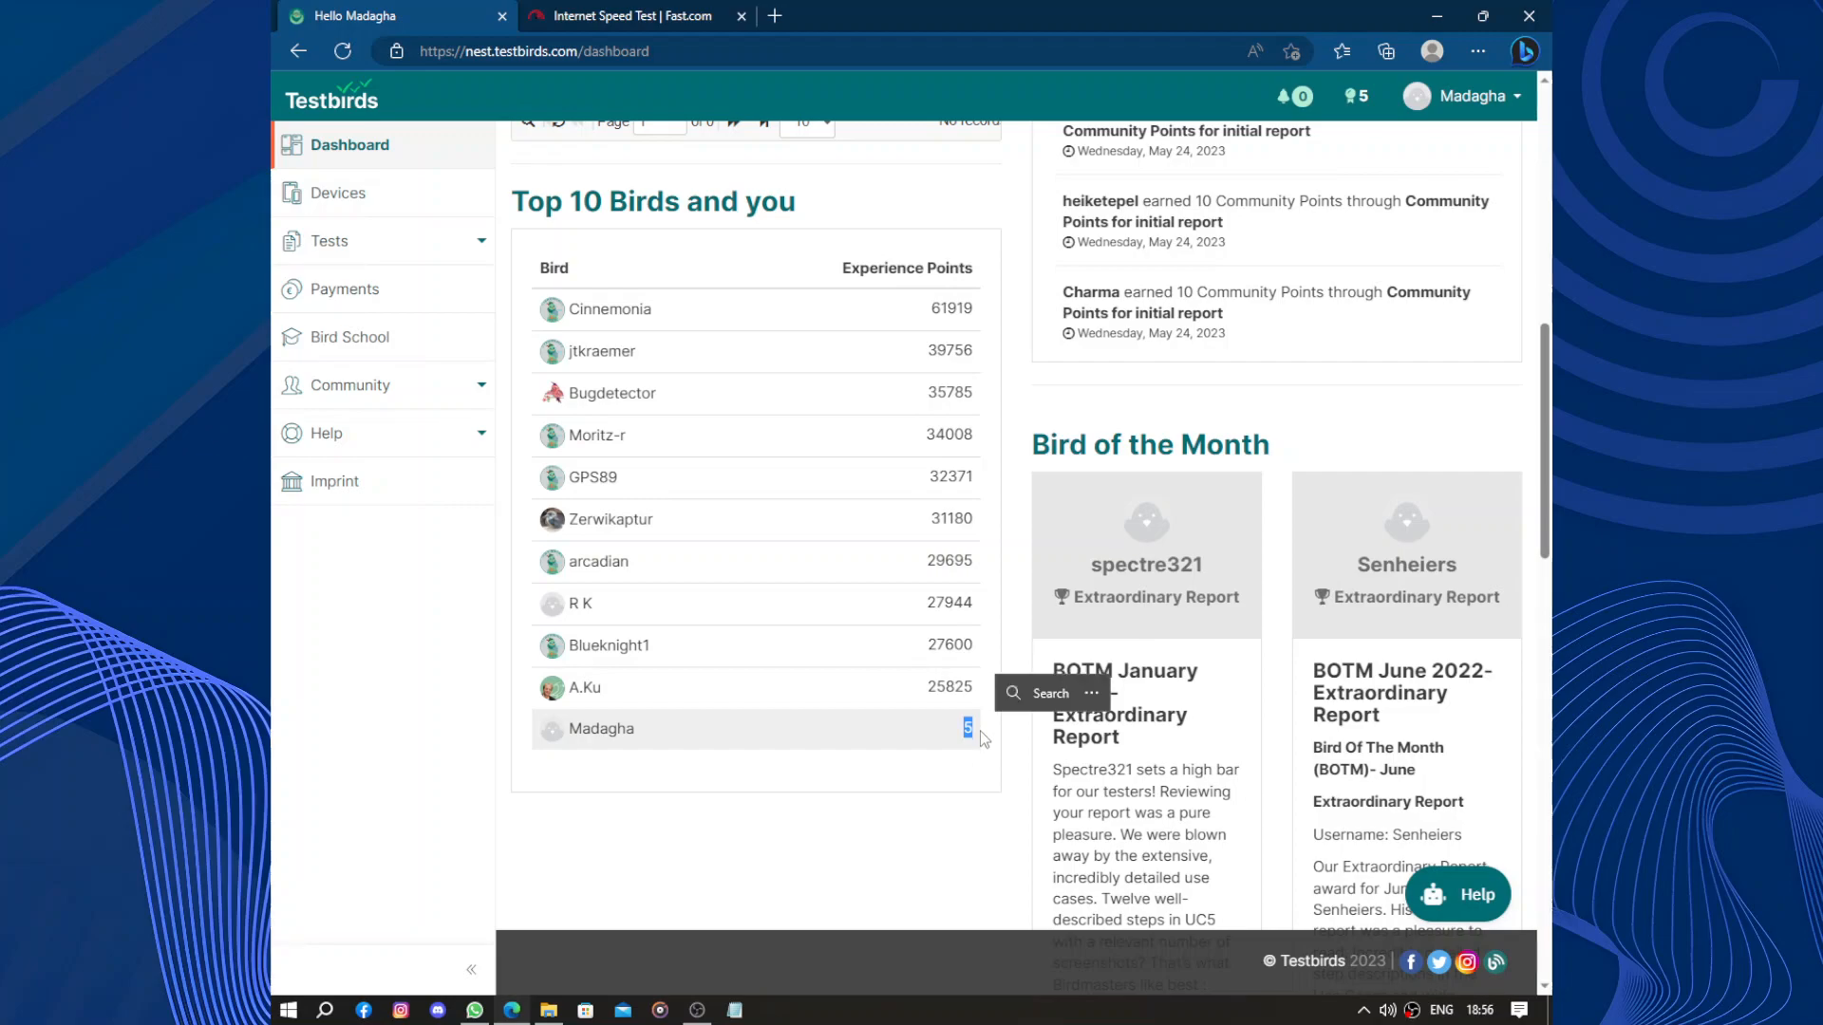
pyautogui.scroll(-3)
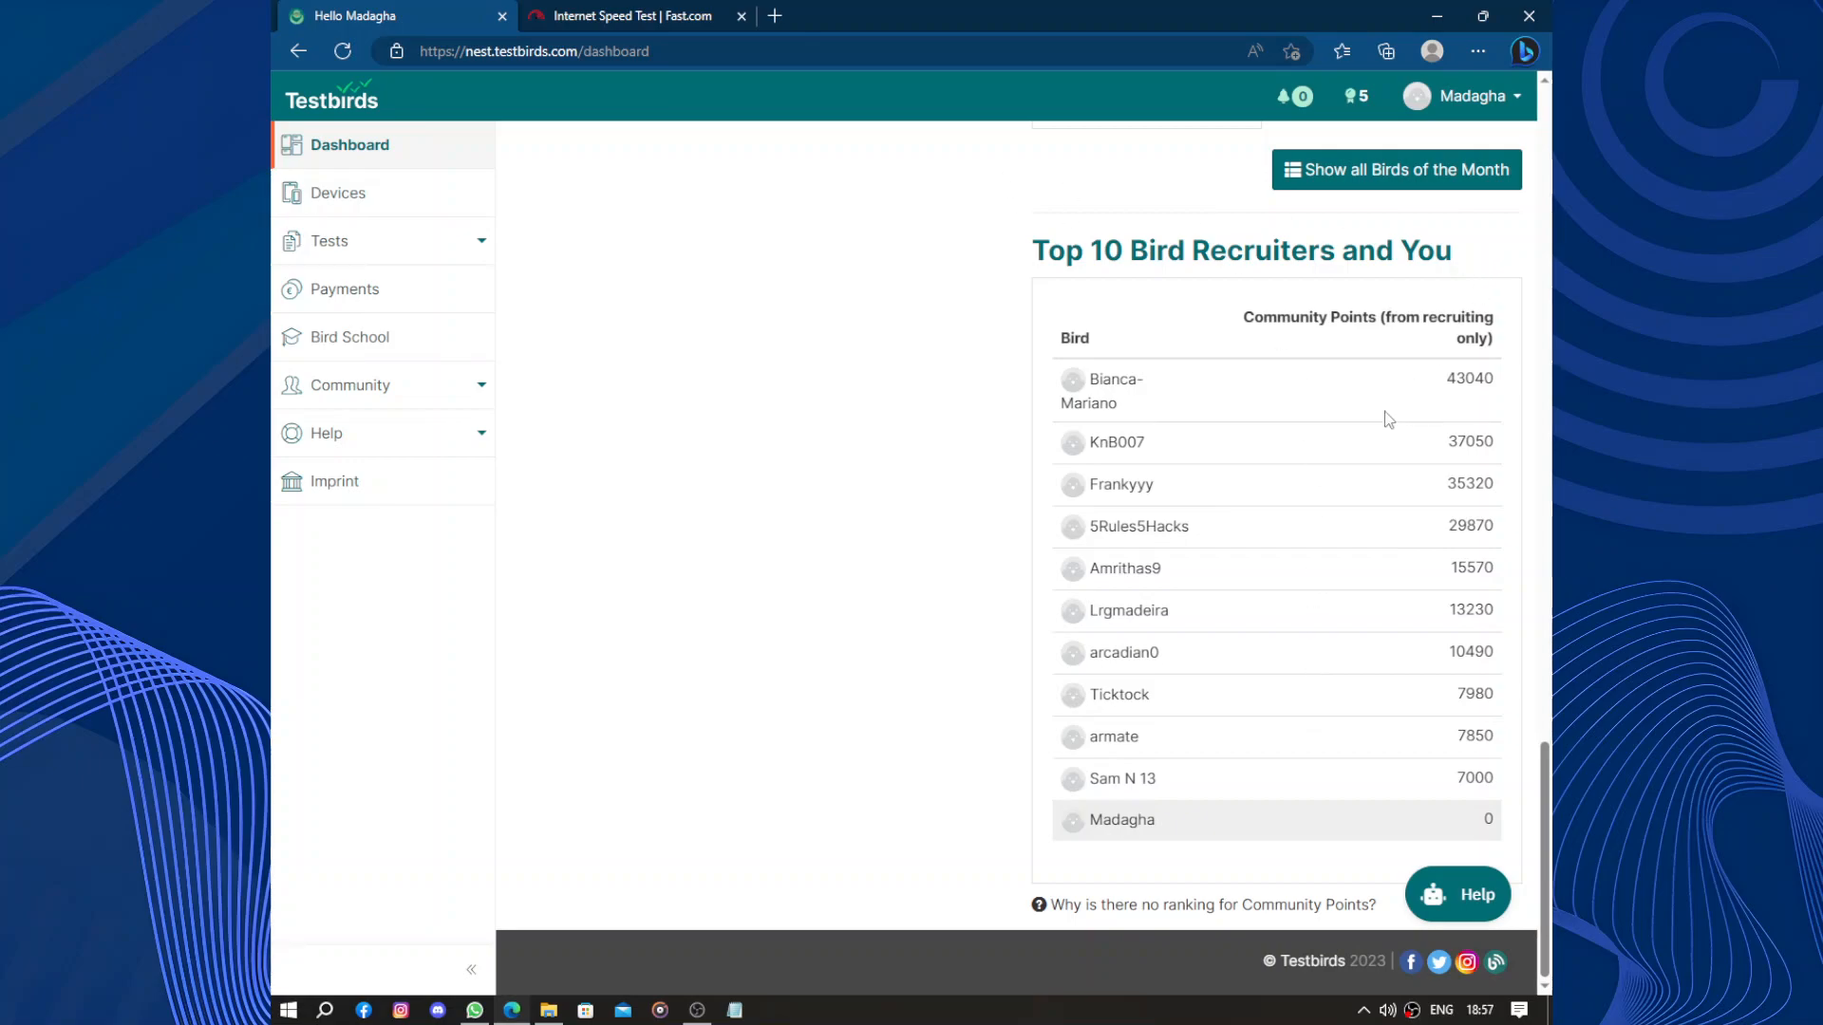
pyautogui.moveTo(1287, 826)
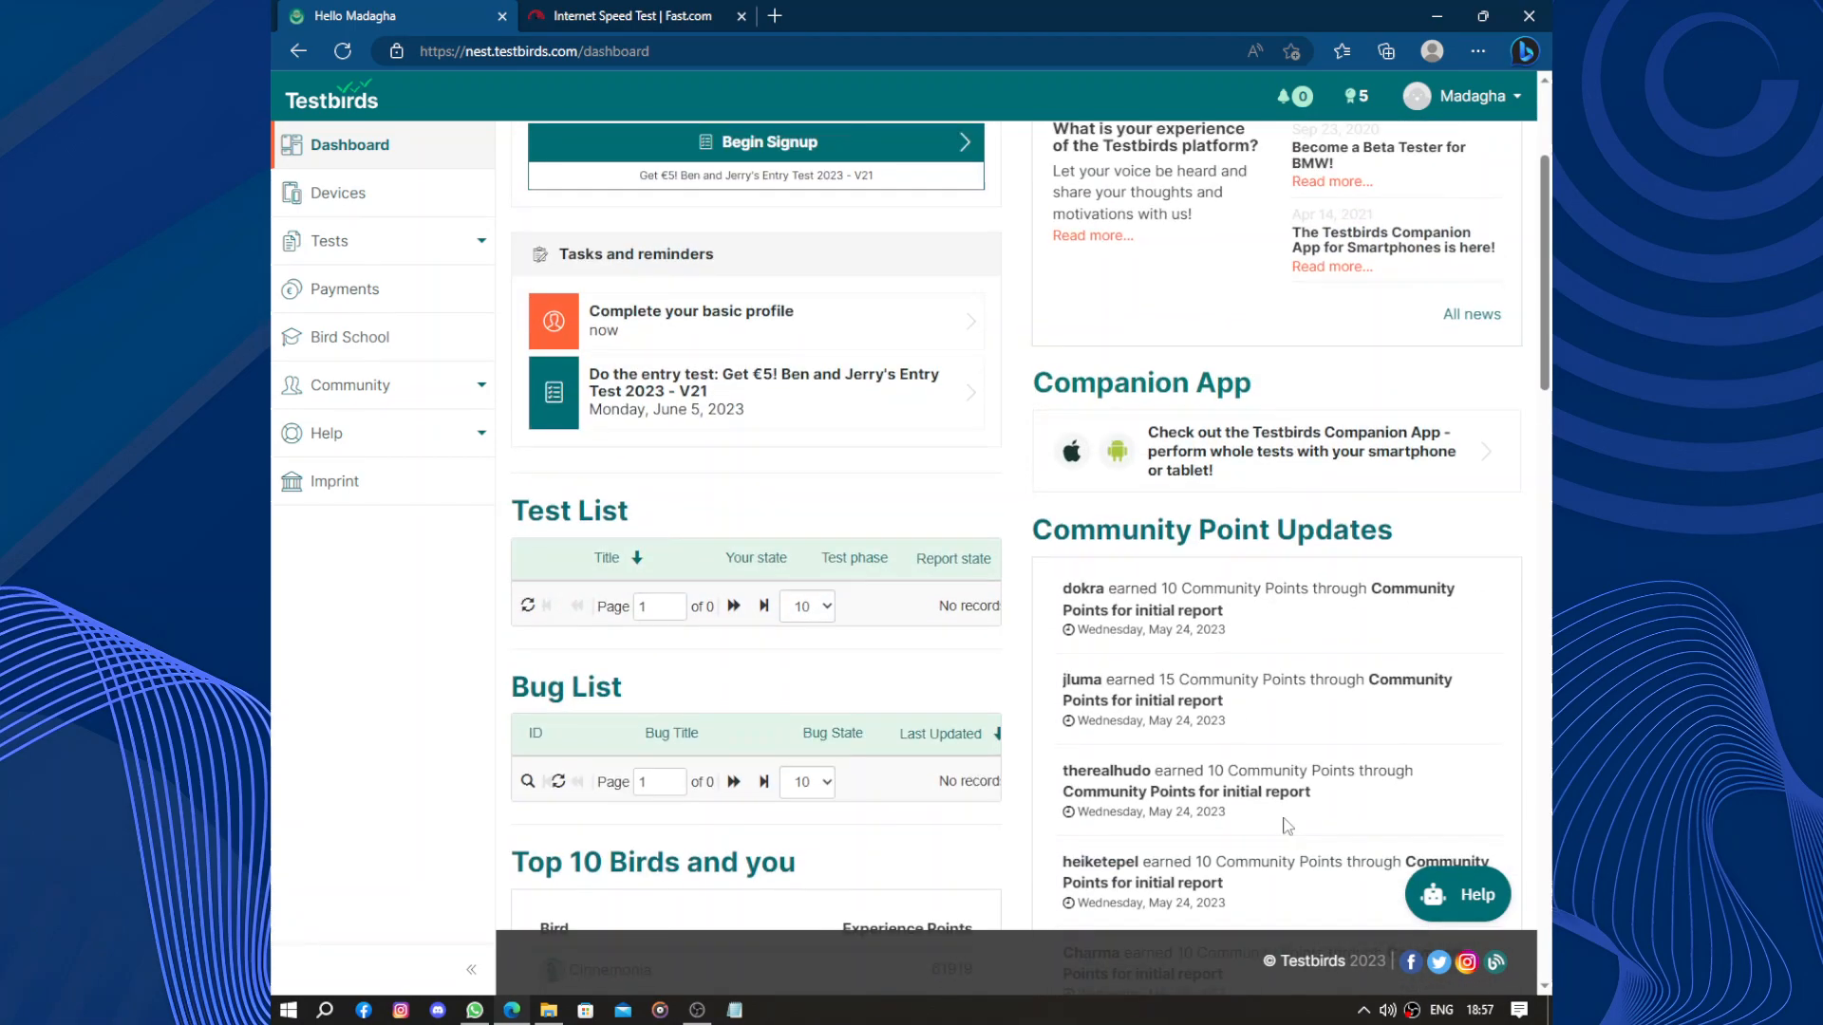
pyautogui.scroll(-3)
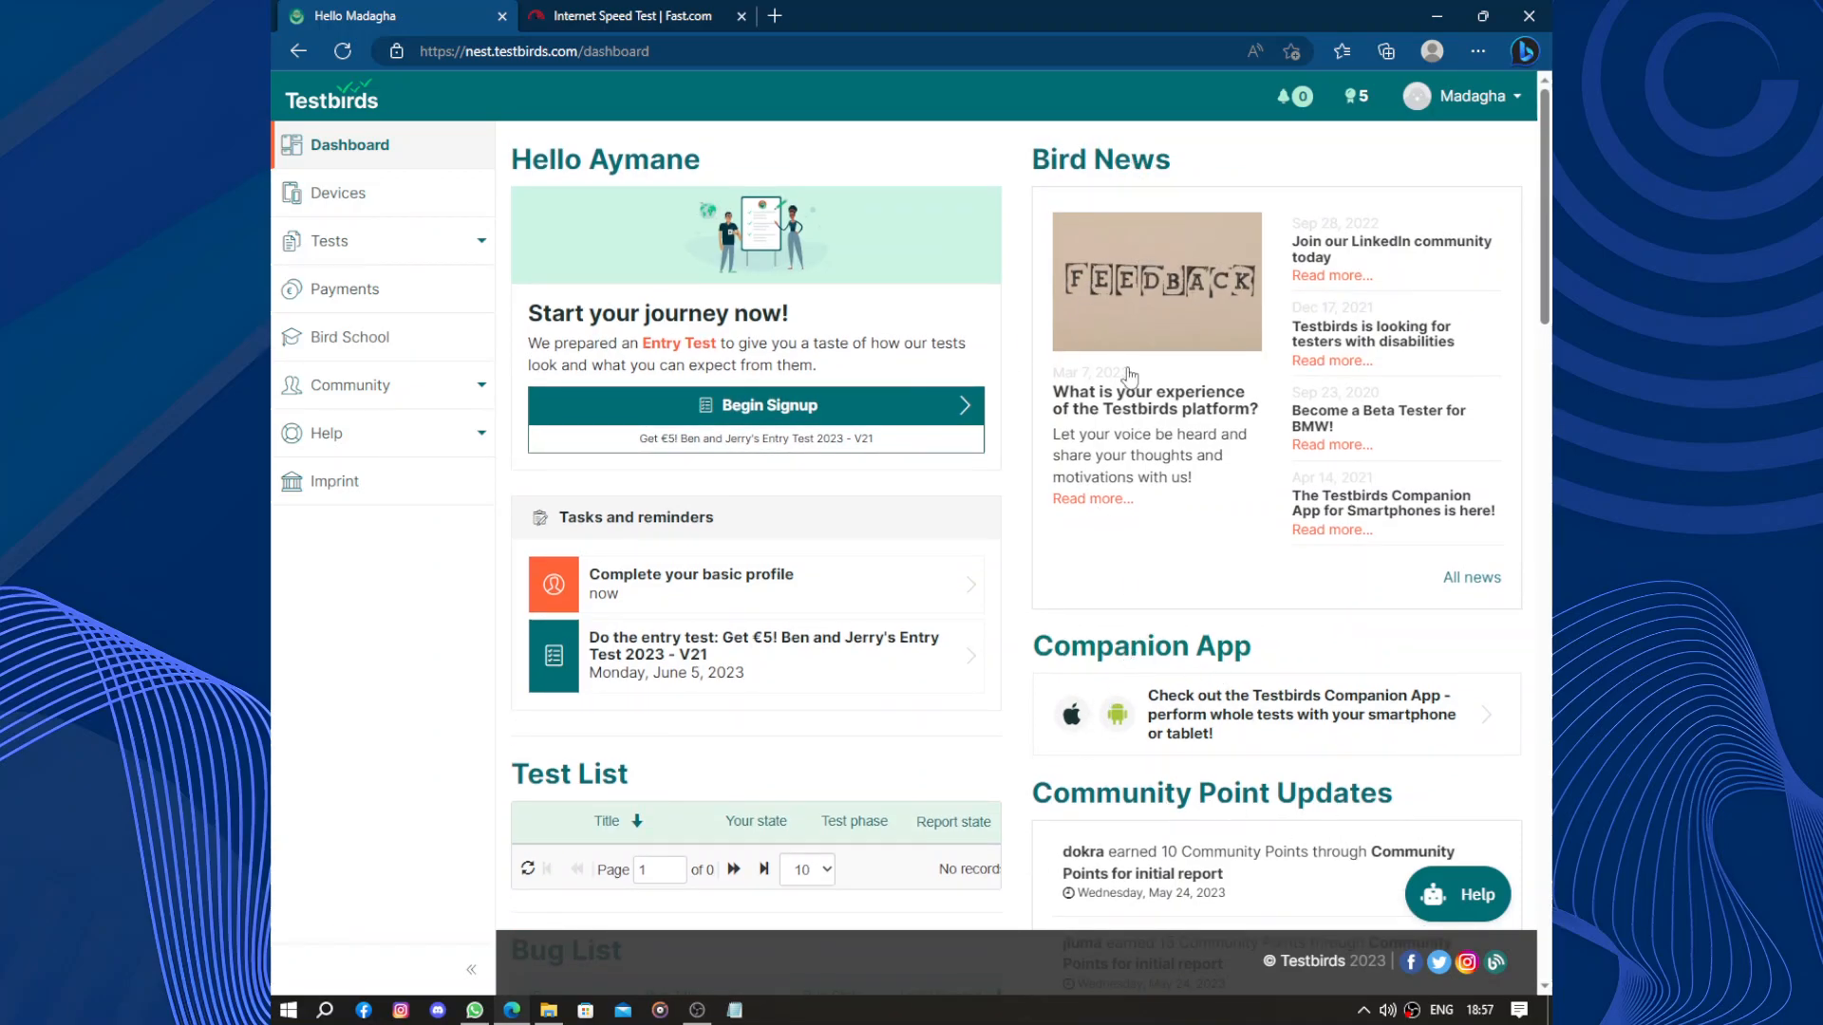
pyautogui.moveTo(775, 613)
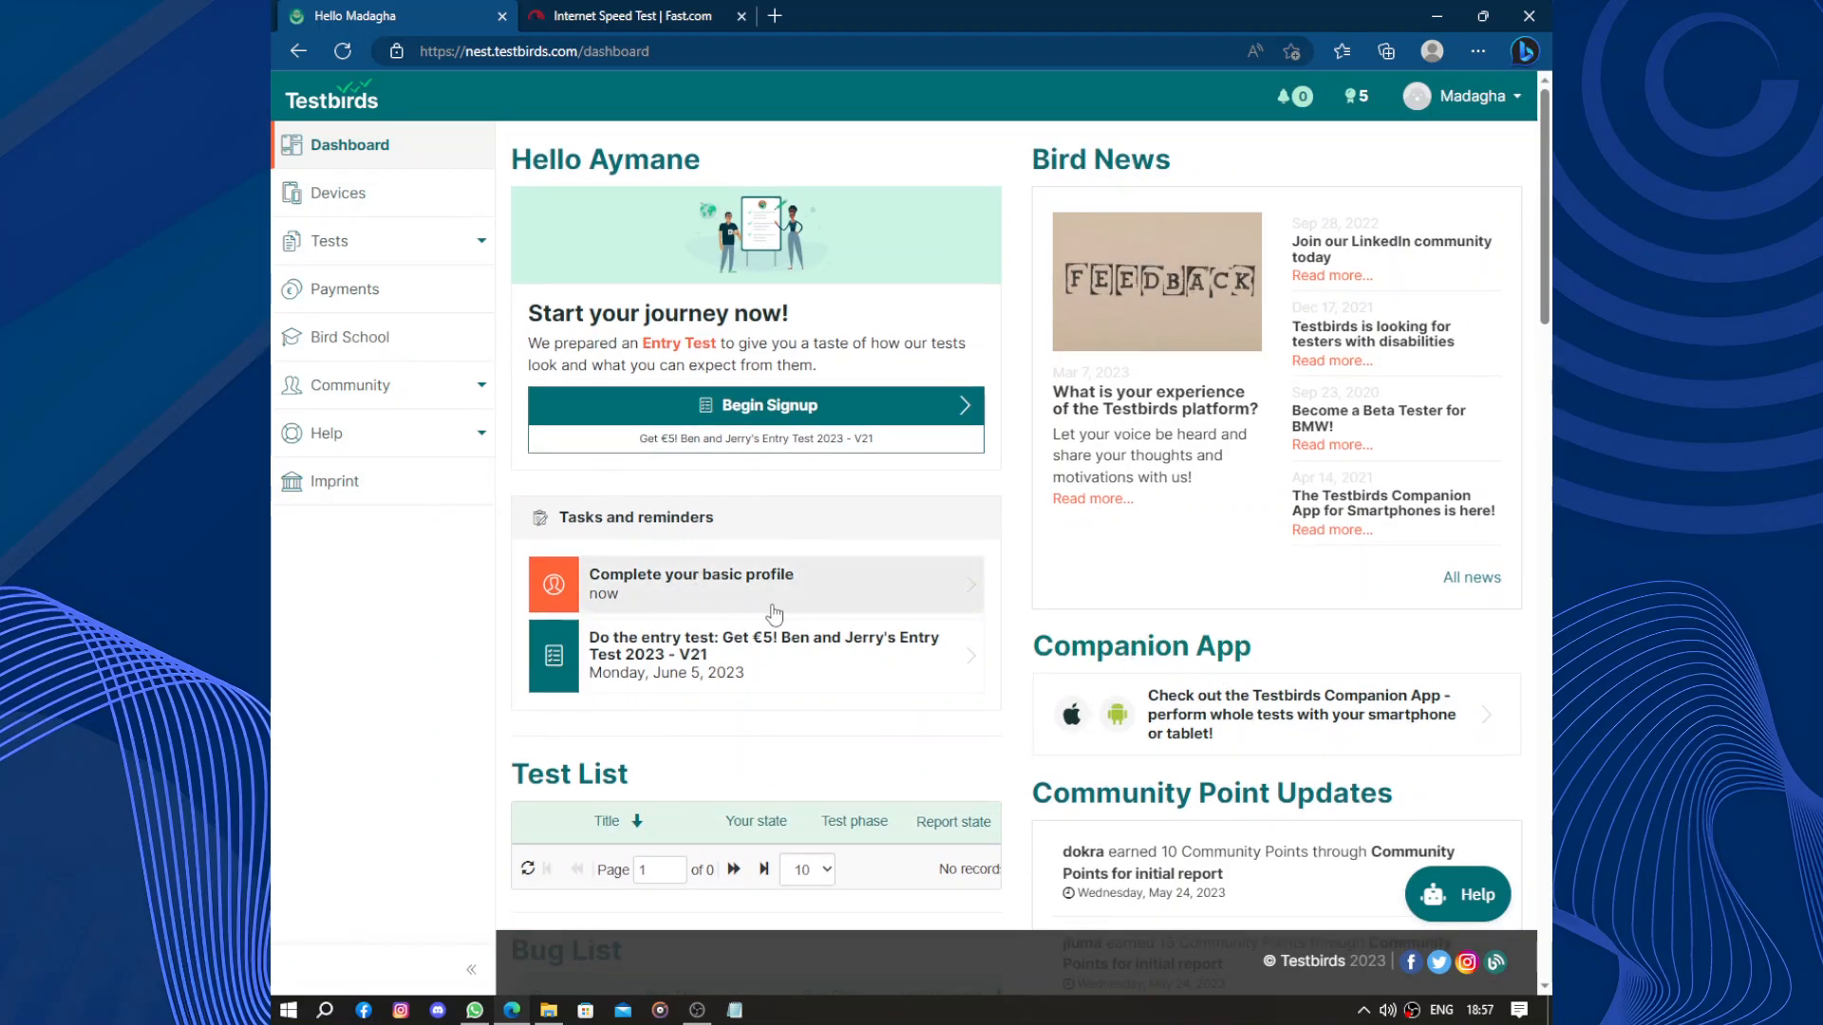
pyautogui.moveTo(729, 684)
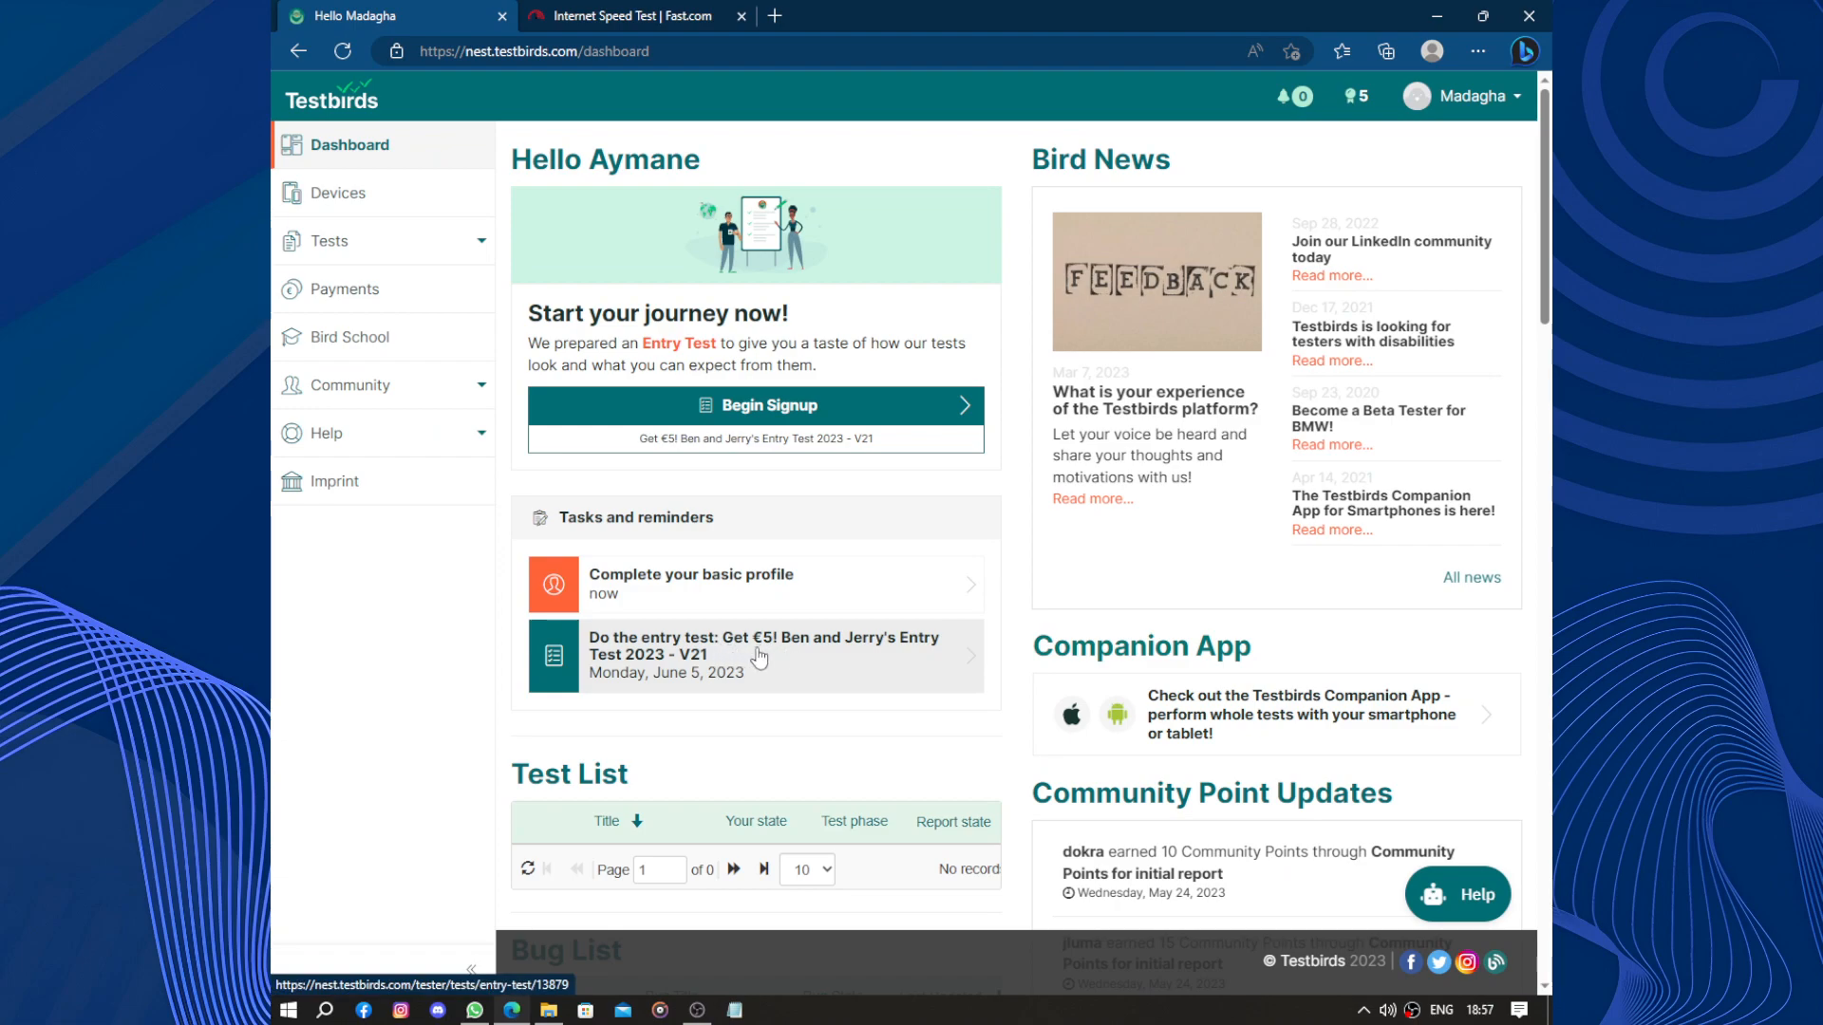
pyautogui.moveTo(757, 656)
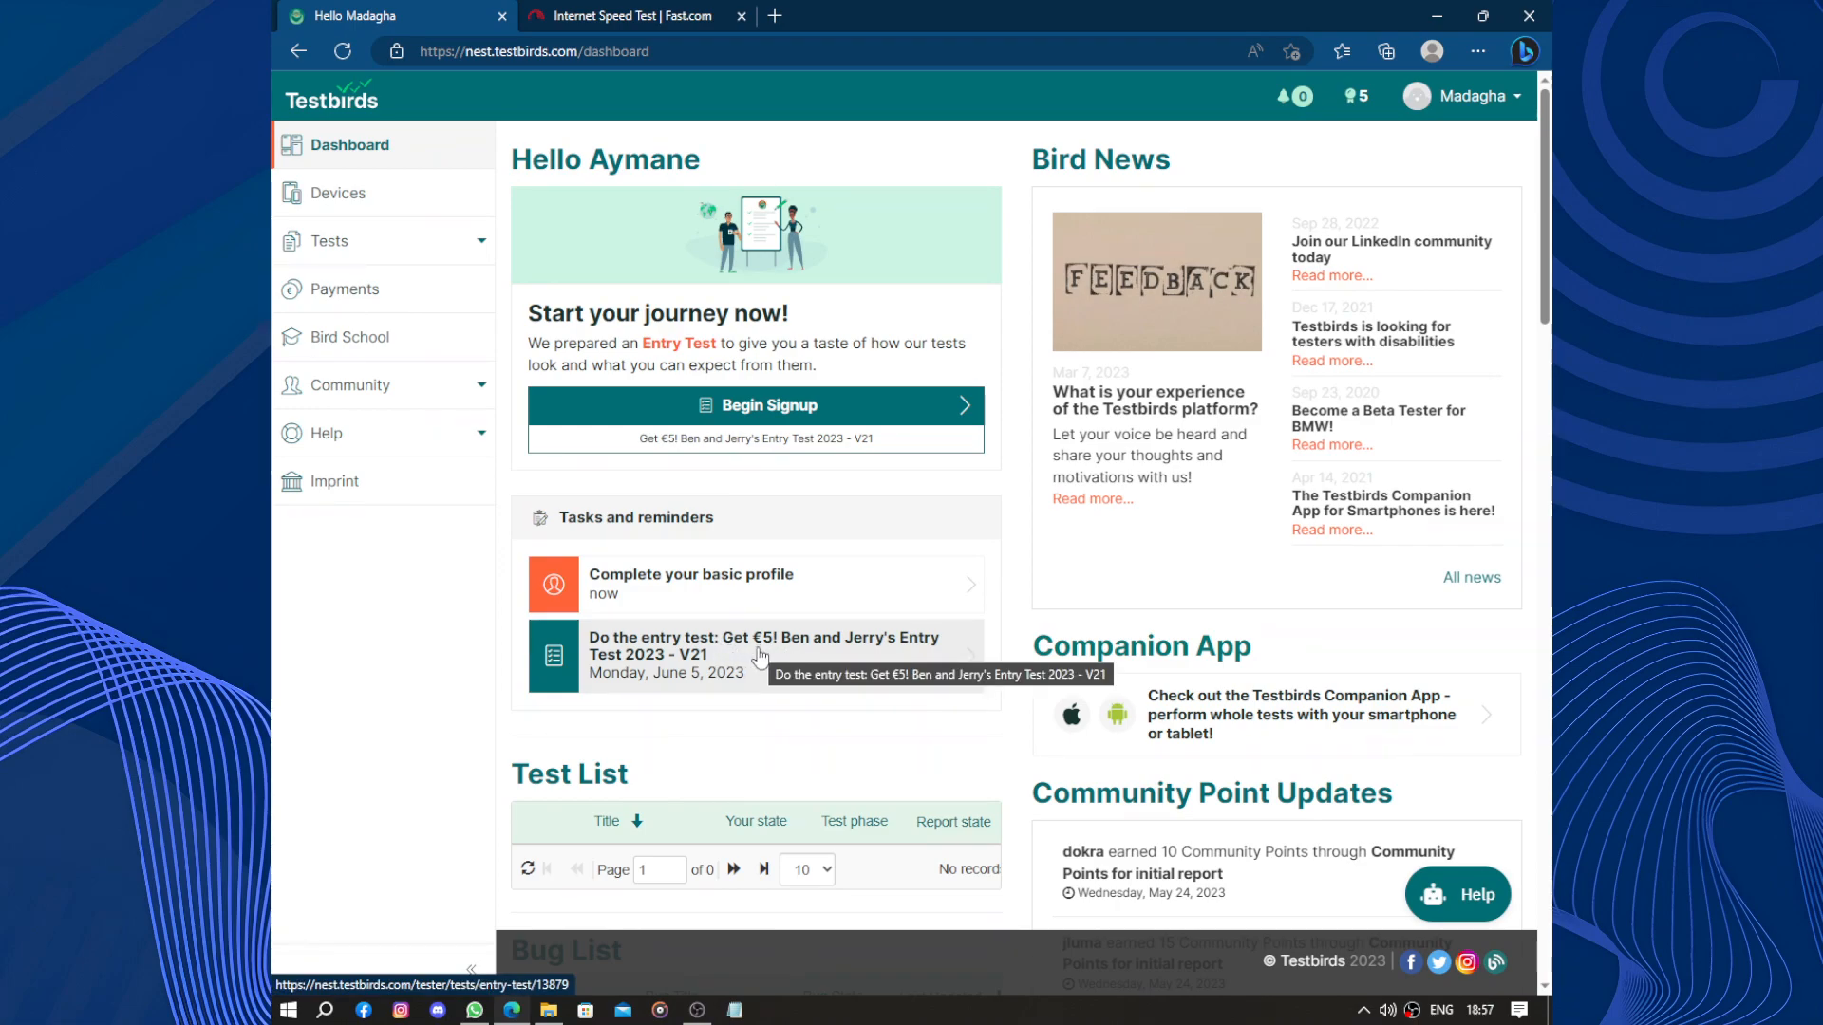
pyautogui.moveTo(831, 665)
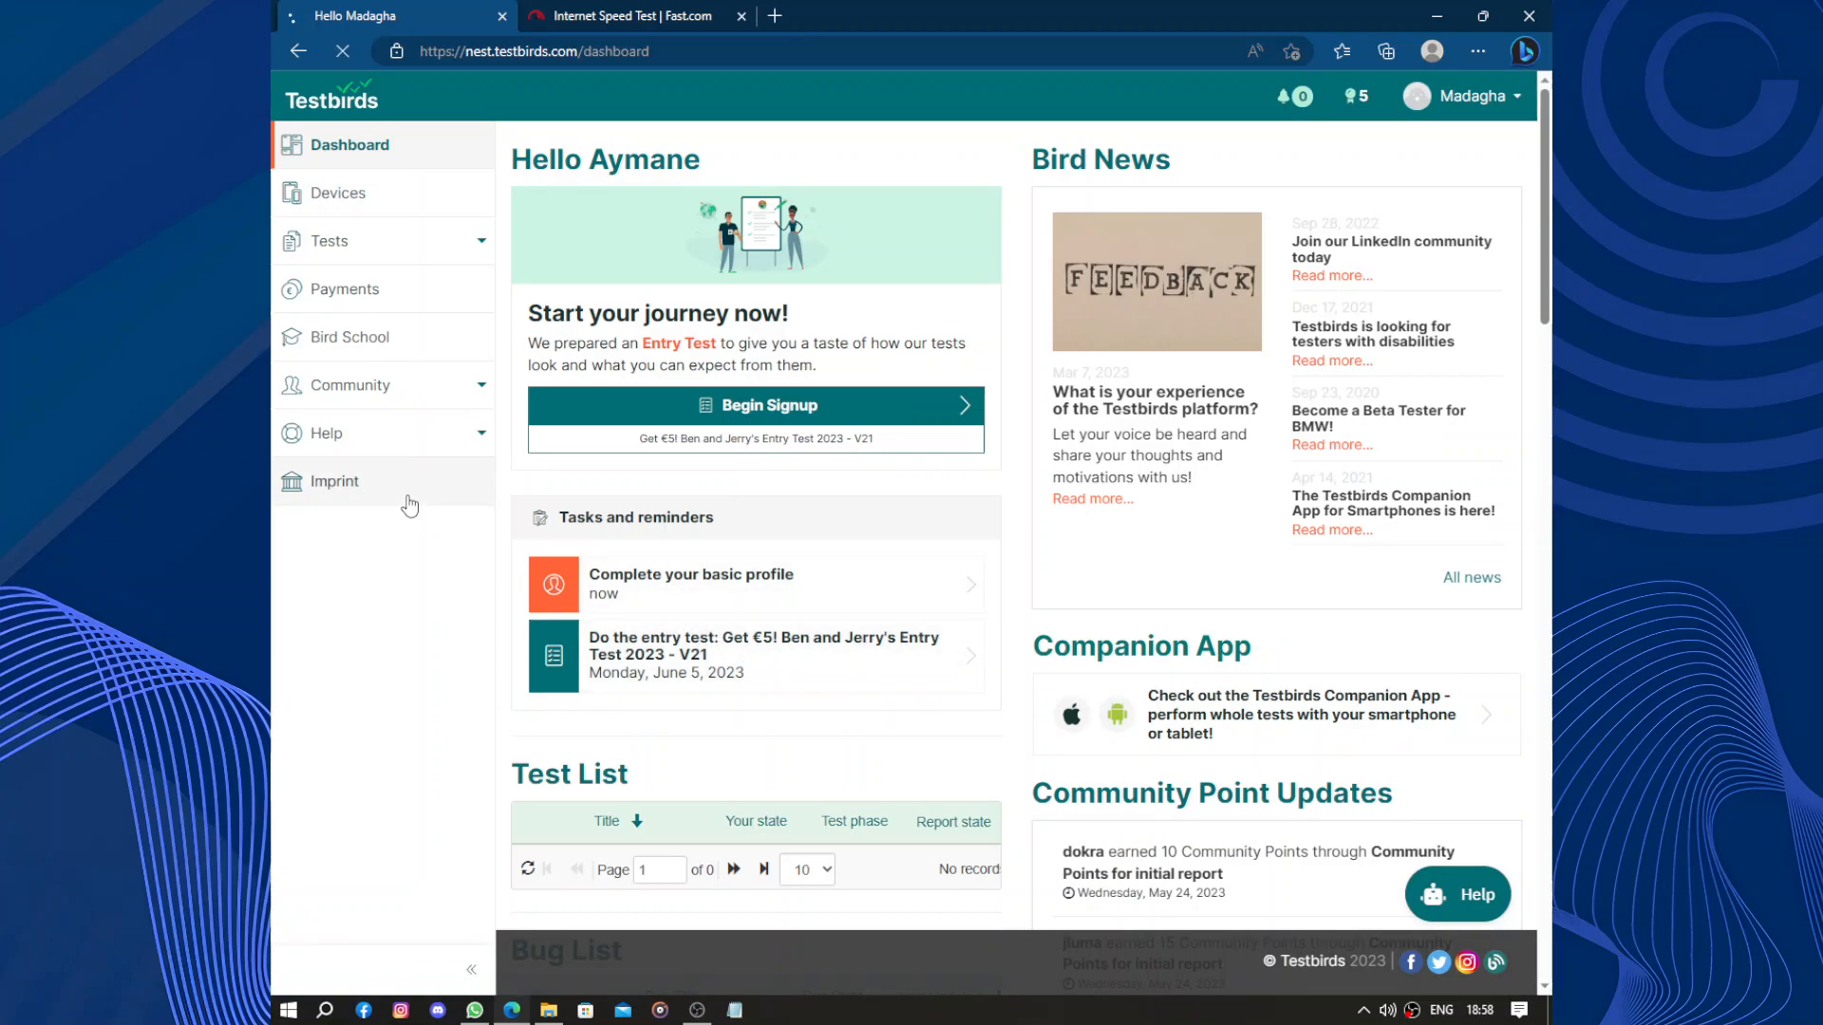
# View the Imprint page, then open Bird School under Community to see its Testing Course, Bugs and Usability courses
pyautogui.click(336, 481)
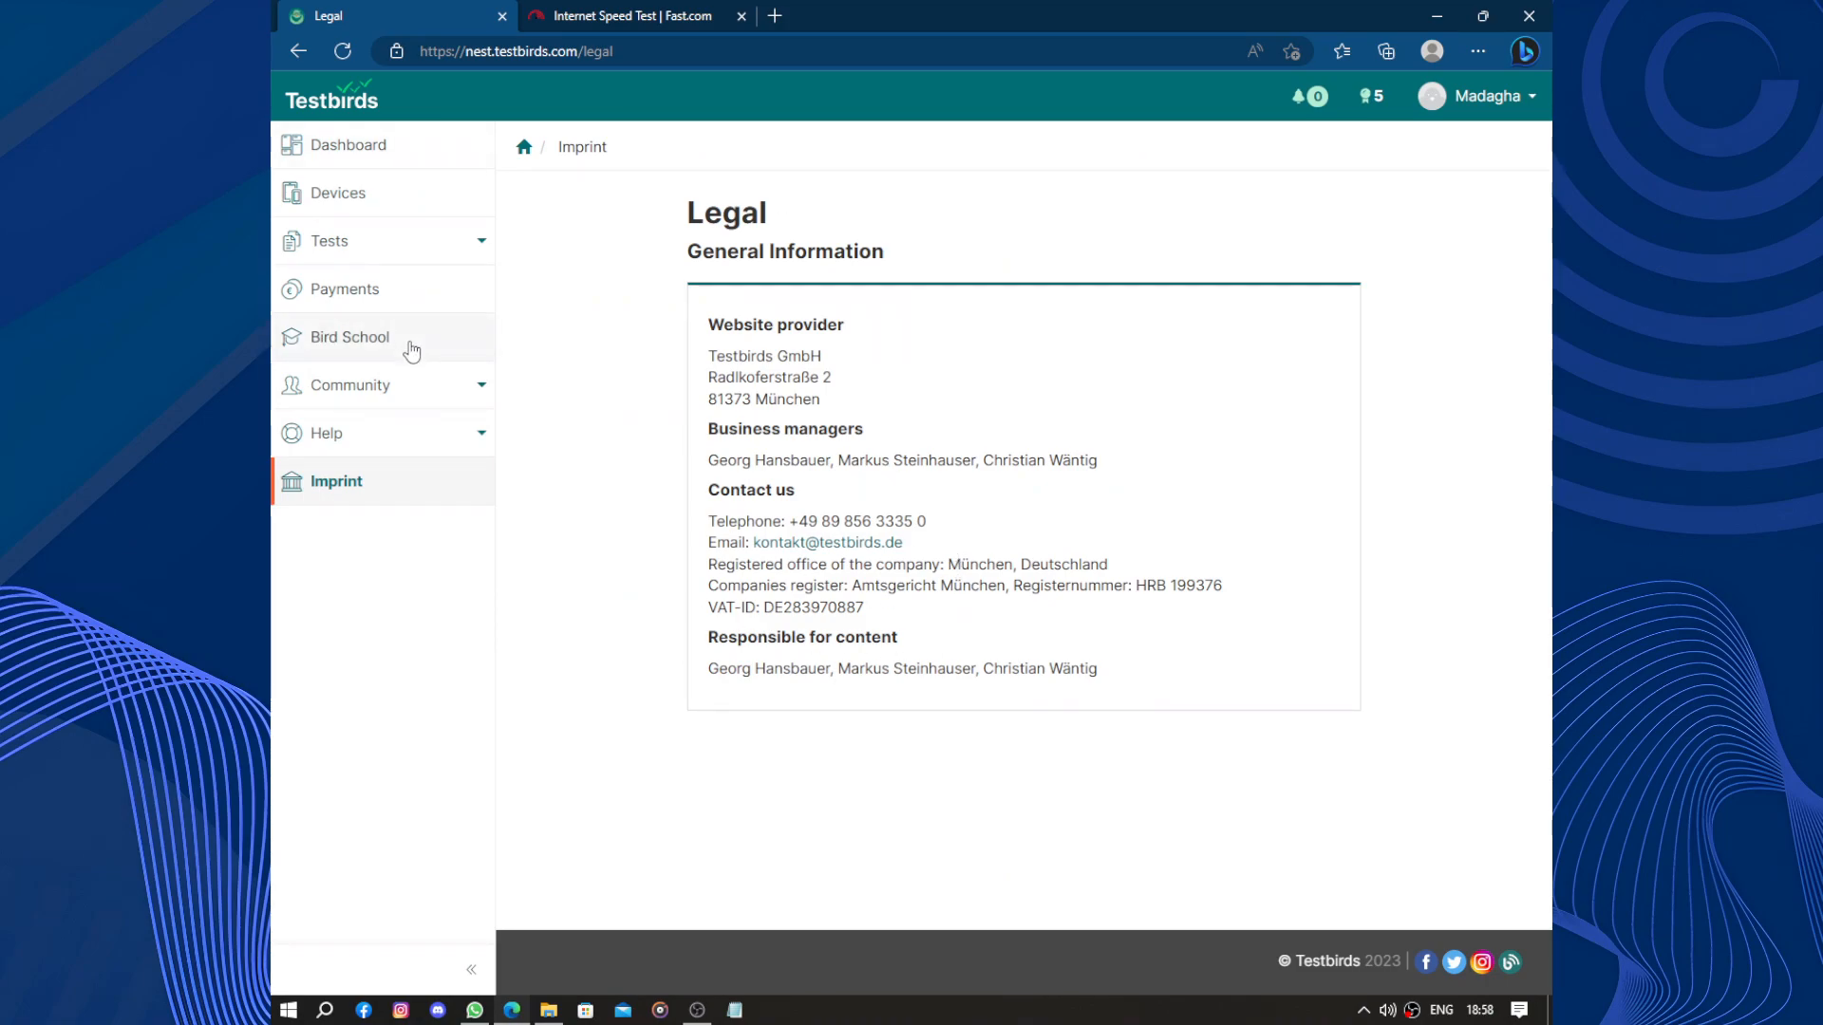
pyautogui.click(349, 386)
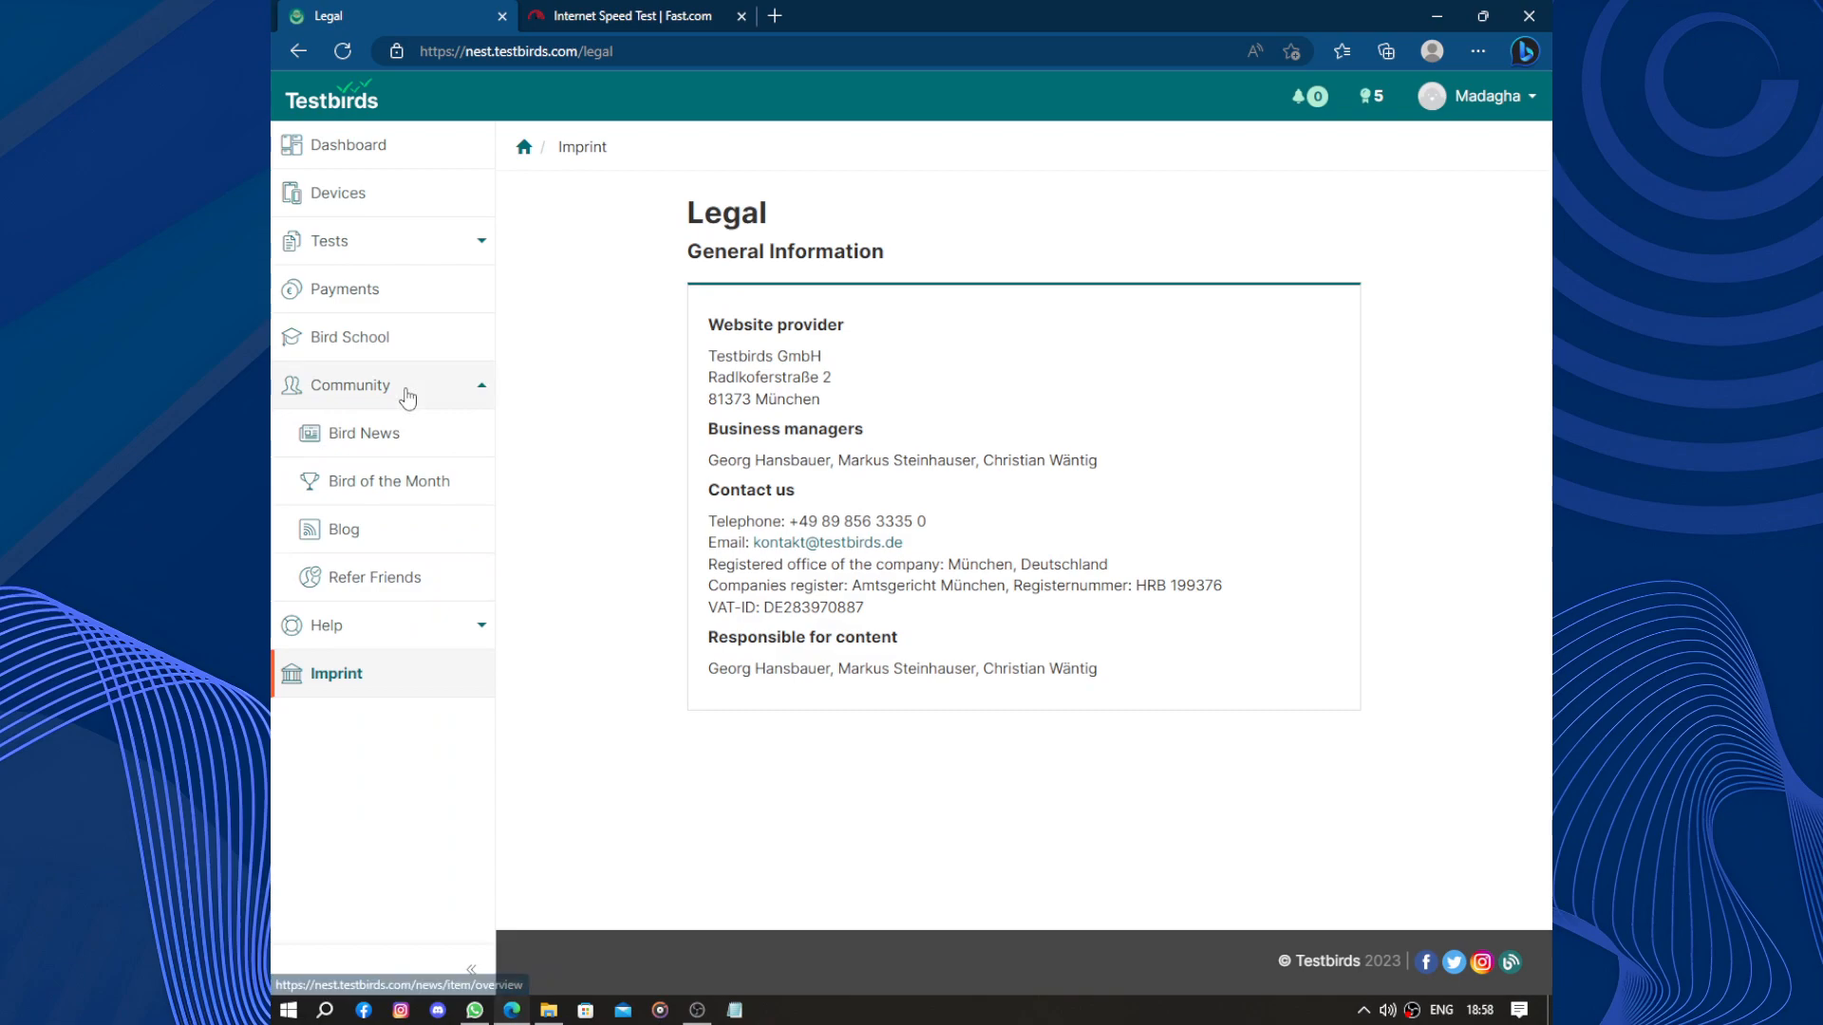
pyautogui.click(350, 338)
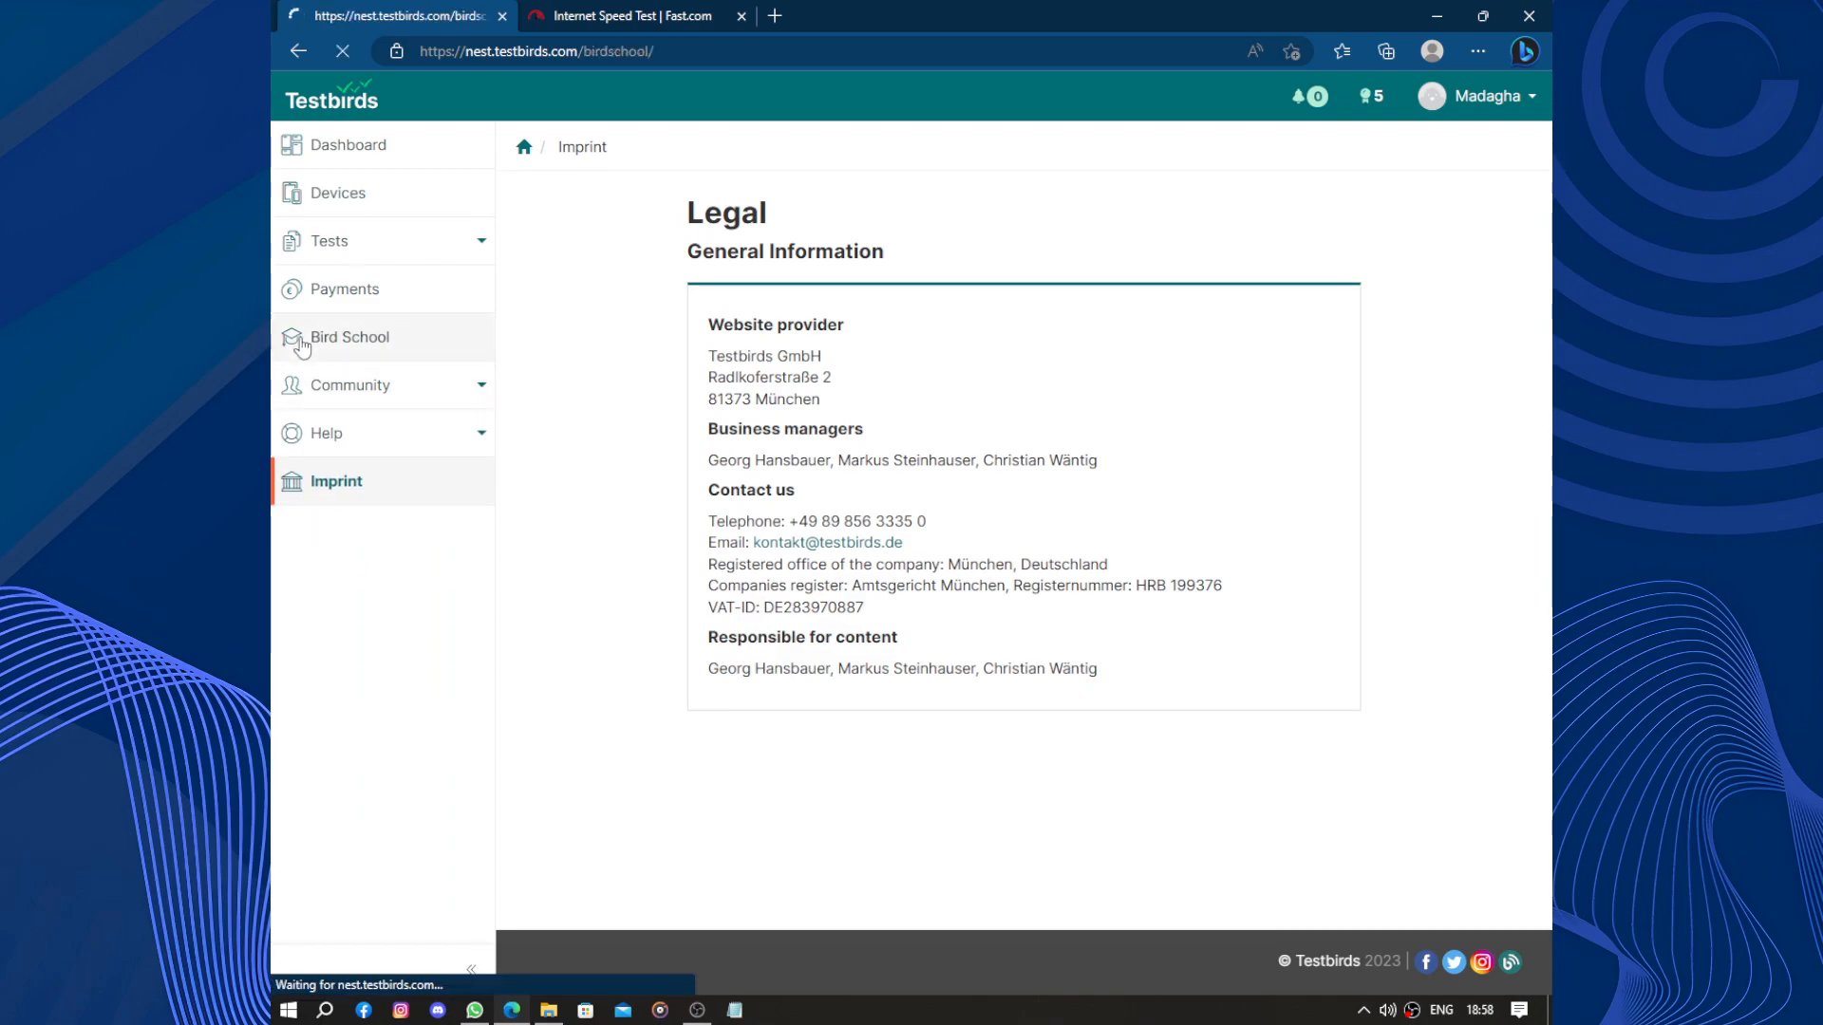
pyautogui.click(350, 338)
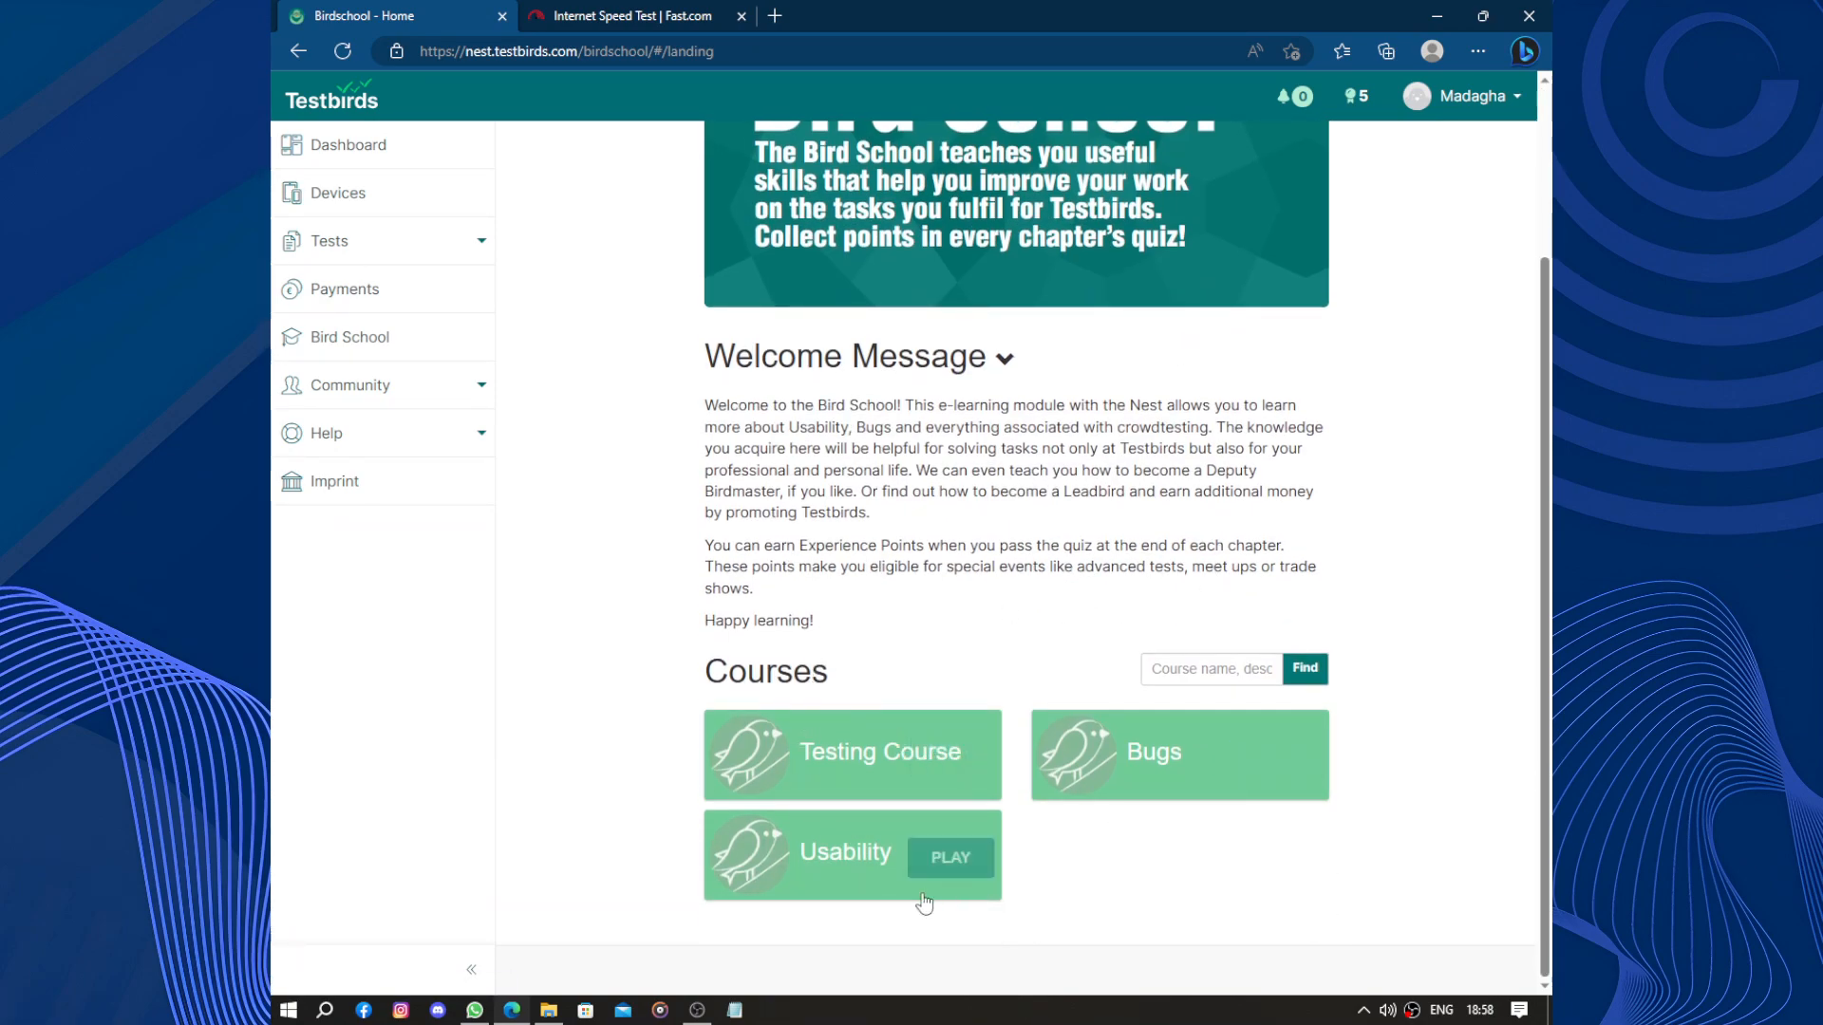
pyautogui.moveTo(604, 336)
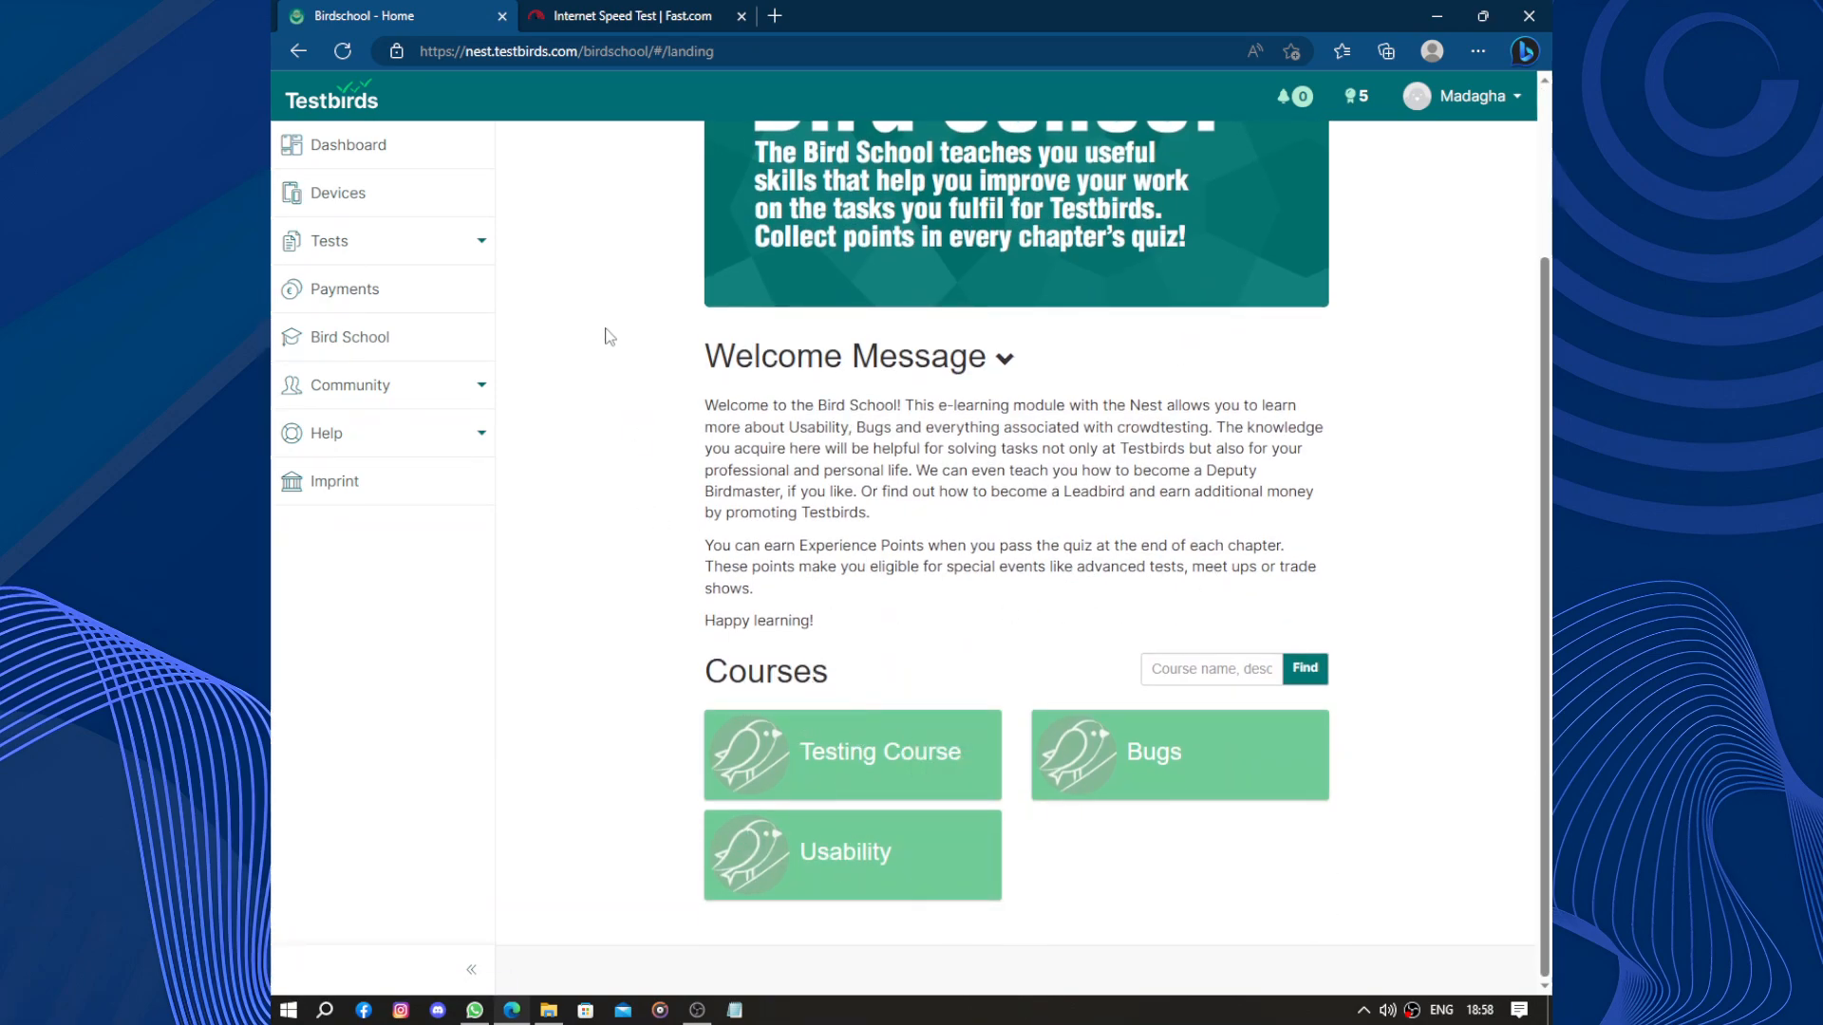
# Check the Payments dashboard's €0.00 balance, return to Dashboard and open the username account menu
pyautogui.click(343, 289)
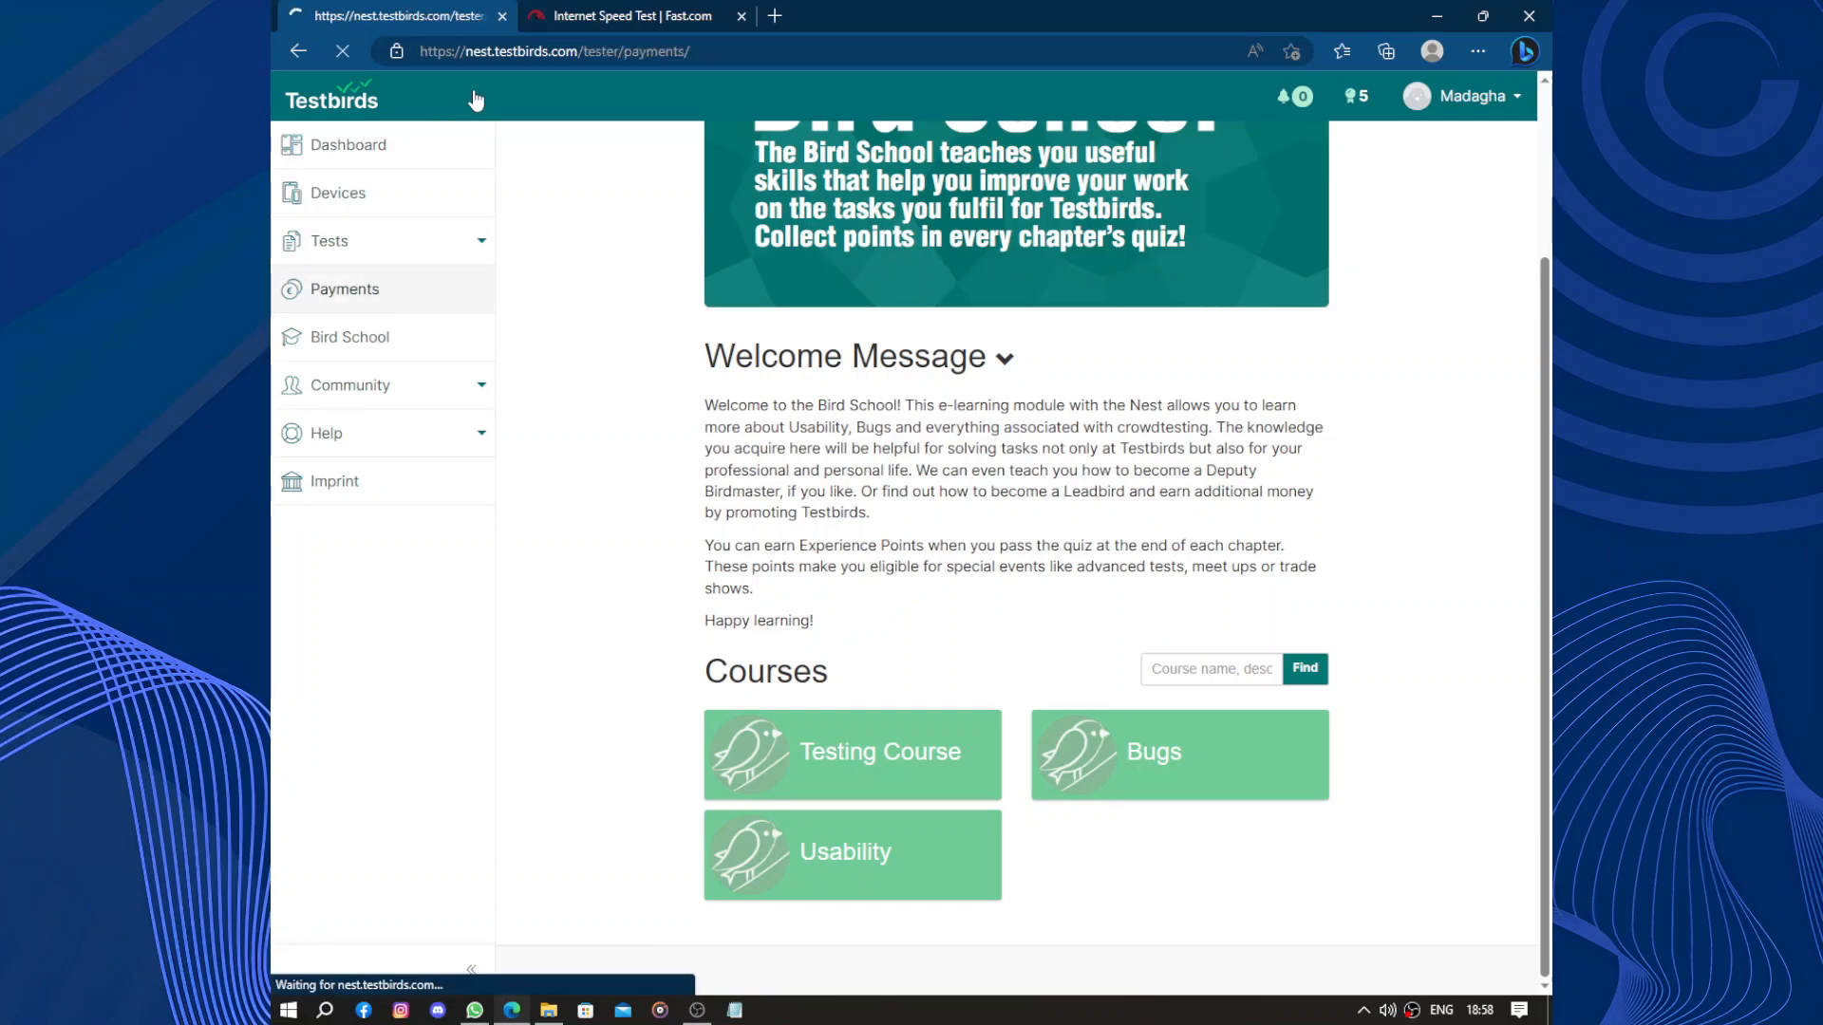
pyautogui.click(344, 289)
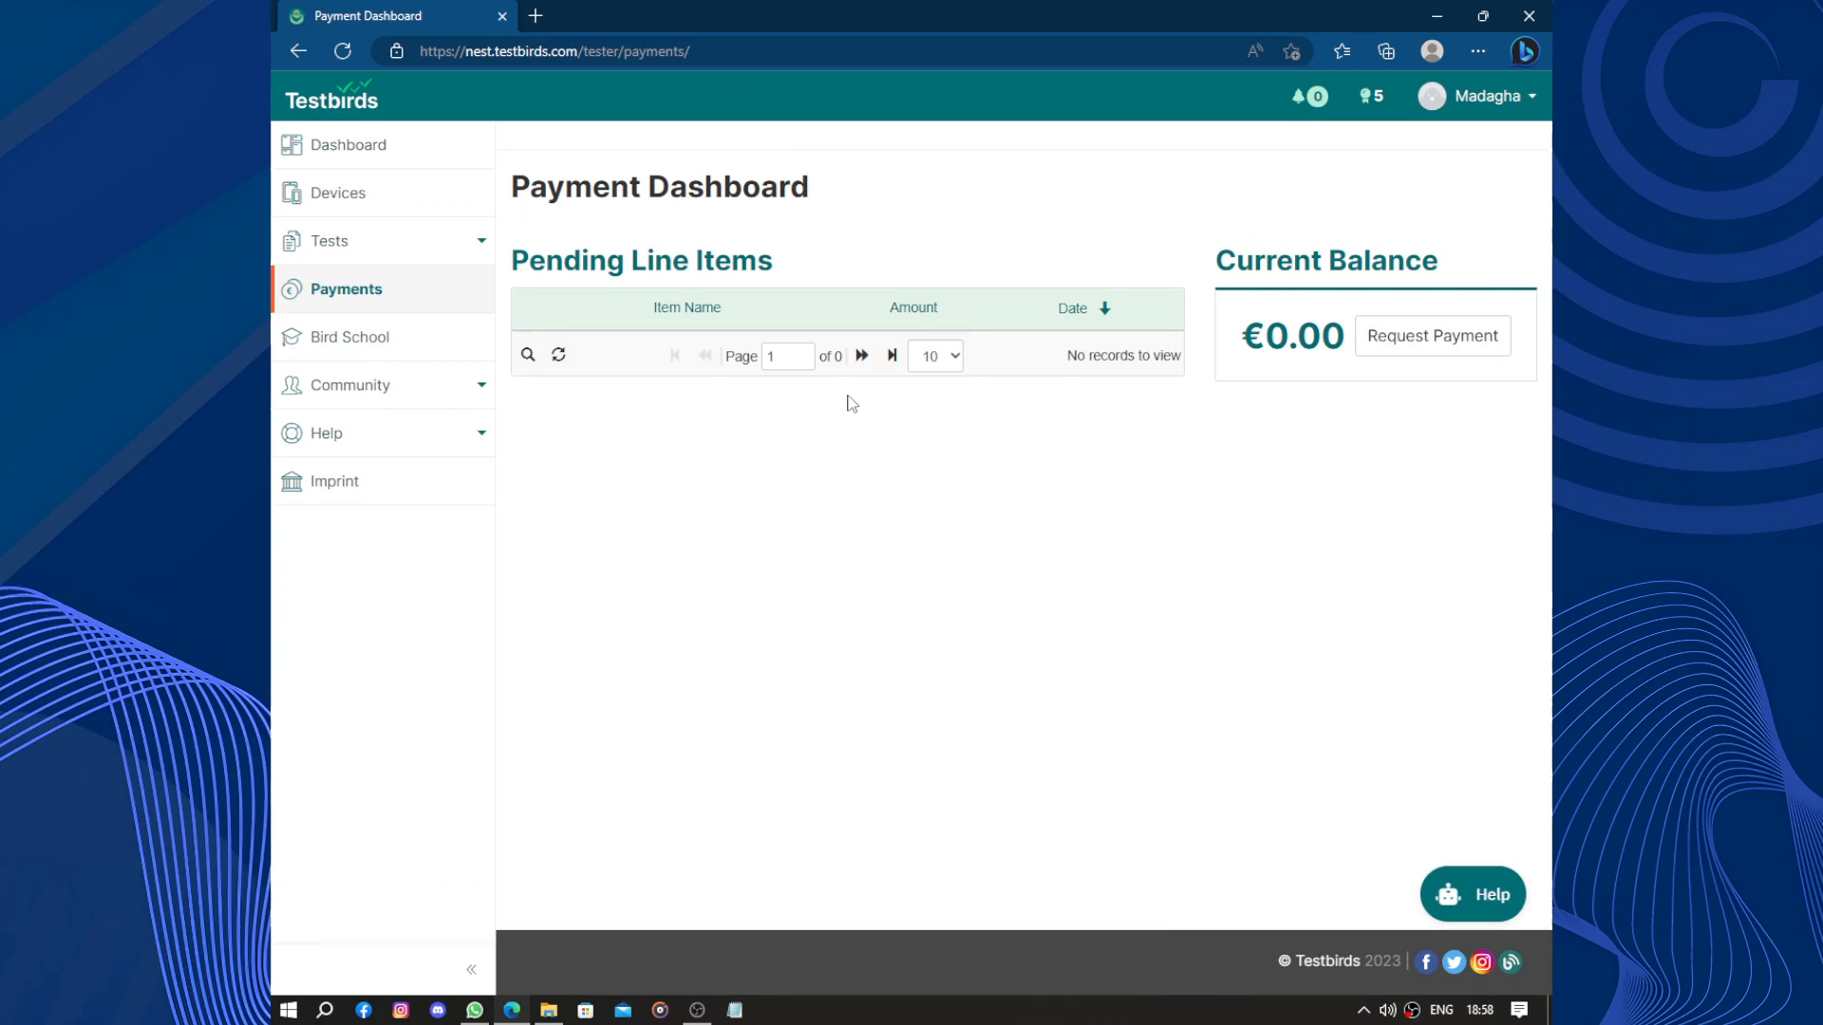
pyautogui.moveTo(988, 615)
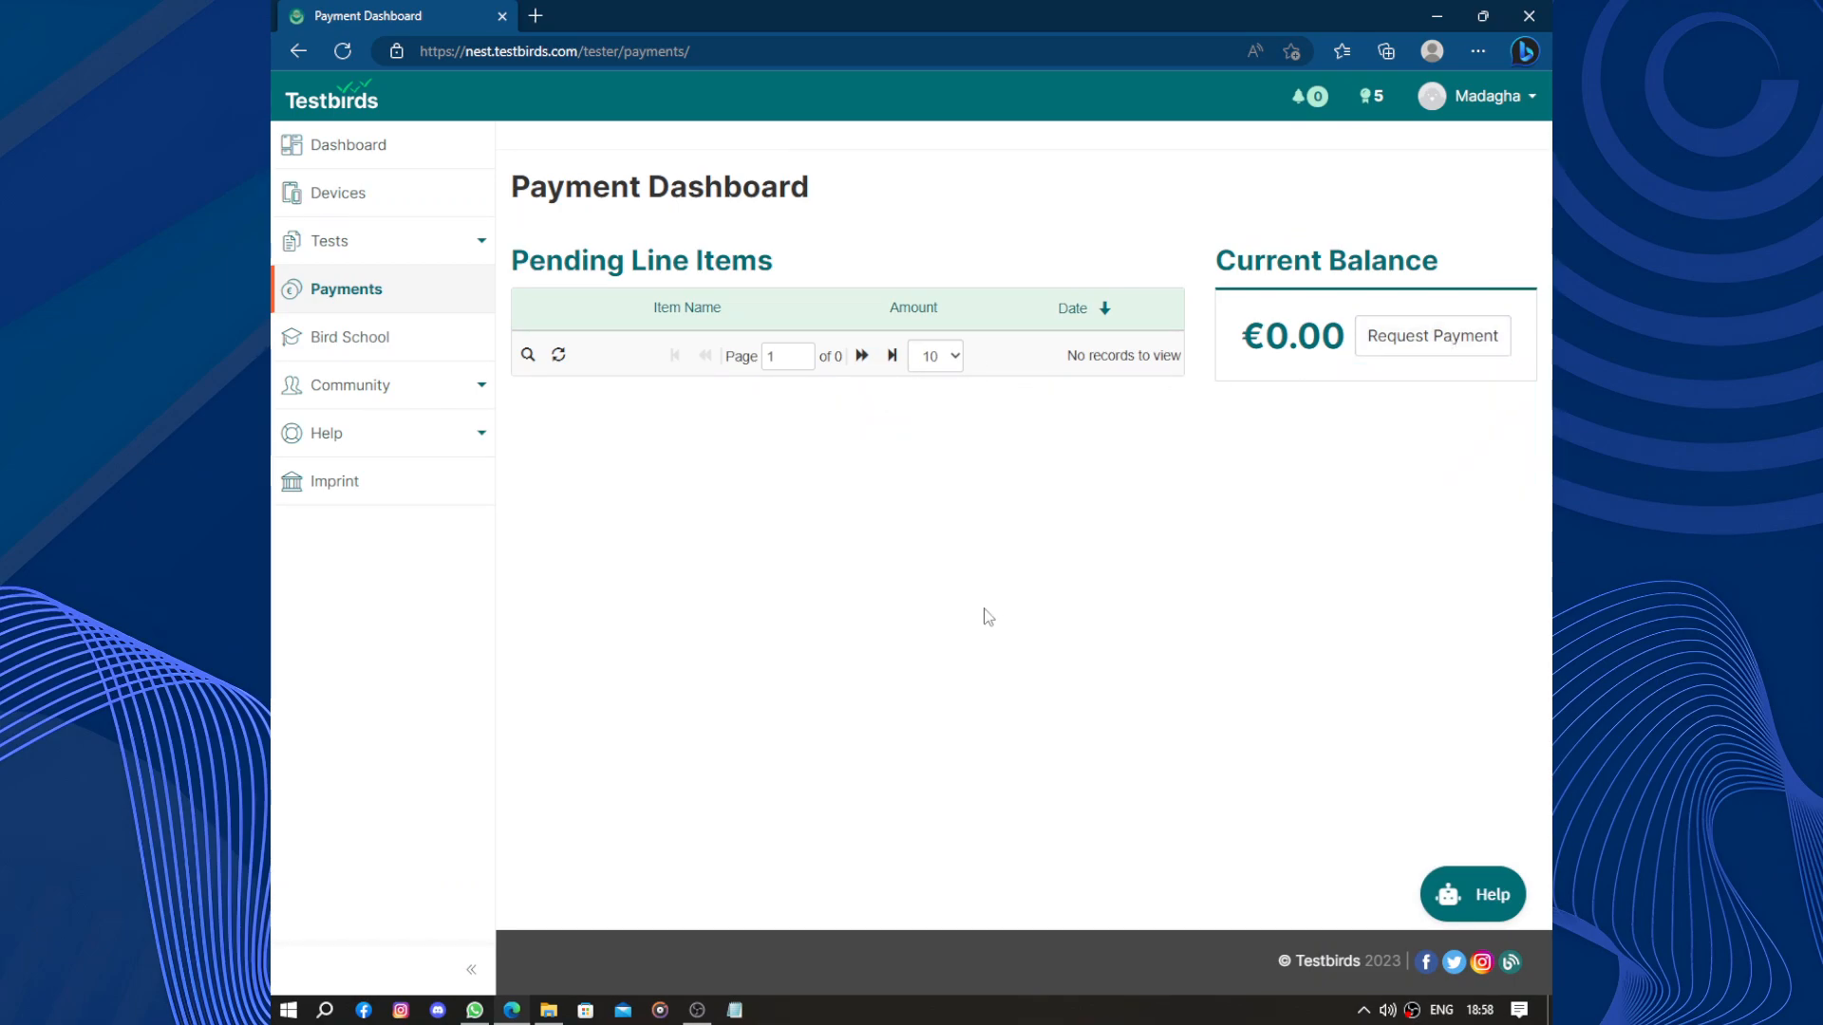
pyautogui.click(348, 144)
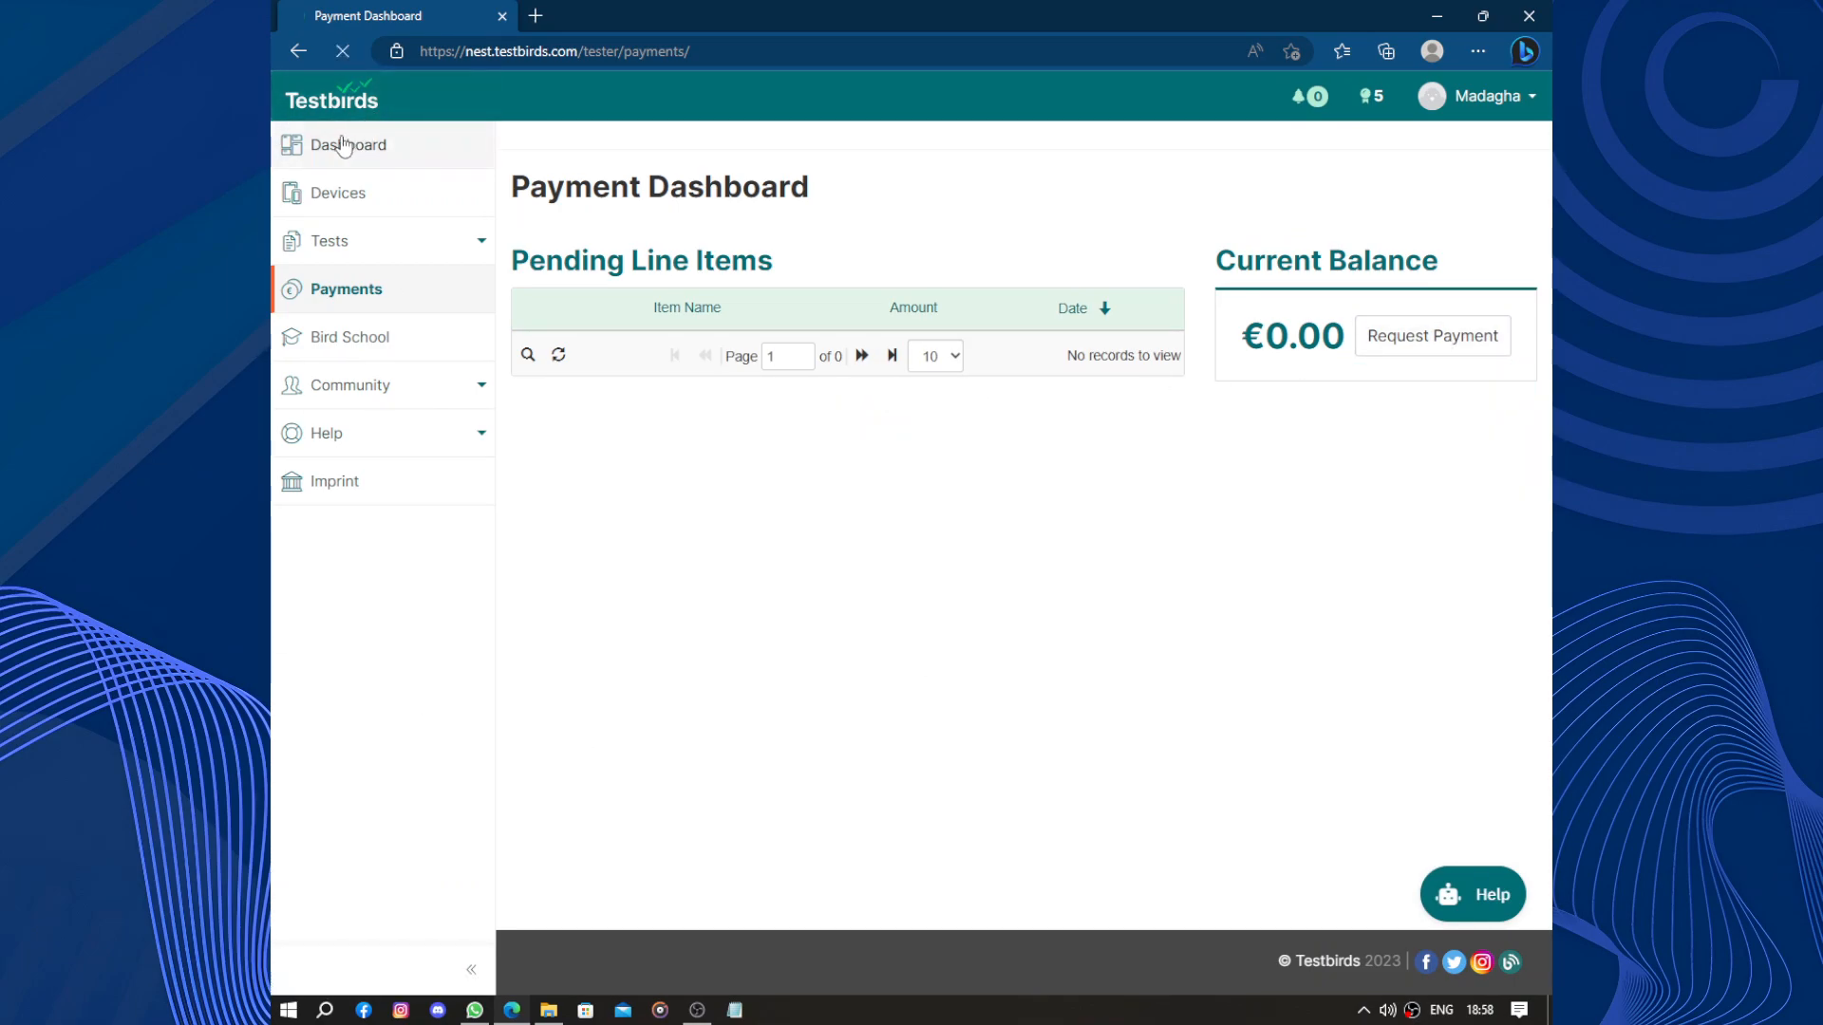
pyautogui.click(348, 144)
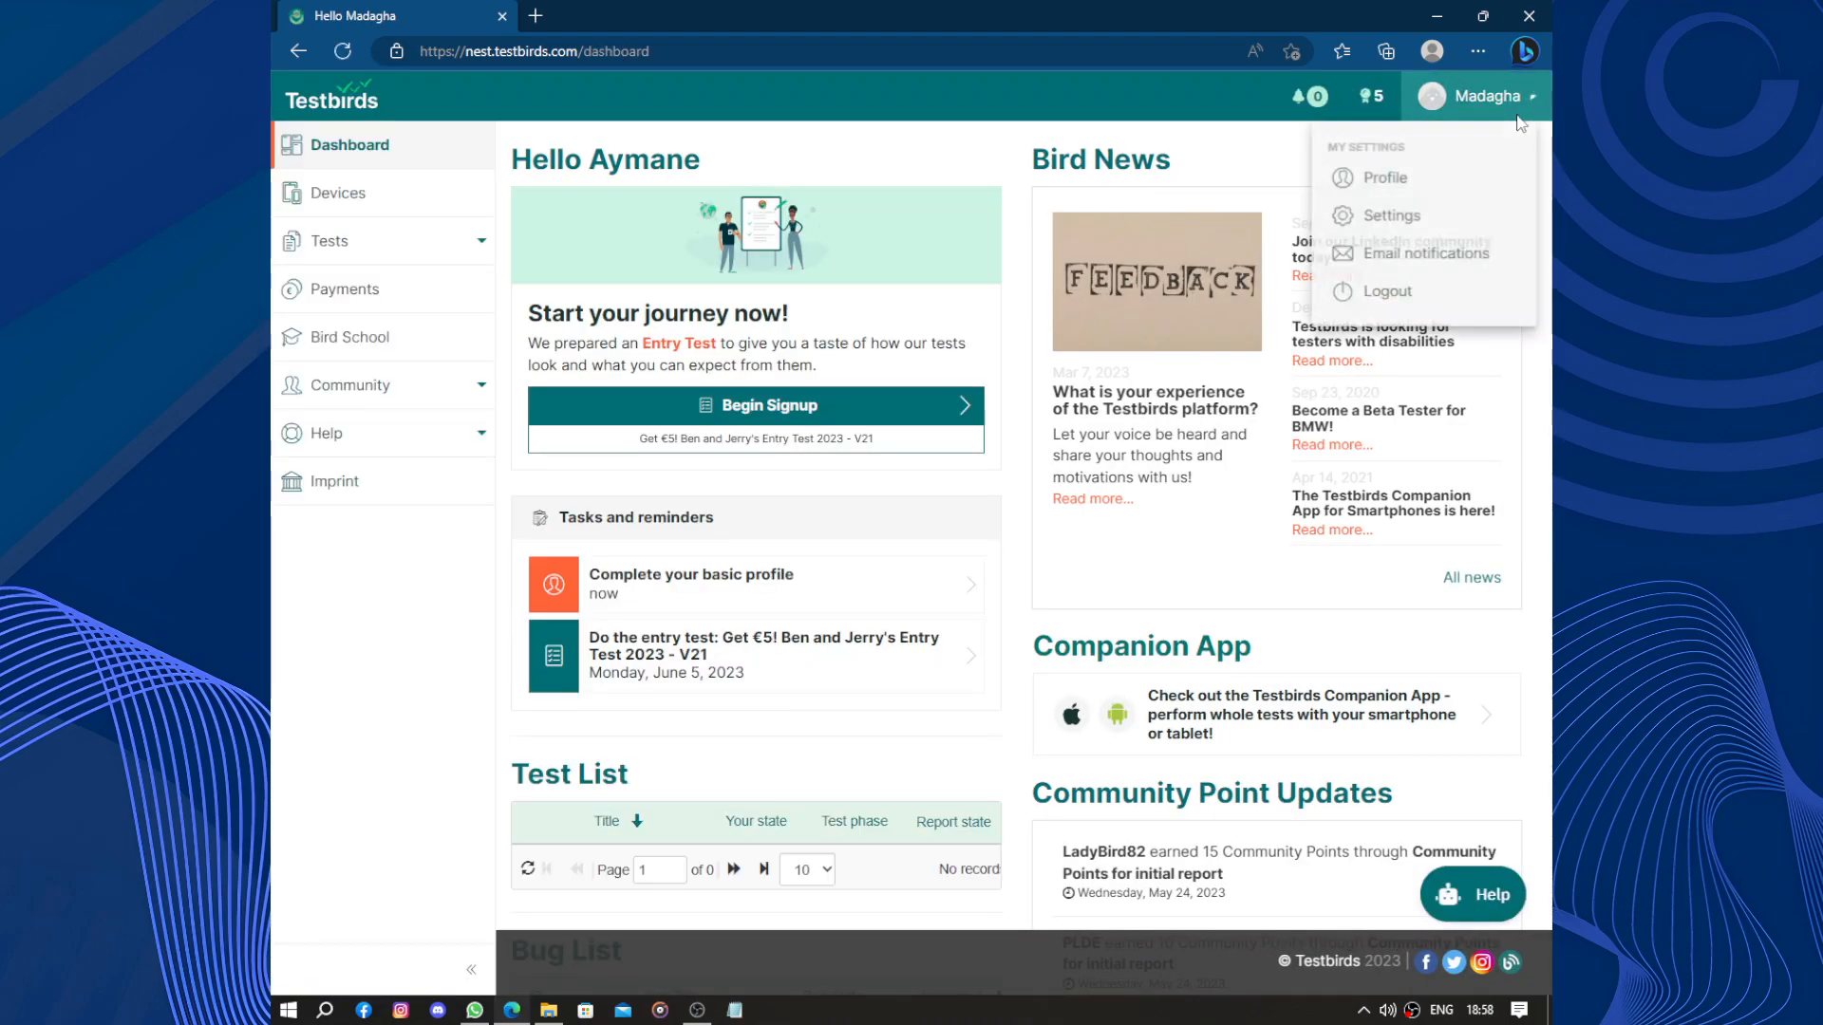
# Review Settings showing English language and Casablanca time zone, then return to the Dashboard
pyautogui.click(1390, 216)
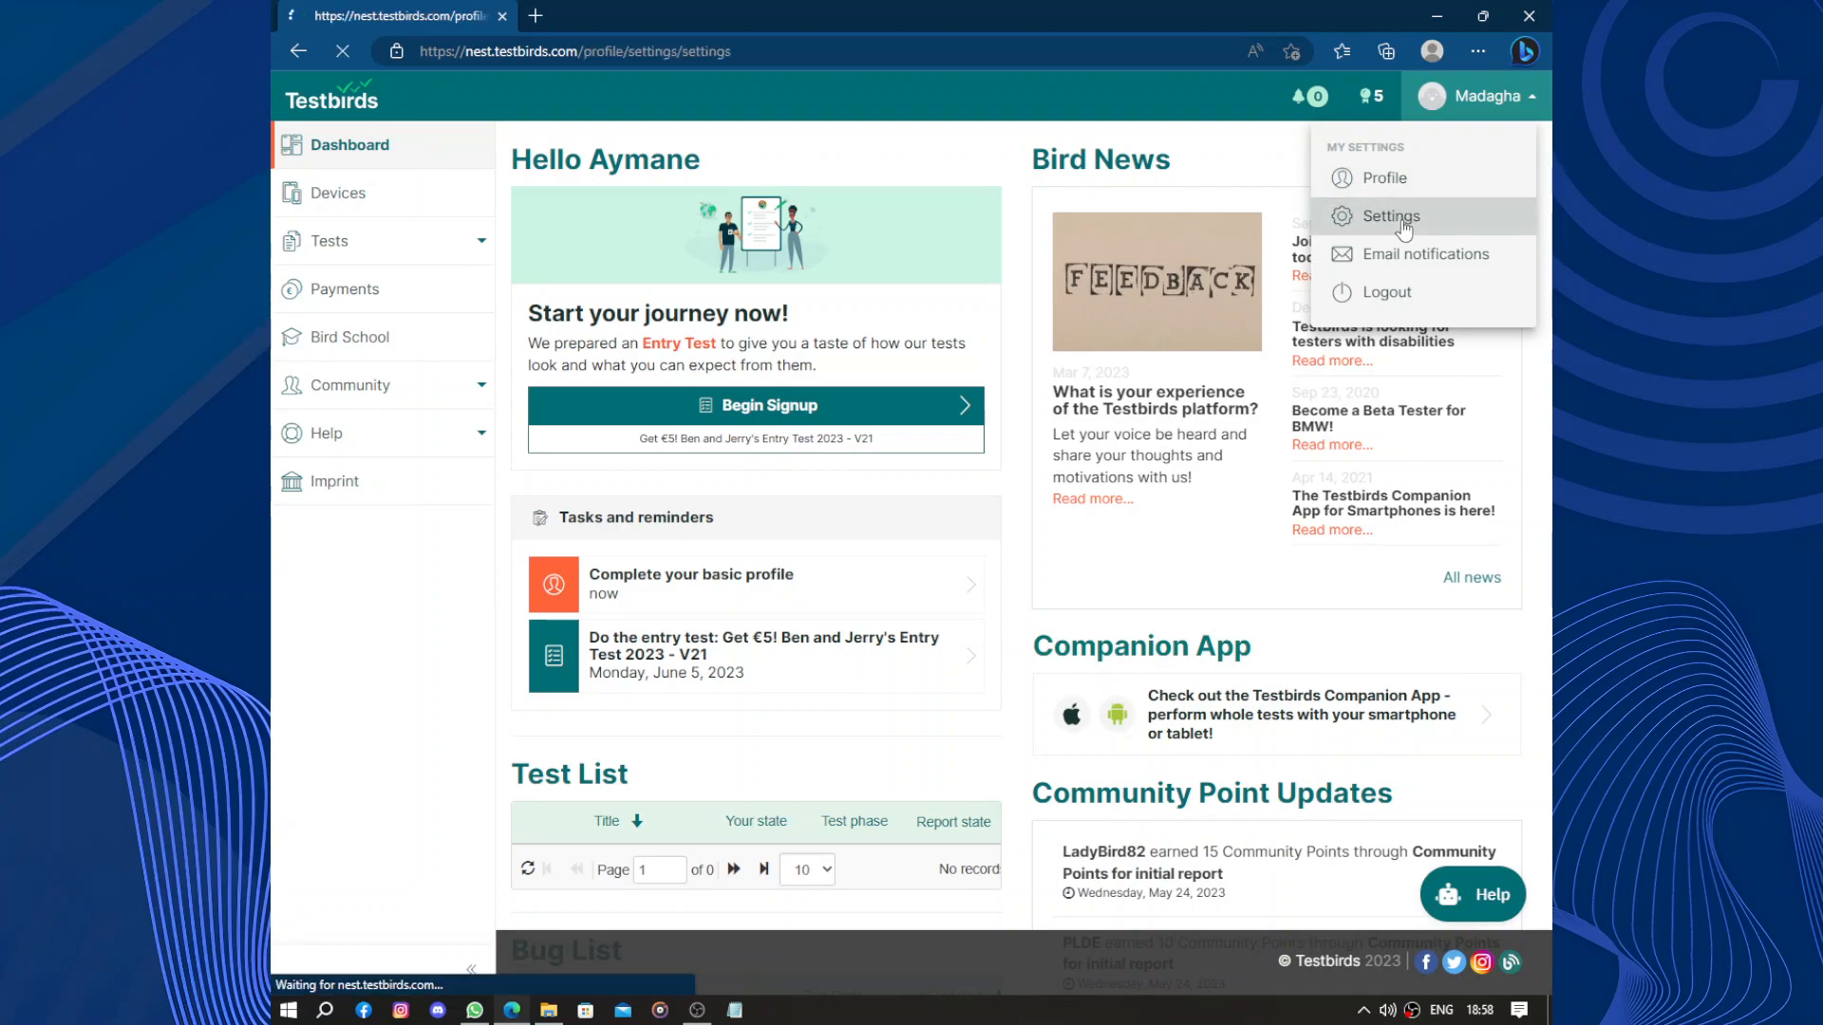
pyautogui.click(1390, 217)
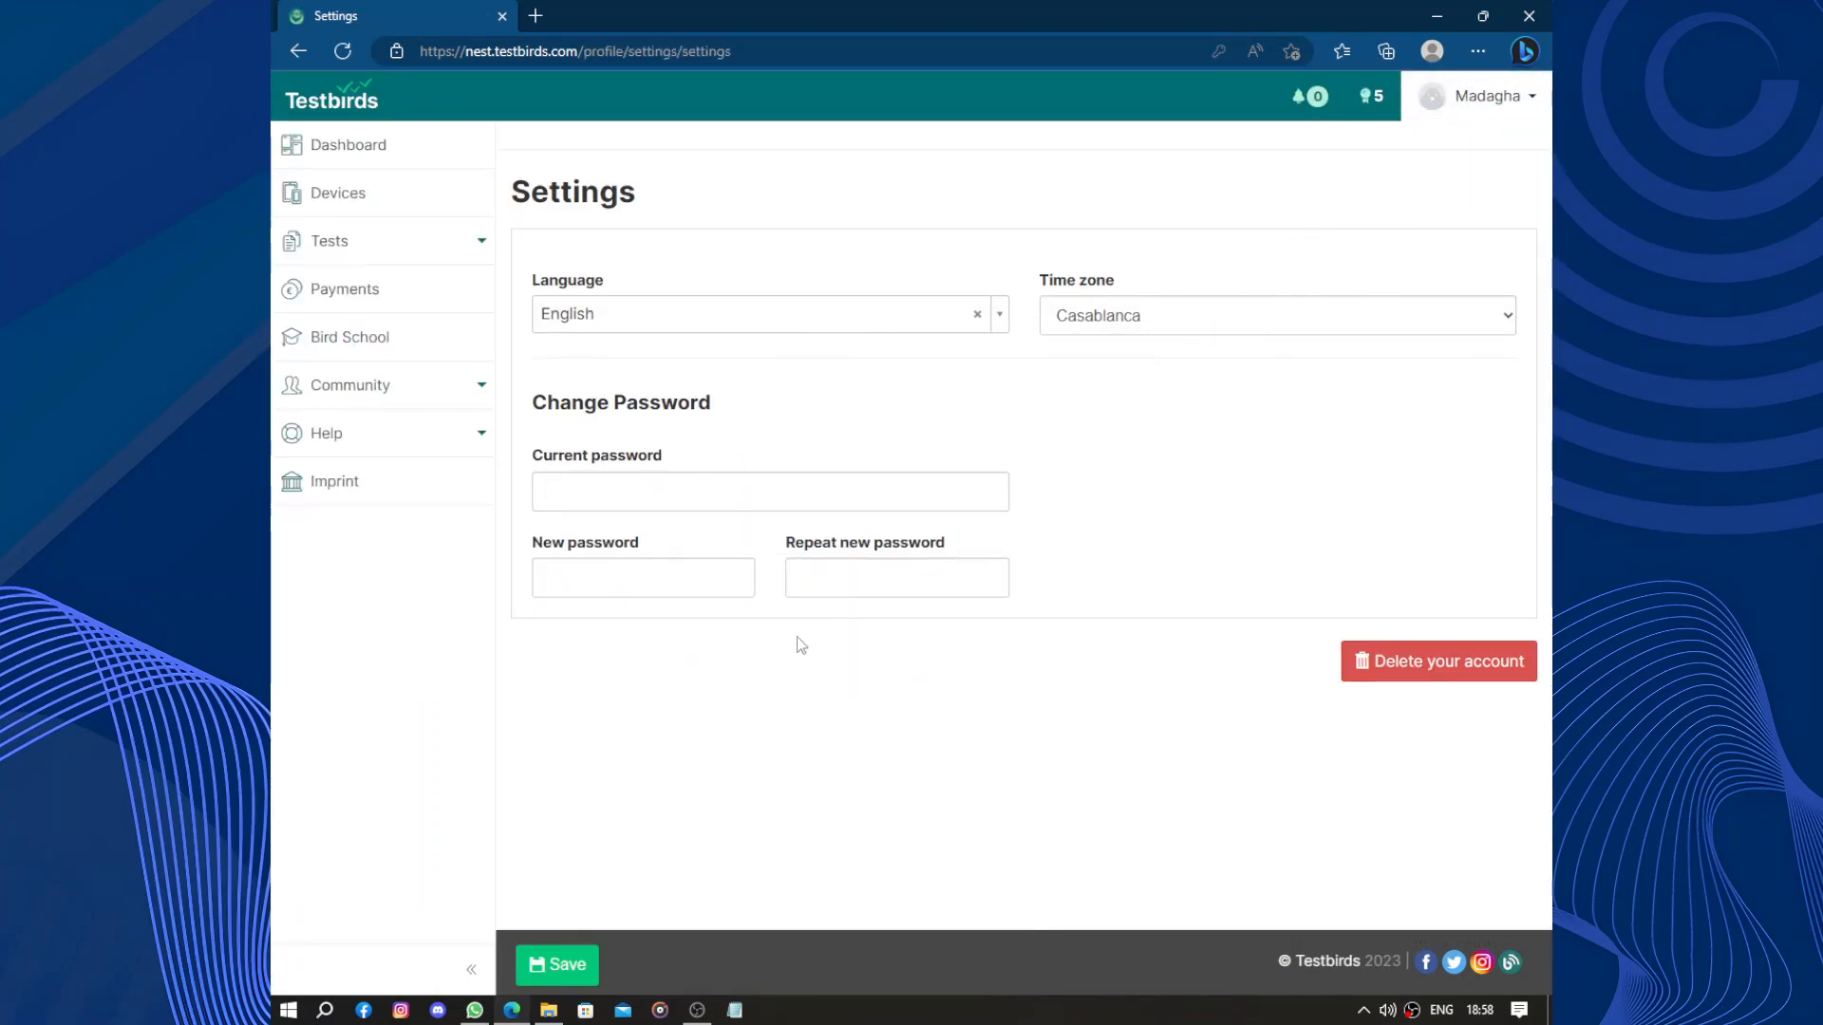
pyautogui.click(348, 144)
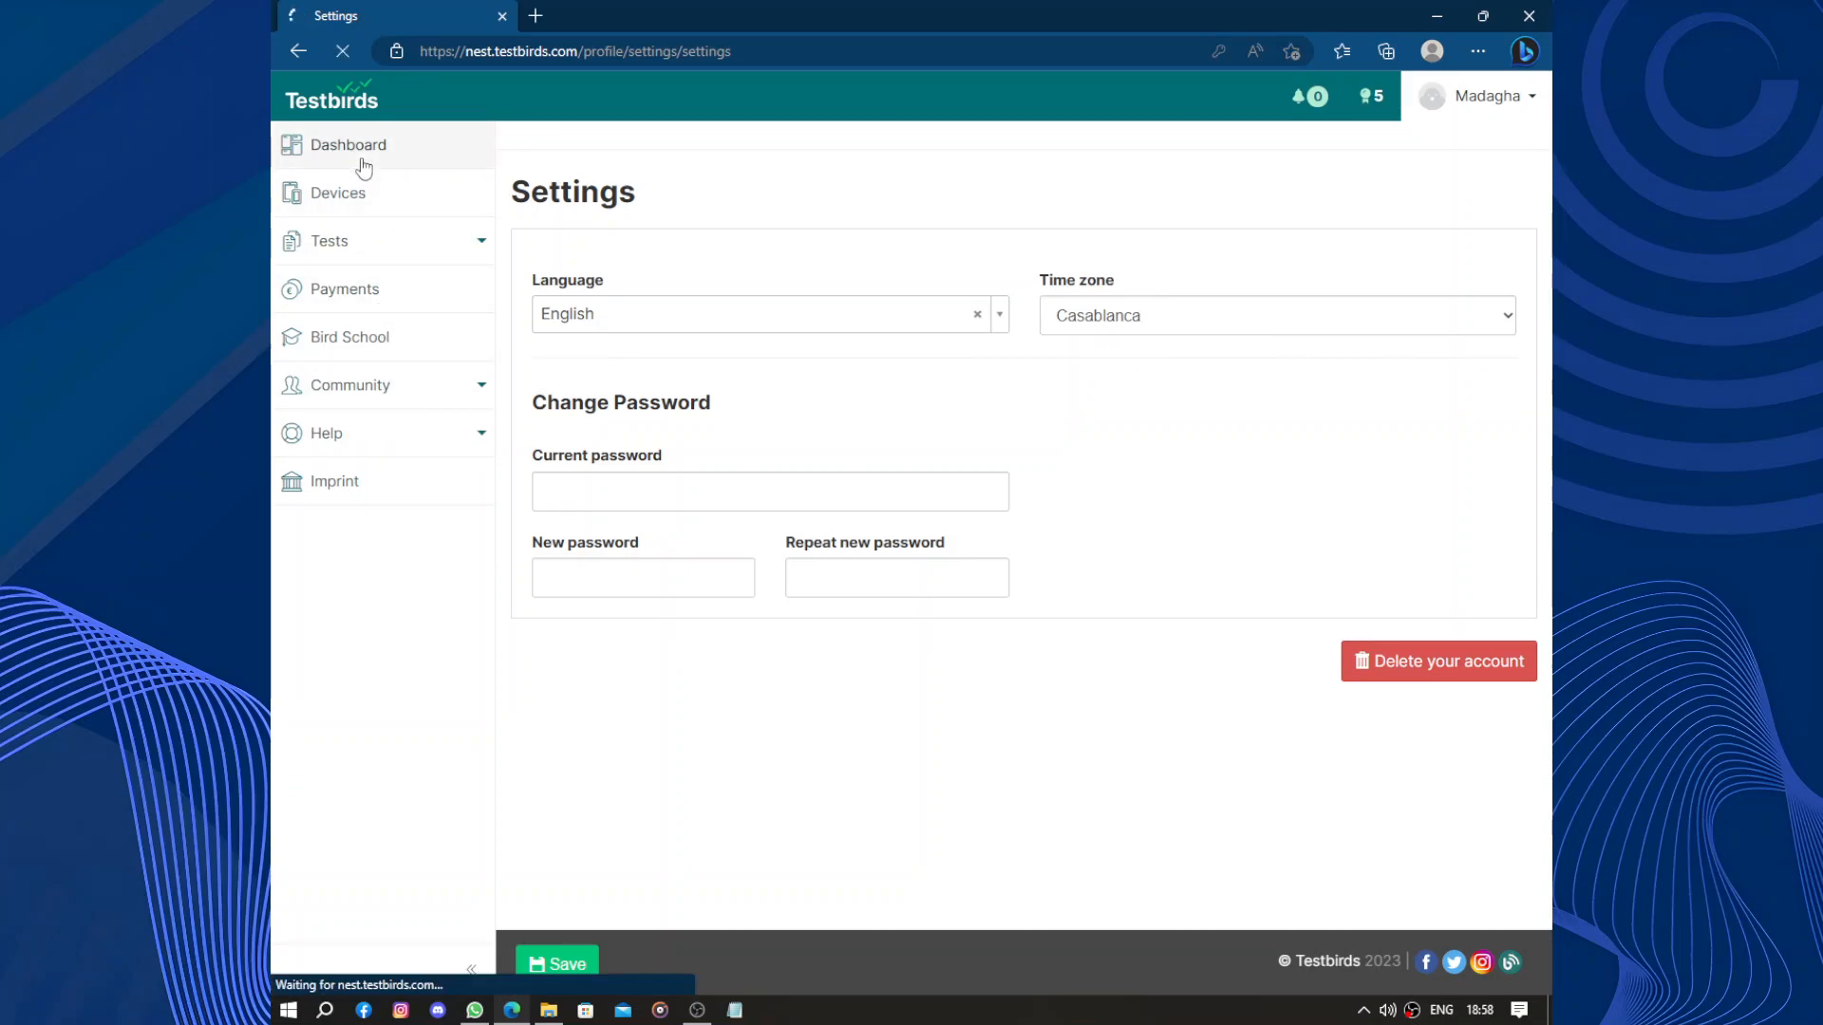
pyautogui.click(347, 145)
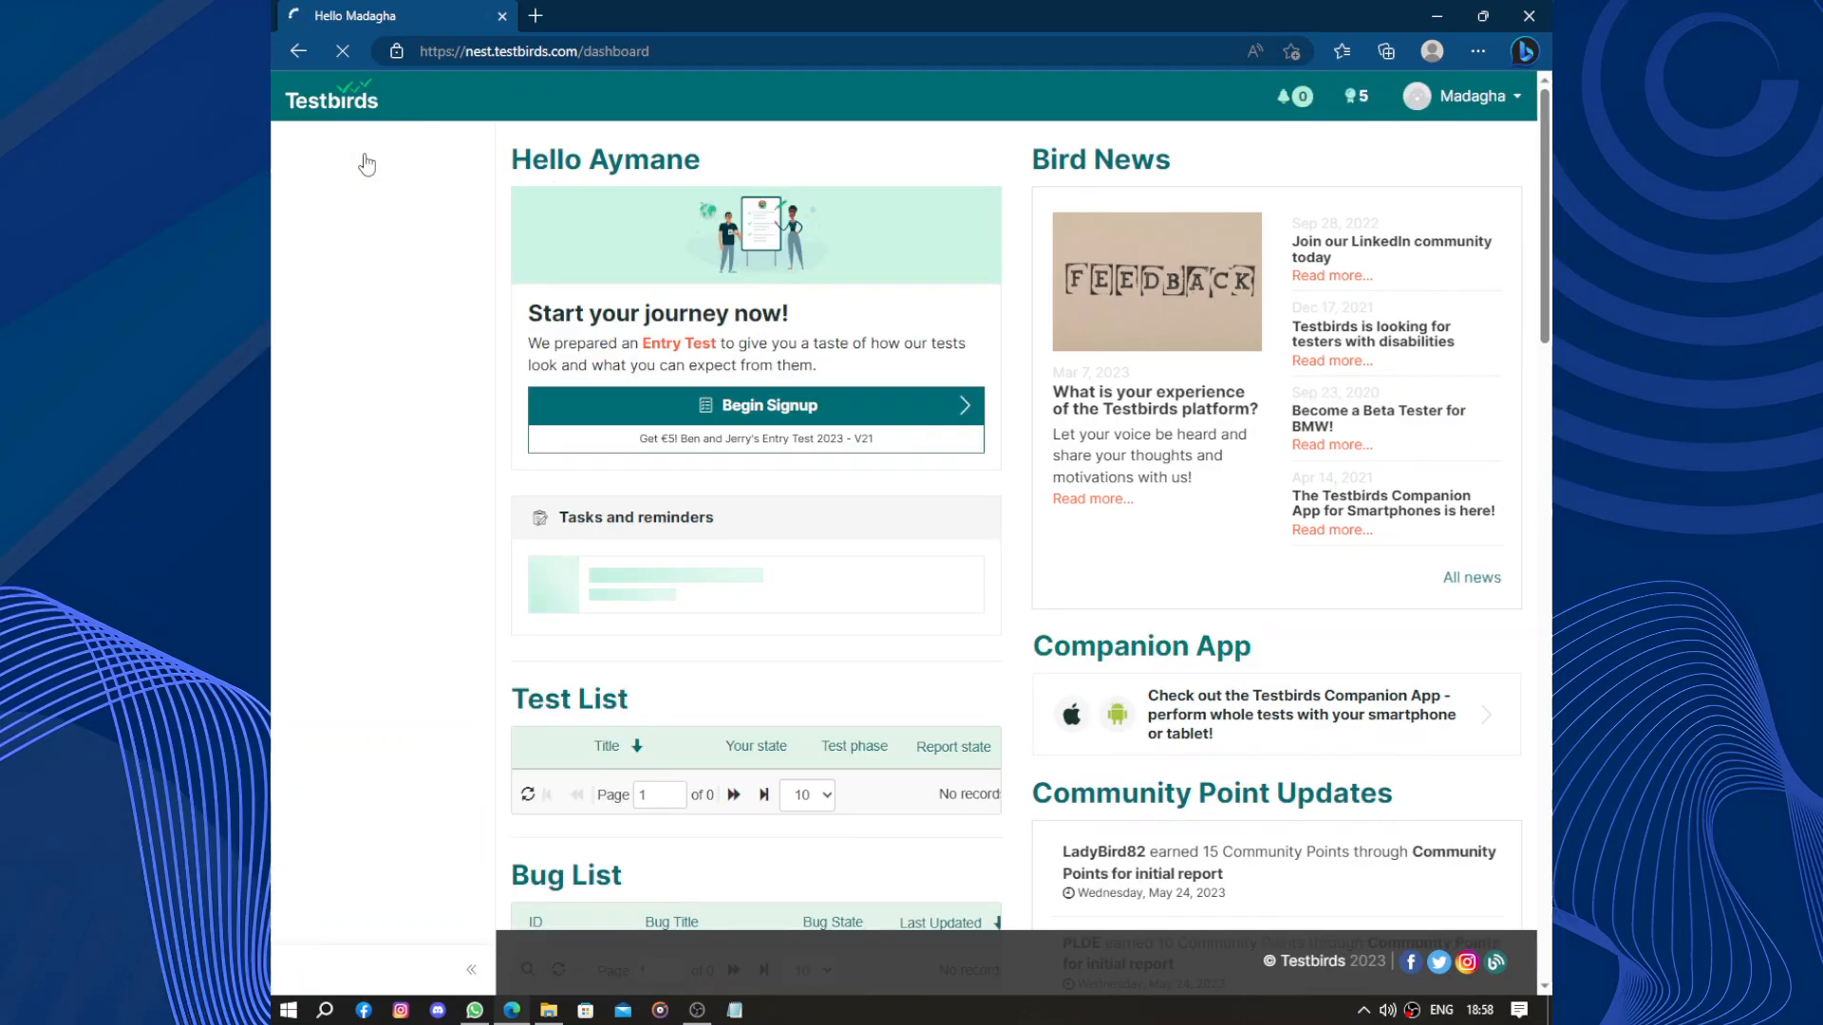